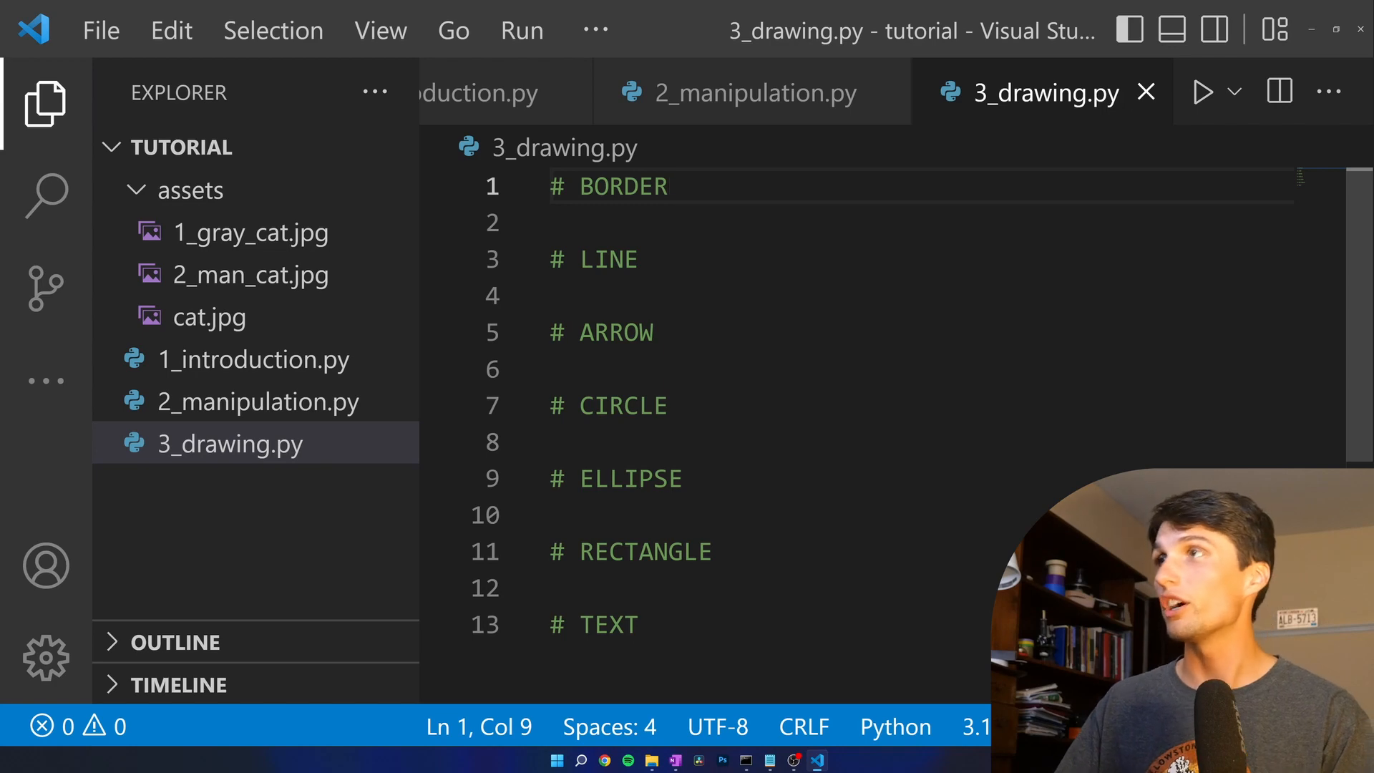
- Insert two blank lines at the top of 3_drawing.py above the # BORDER comment
key(Enter)
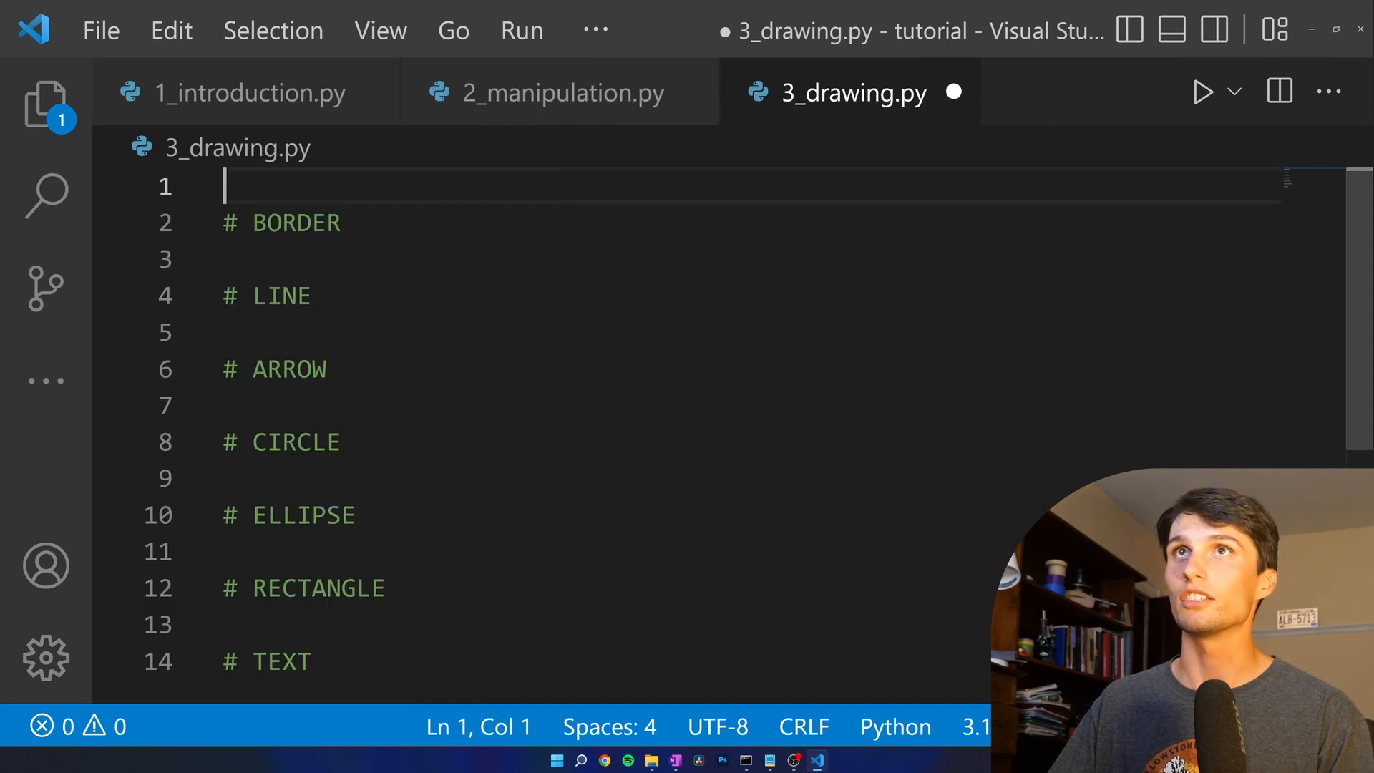
key(Enter)
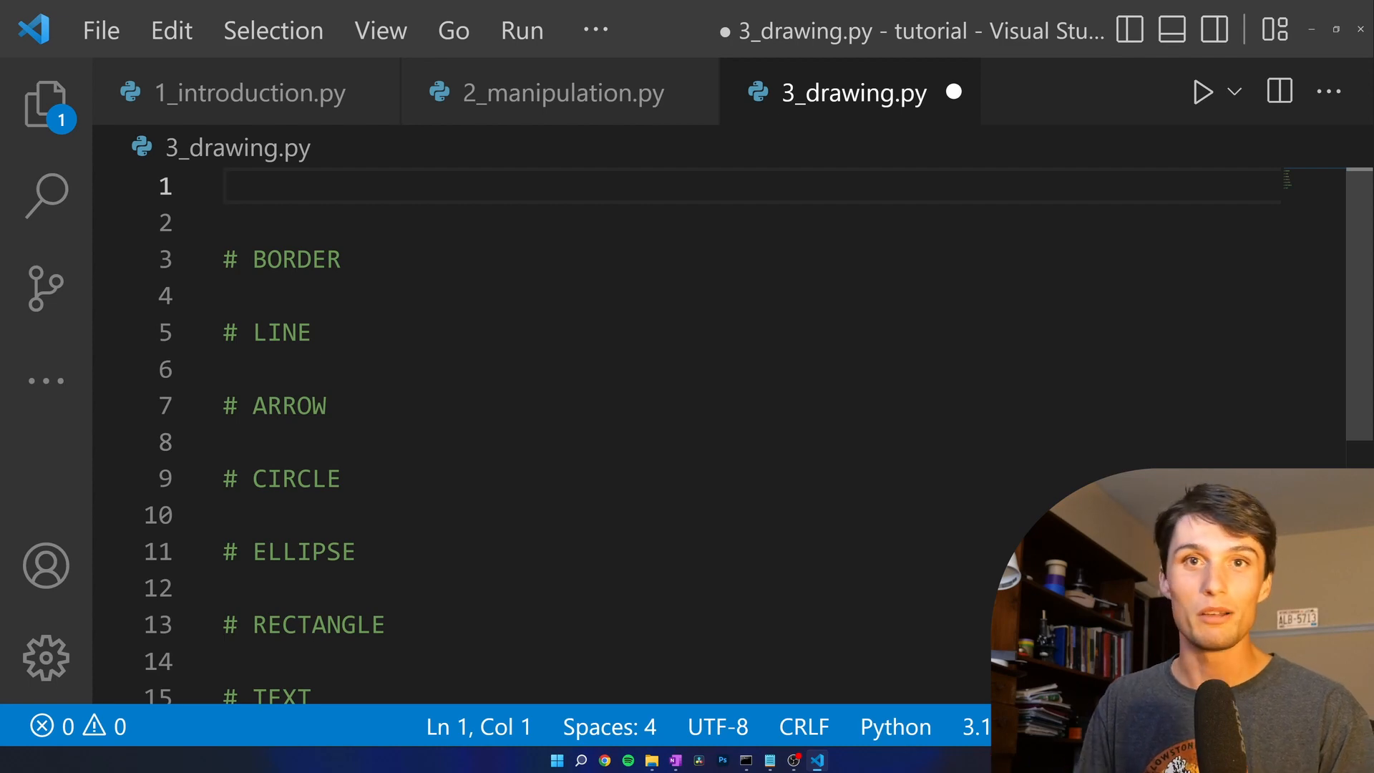
- Add import cv2 and check the image names in the assets folder via the Explorer
text(impo)
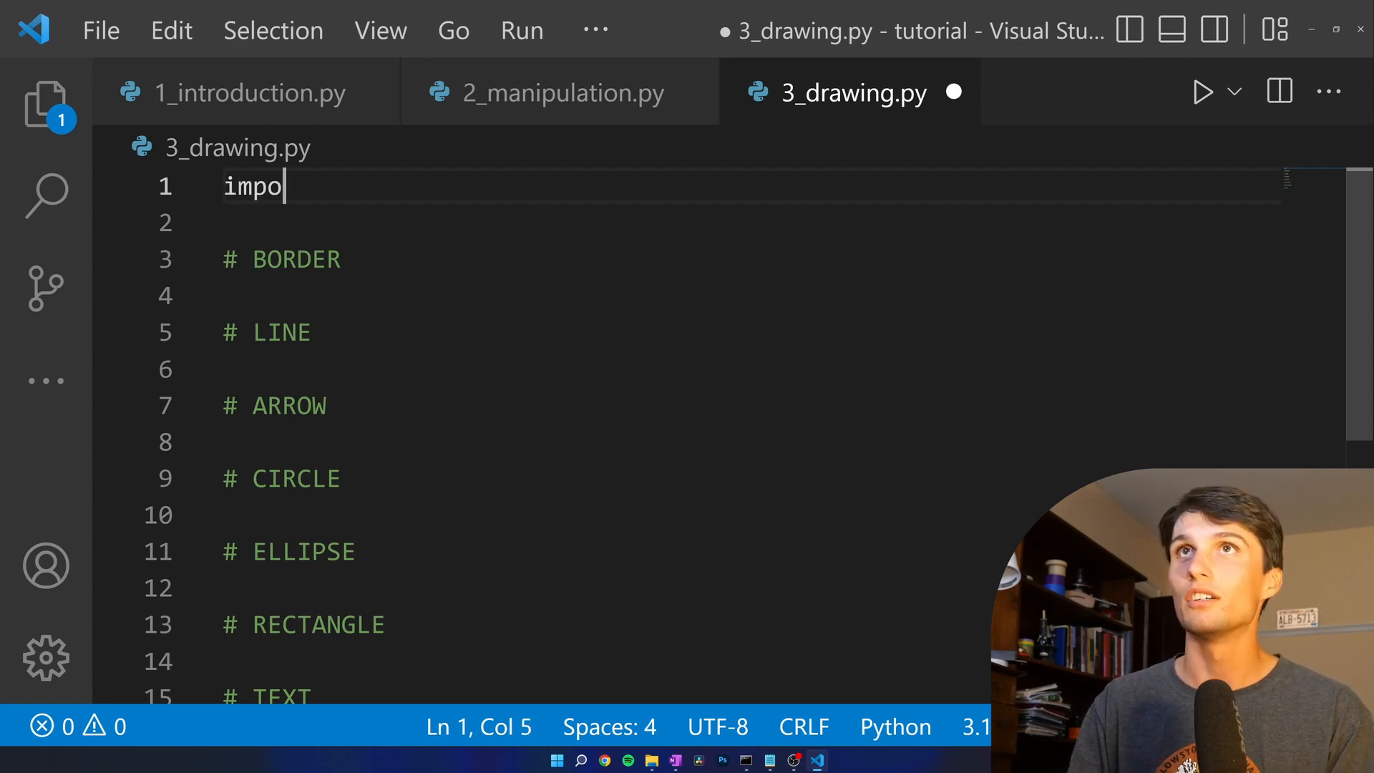
text(rt cv2)
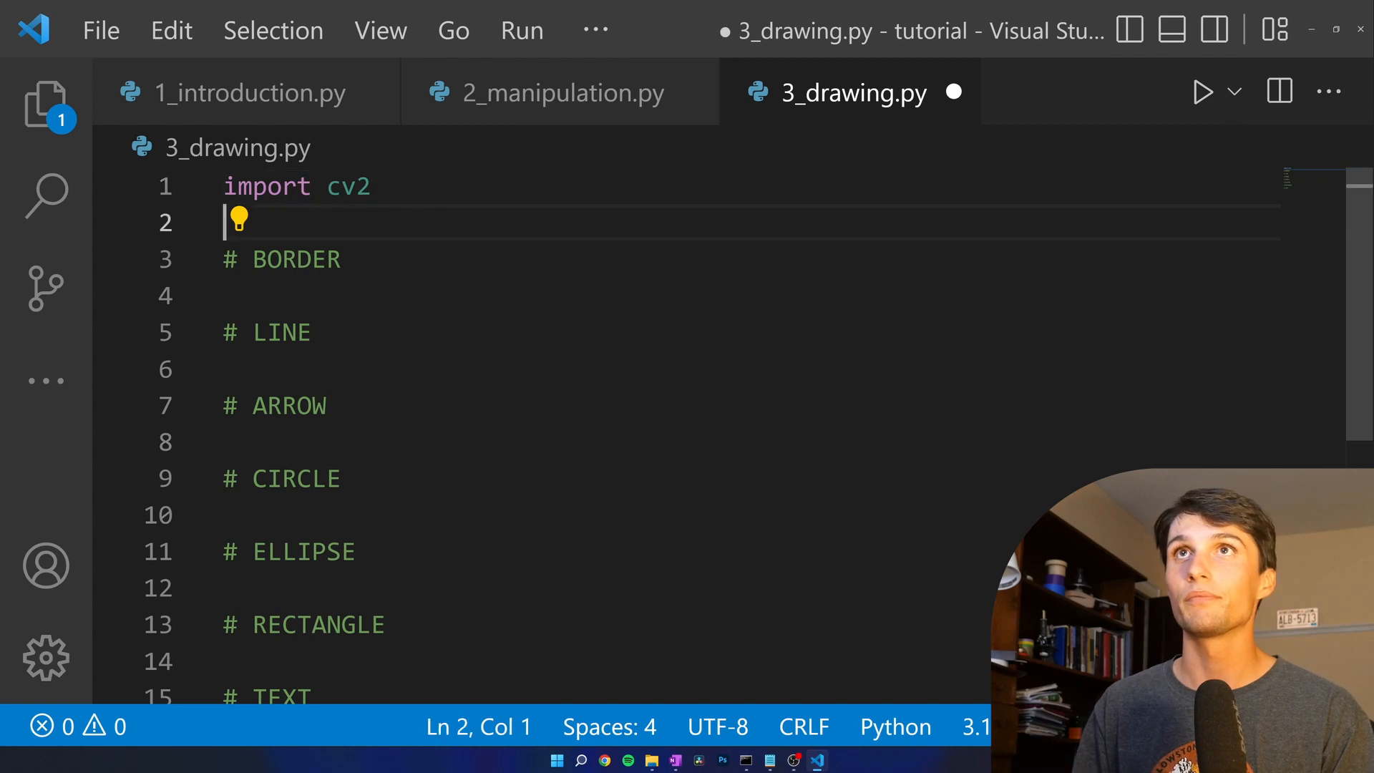
click(46, 103)
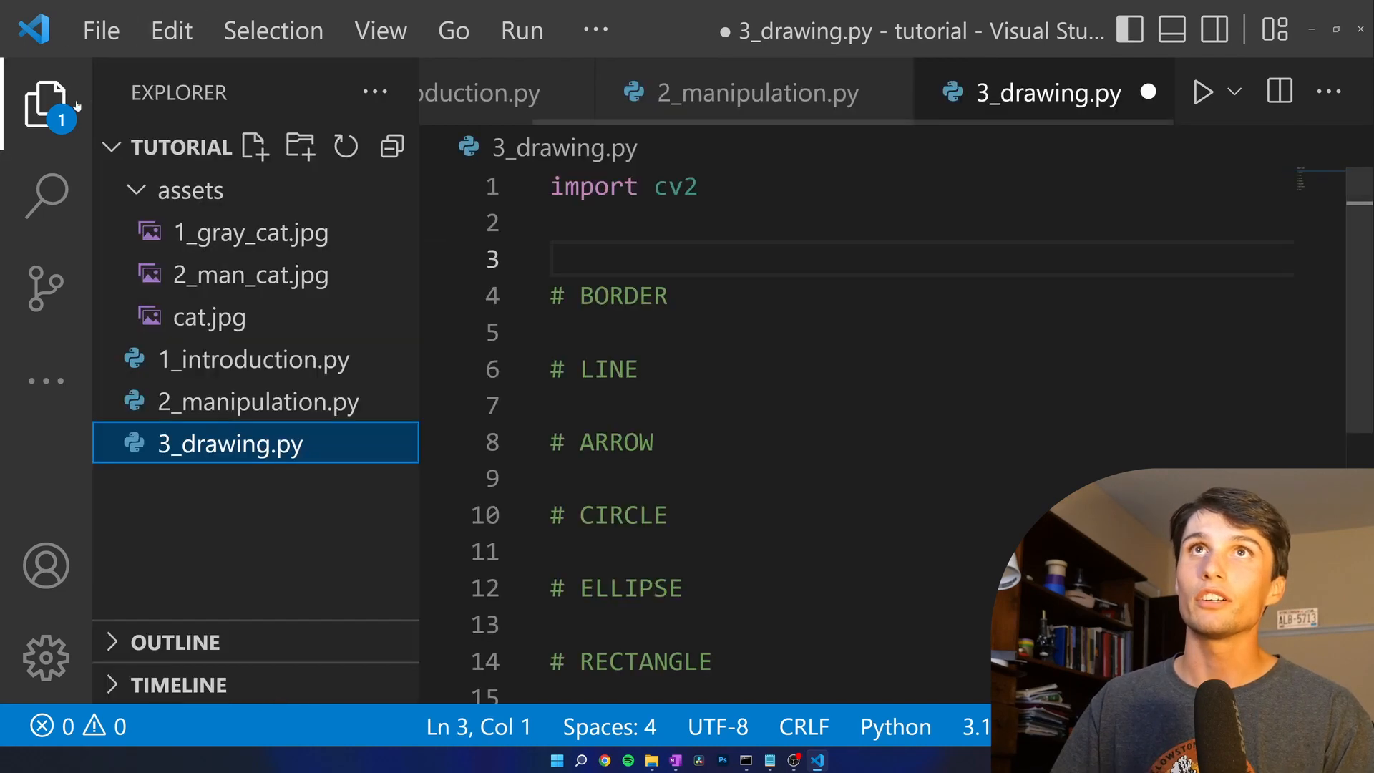
double_click(209, 316)
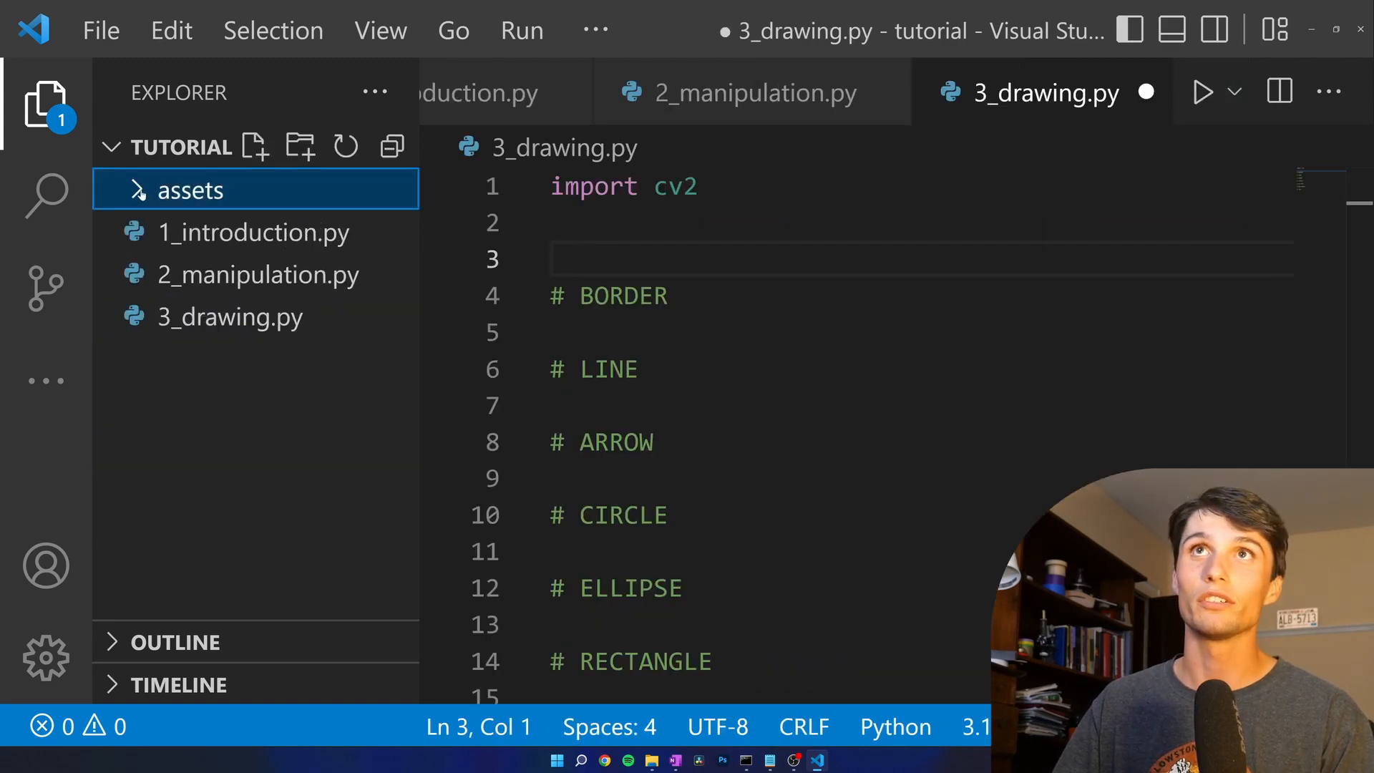
click(46, 103)
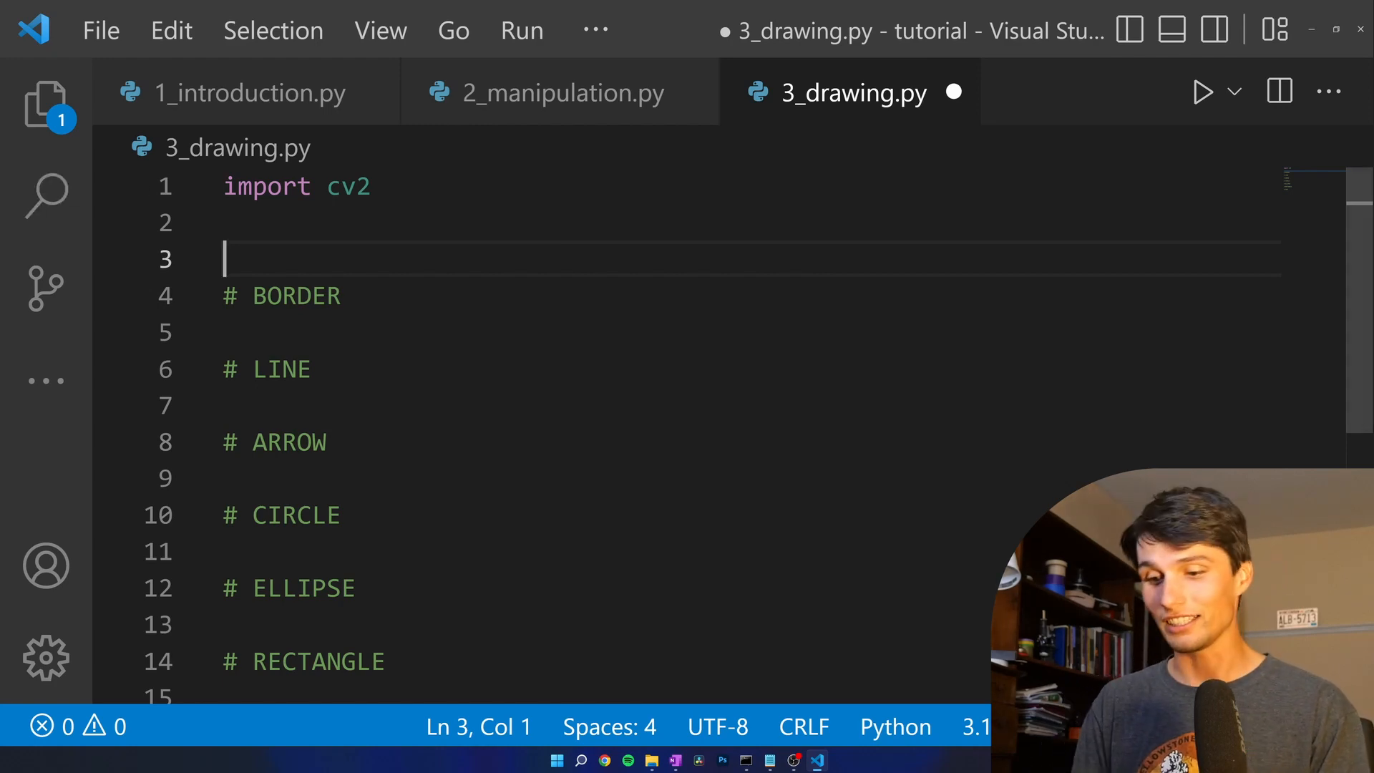
- Load assets/cat.jpg in colour with img = cv2.imread("assets/cat.jpg", cv2.IMREAD_COLOR)
text(img =)
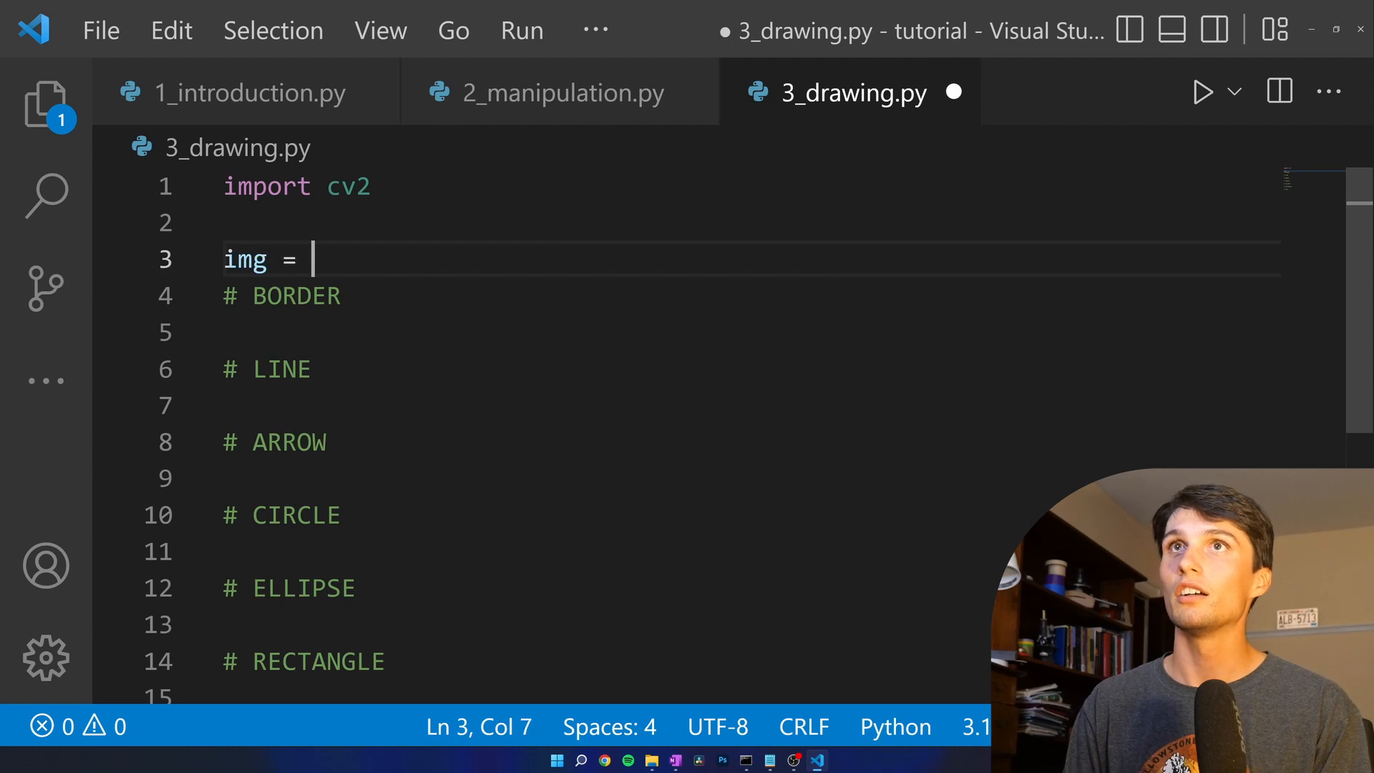
text(cv2.)
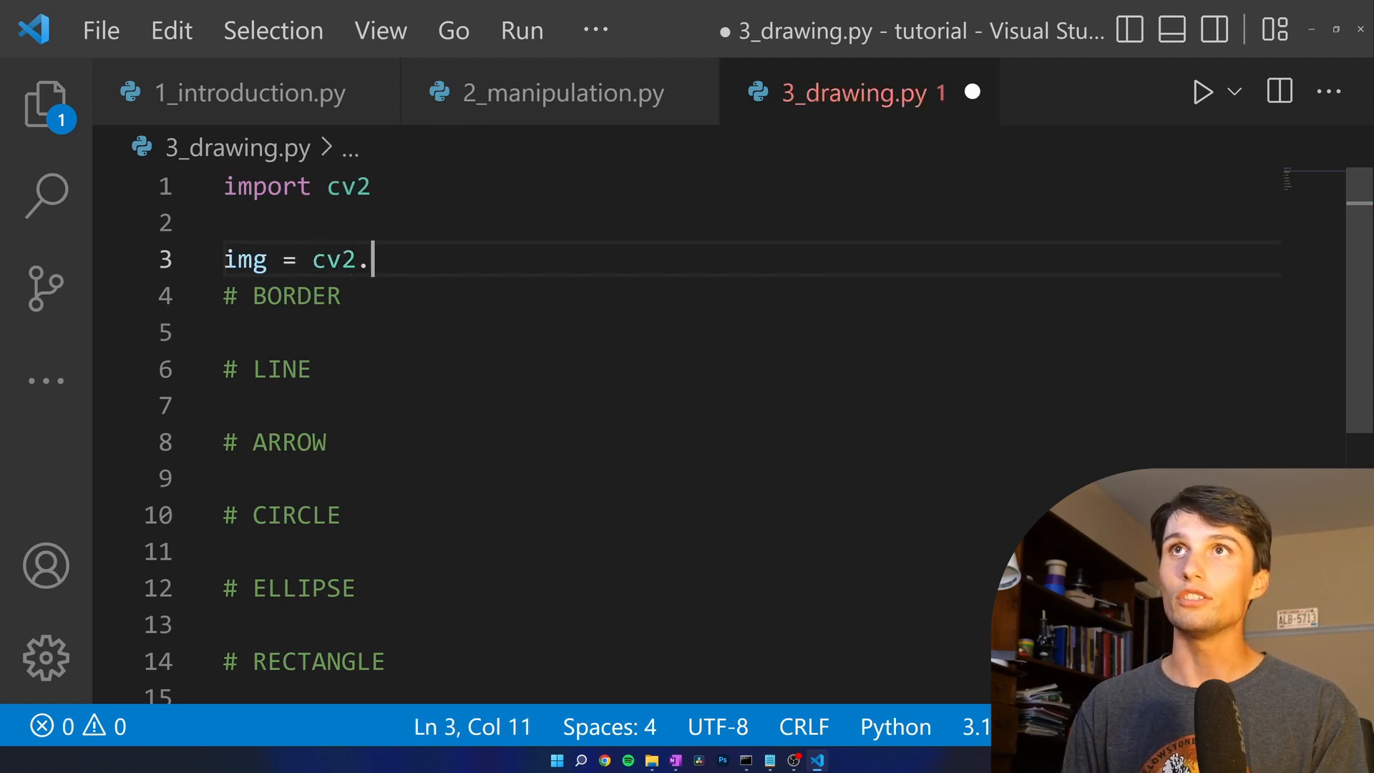
text(imread())
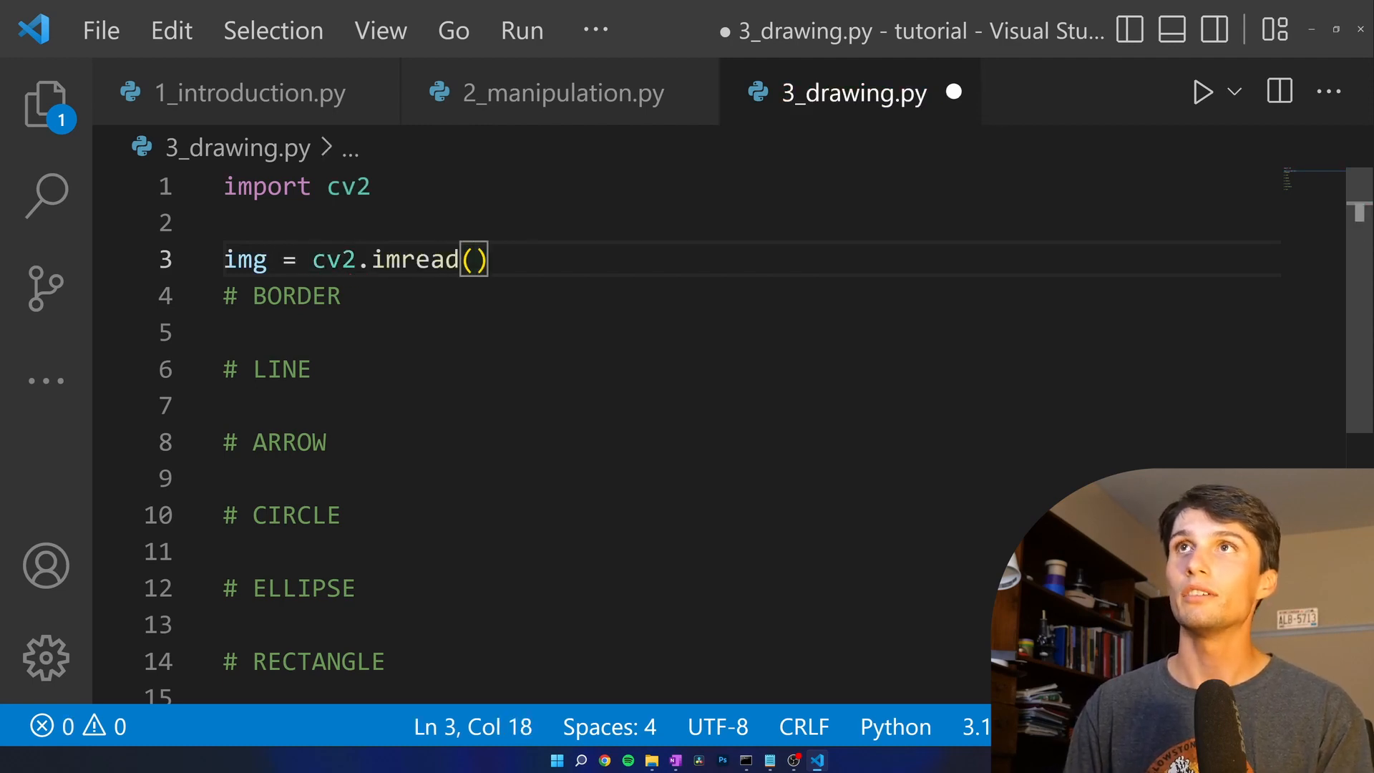
text("assets")
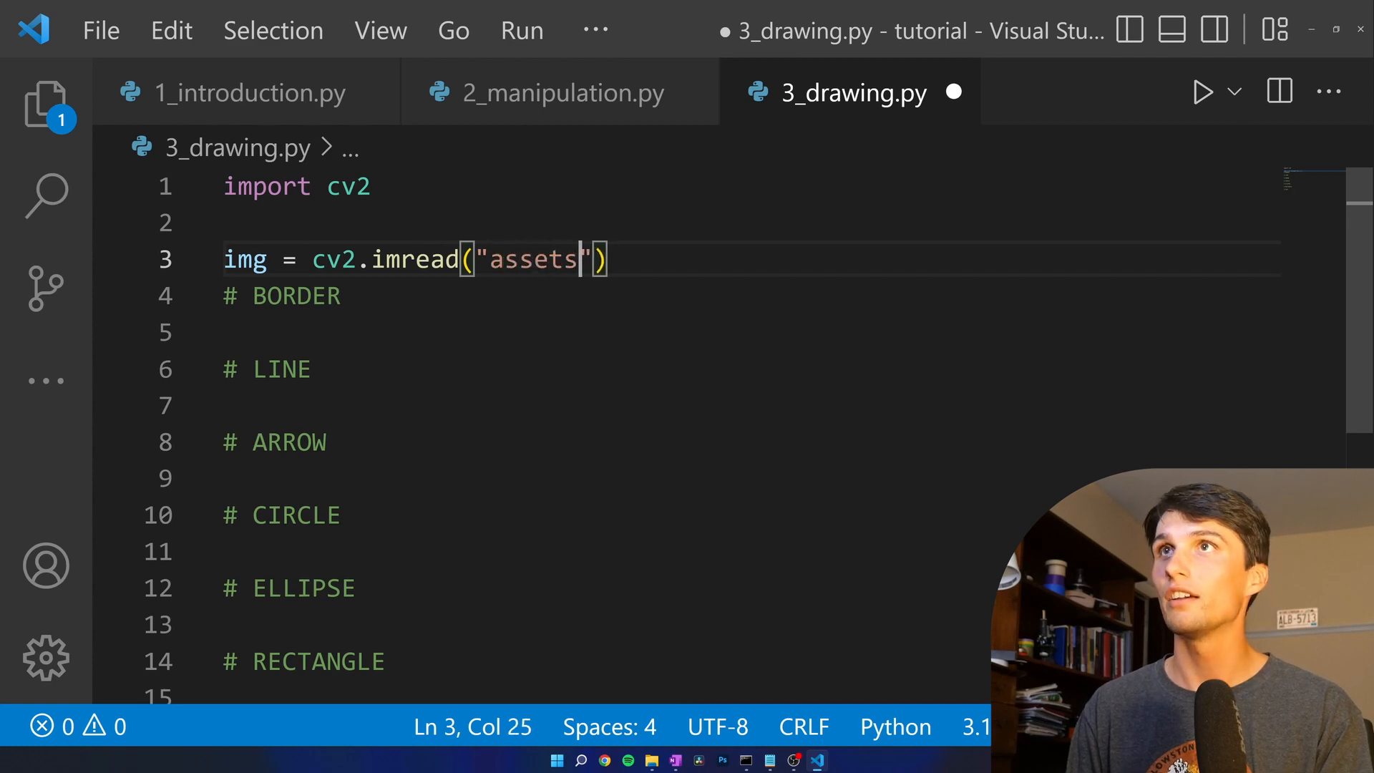
text(/cat.)
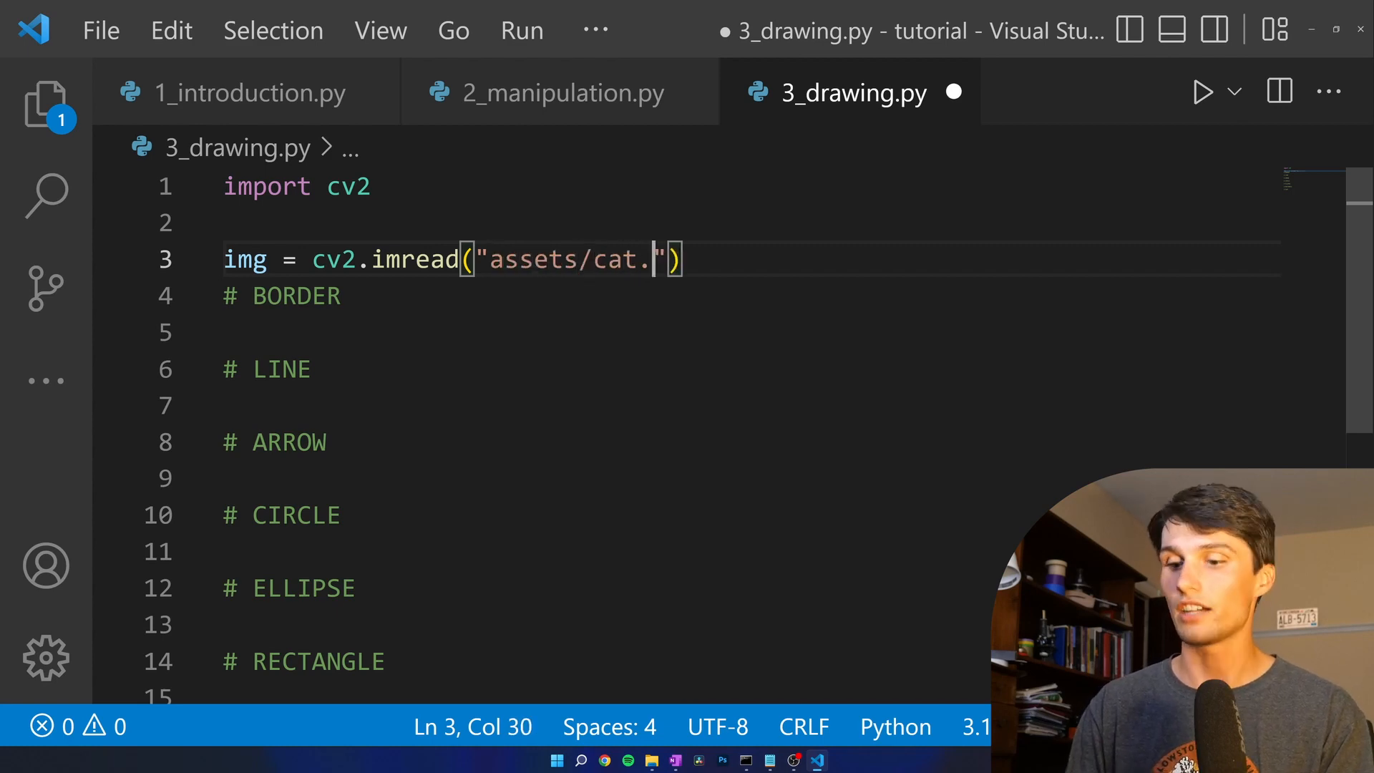
text(jpg)
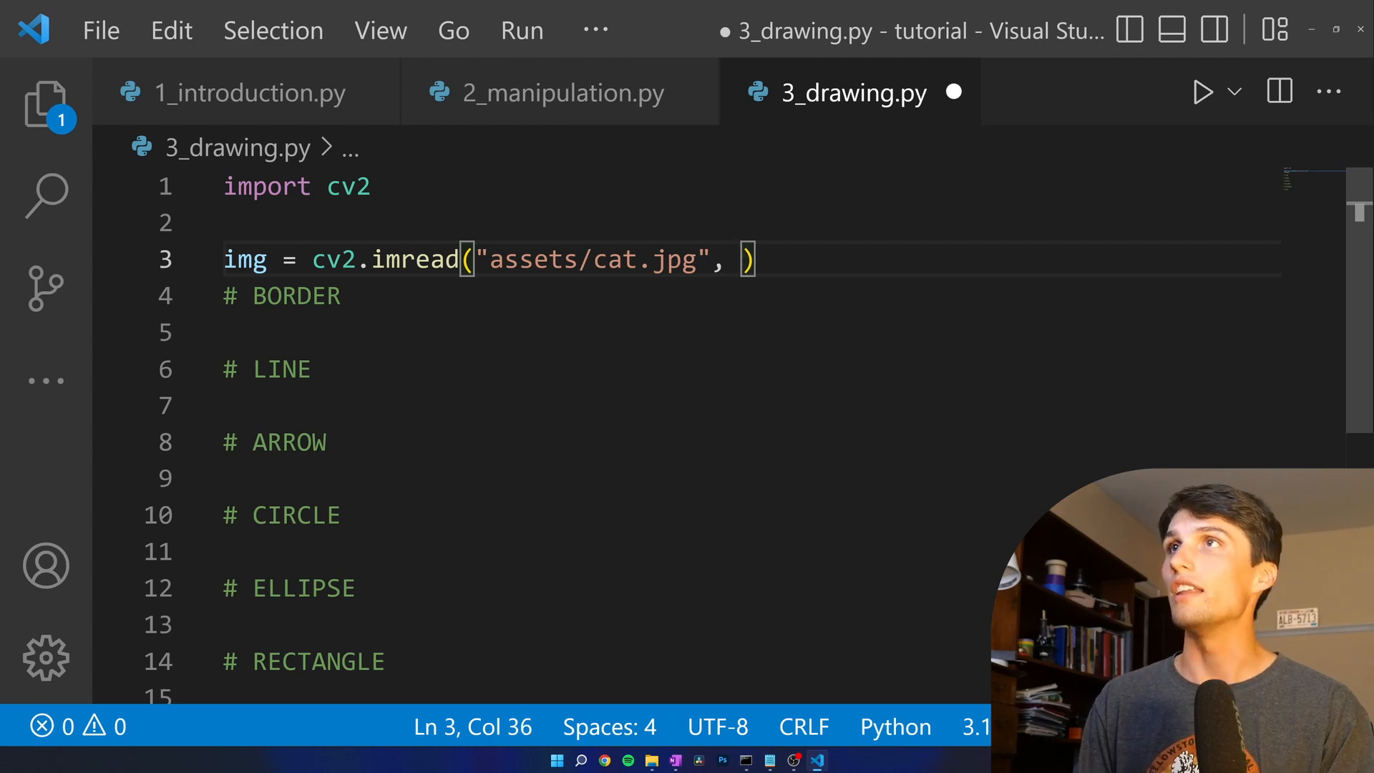
text(cv2)
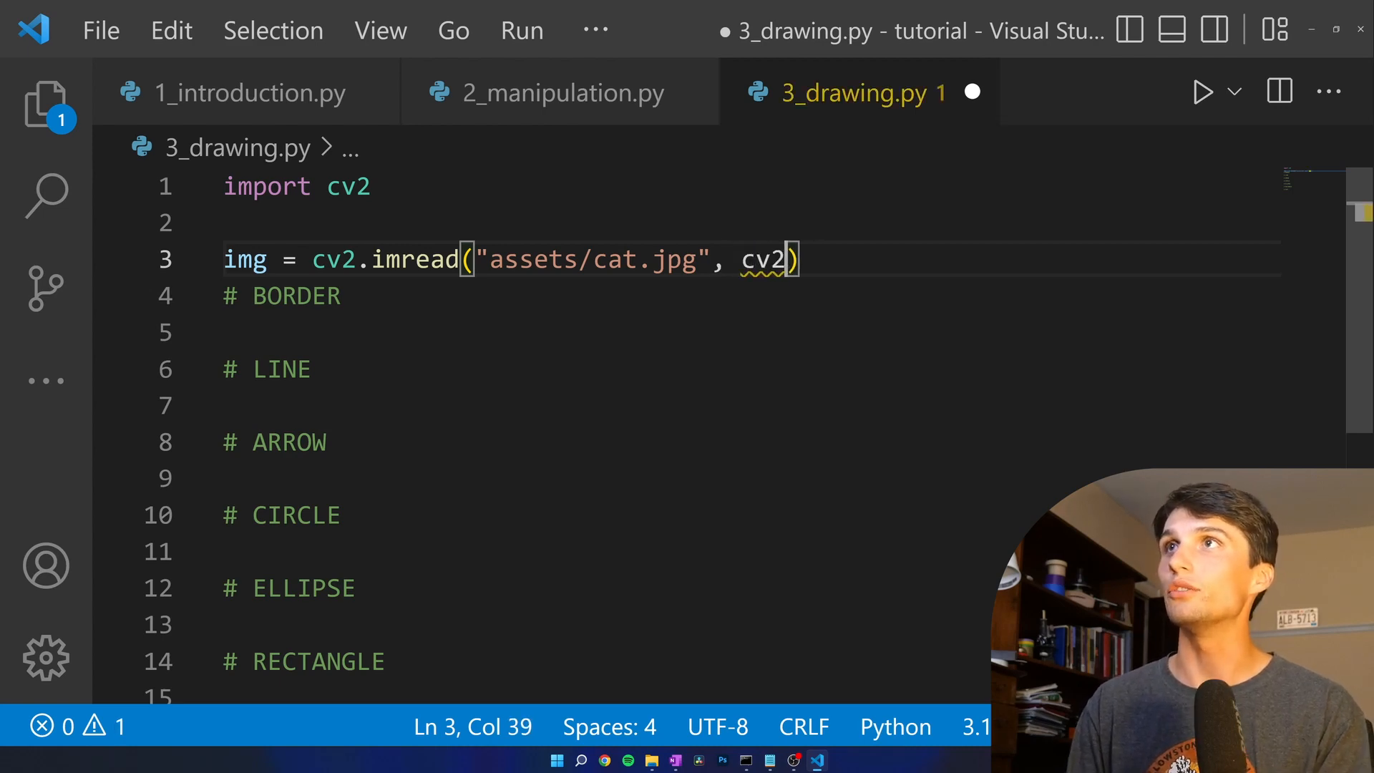
text(.)
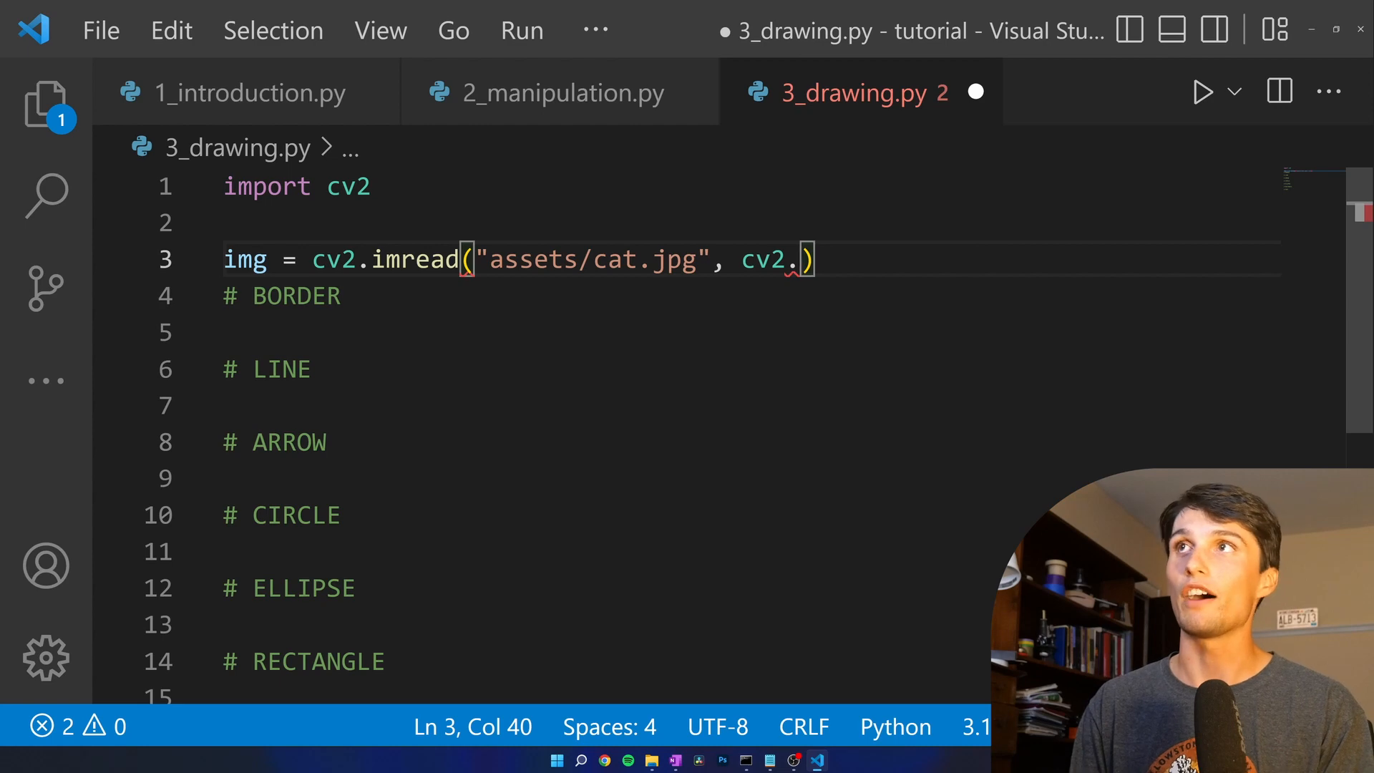
text(IMREAD_)
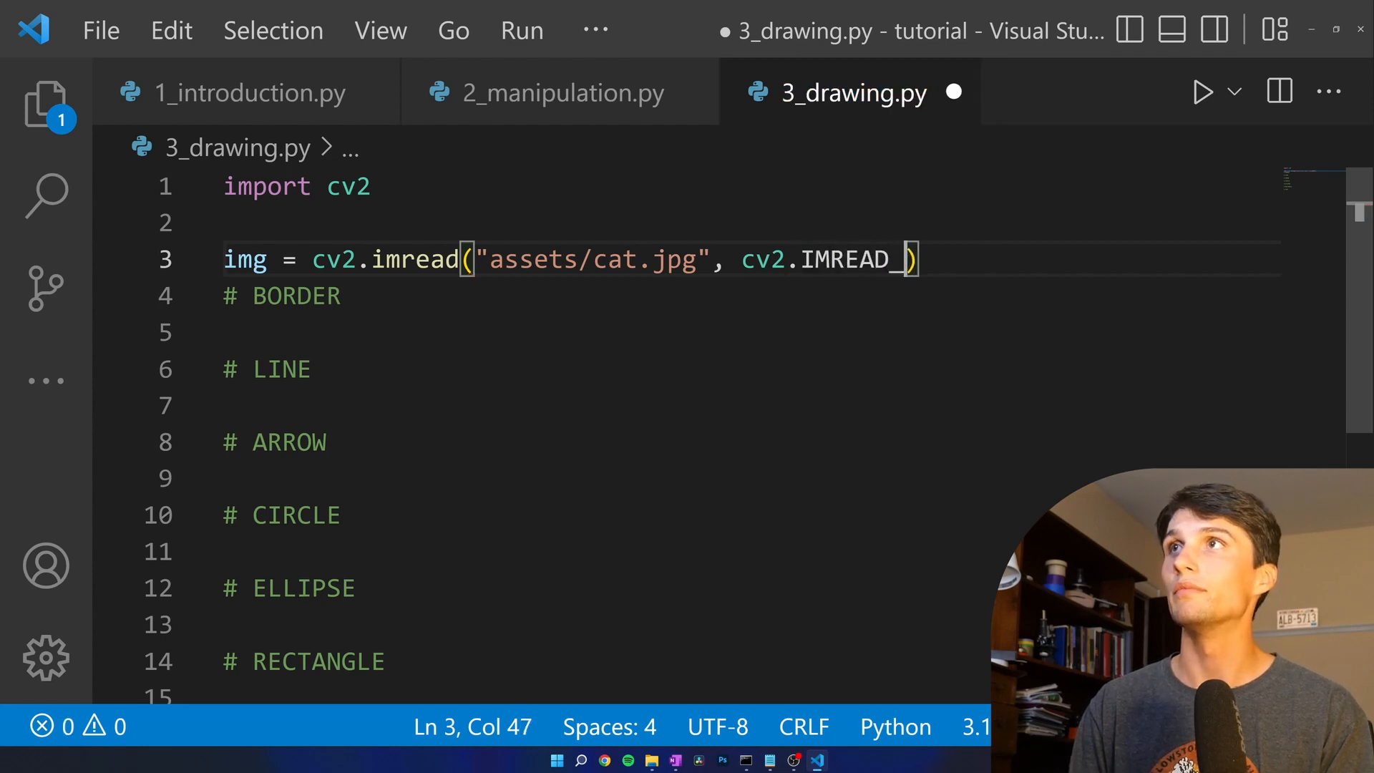
text(COLOR)
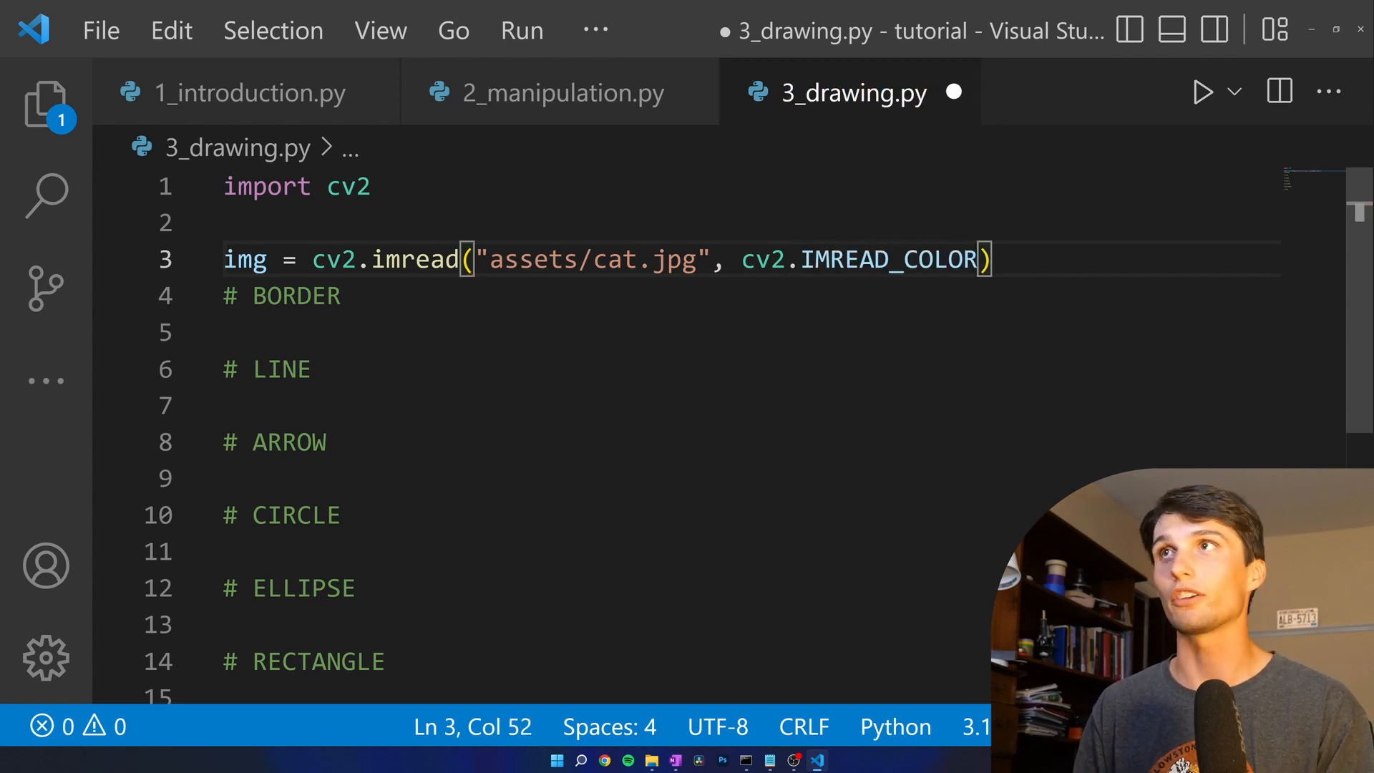
key(Enter)
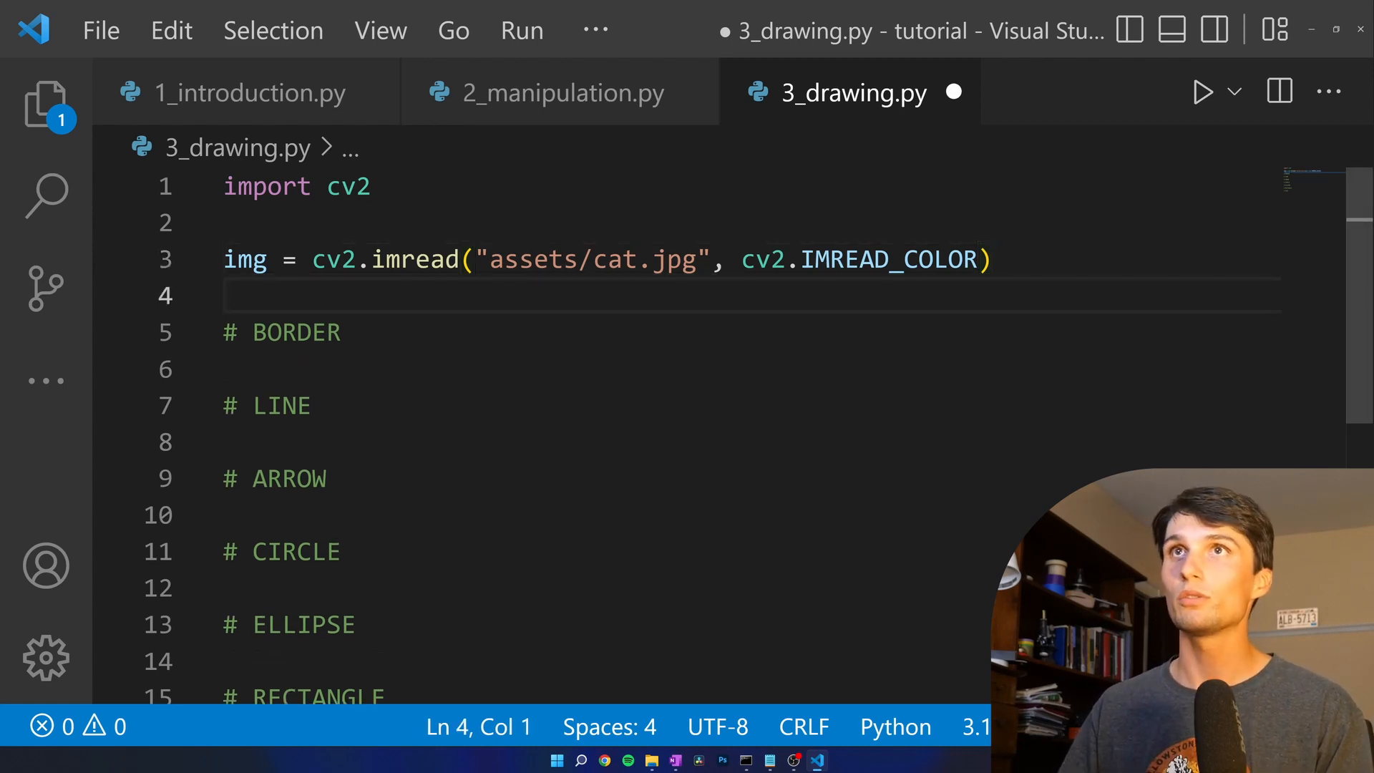
- Below the TEXT comment, show img in a window titled "ELLA" with cv2.imshow
click(282, 331)
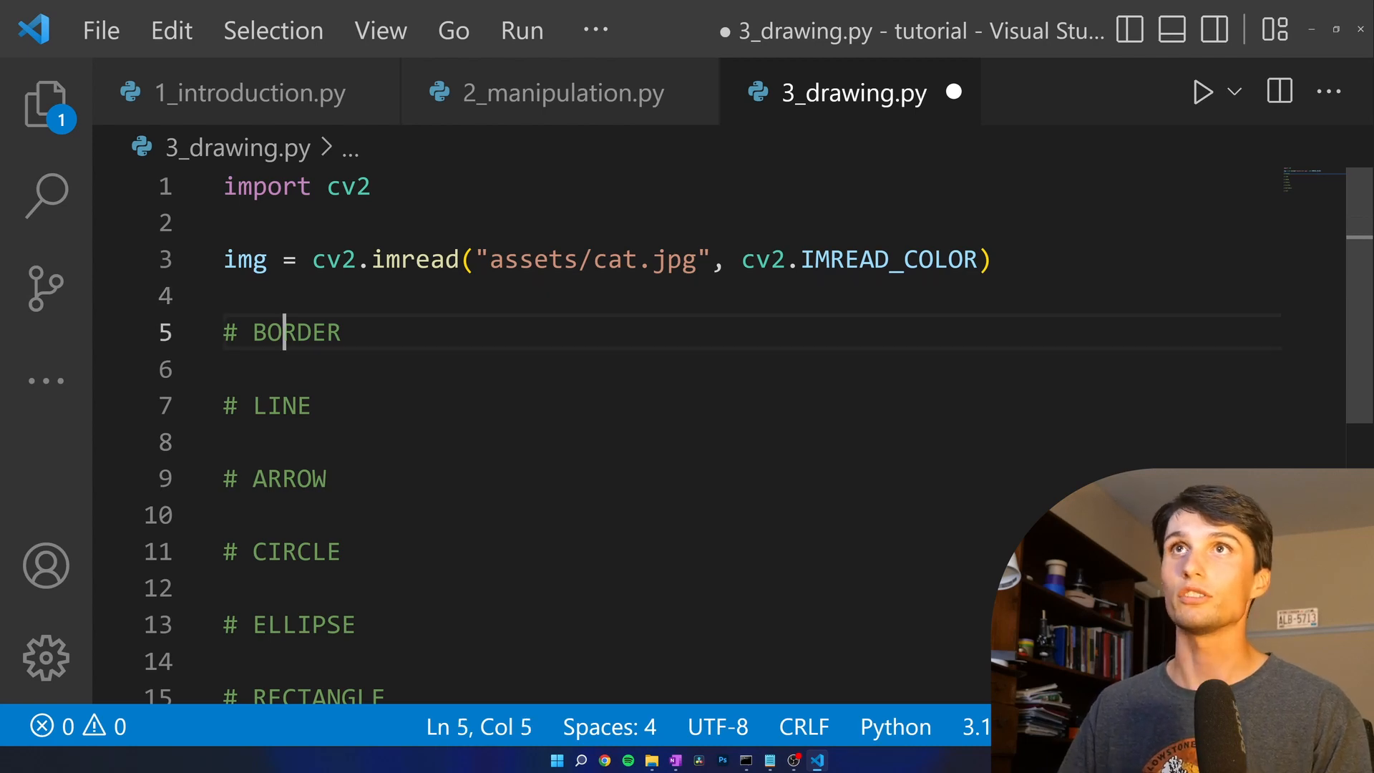
click(263, 296)
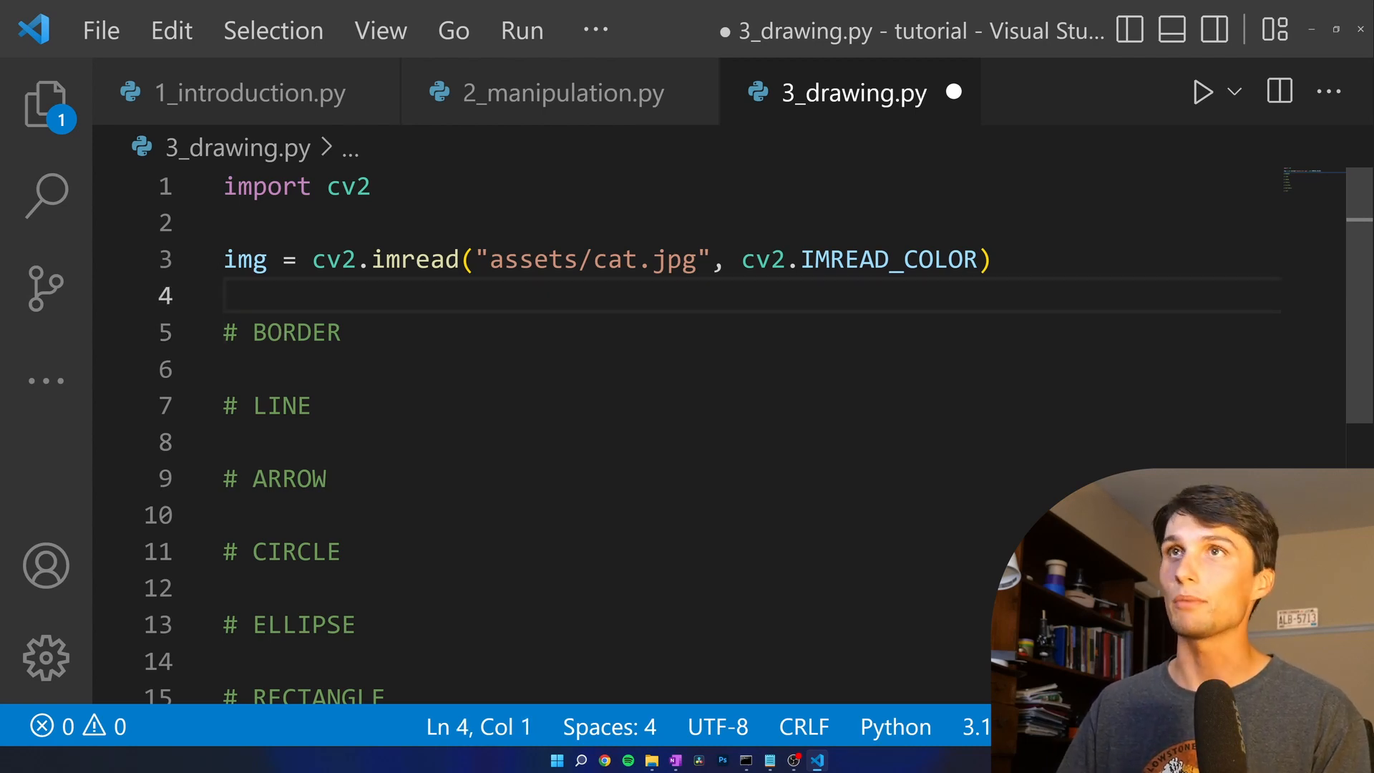
scroll(down, 3)
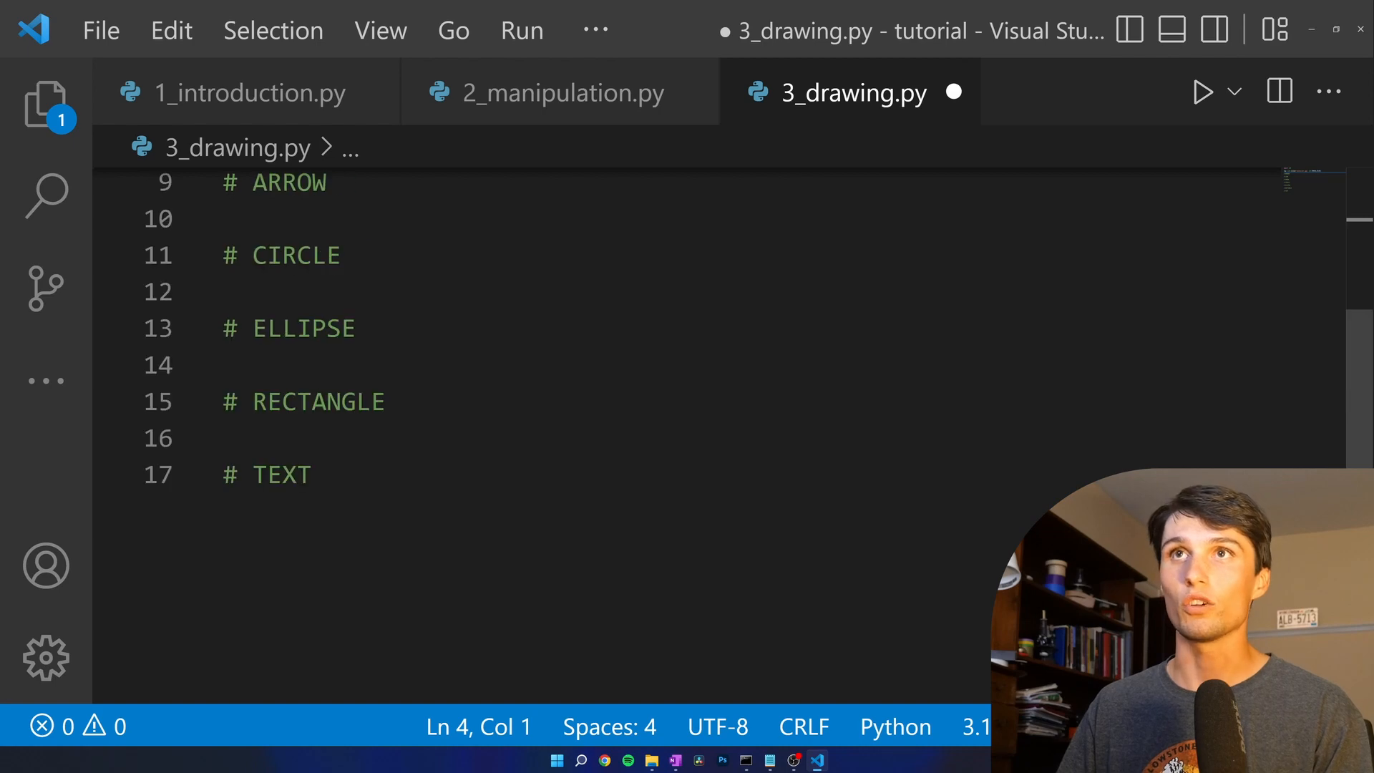
key(Enter)
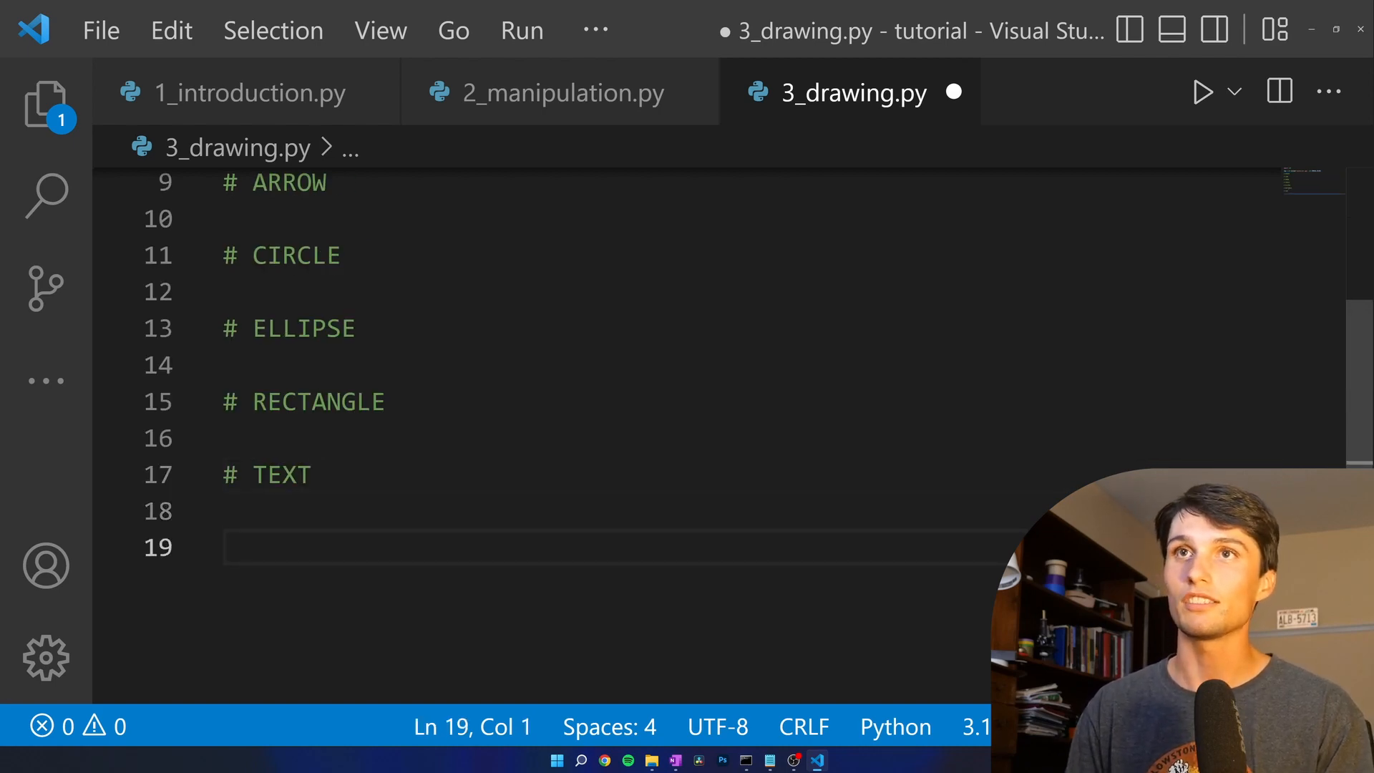
text(cv2.imshow)
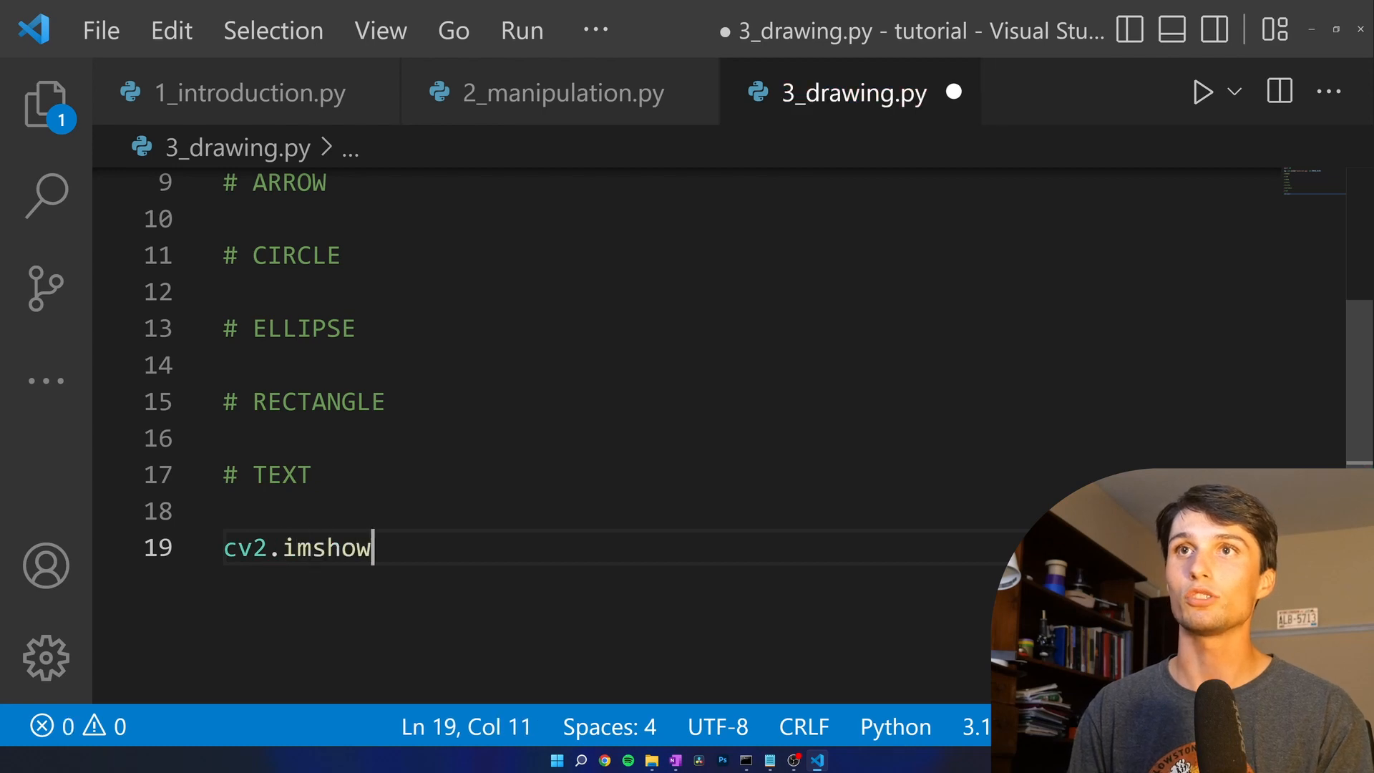
text((img))
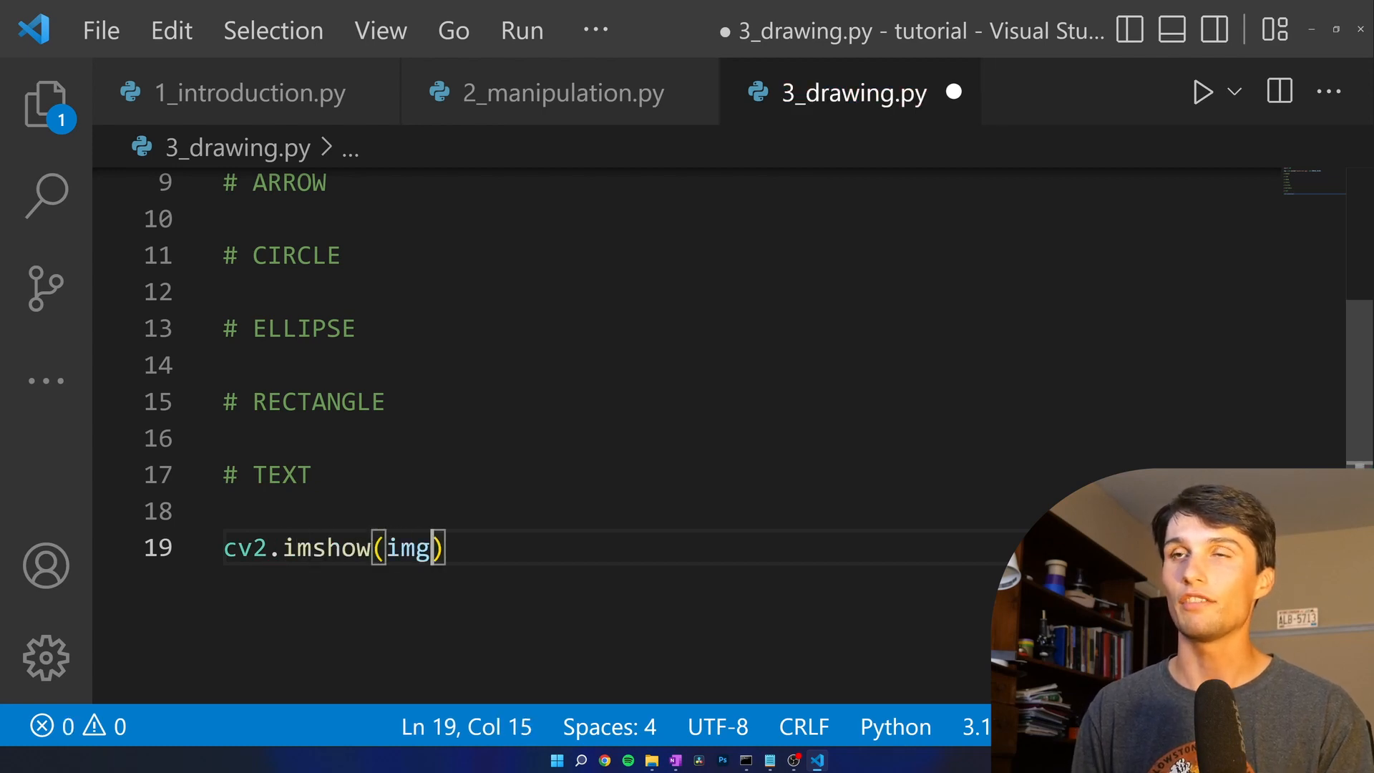
text(")
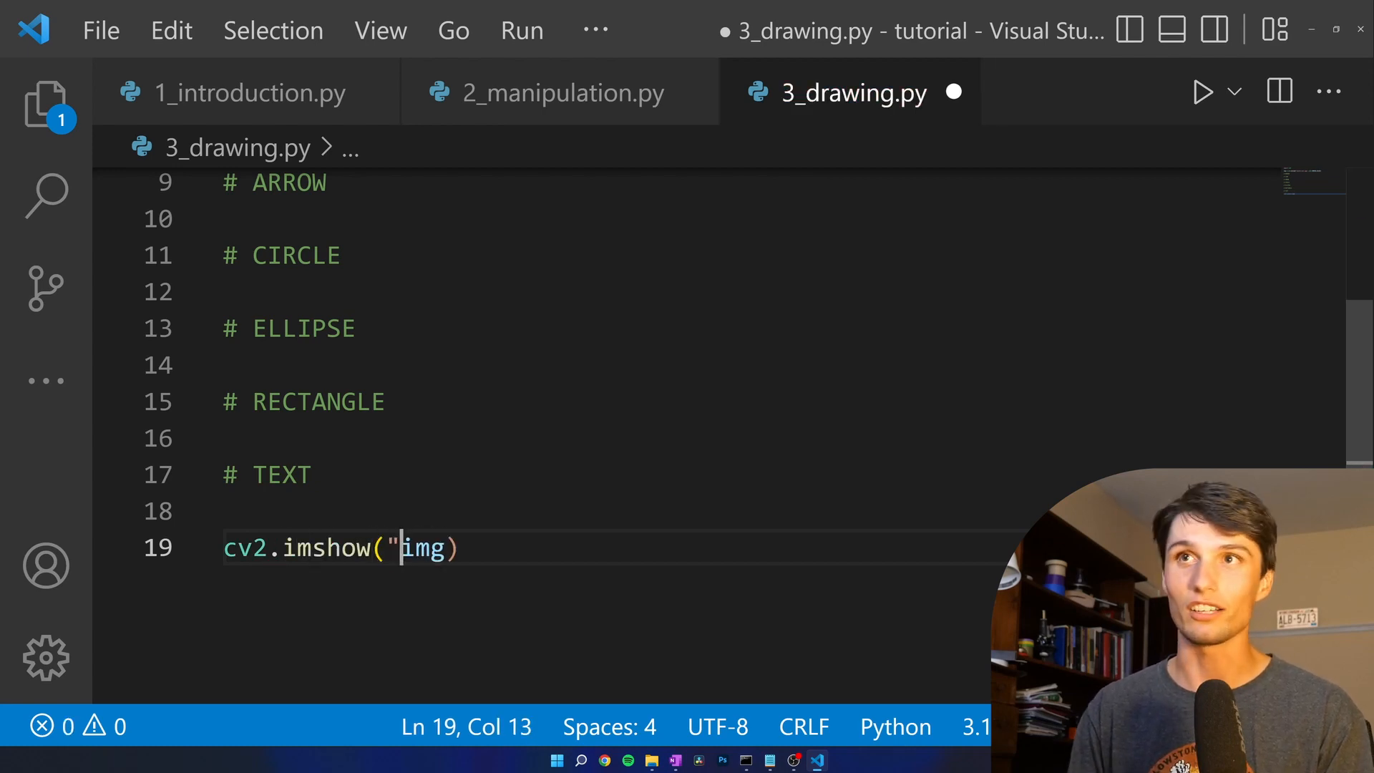
text(ELLA)
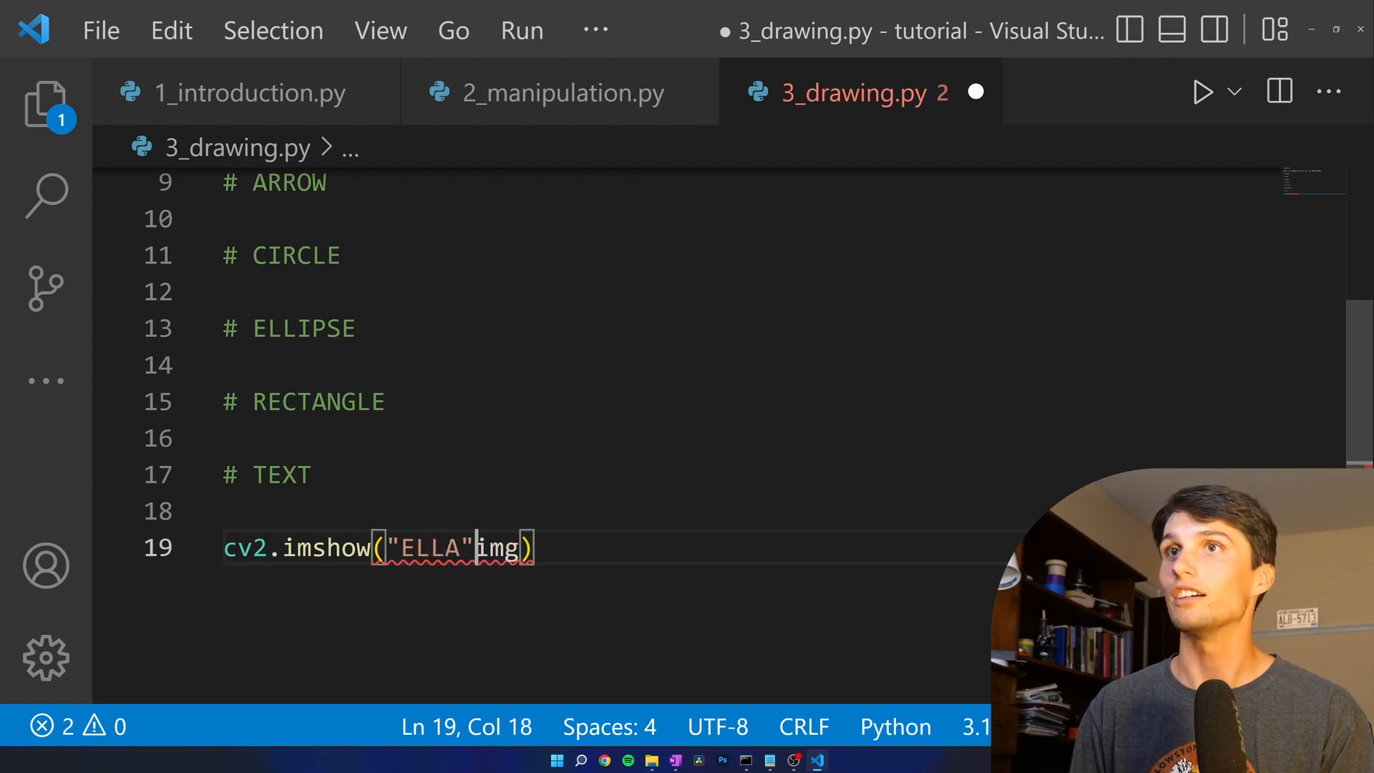
text(", ")
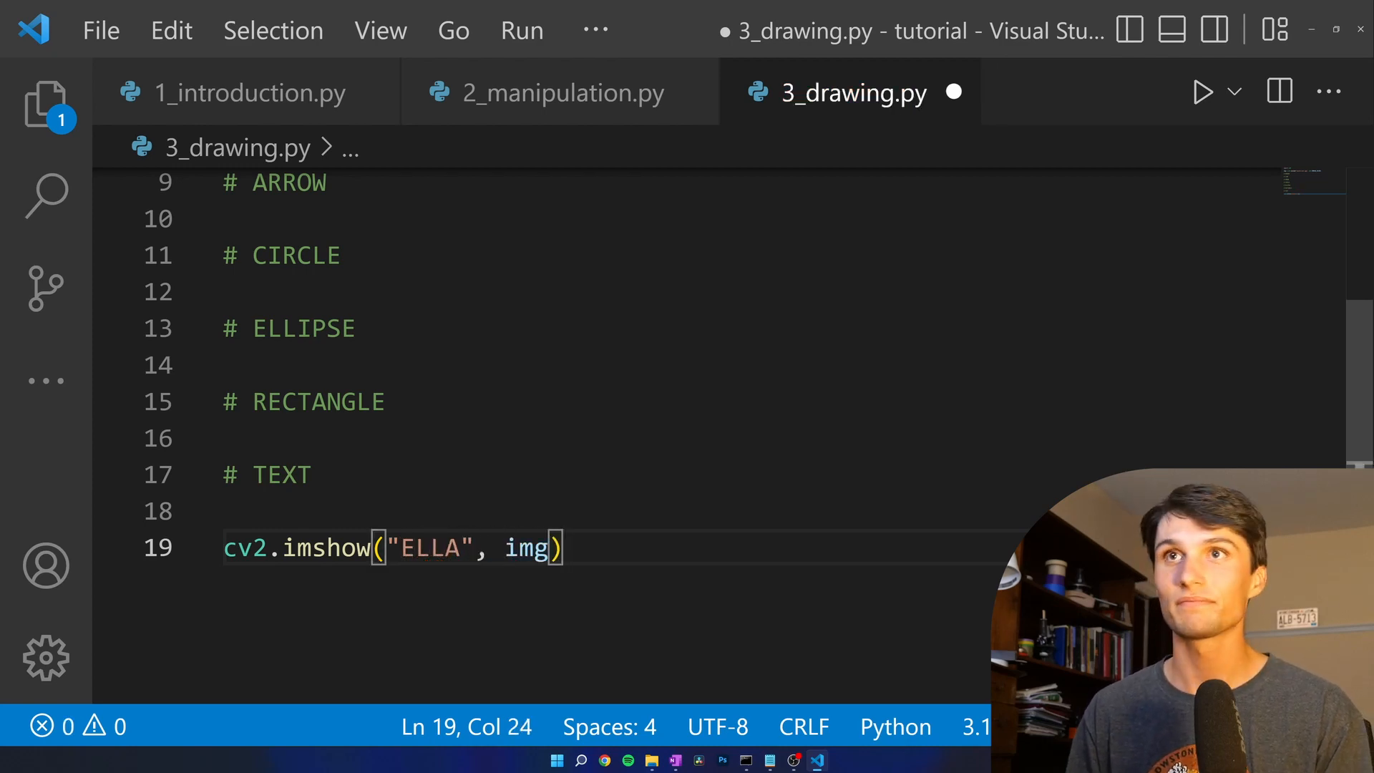
- Add cv2.waitKey(0) followed by cv2.destroyAllWindows at the end of the script
text(cv2.)
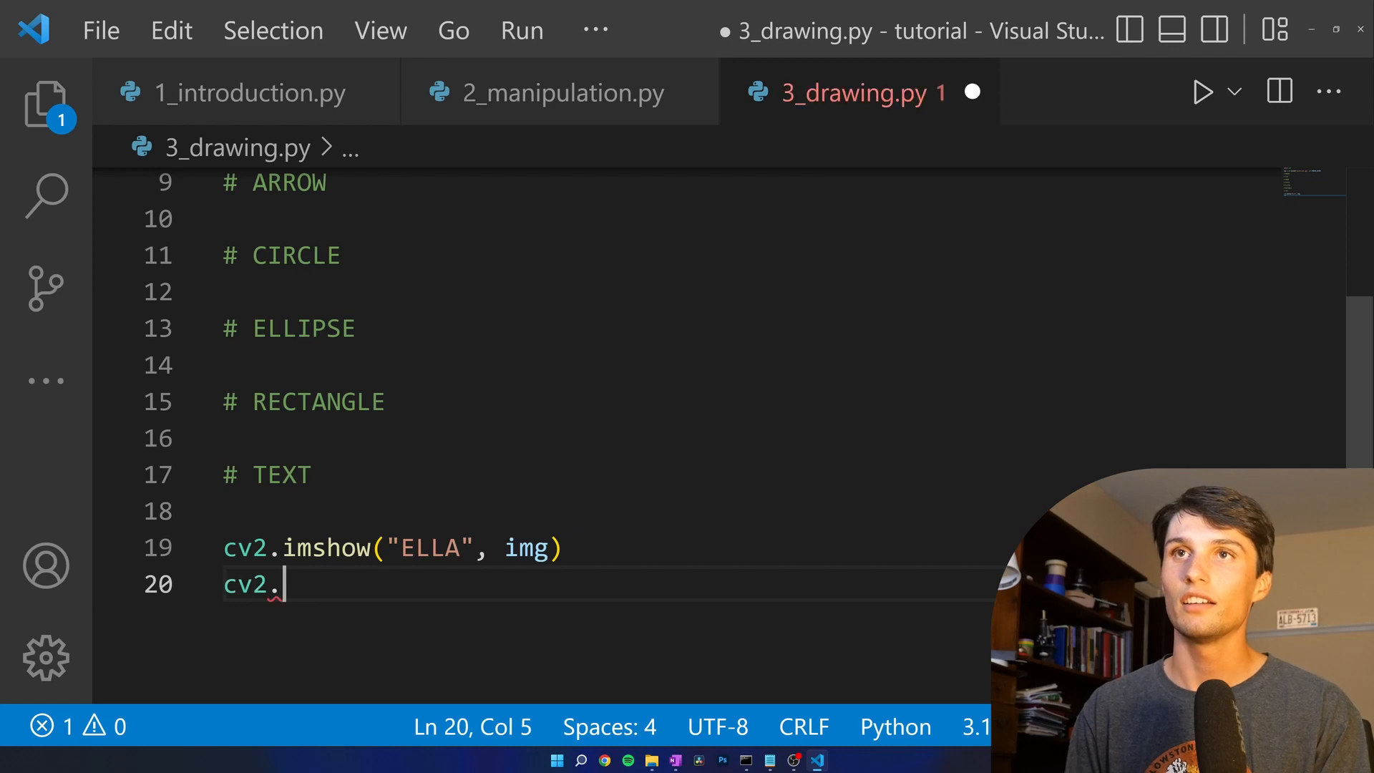
text(waitKey)
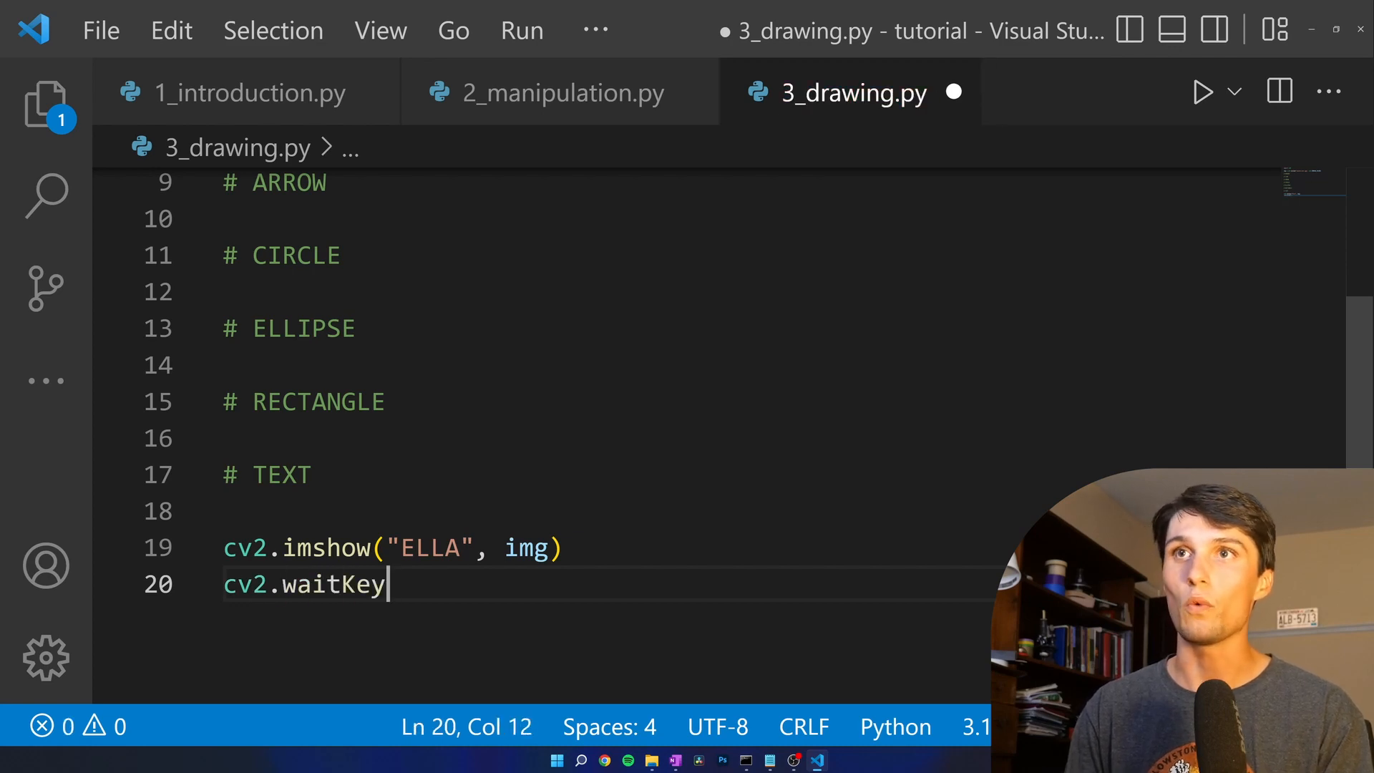
text((0))
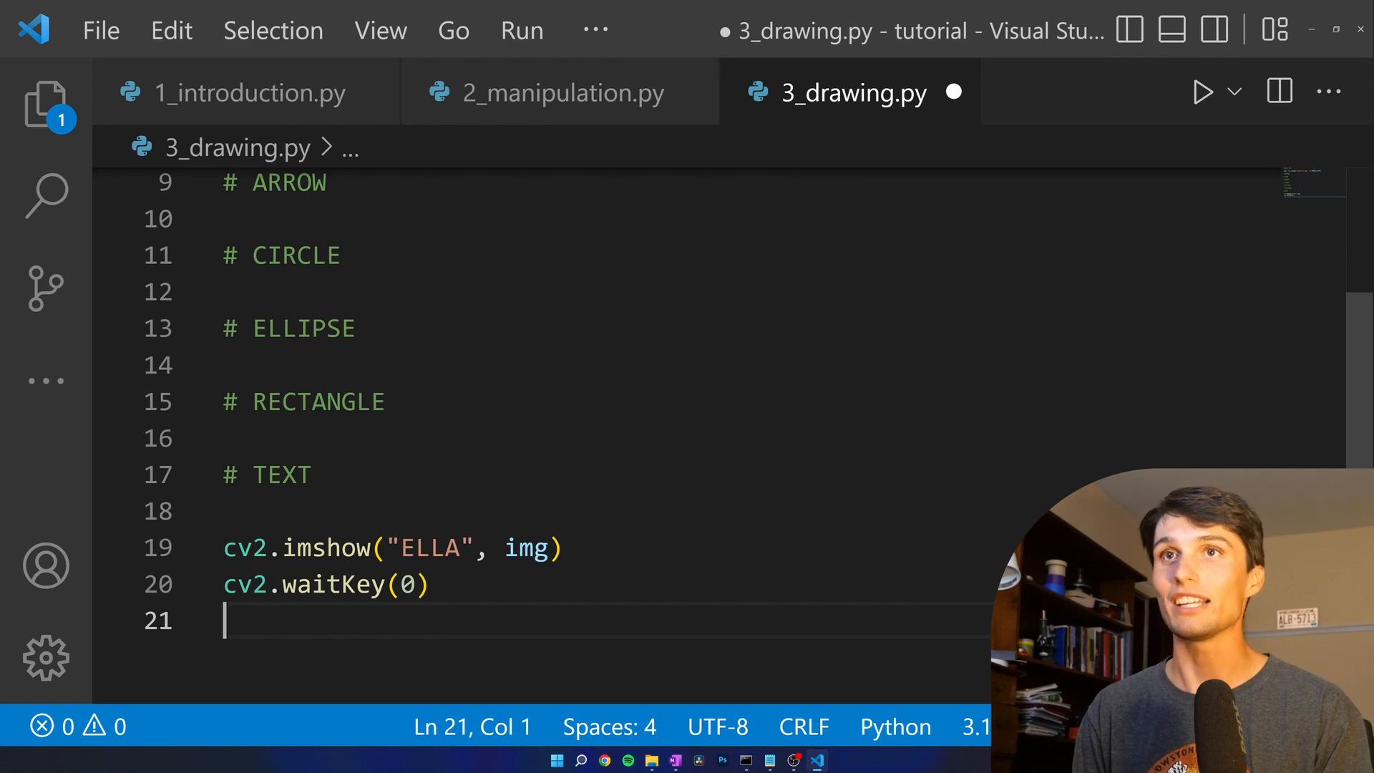
text(cv2.d)
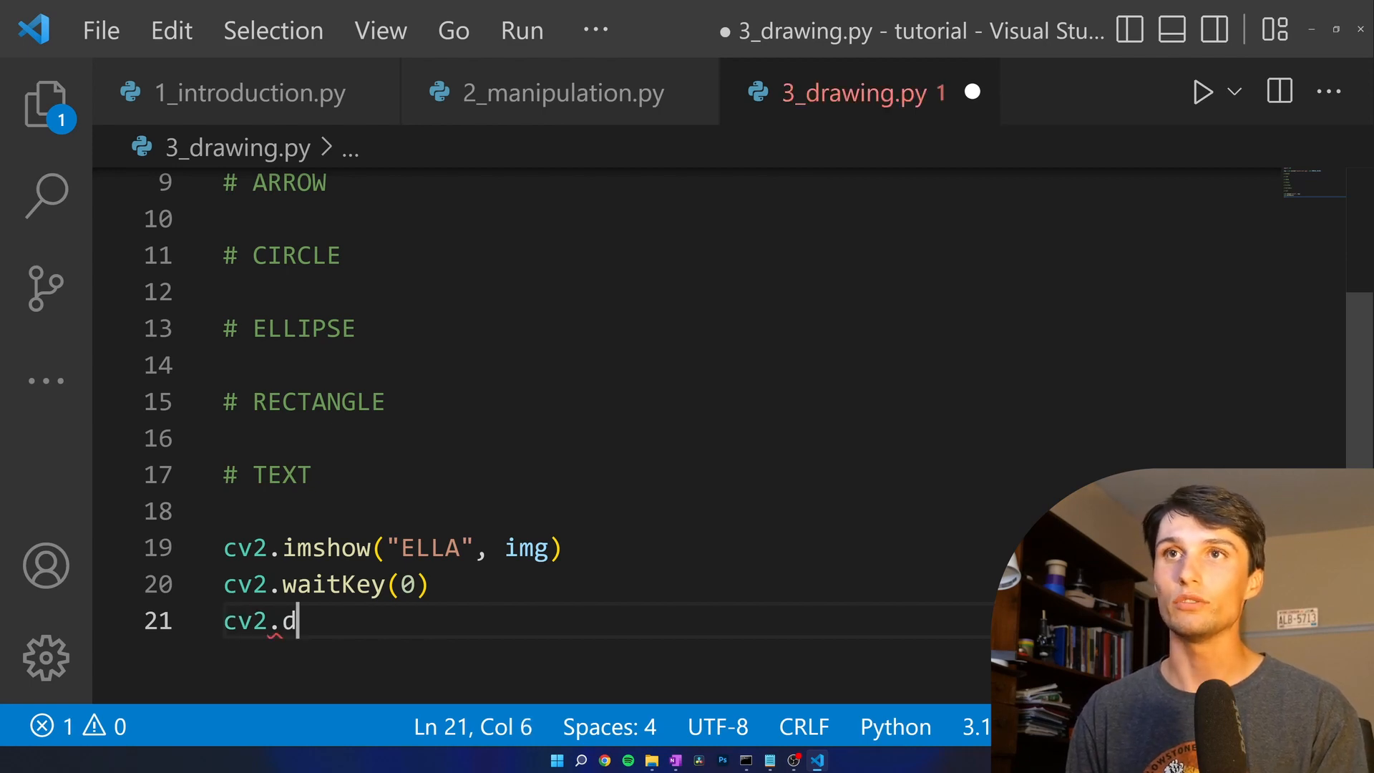
text(estroy)
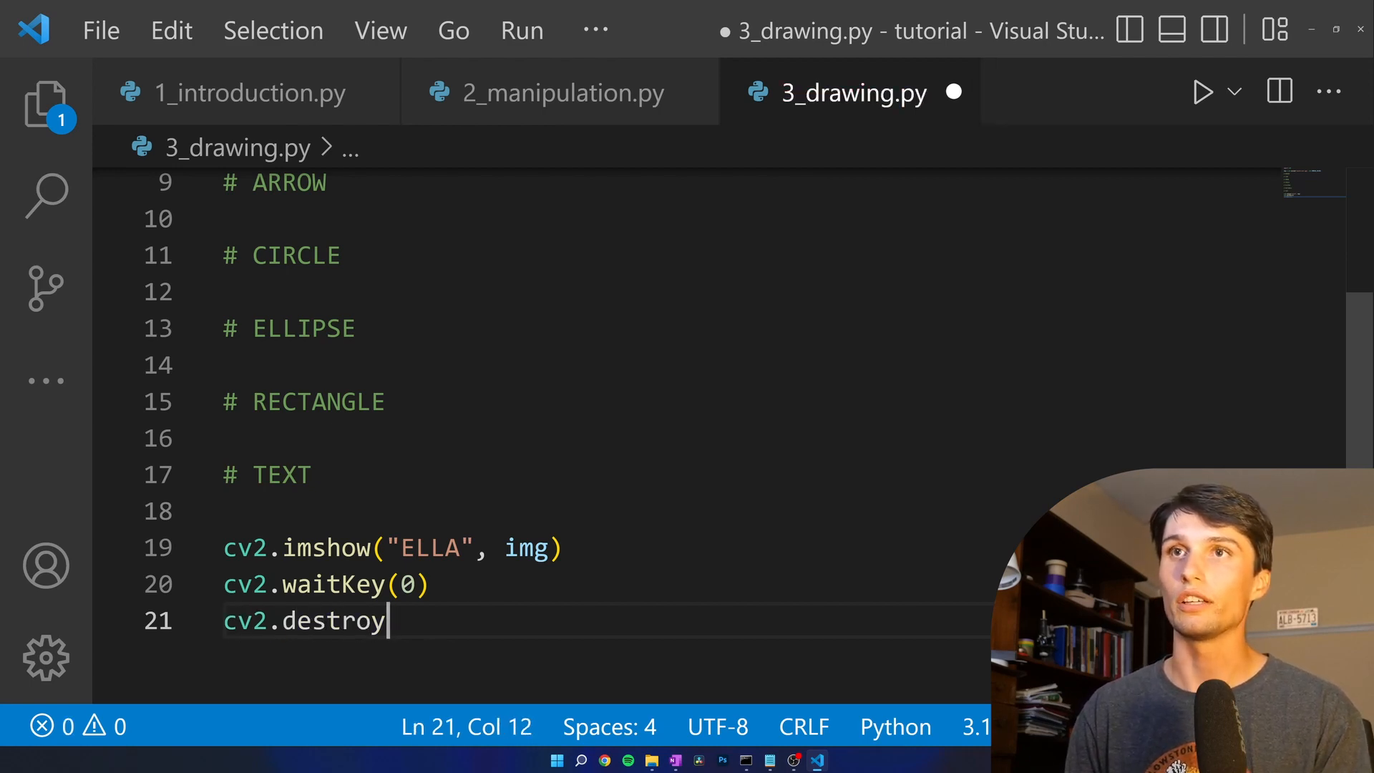
text(AllWindows)
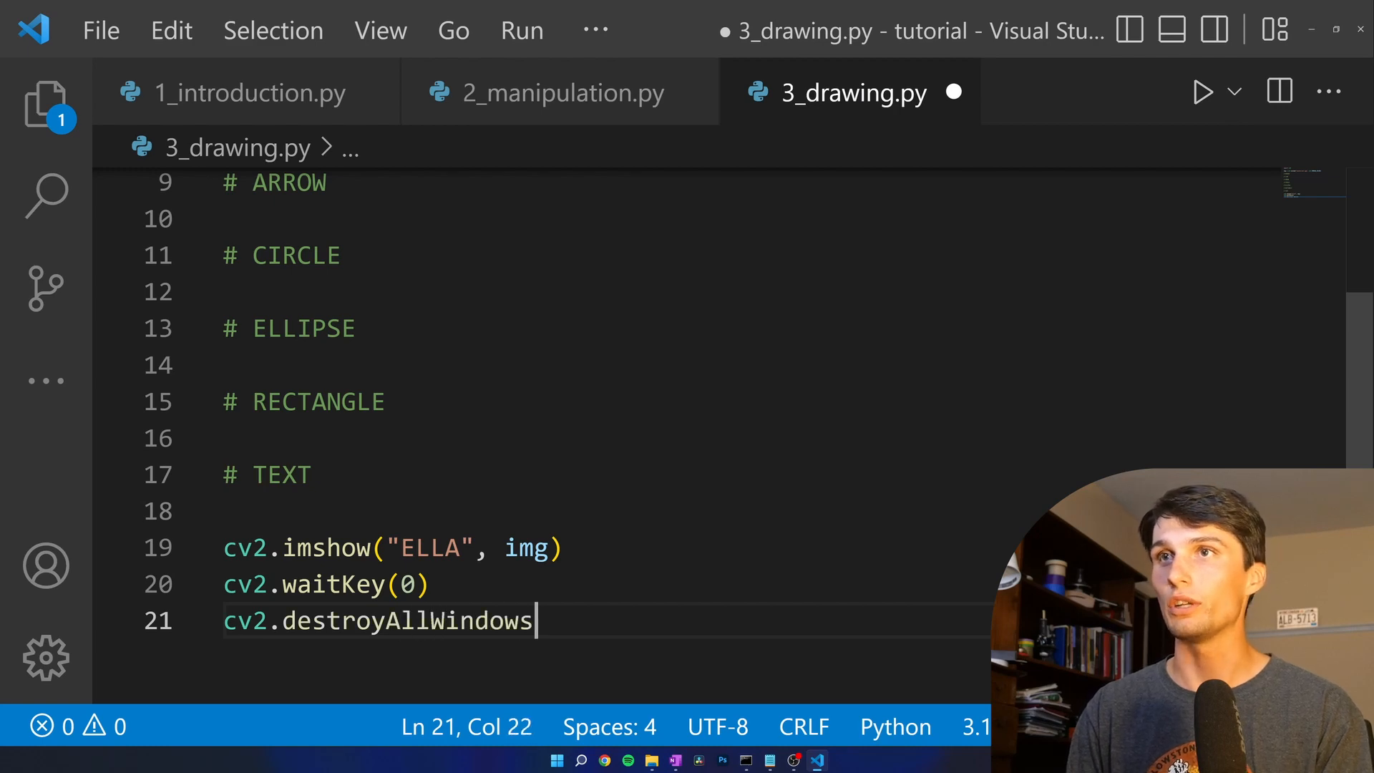
- Finish destroyAllWindows(), run the script to view the cat photo in the ELLA window, then close it
text(())
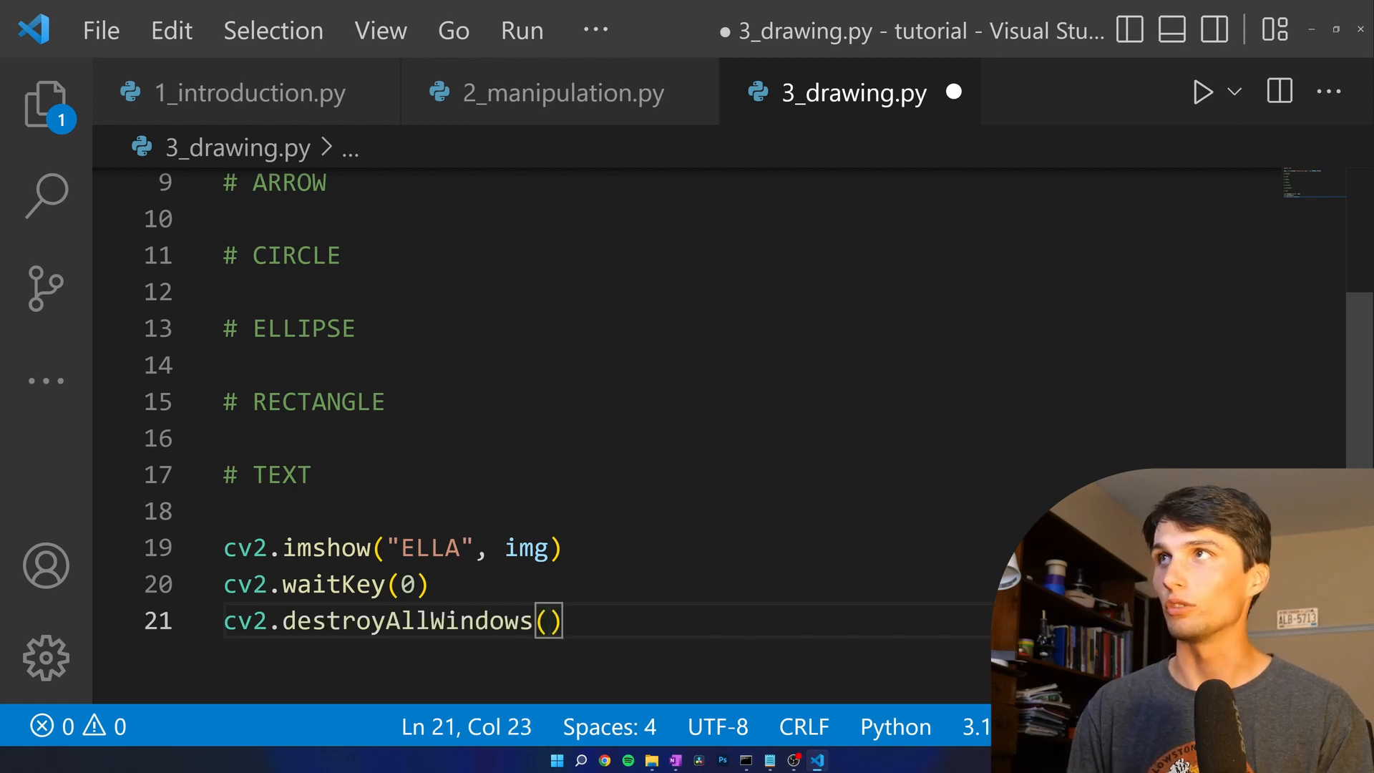
click(1203, 92)
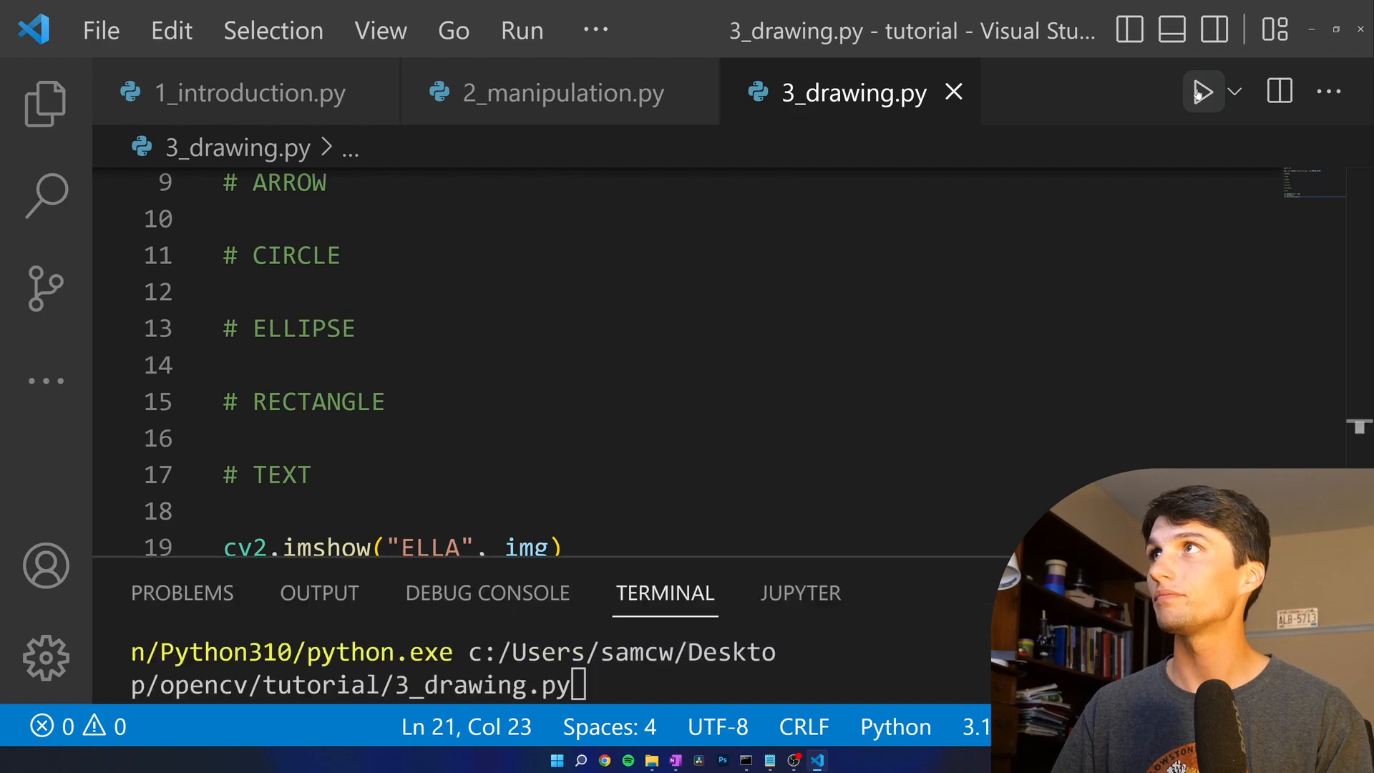
click(1201, 92)
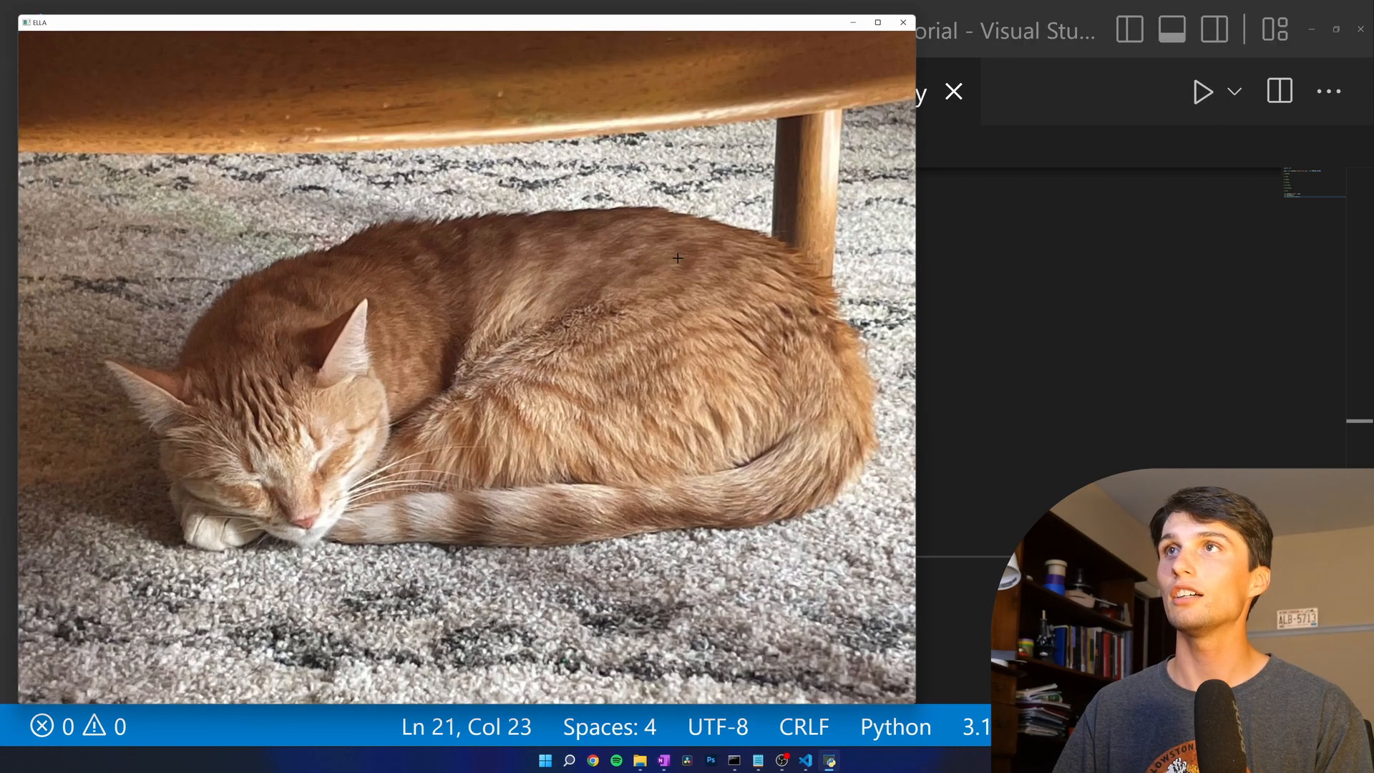
click(903, 22)
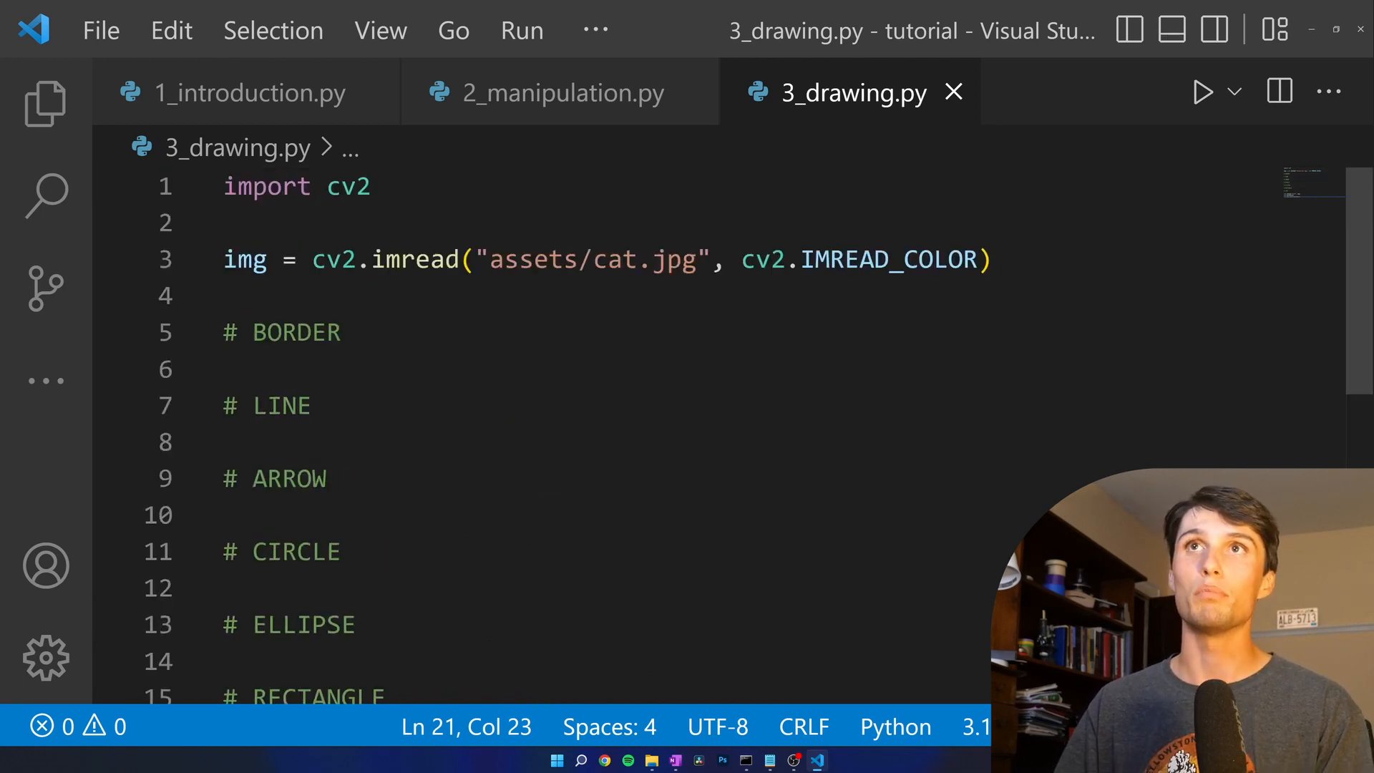
- Under # BORDER start img = cv2.copyMakeBorder(img, 20, 20, 20, 20, None)
text(img =)
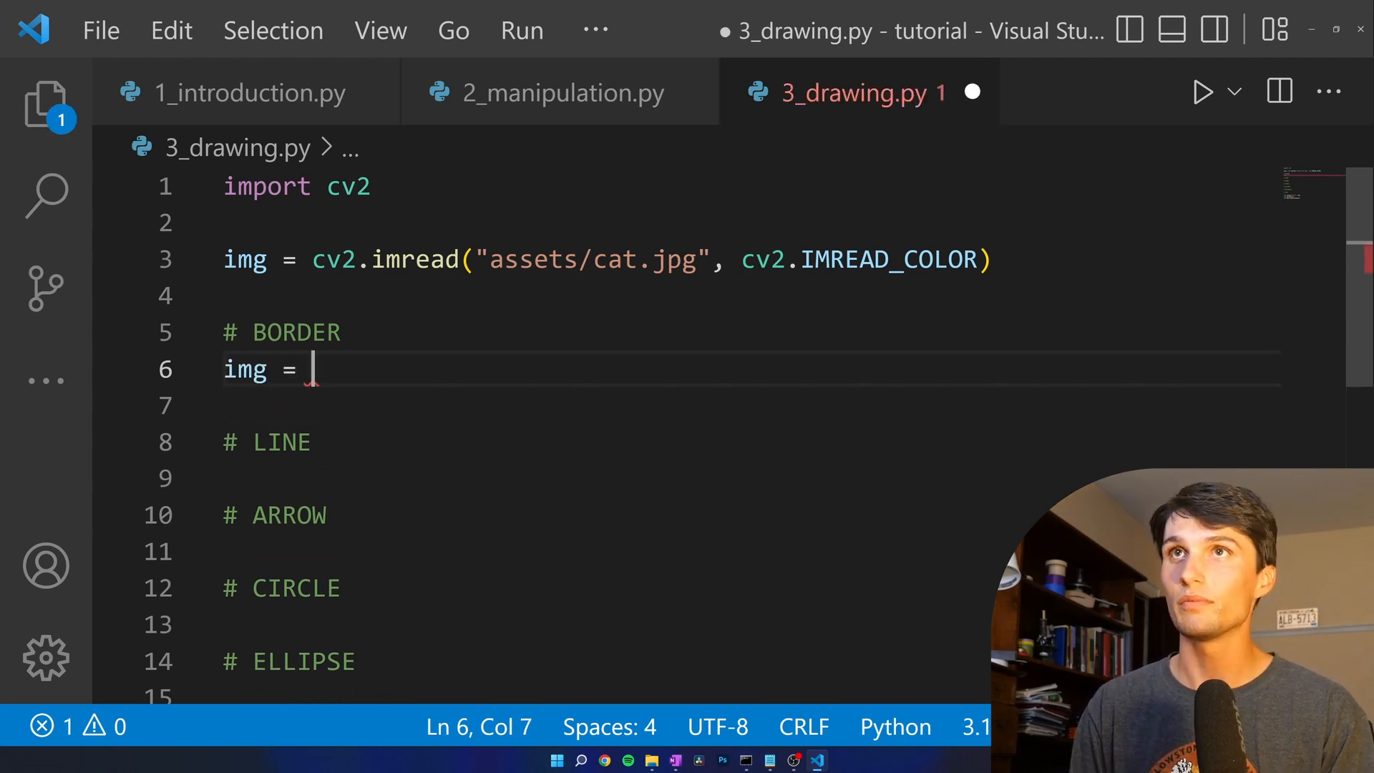
text(cv2.)
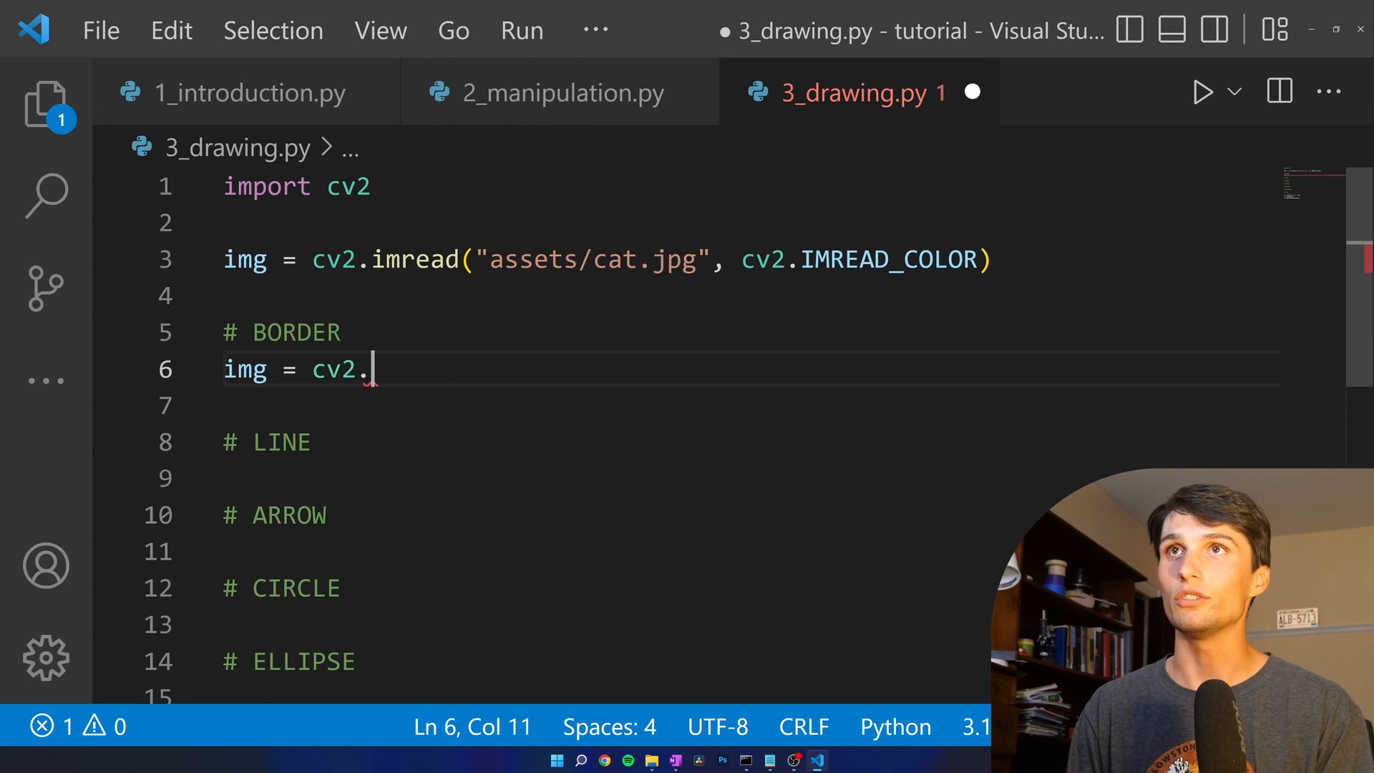
text(copyMakeBo)
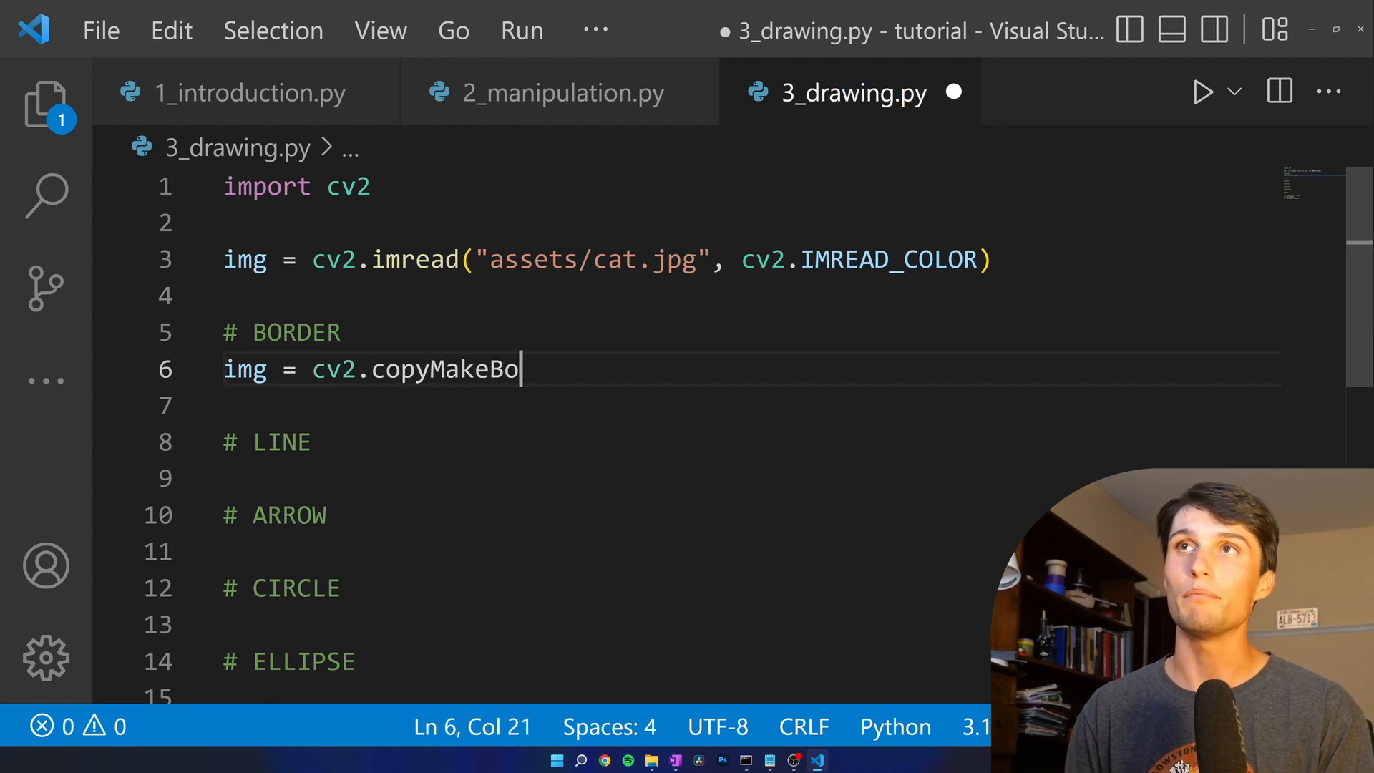
text(rder())
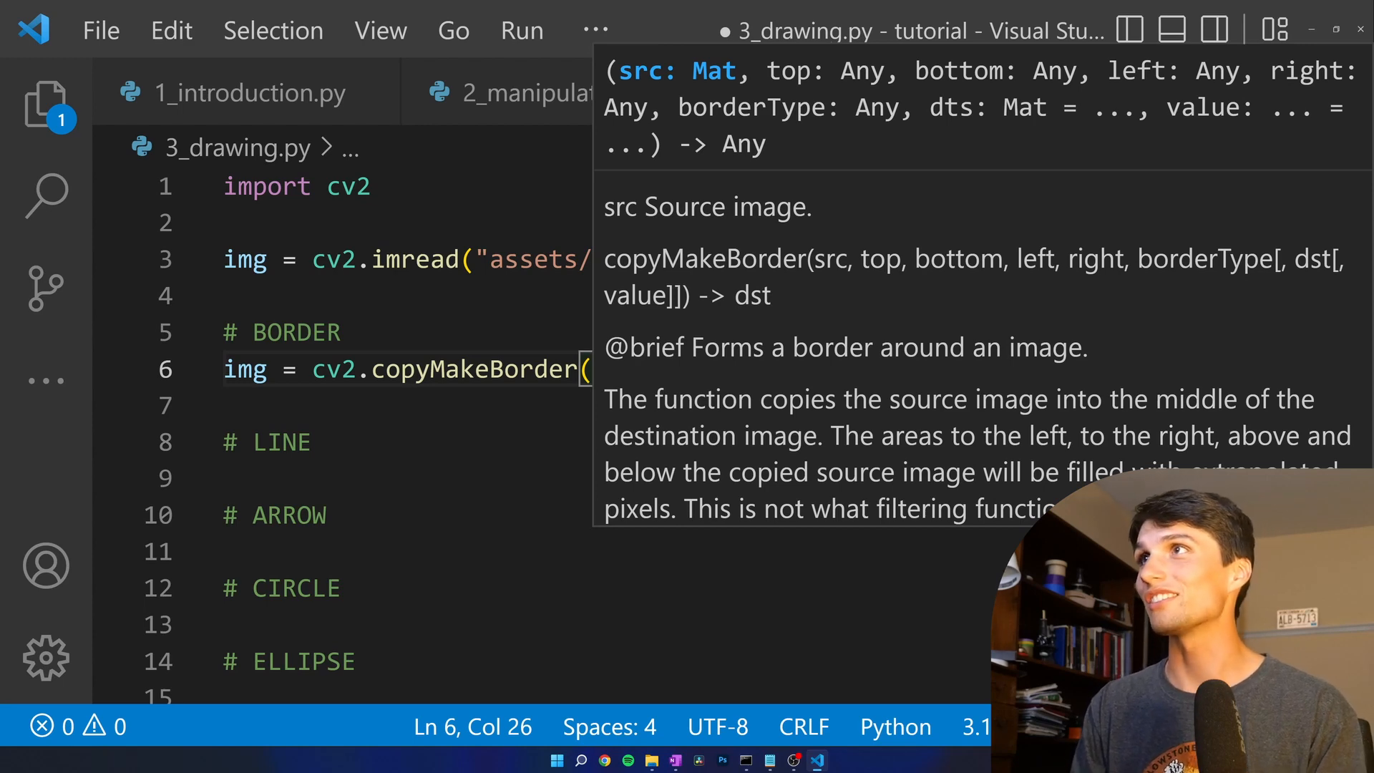
mouse_move(832, 267)
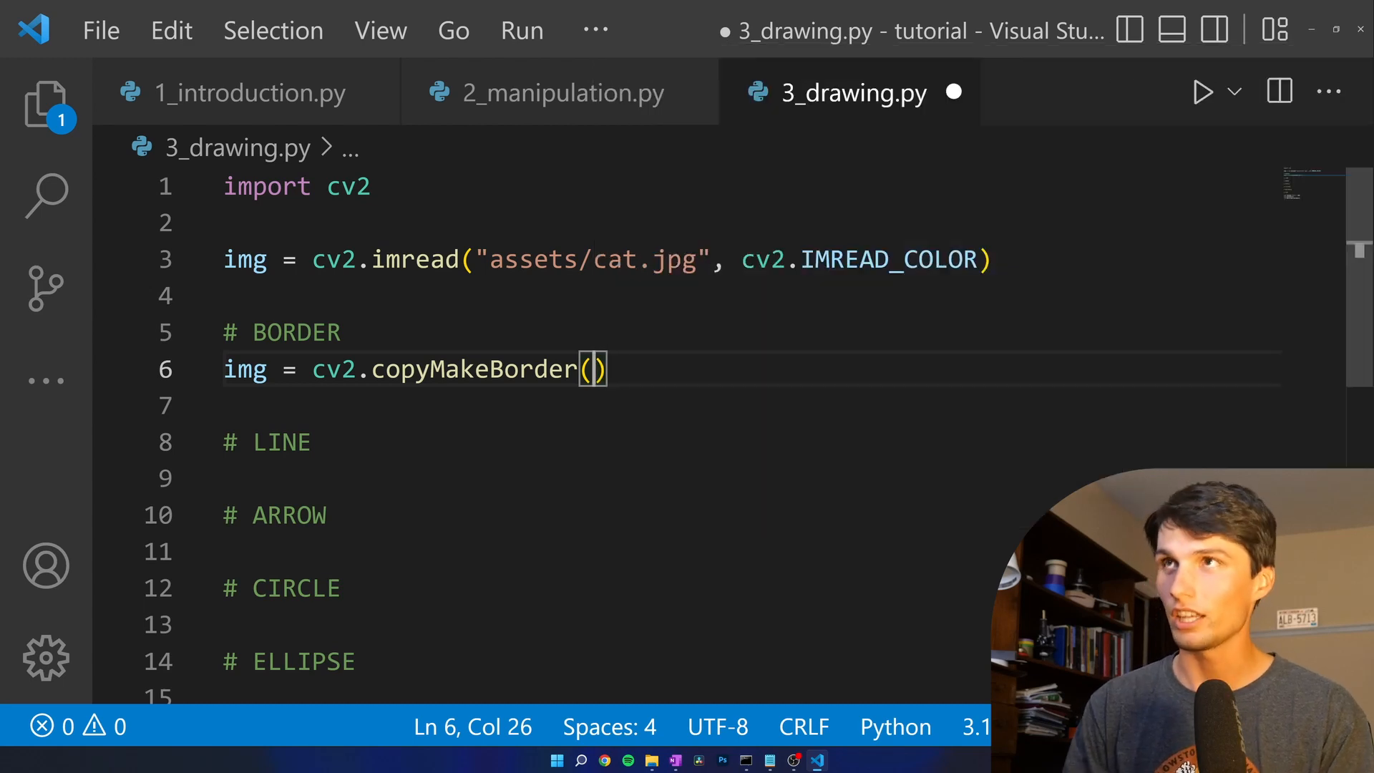
text(img)
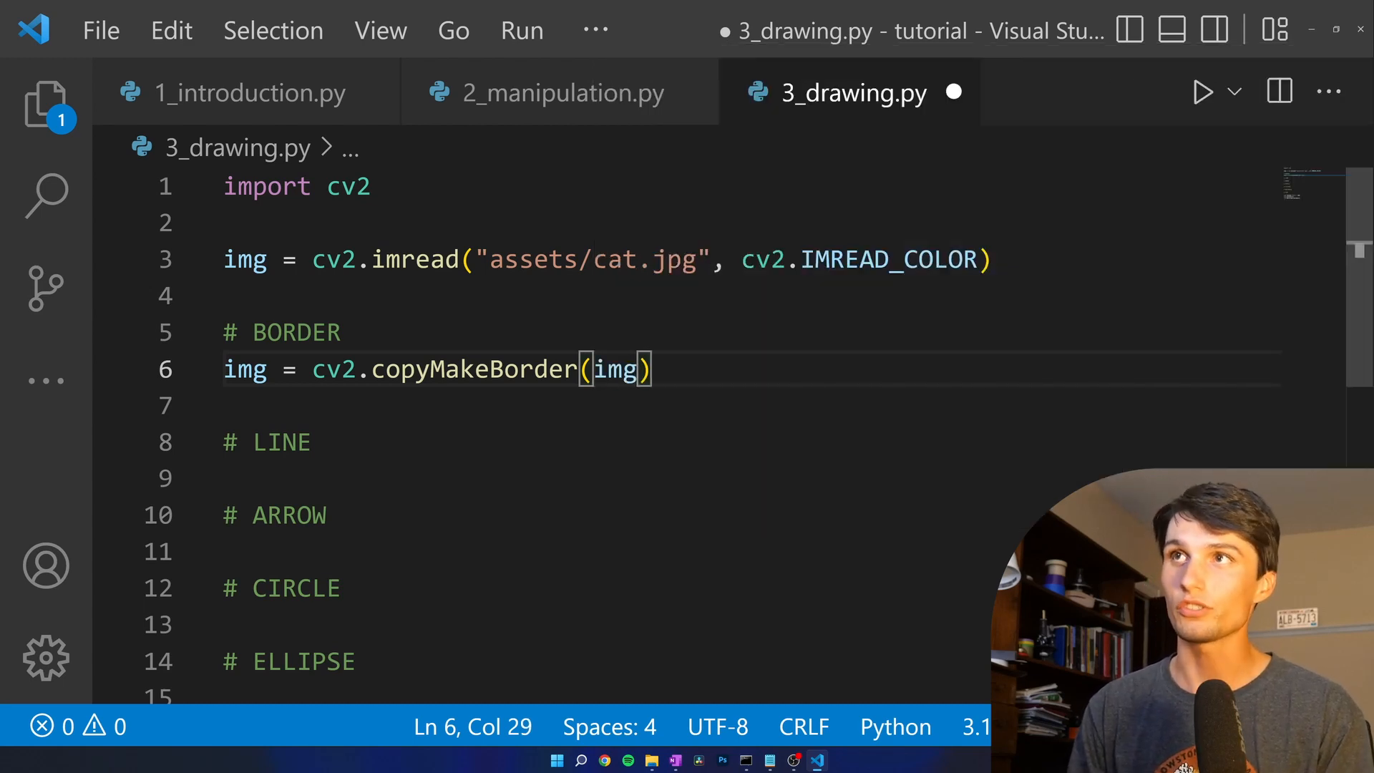
text(,)
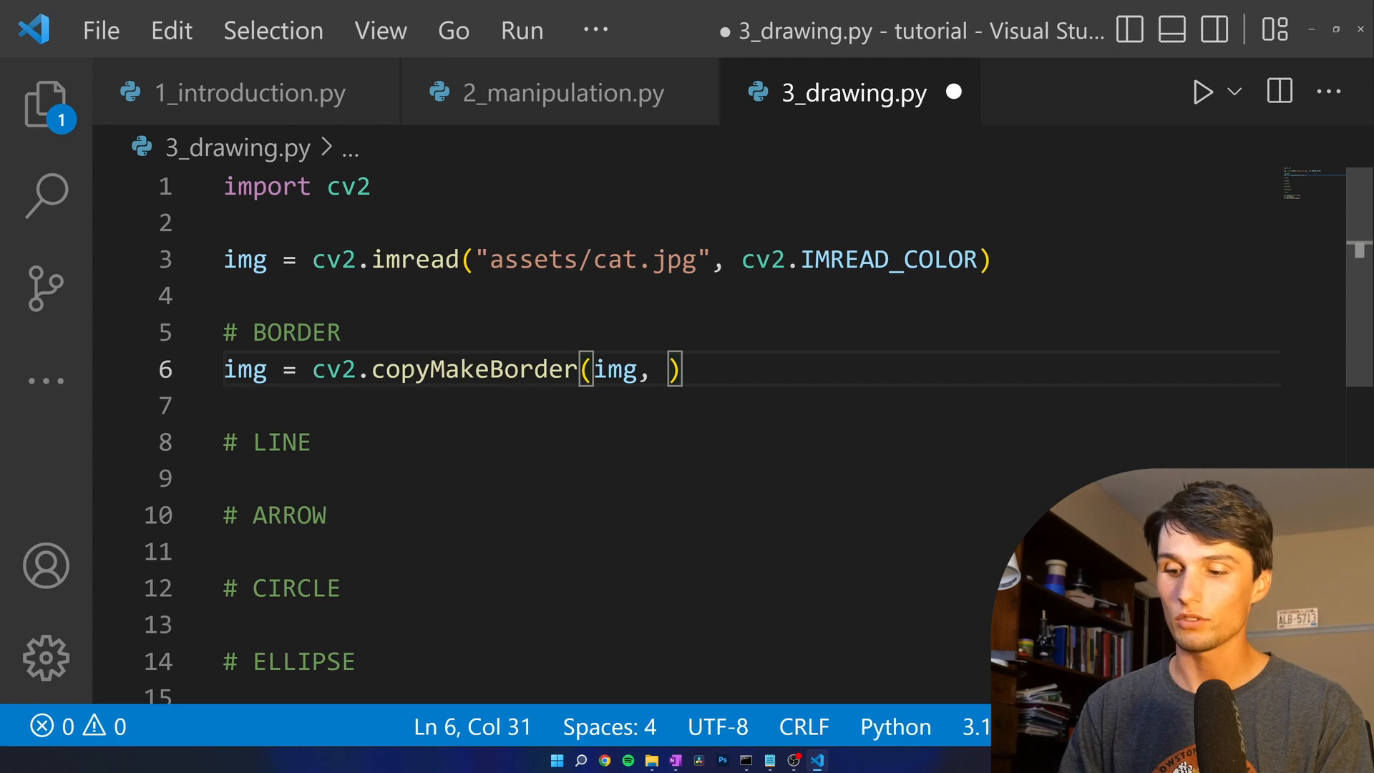
text(20, 20,)
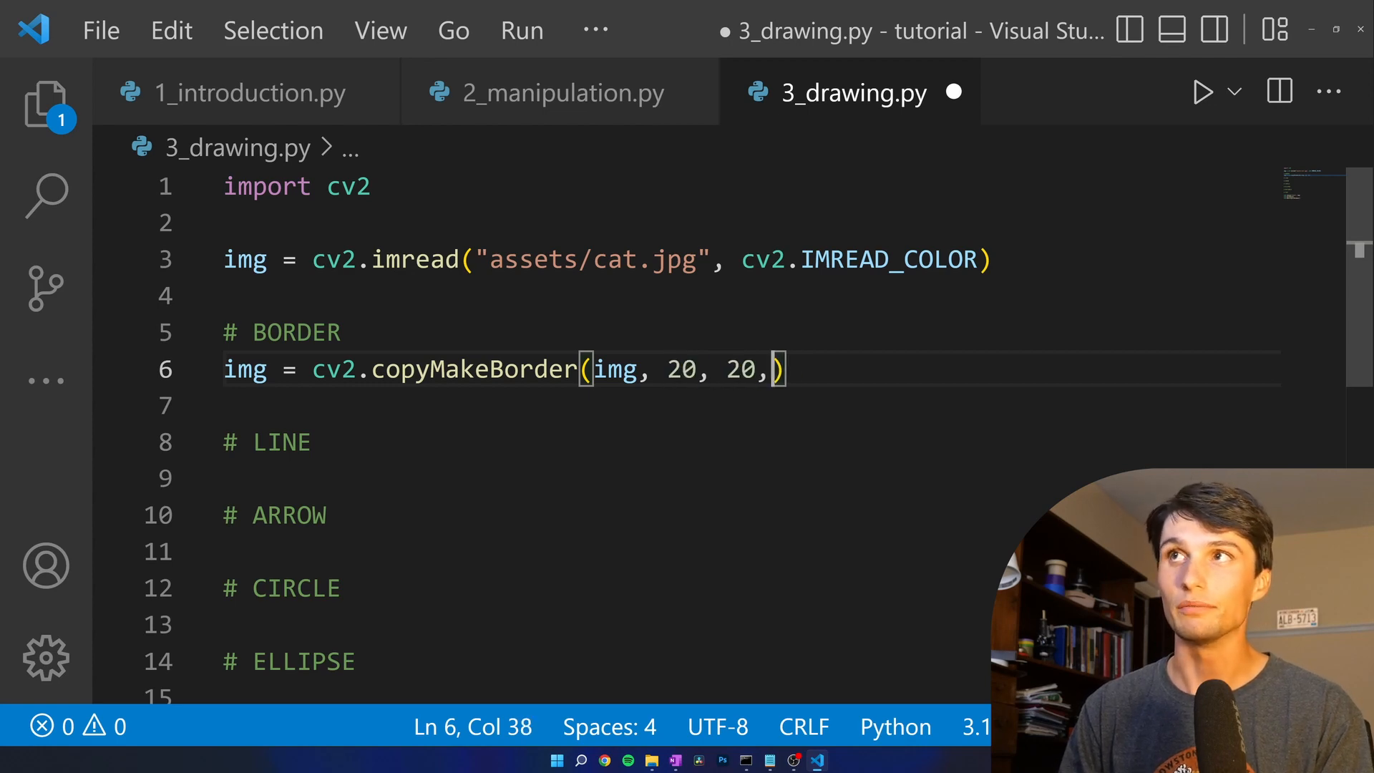
text(20, 20,)
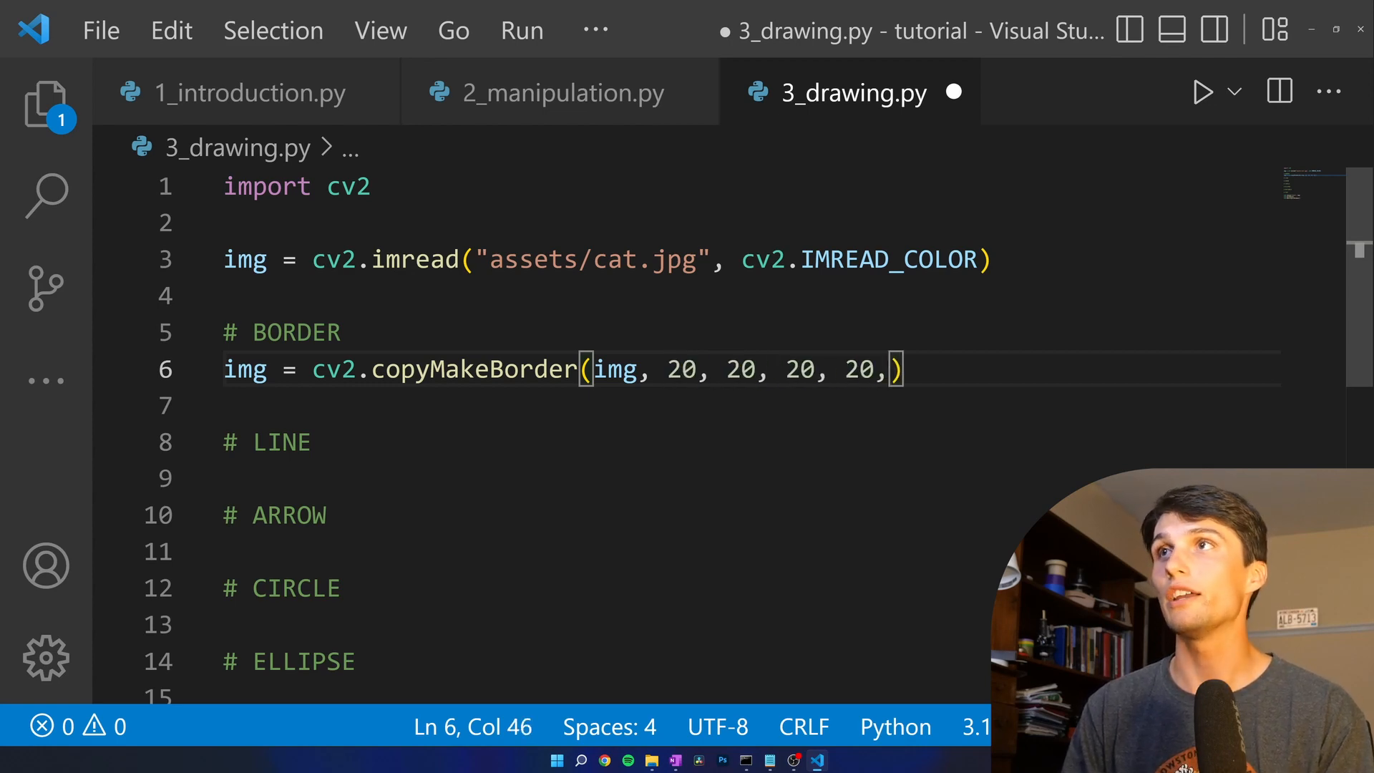
text(None)
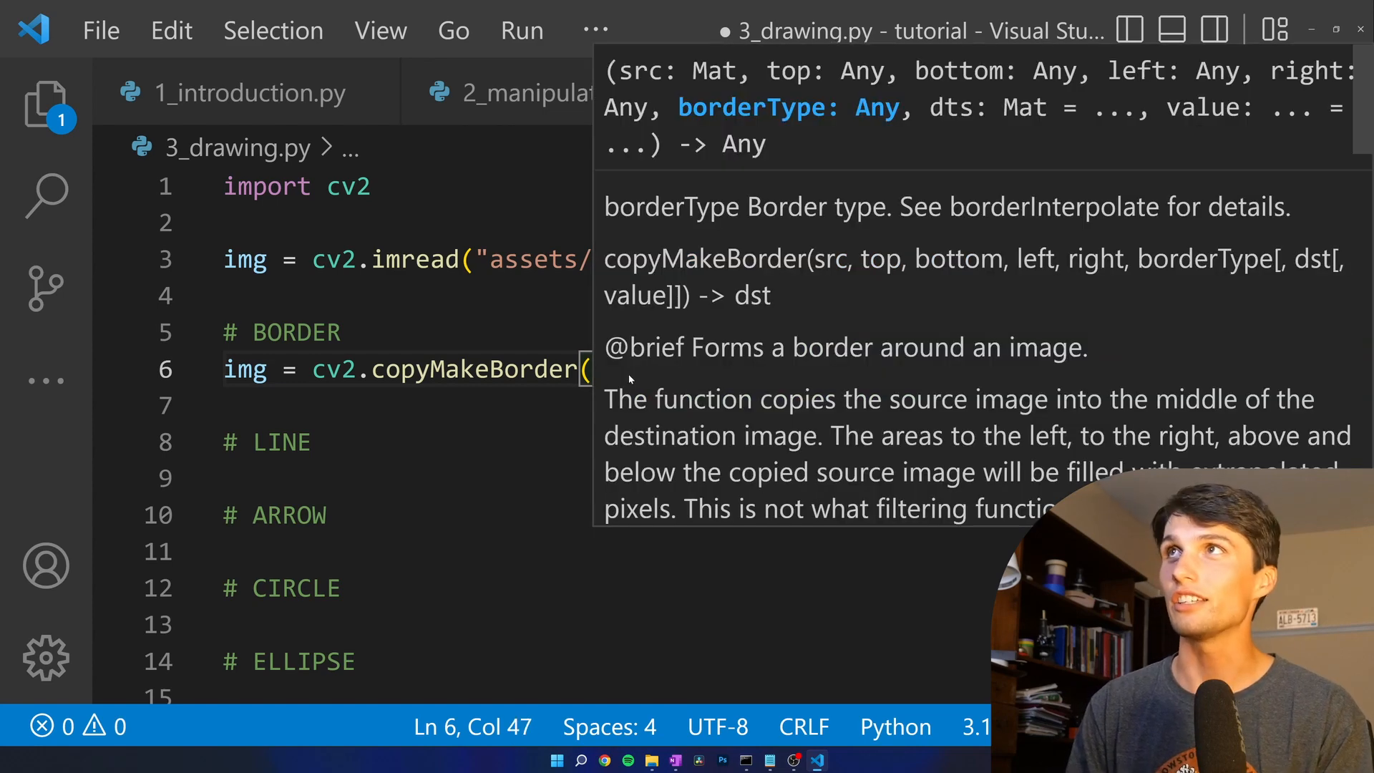
- Rewrite the call as copyMakeBorder(img, 20, 20, 20, 20, borderType=cv2.BORDER_CONSTANT)
text(img, 20, 20, 20, 20,)
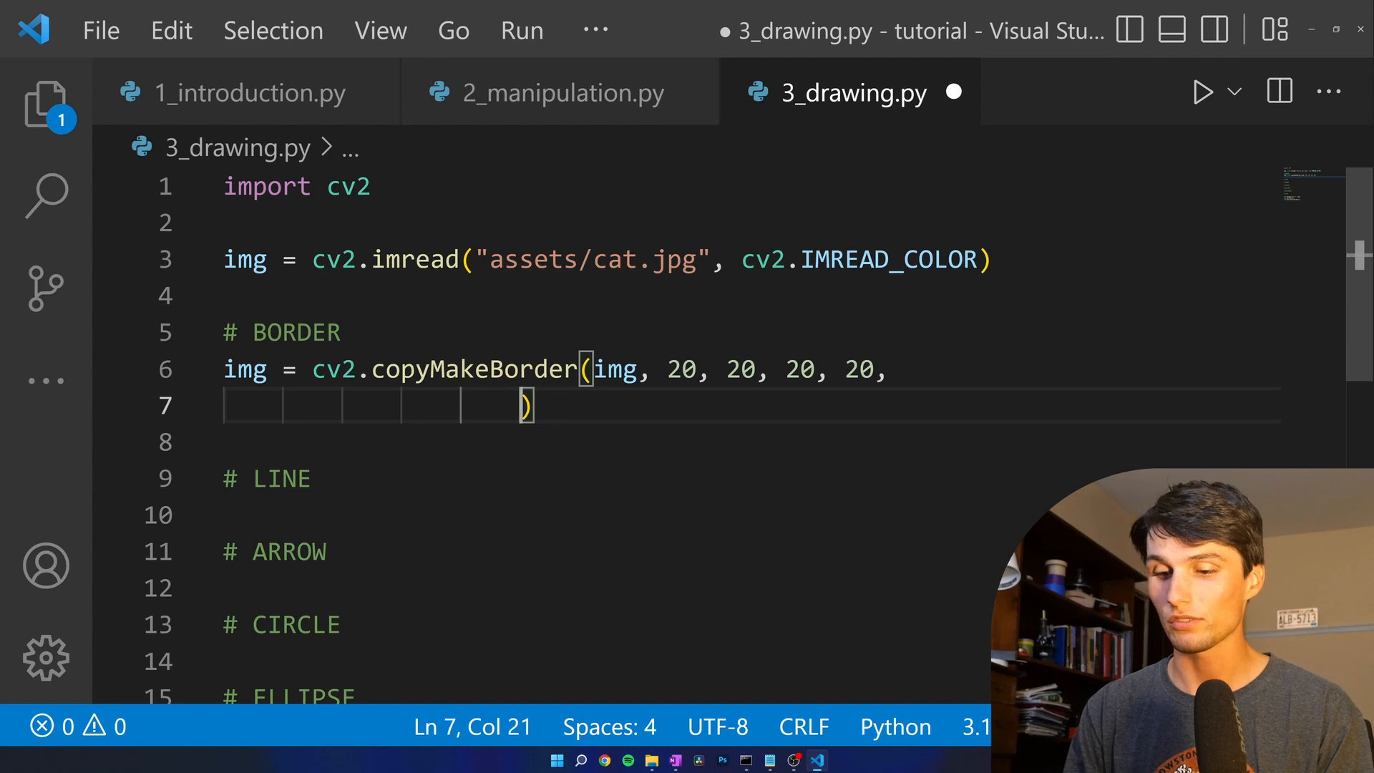
text(border)
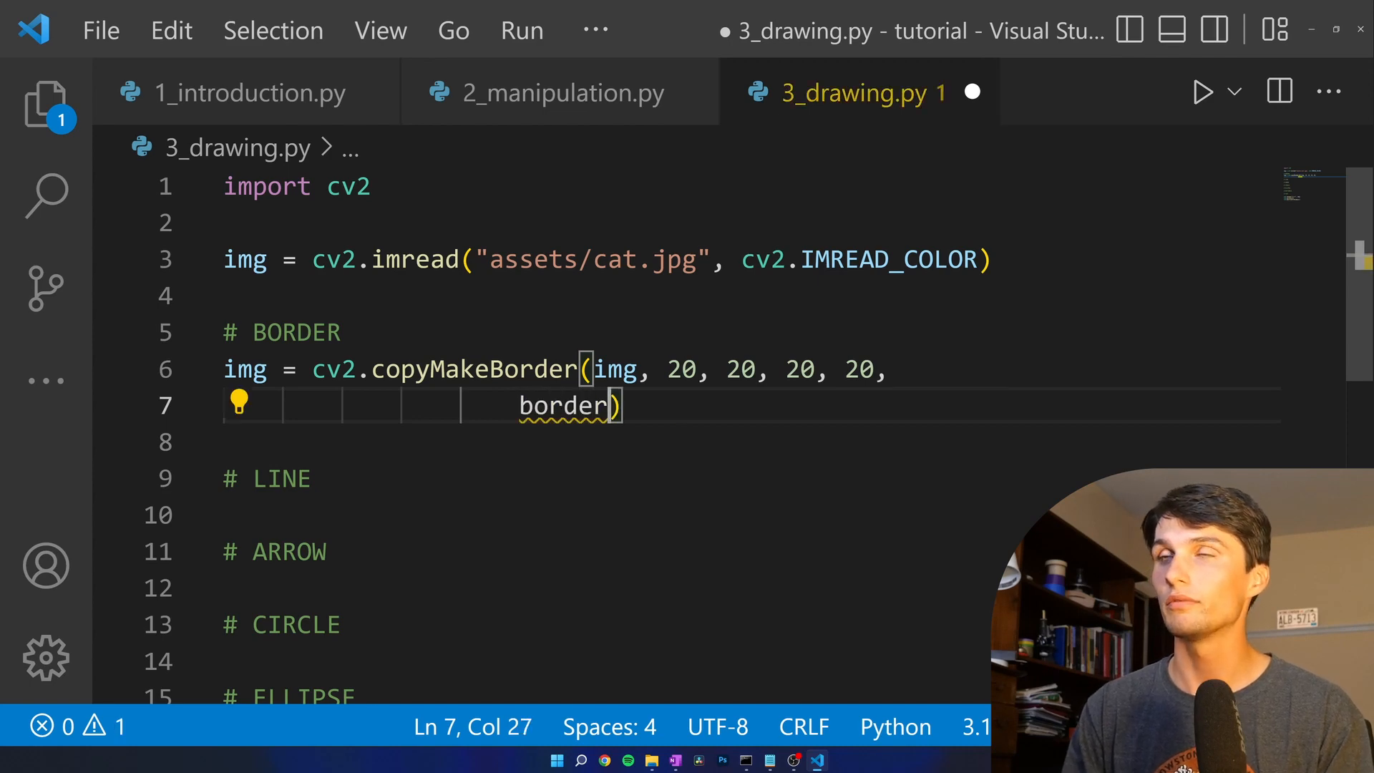
text(Type=)
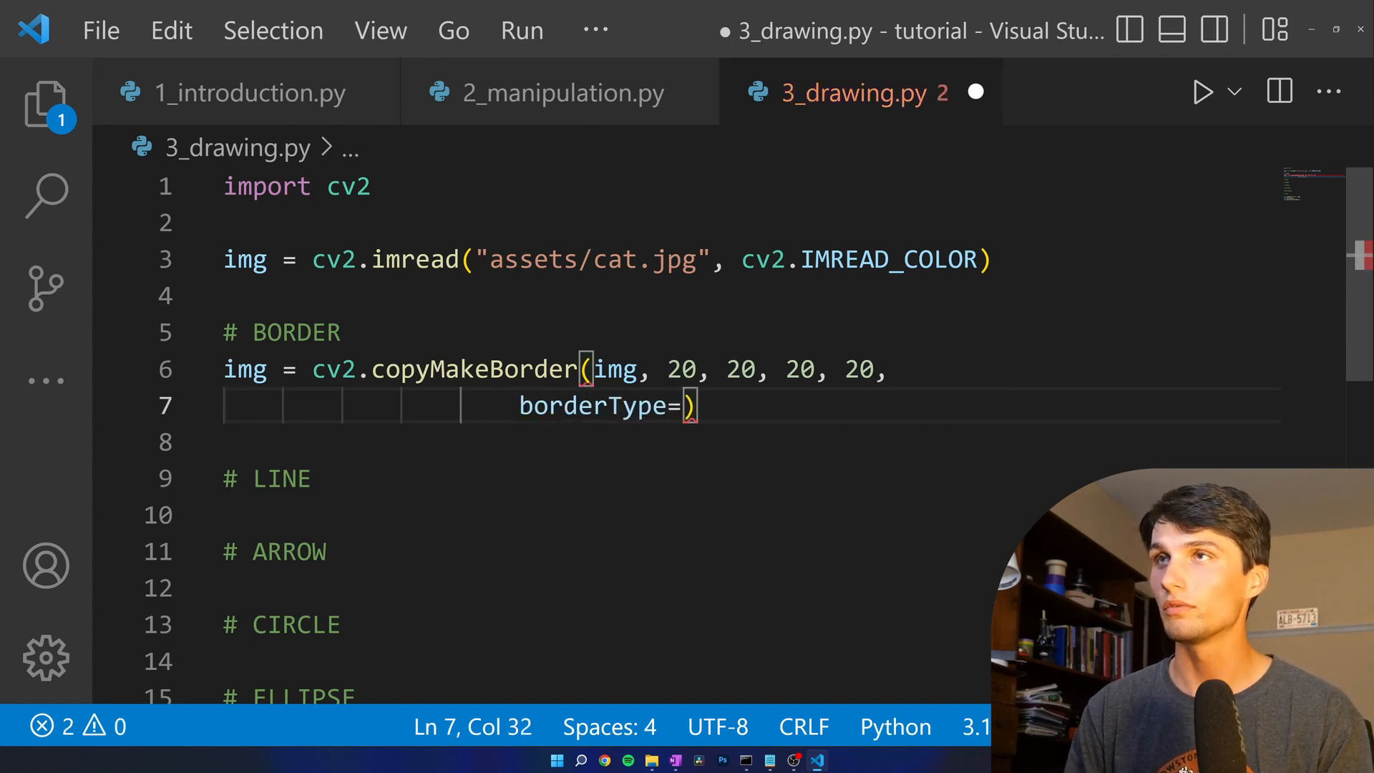
text(cv2.)
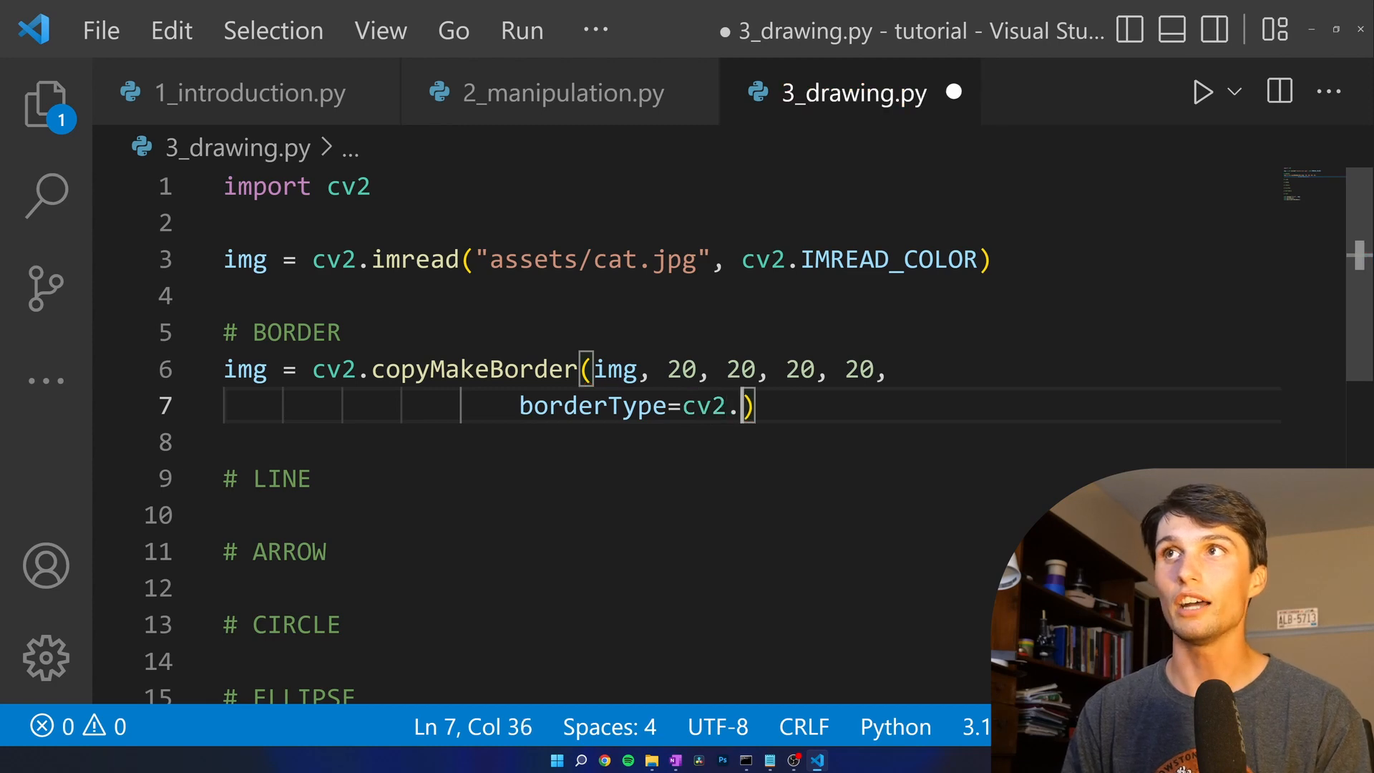
text(BORDE)
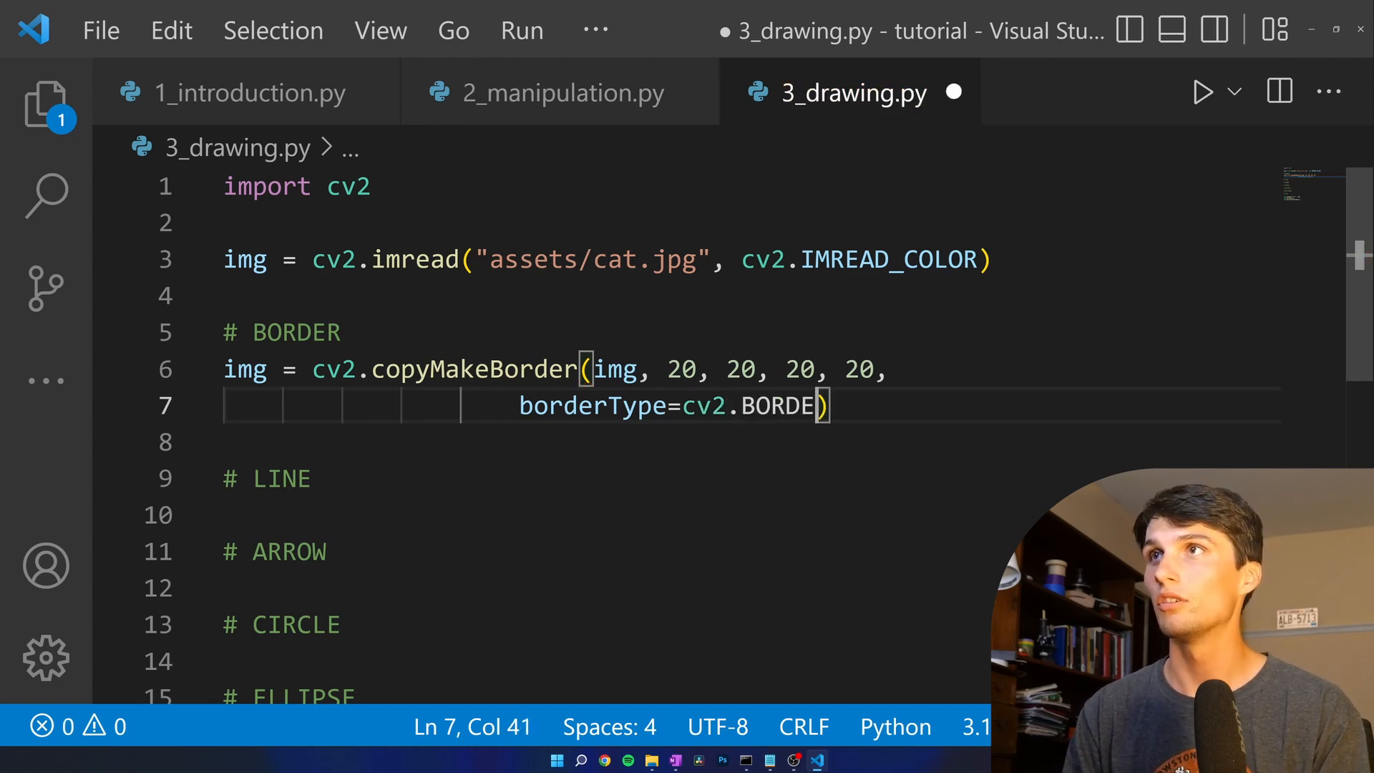
text(_CON)
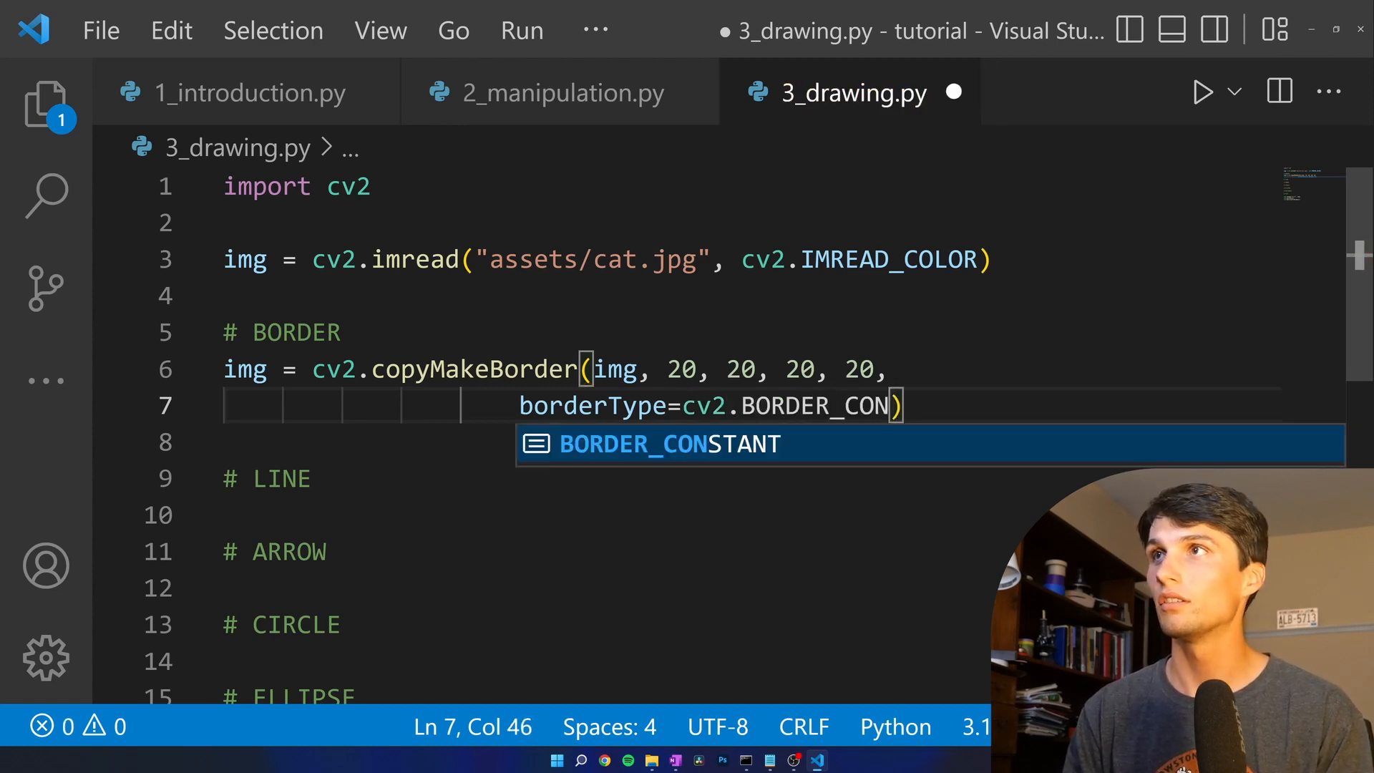
key(Tab)
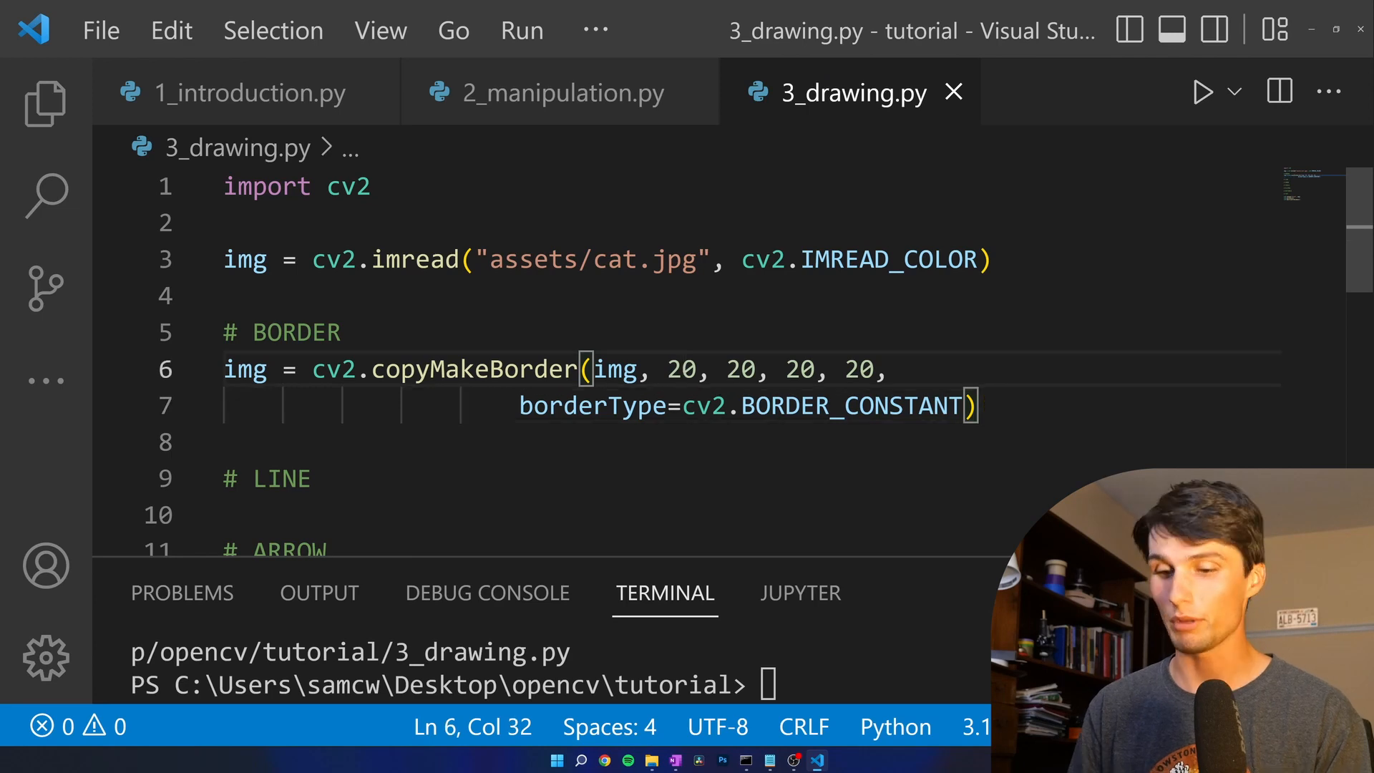
- Change the border widths to 50 and run the script to preview the padded cat image
text(50, 50)
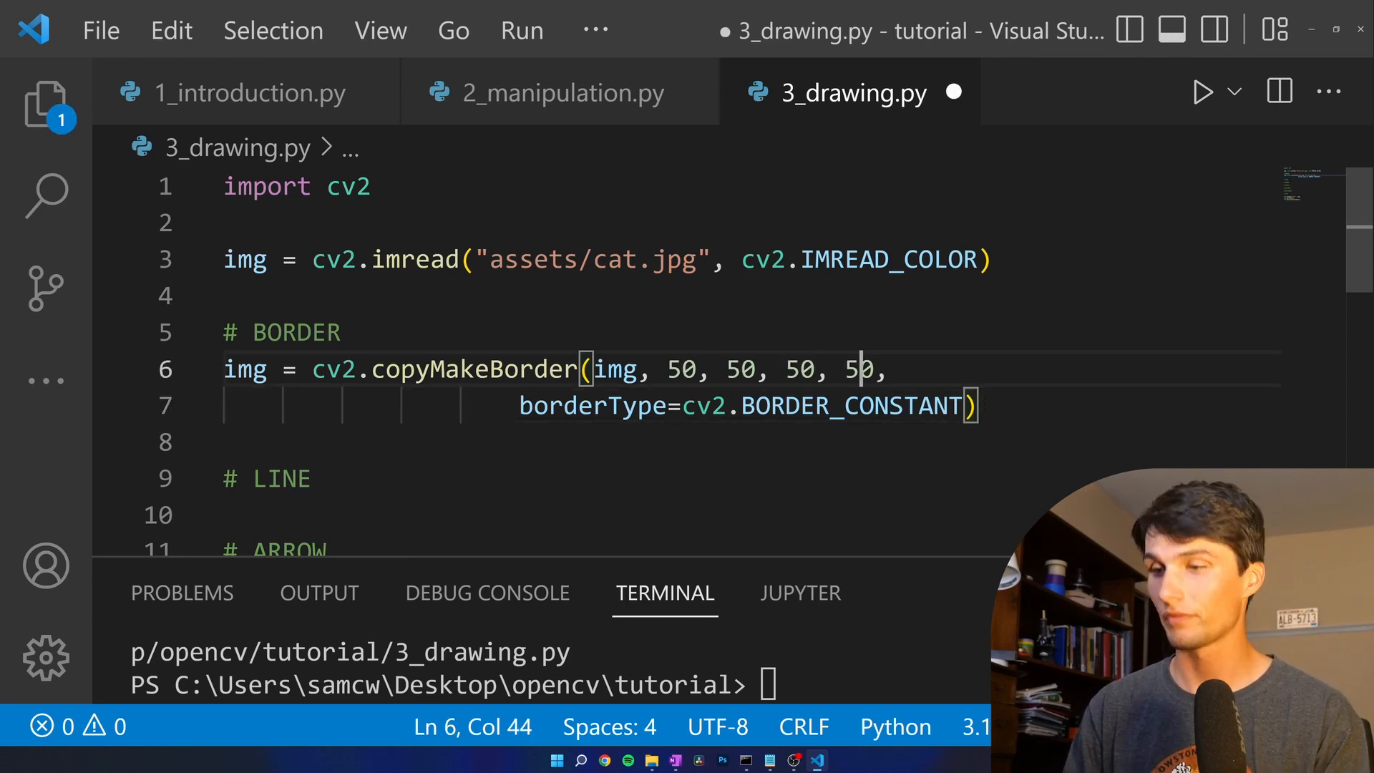
click(1200, 92)
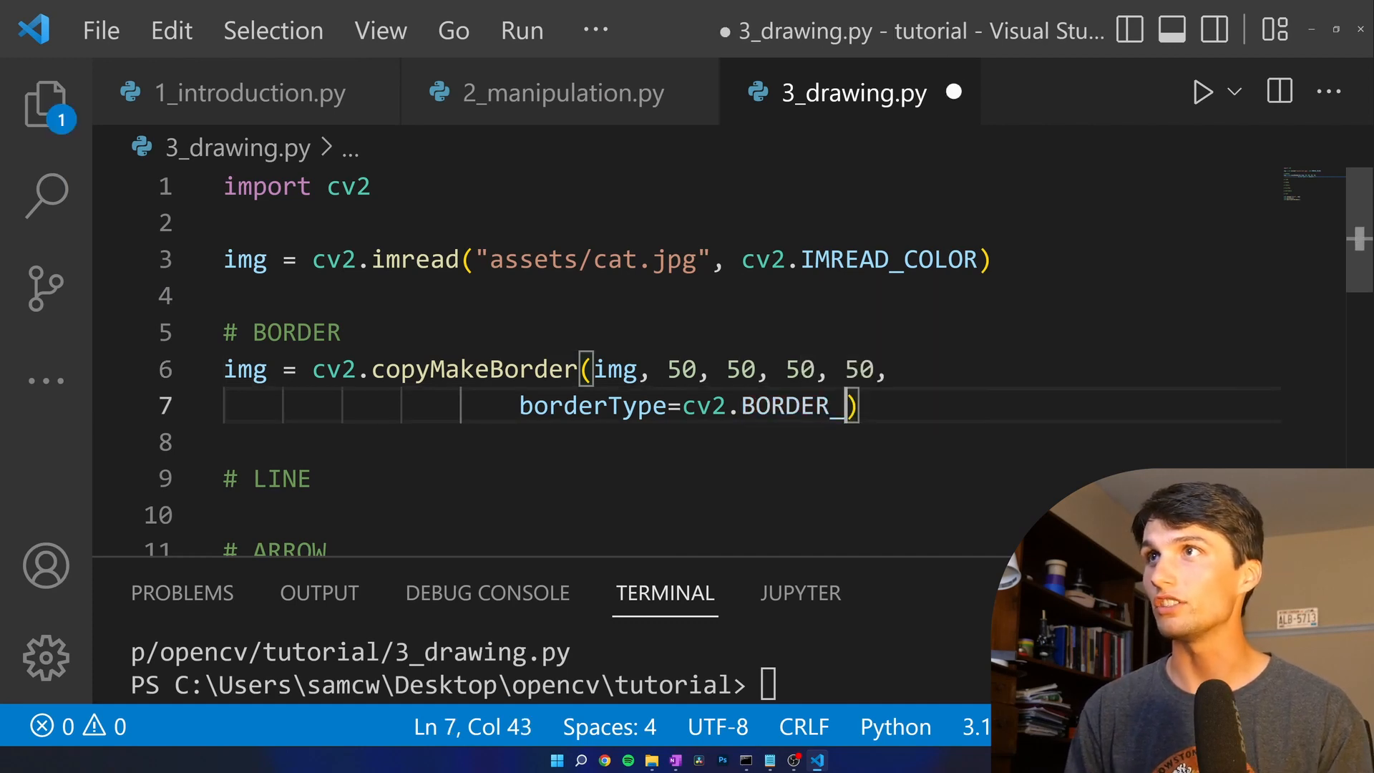
- Switch the border type to cv2.BORDER_REFLECT from the suggestions
text(_)
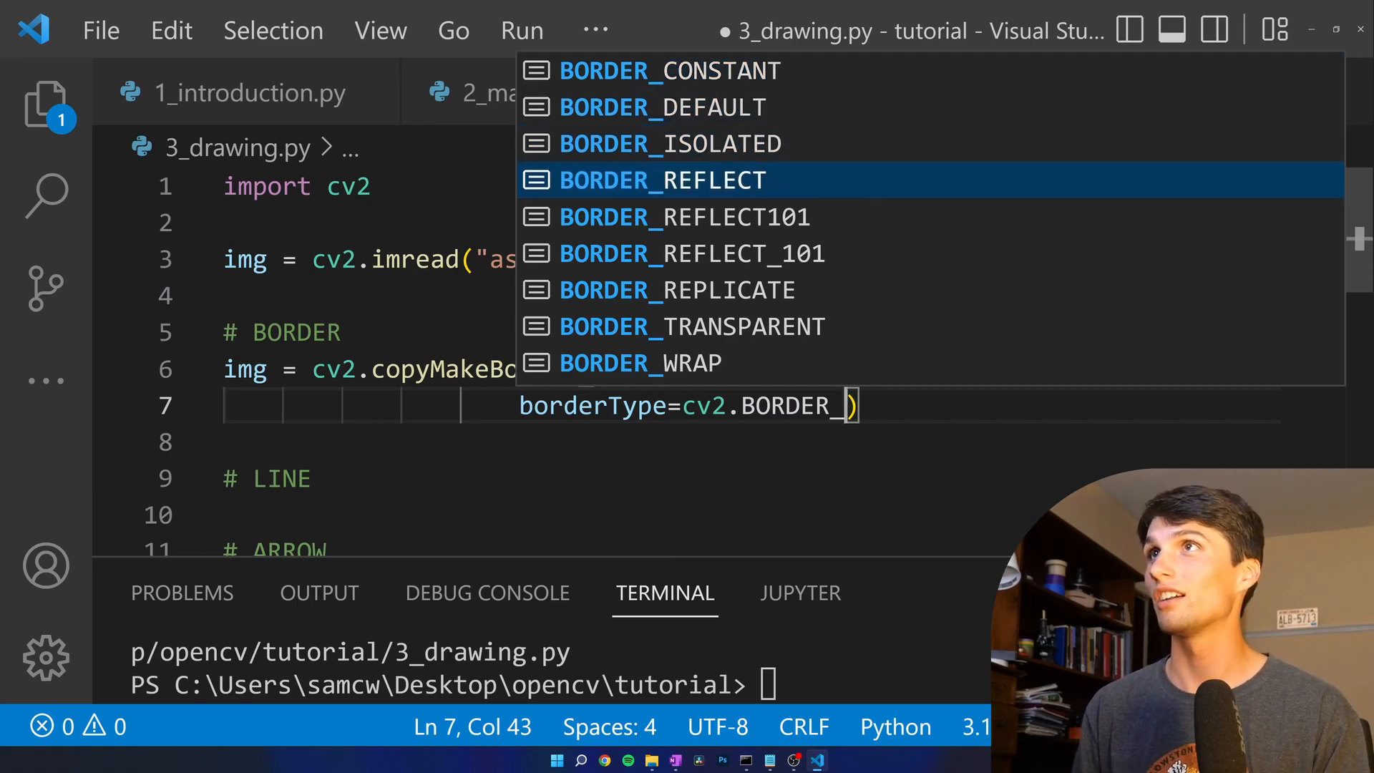
click(661, 181)
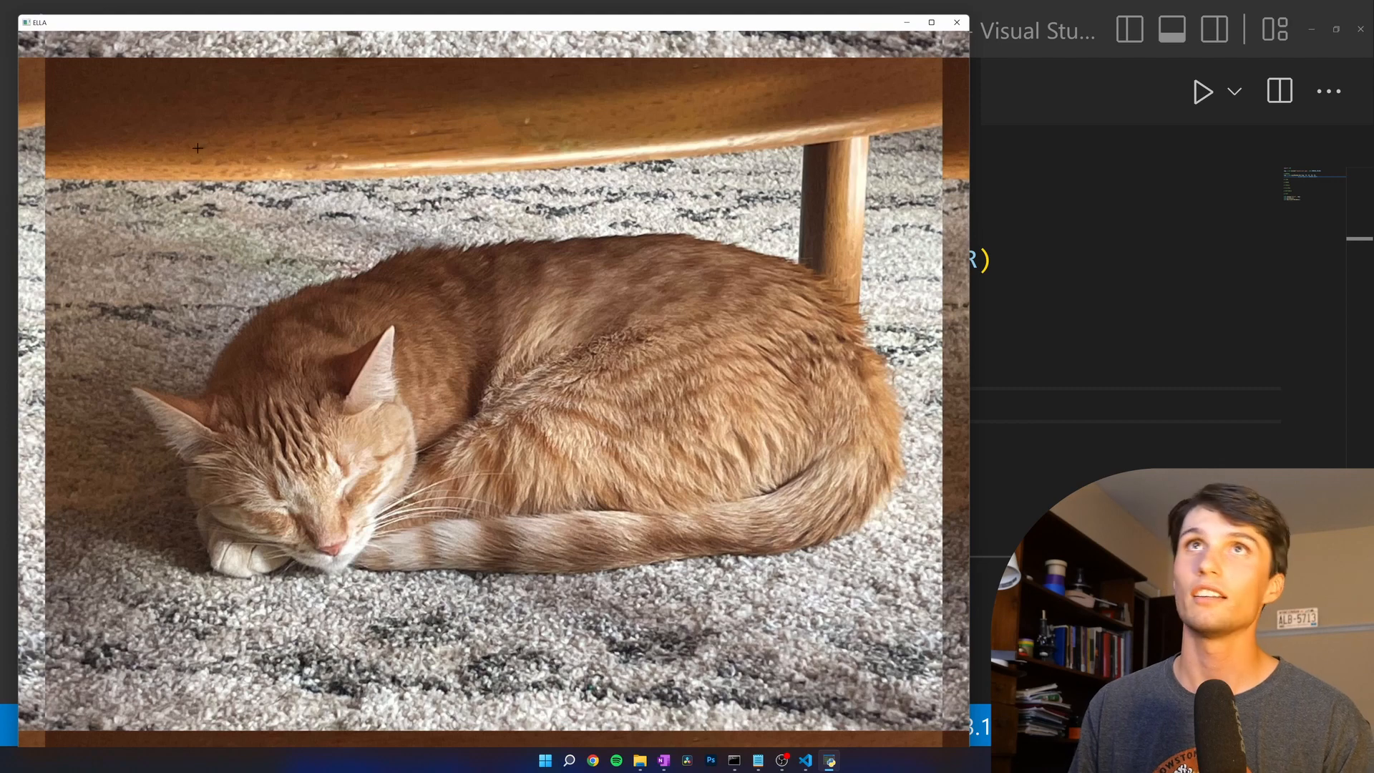
mouse_move(157, 48)
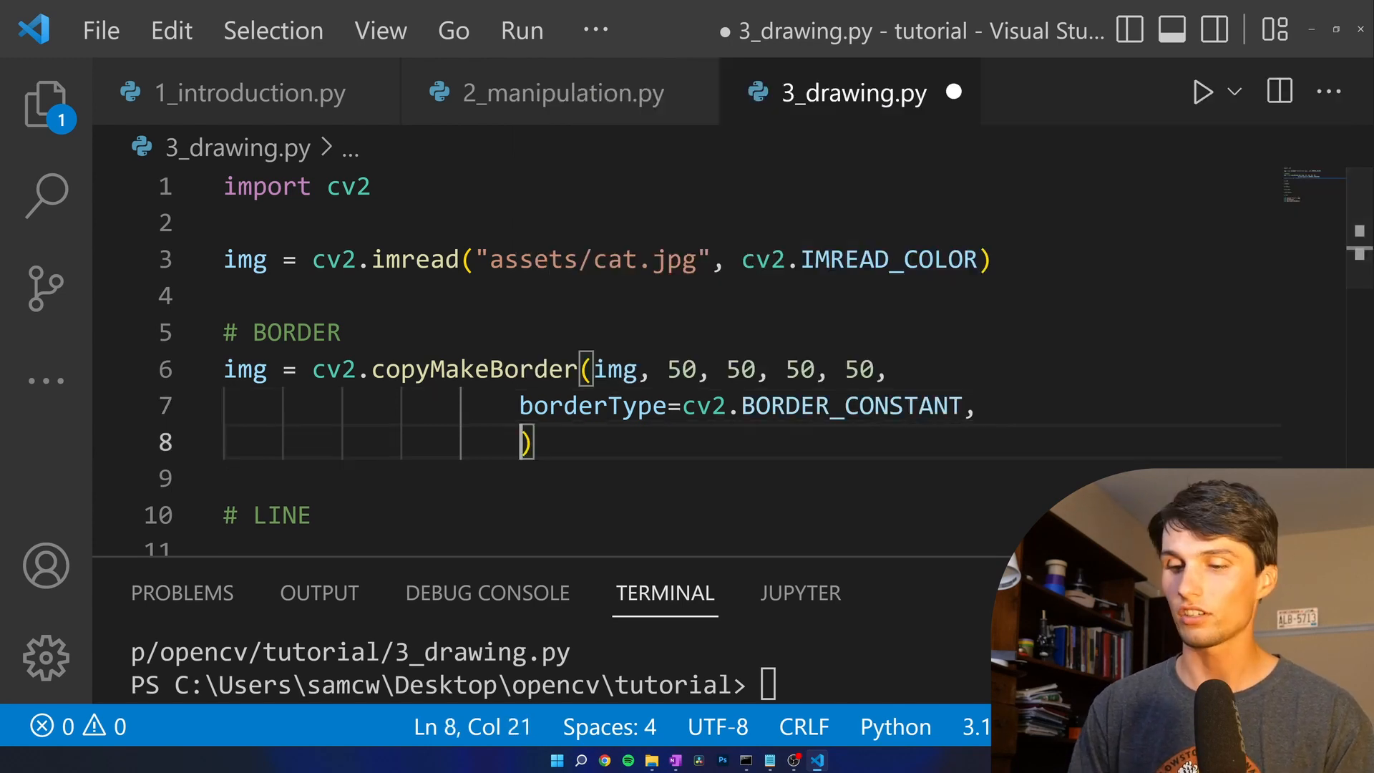
- Add value=(100, 0, 0) to the constant border, preview the dark-blue frame, and close the window
text(value()
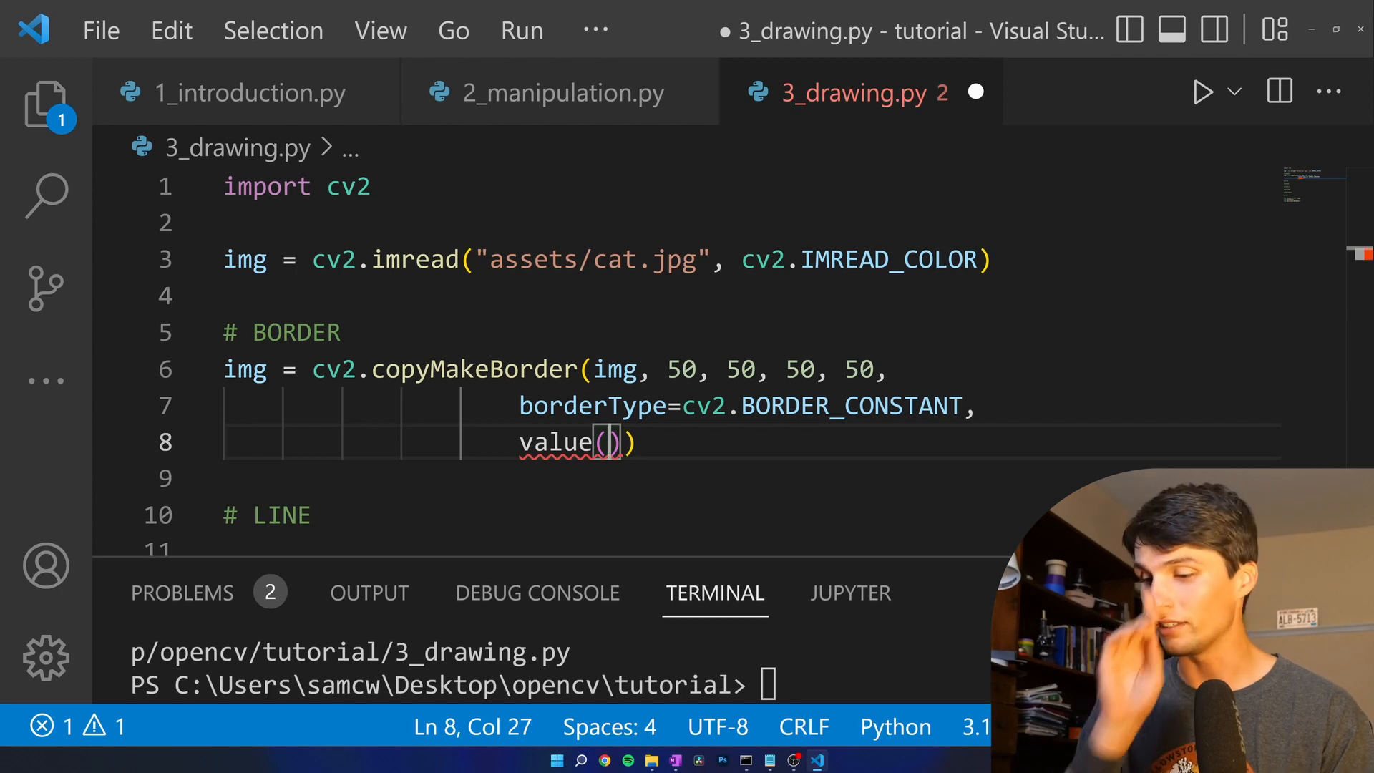
text(=)
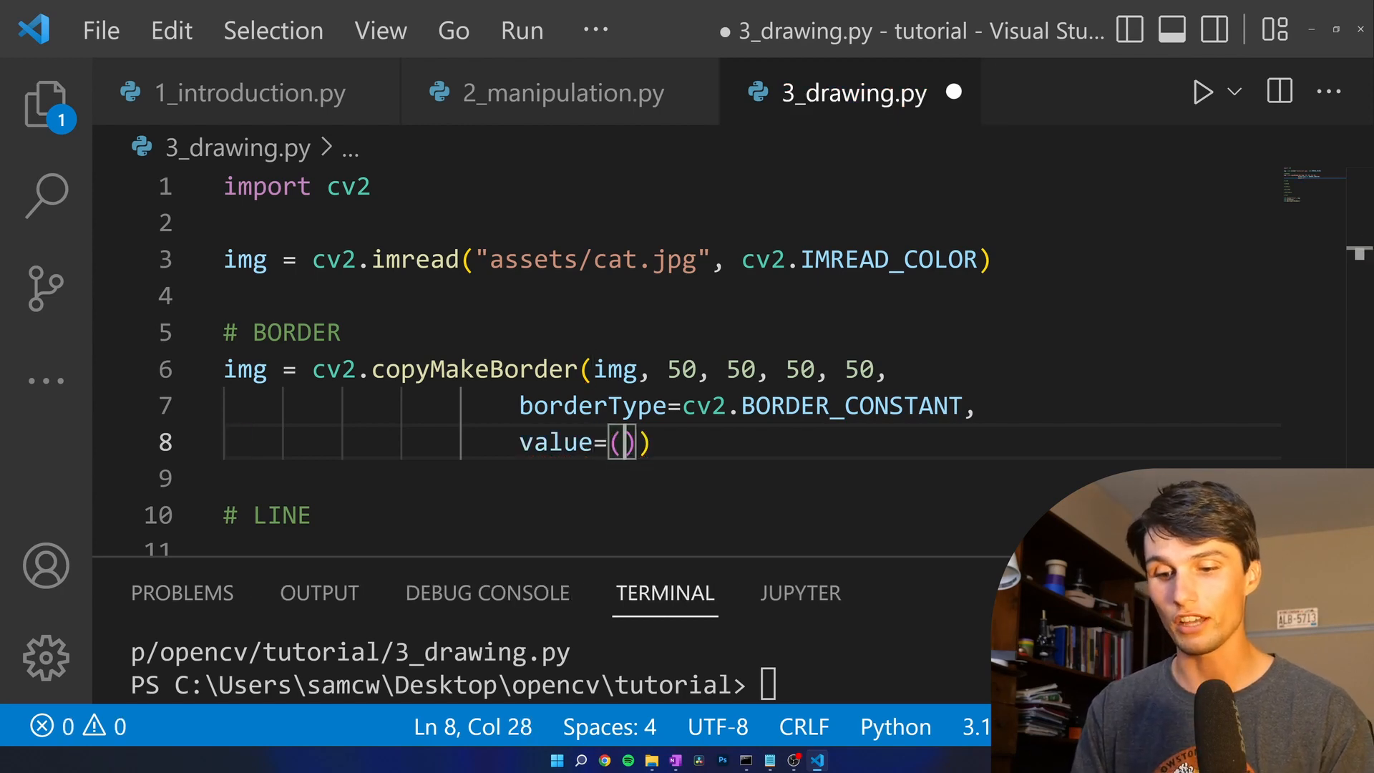
text(100,)
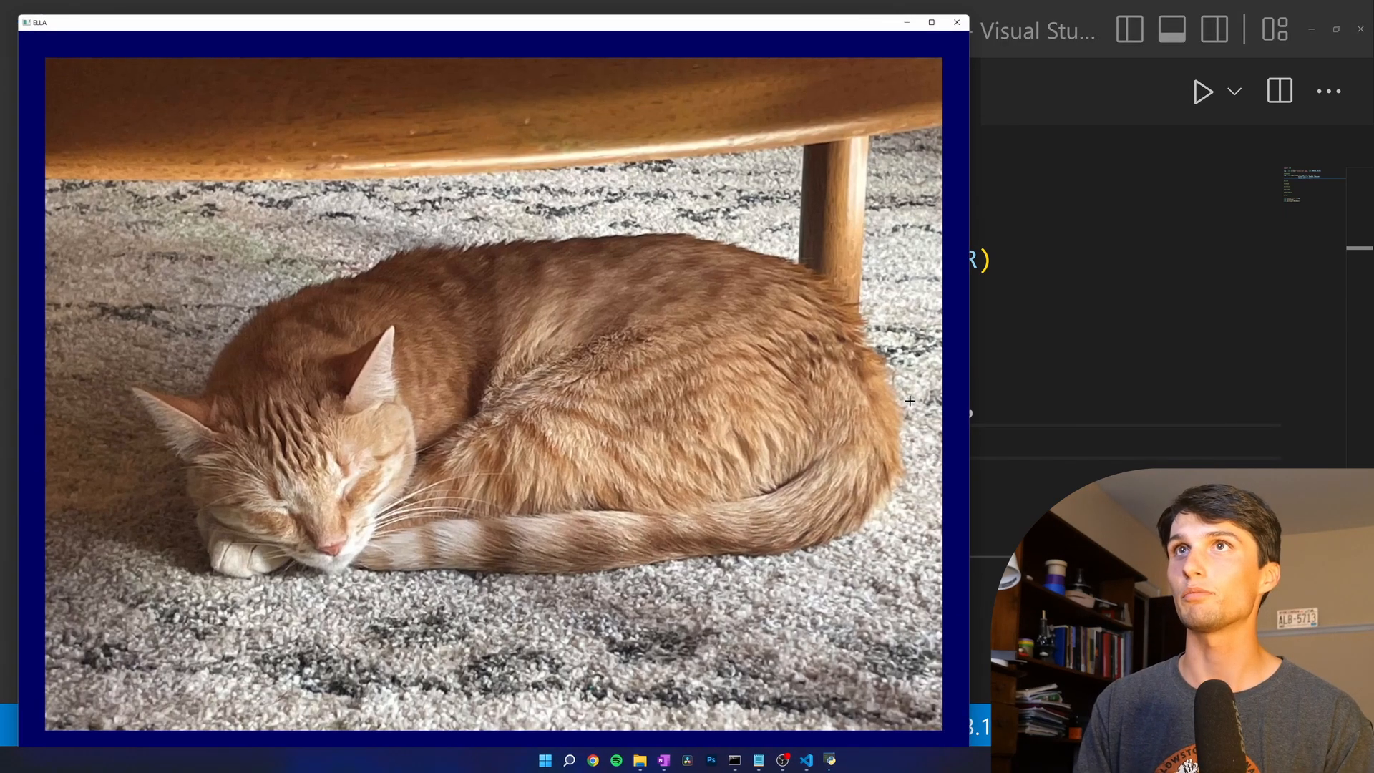
click(956, 21)
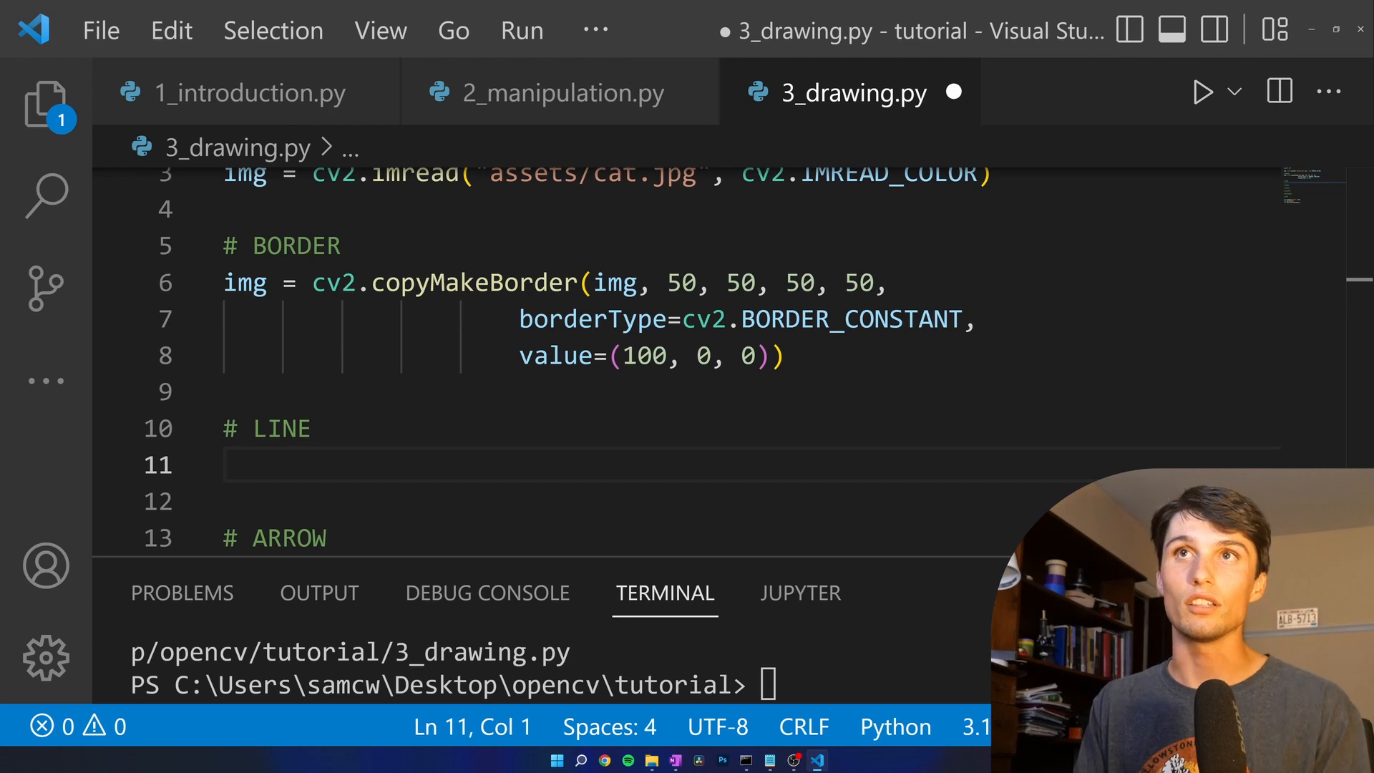
- Under # LINE start img = cv2.line(img, (50, 50), (500, 500))
text(img)
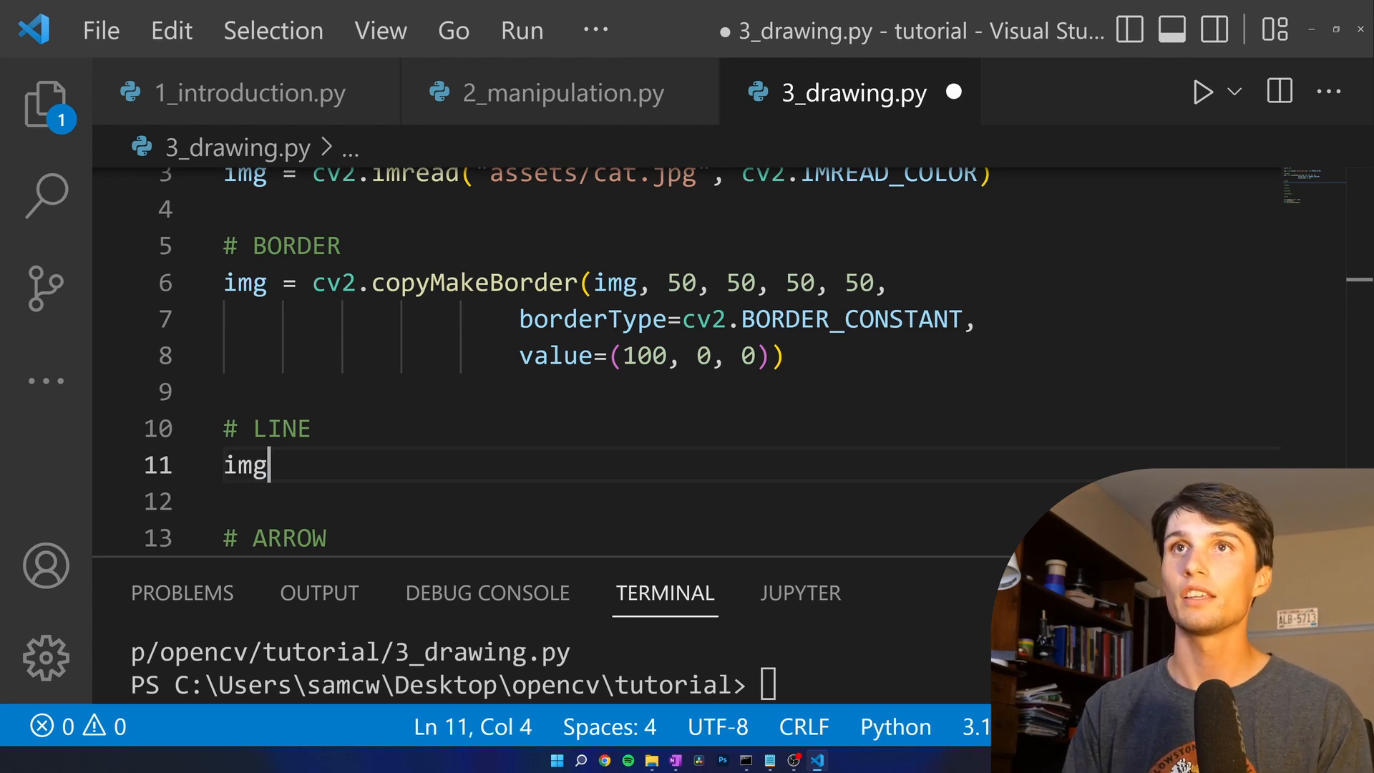
text(=)
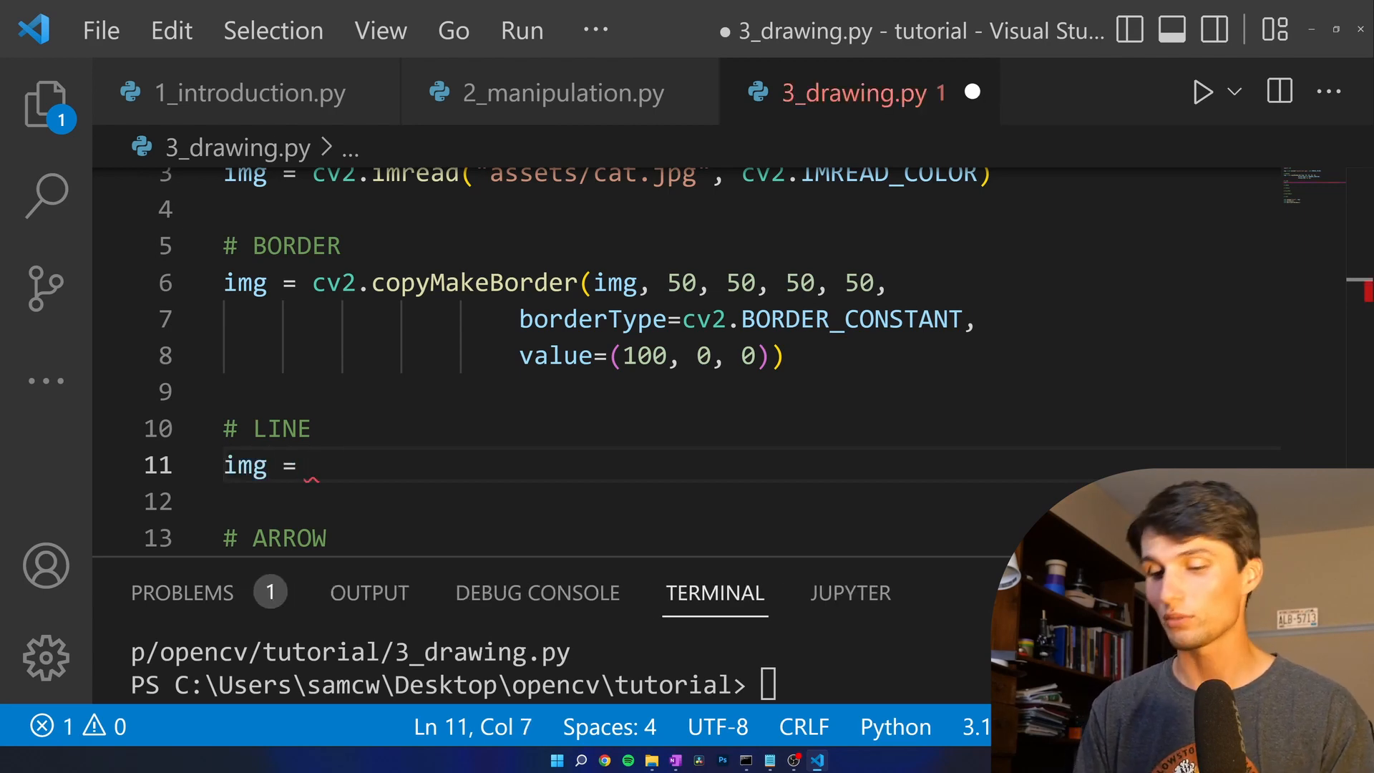
text(cv2.line()
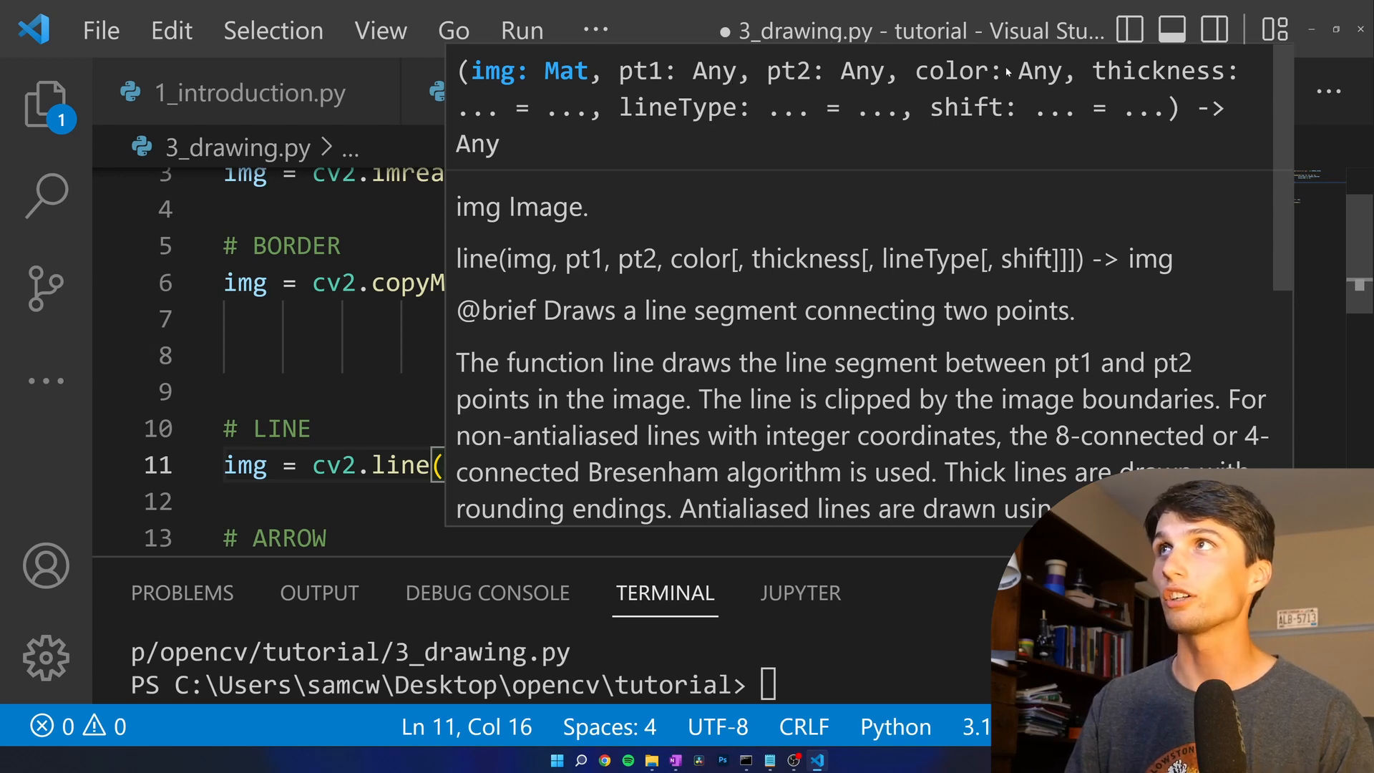
mouse_move(810, 96)
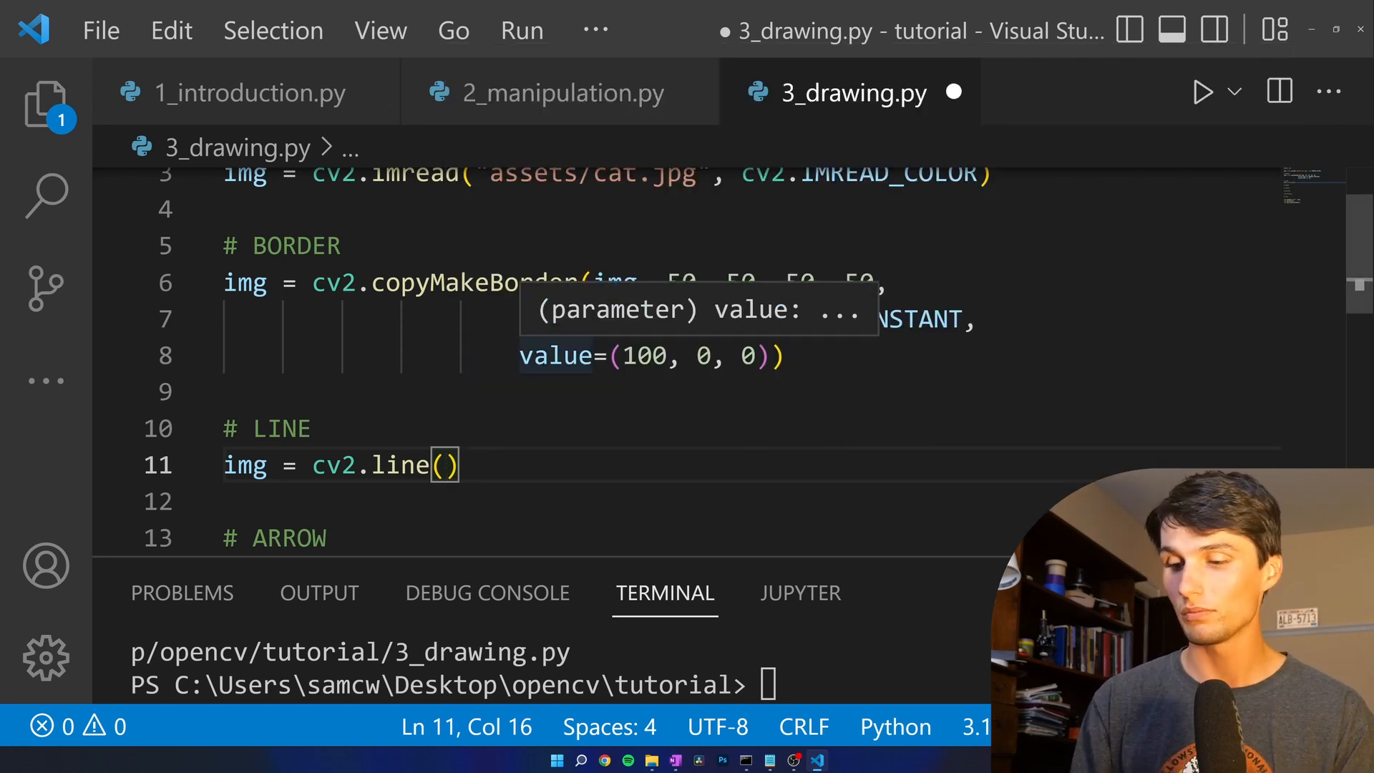
text(img,)
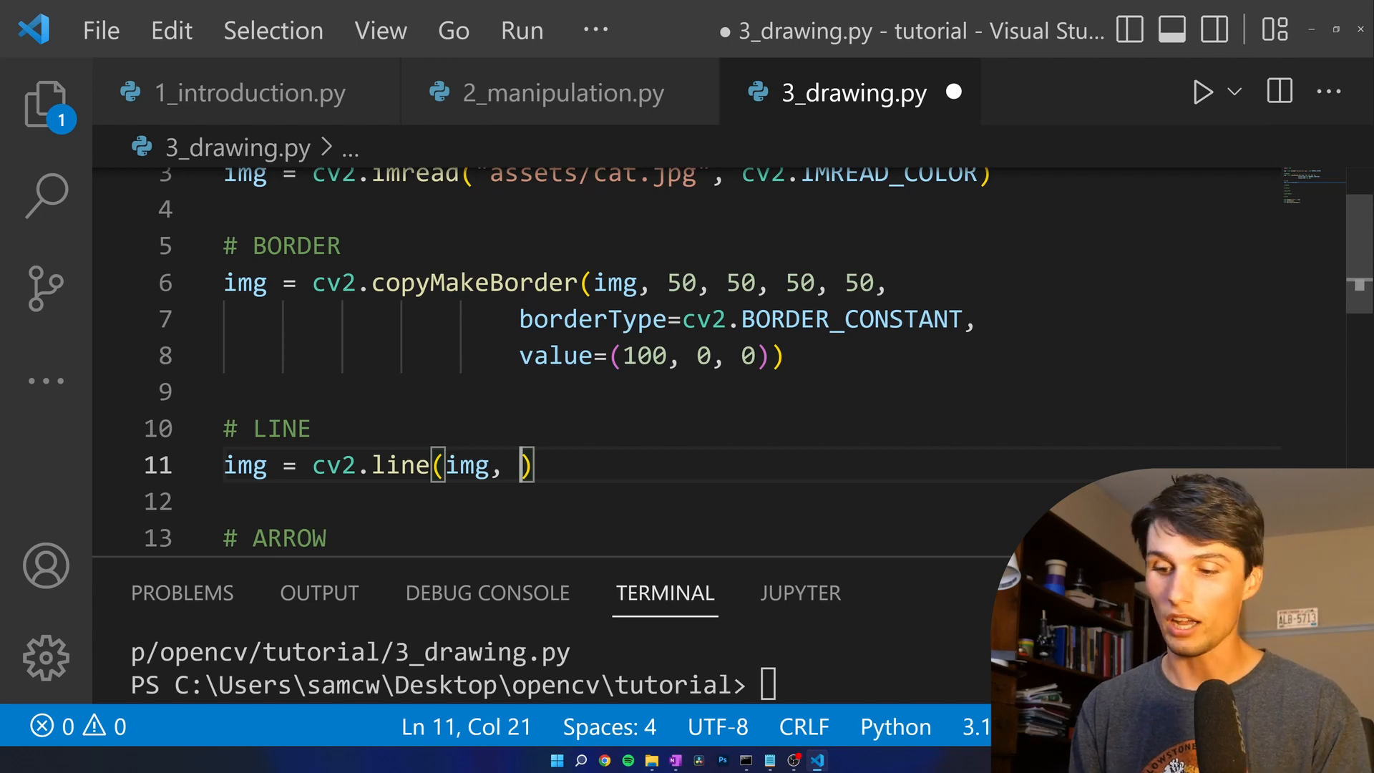
text(50)
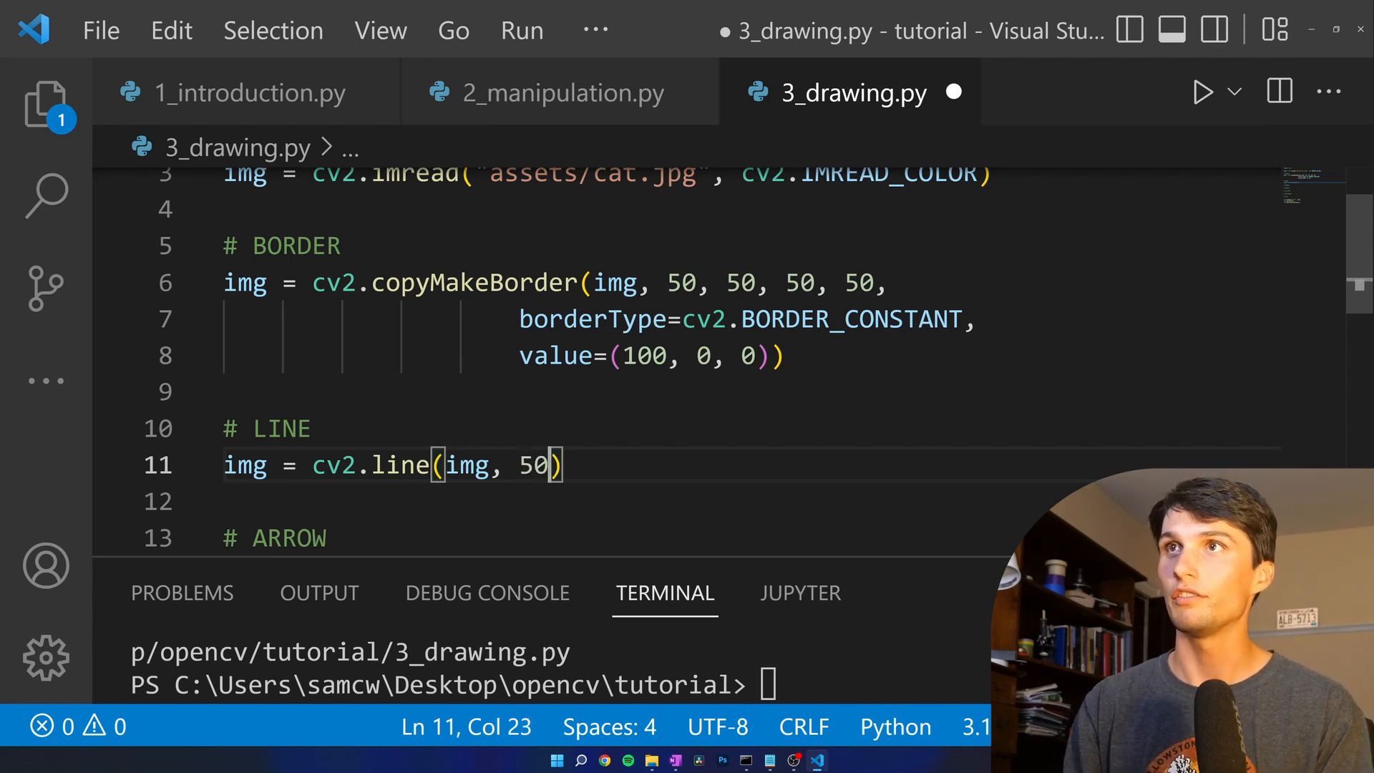
key(Backspace)
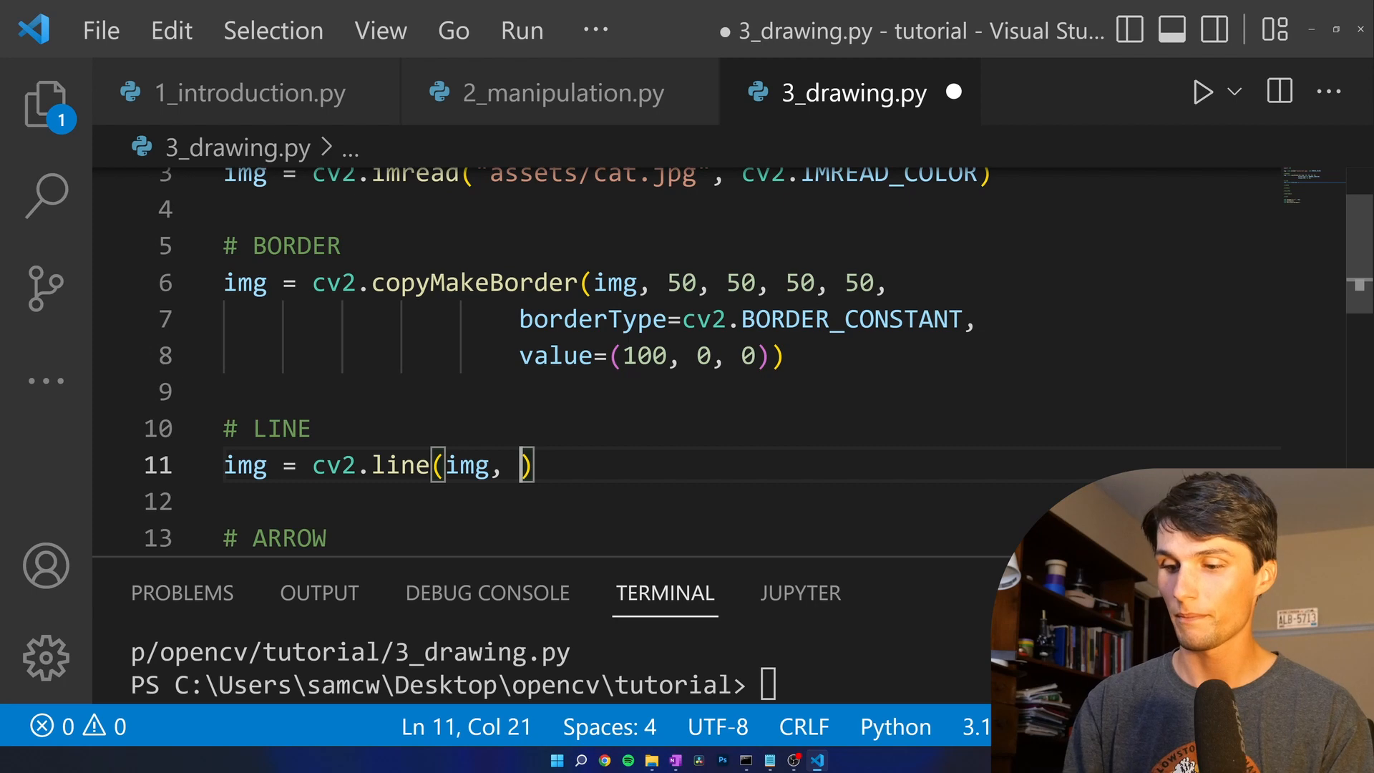
text(50,)
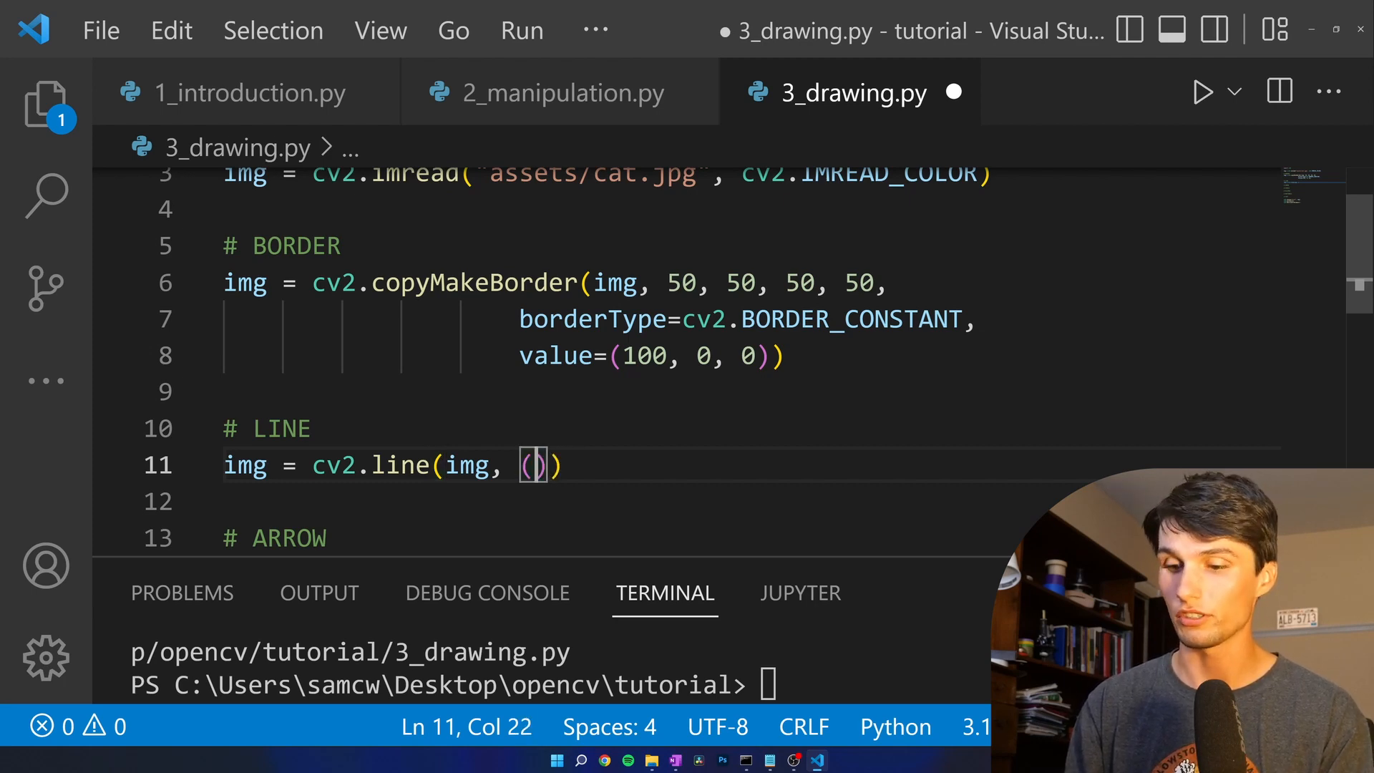
text(50, 50)
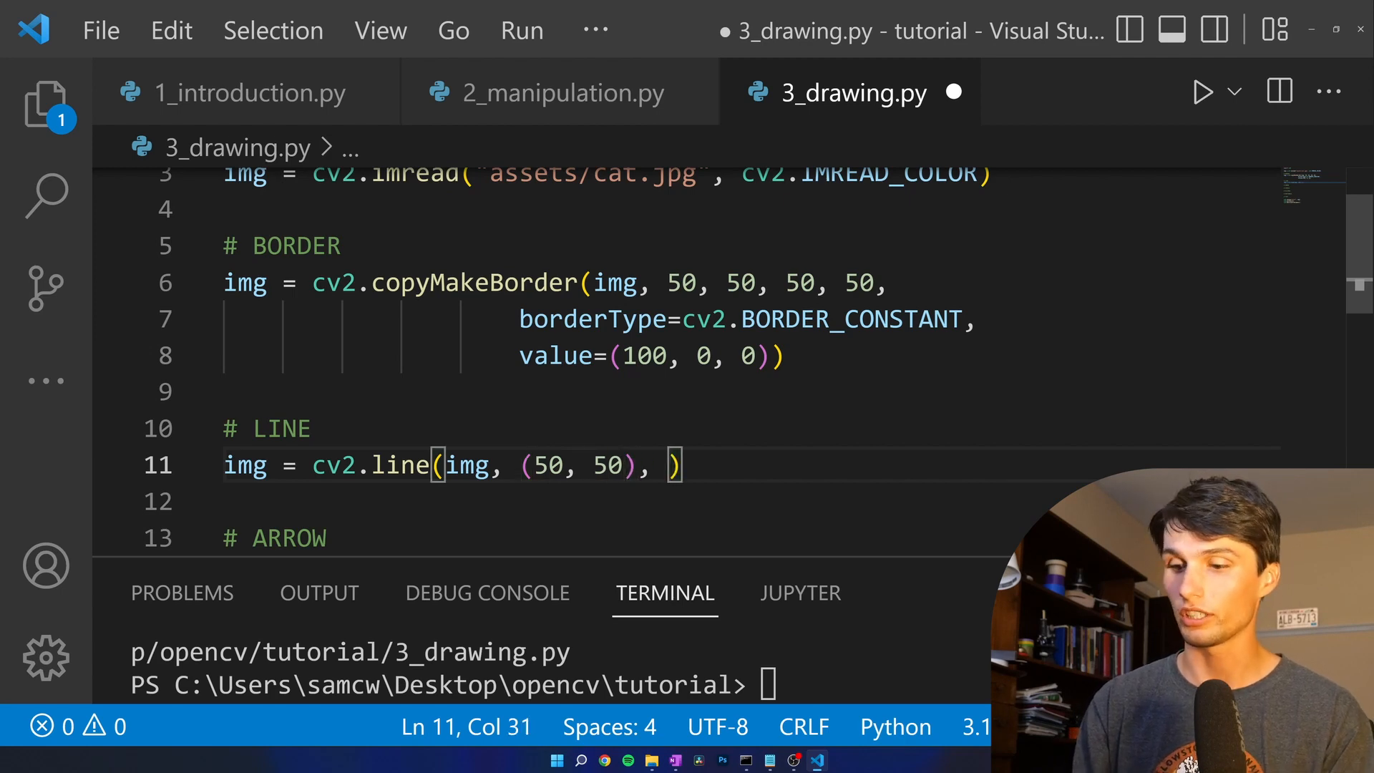
text((500)
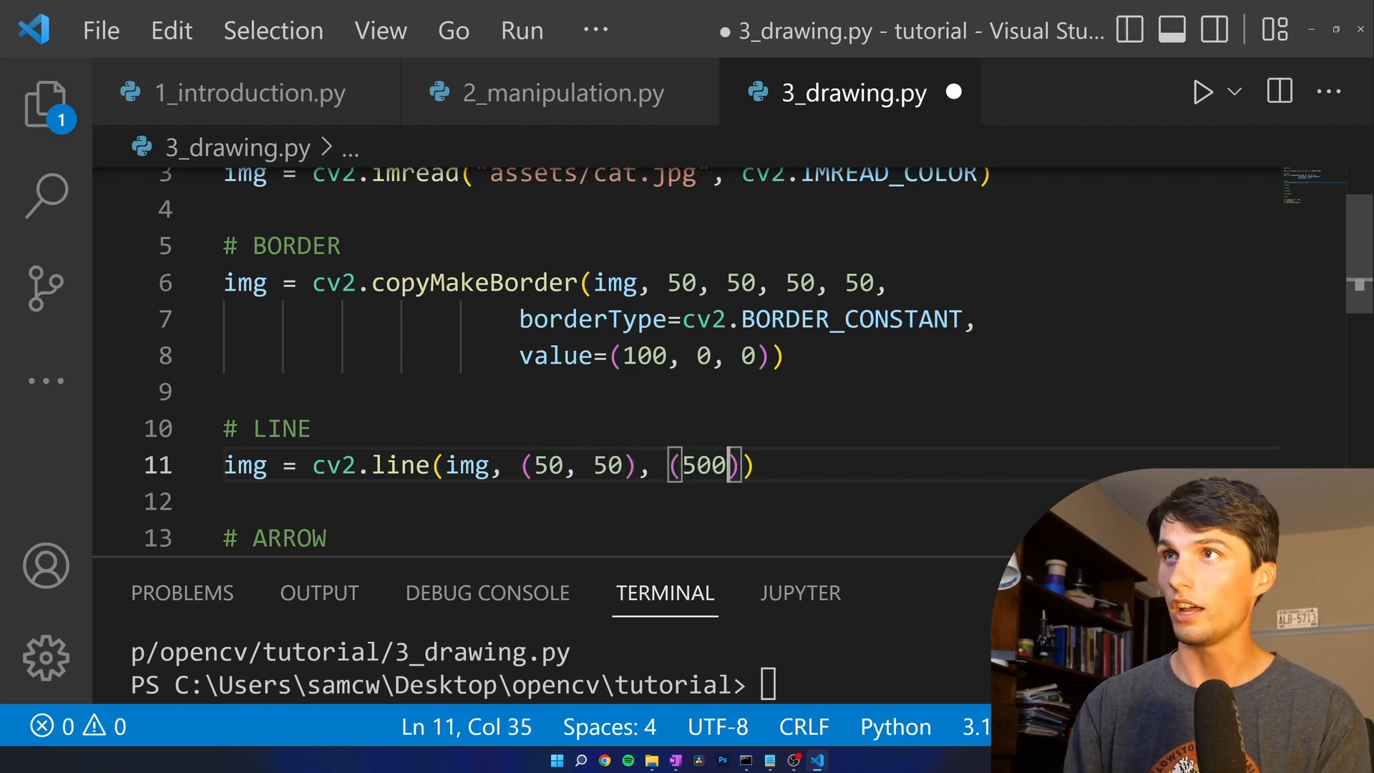
text(, 500)
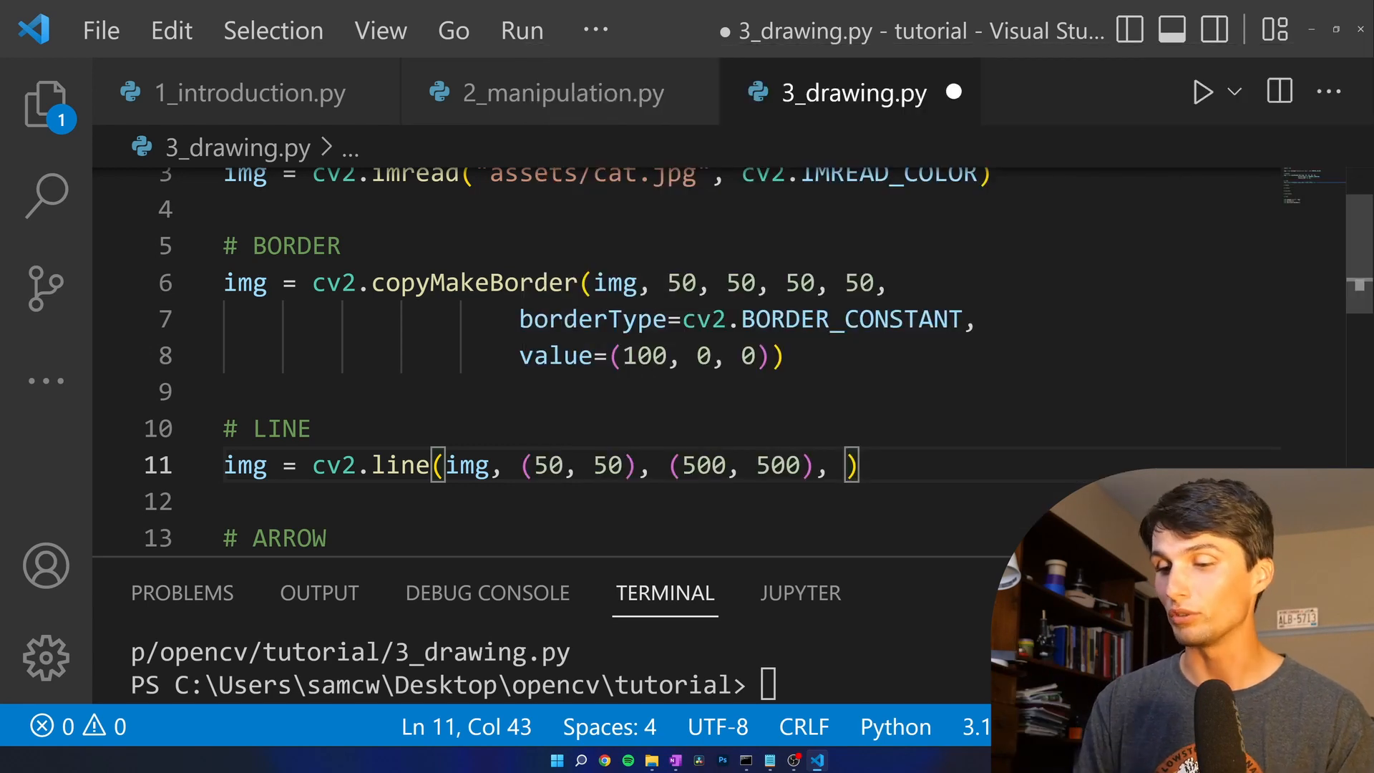
- Give the line color=(0, 200, 0) and thickness=20
text(()
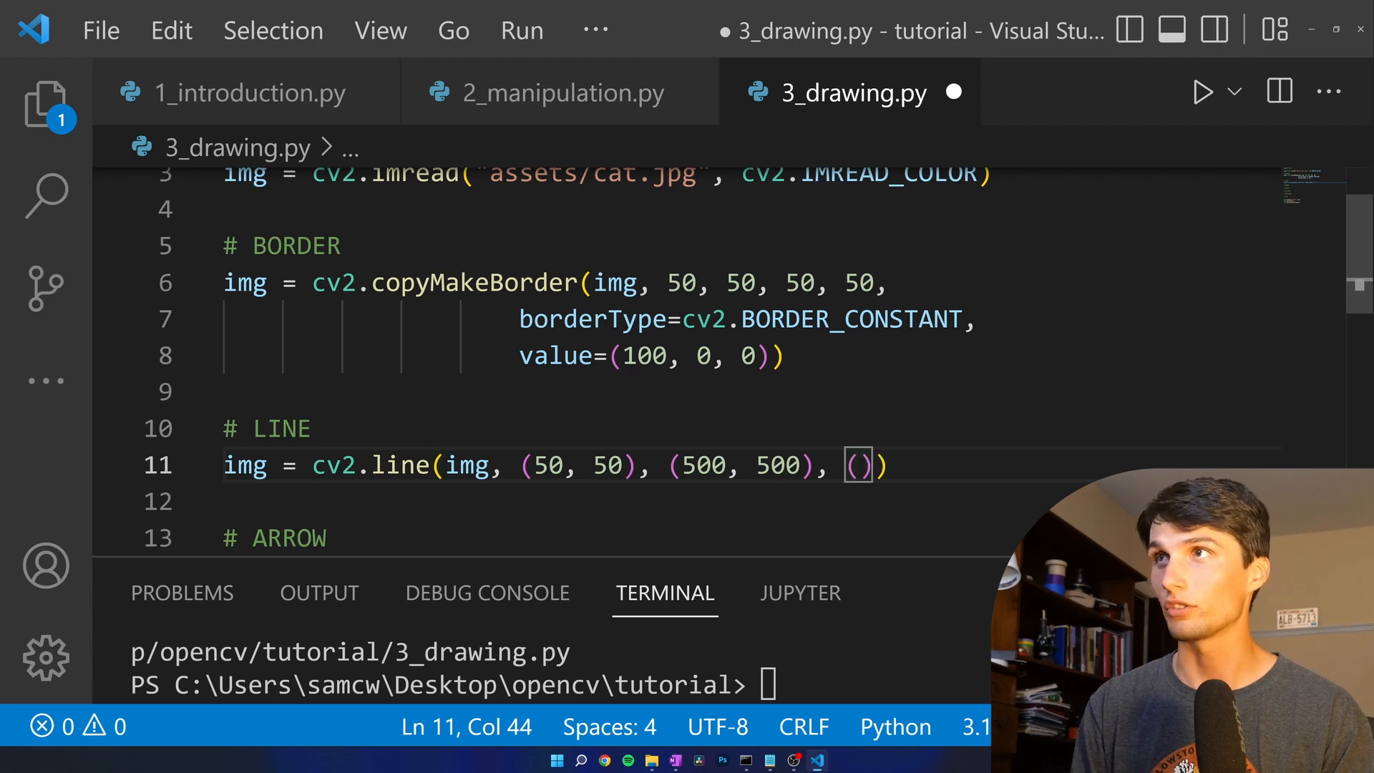
text(color=)
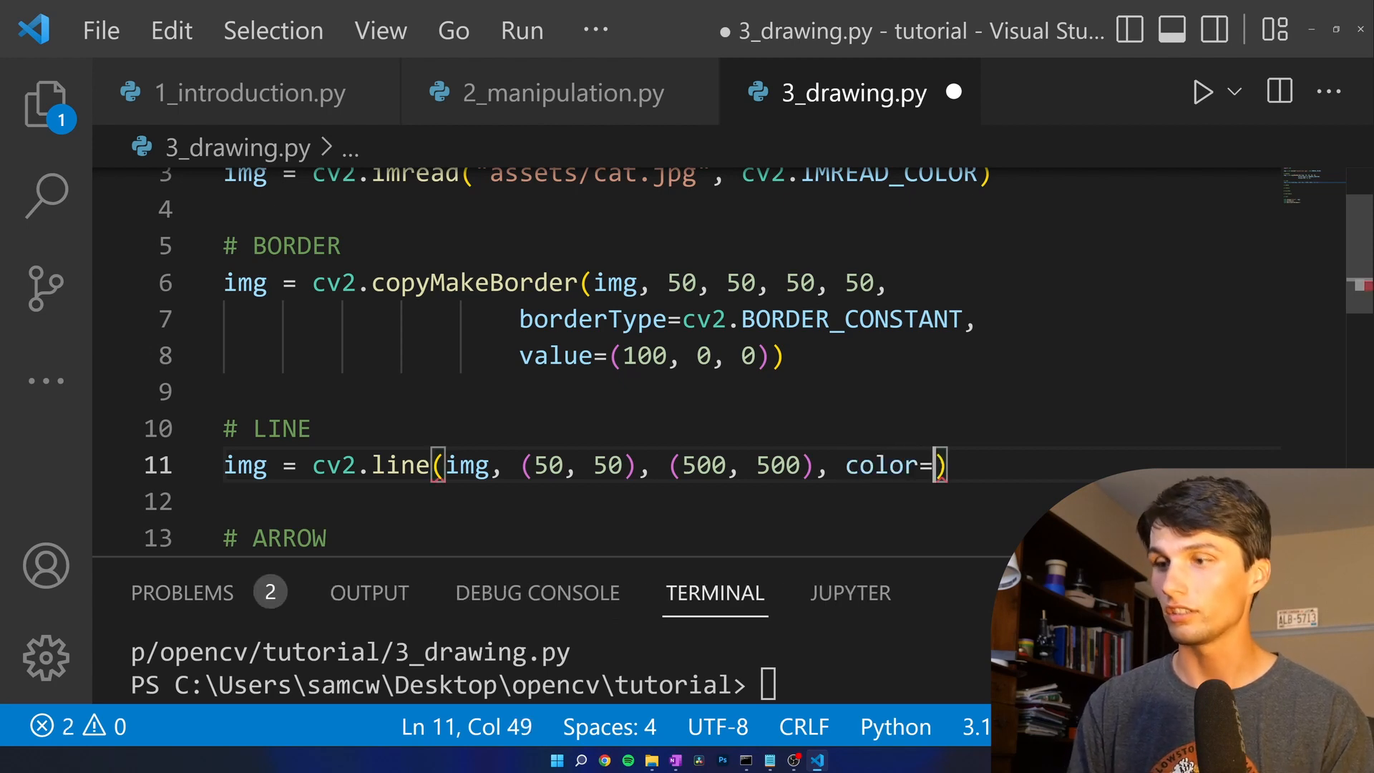
text(0,)
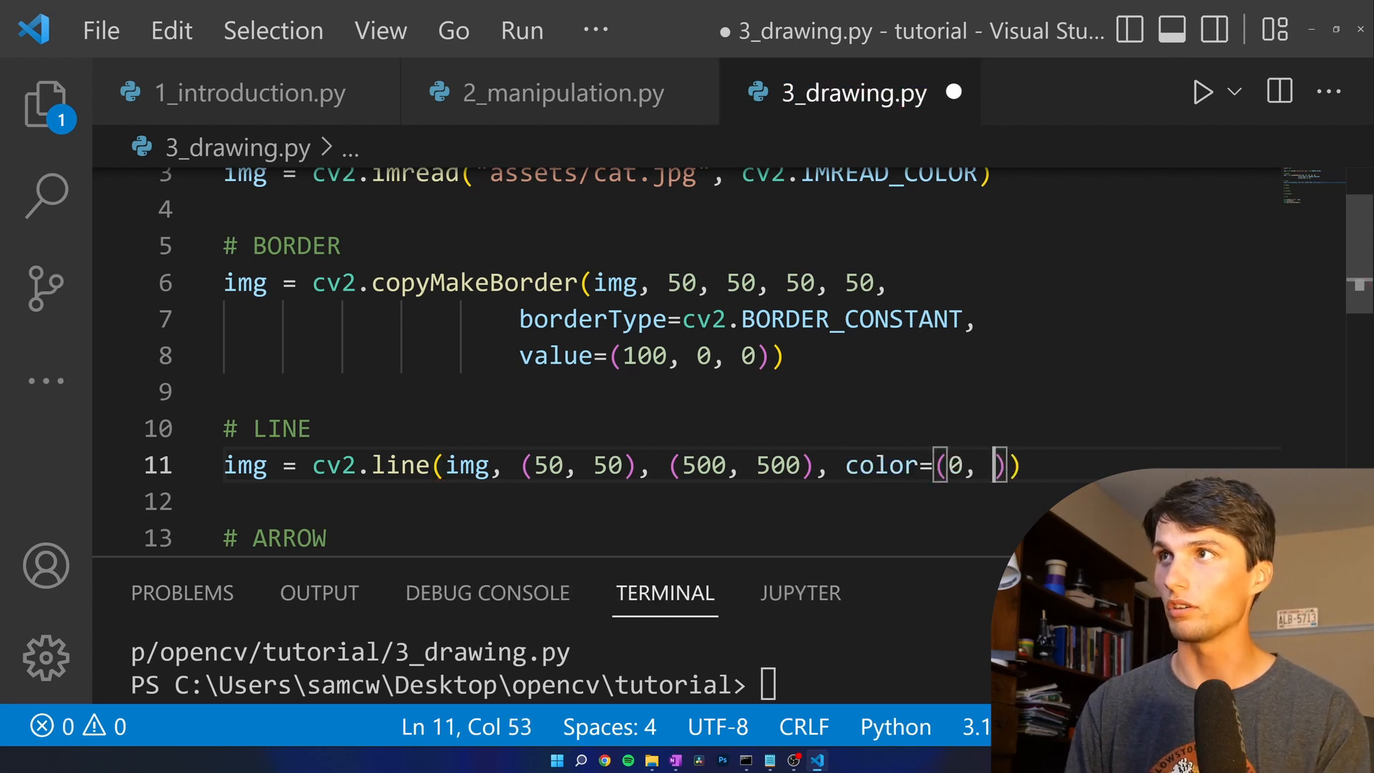
text(200)
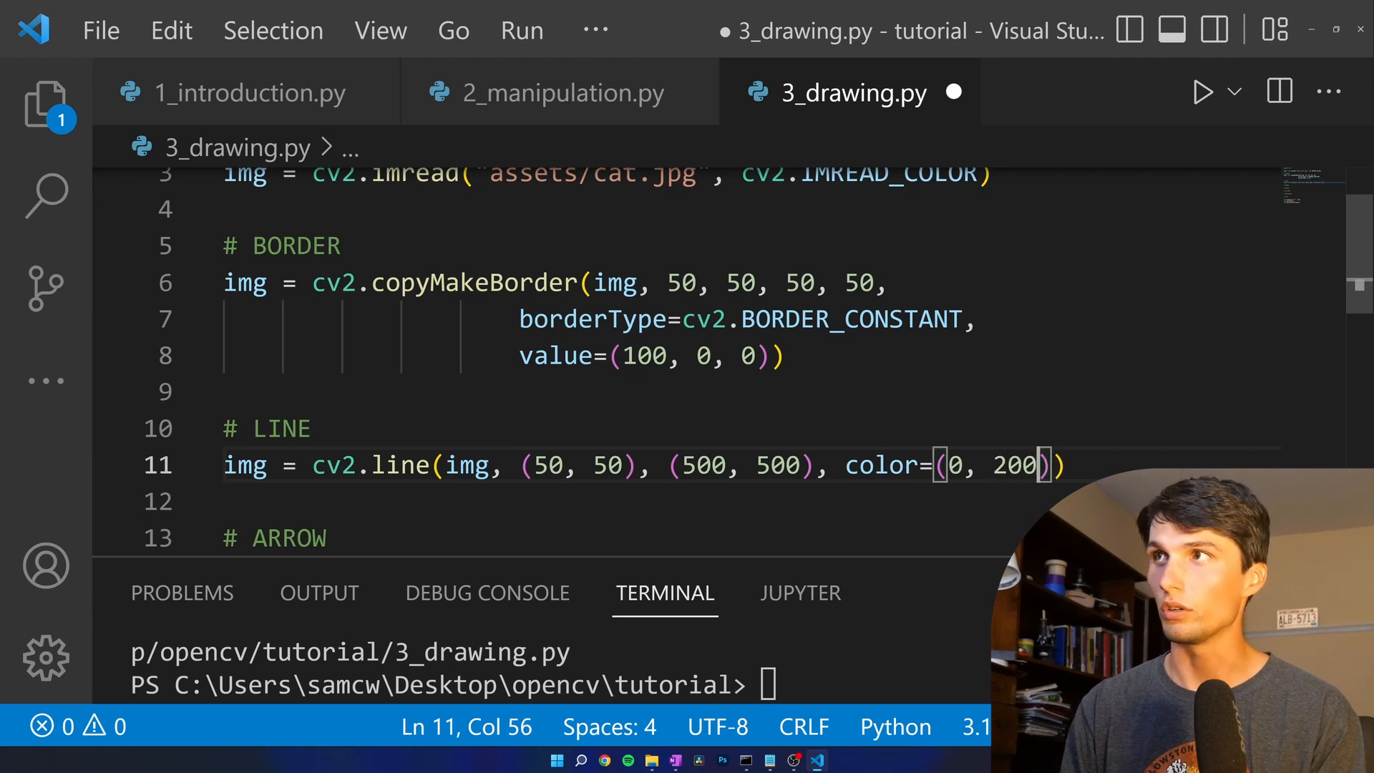
text(, 0)
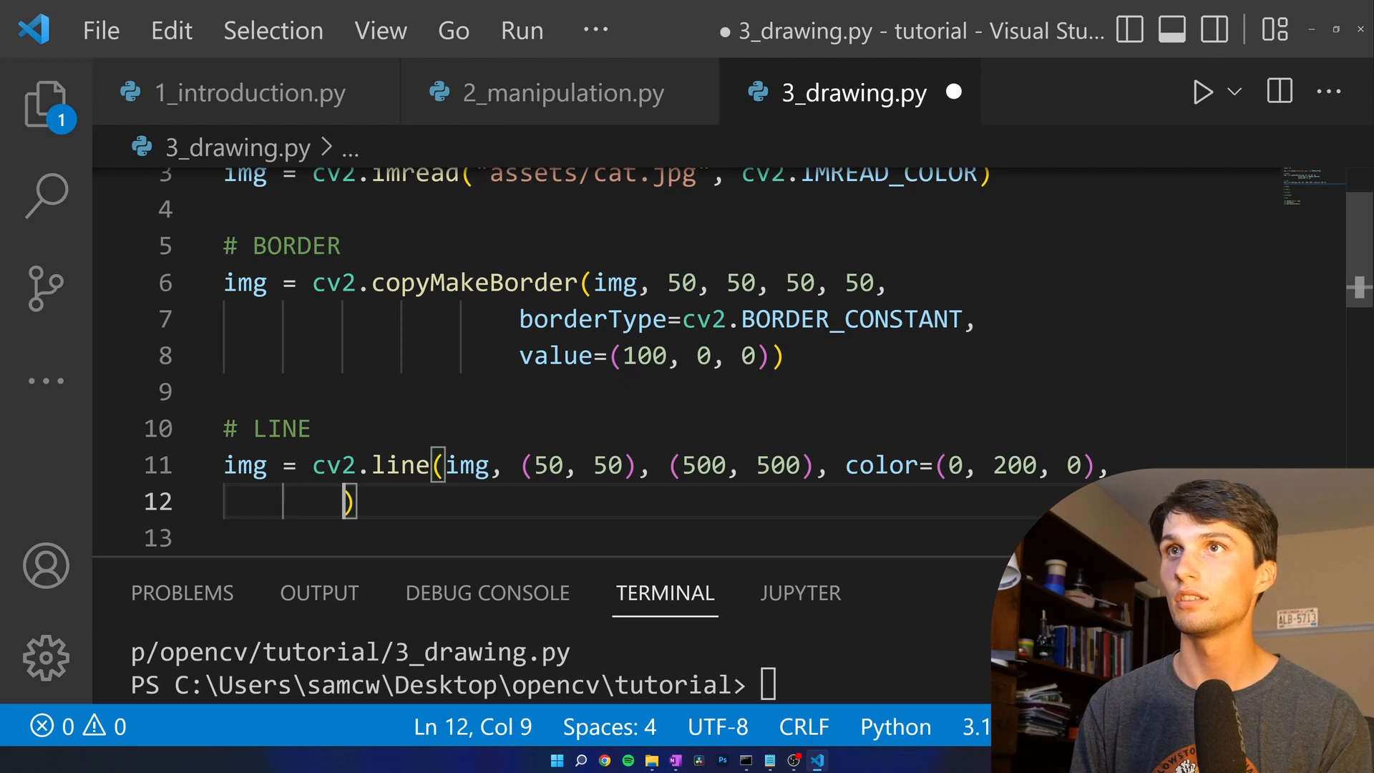
text(thickness)
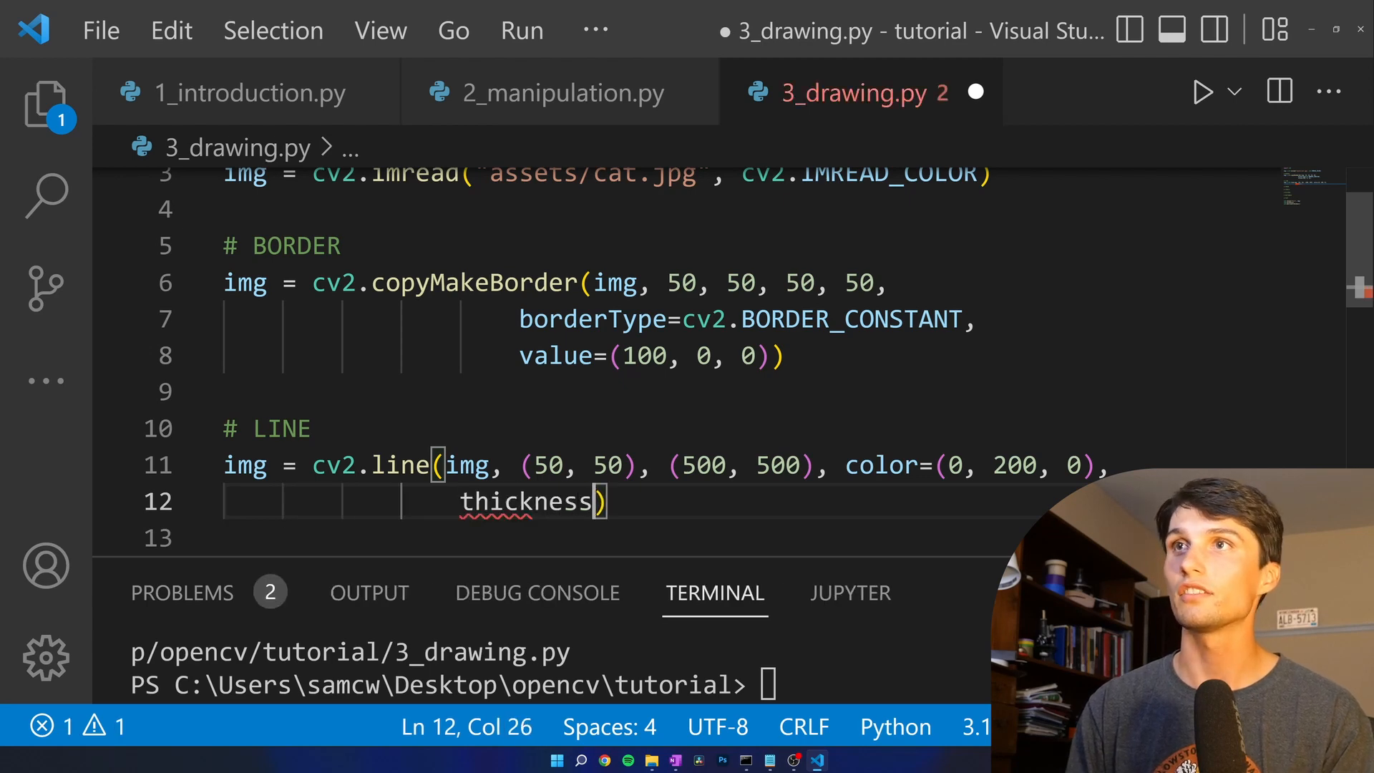
text(=2)
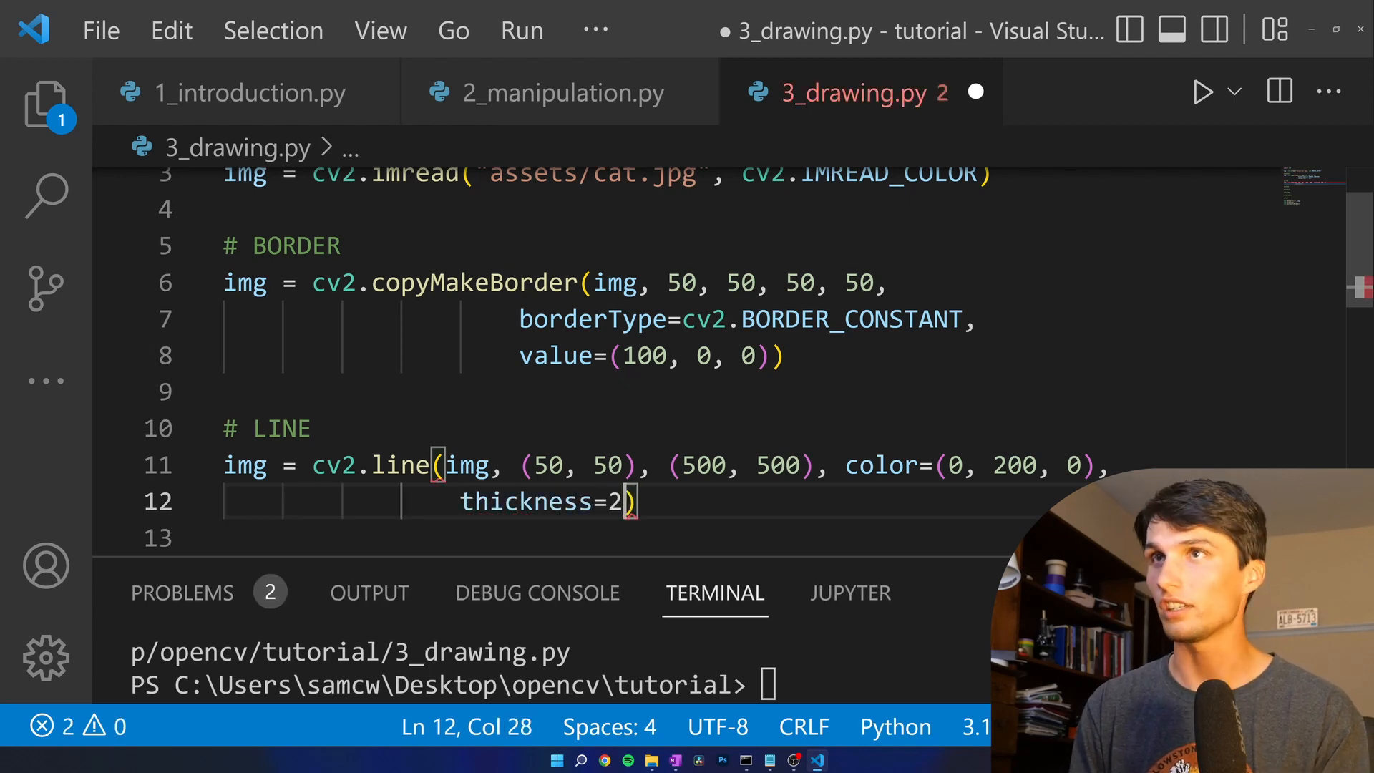
text(0)
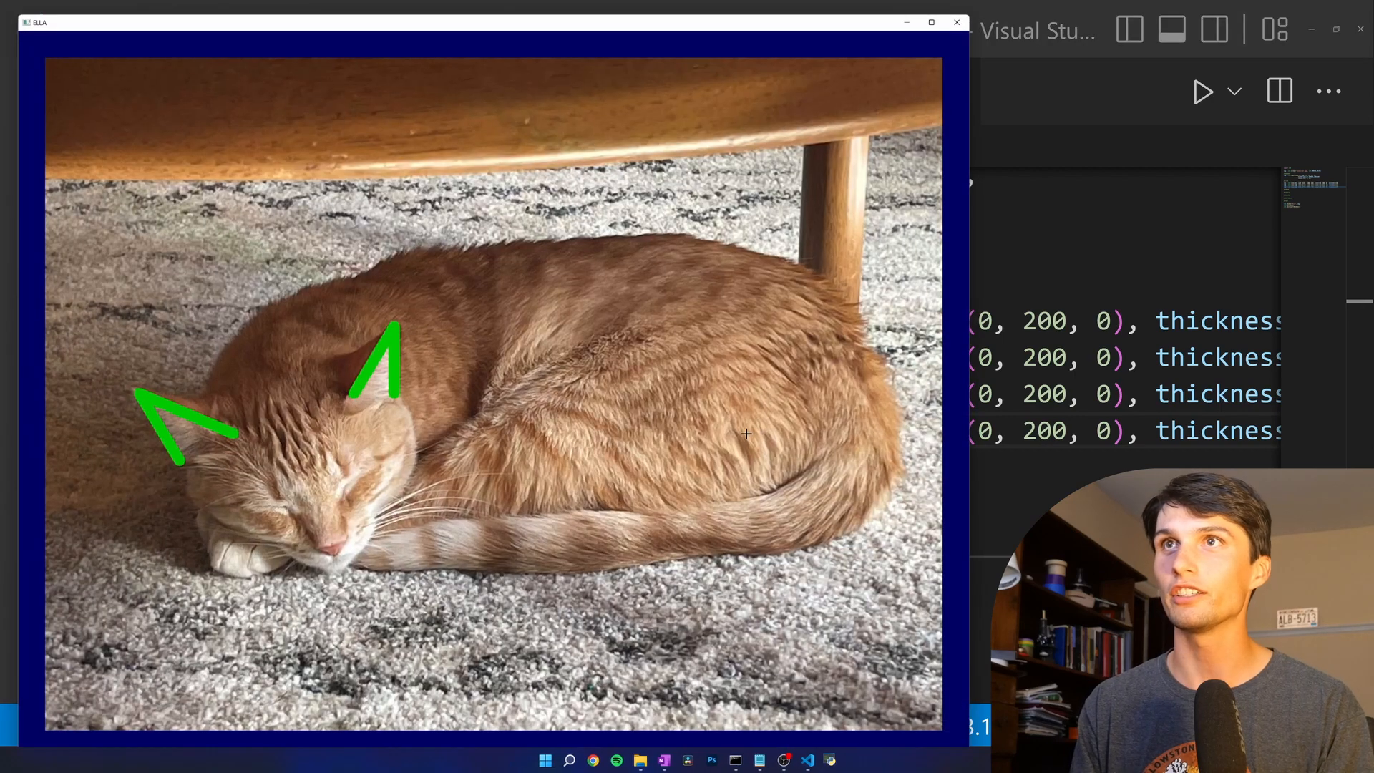
mouse_move(161, 327)
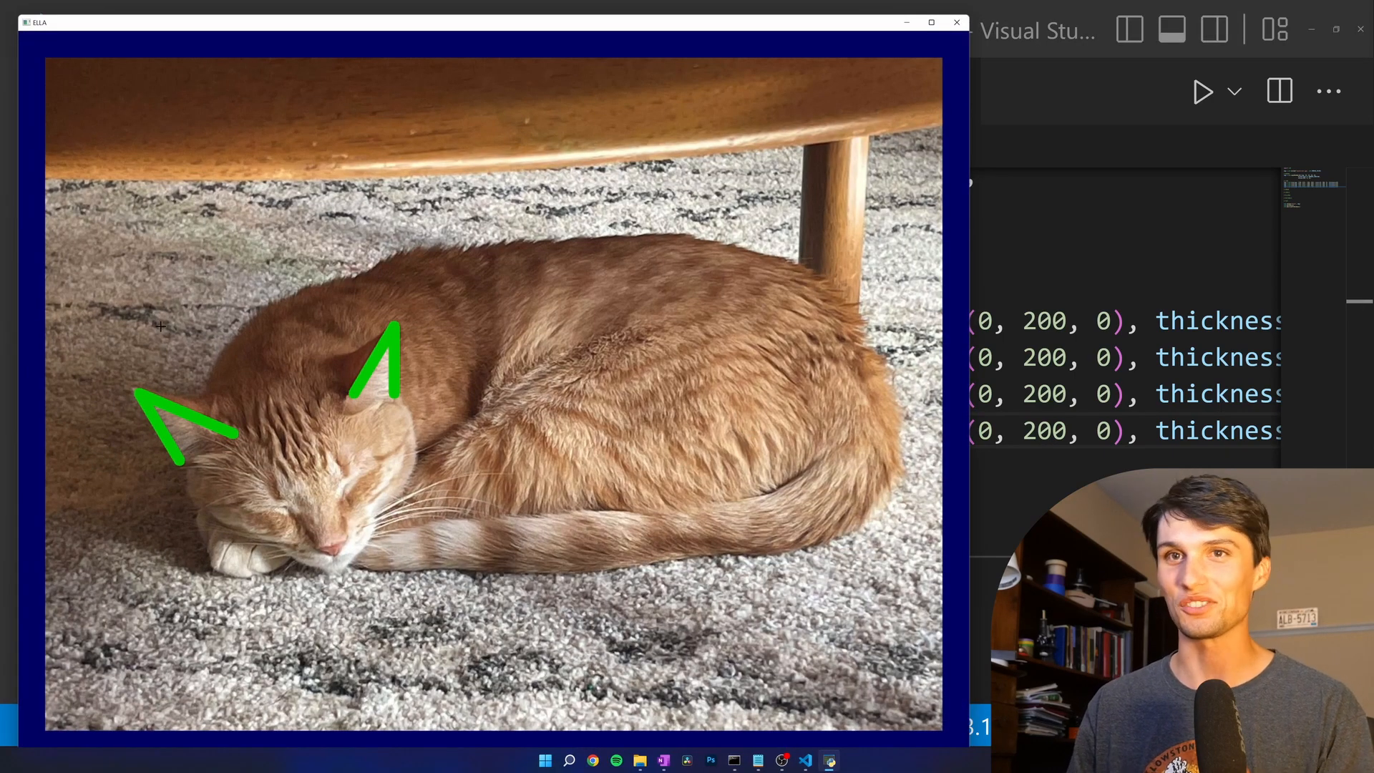
mouse_move(306, 402)
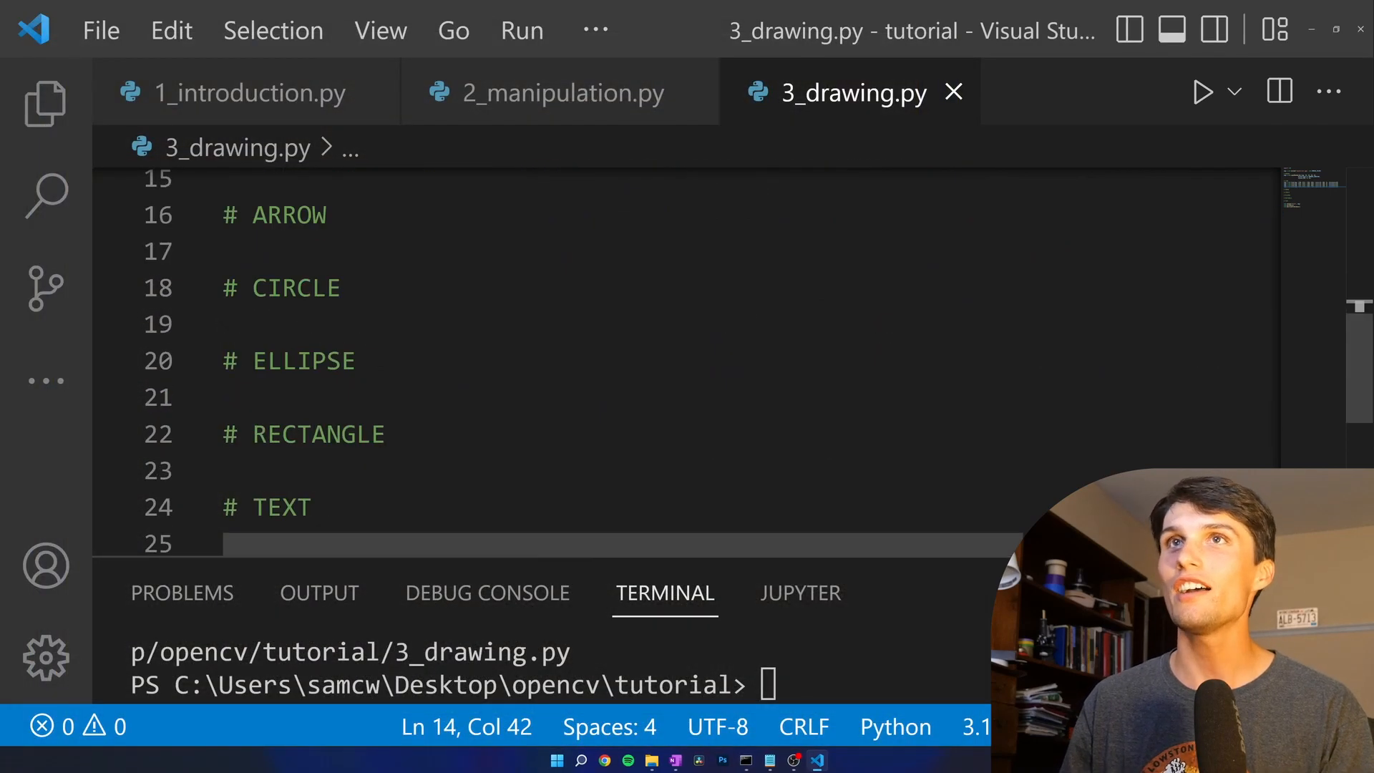
- Under # ARROW start img = cv2.arrowedLine(img, (50, 50), (450, 600))
key(Enter)
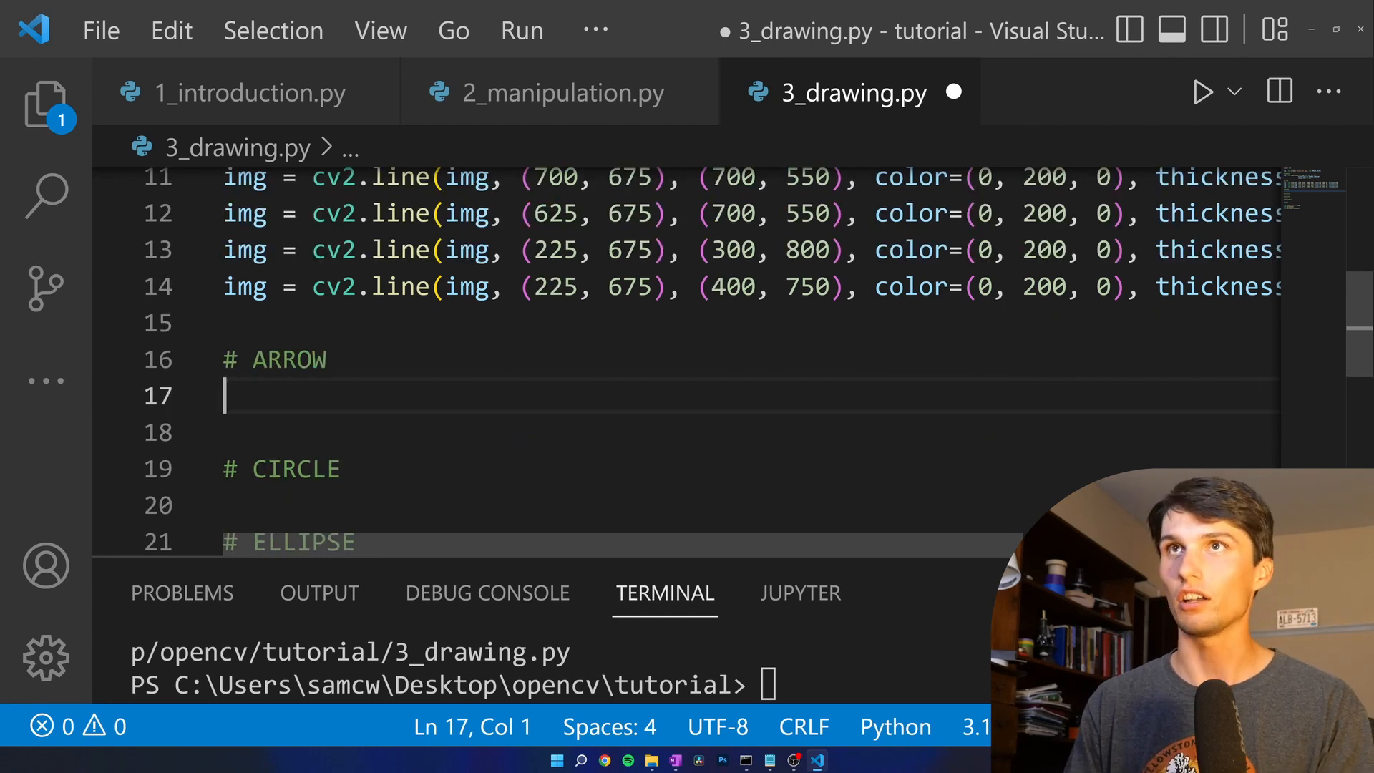
text(img = cv)
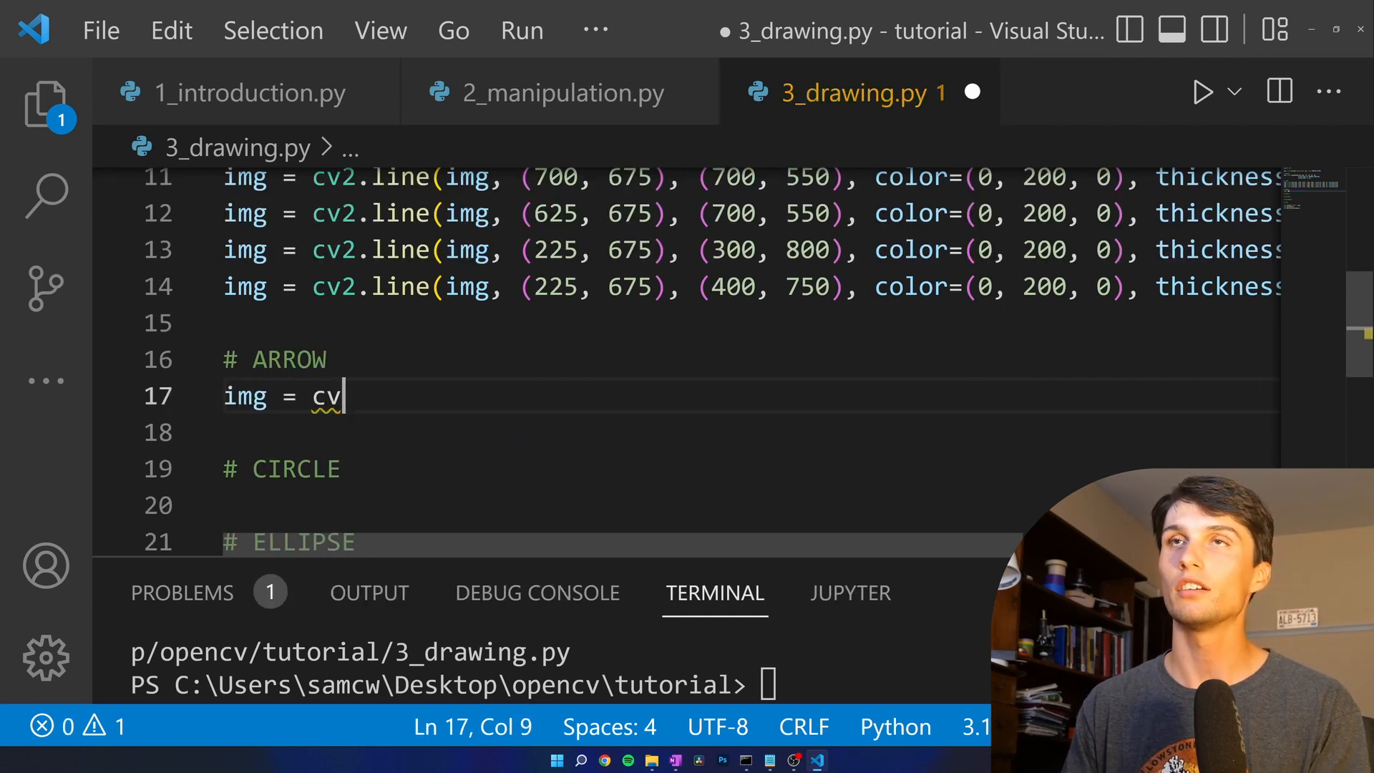
text(2.)
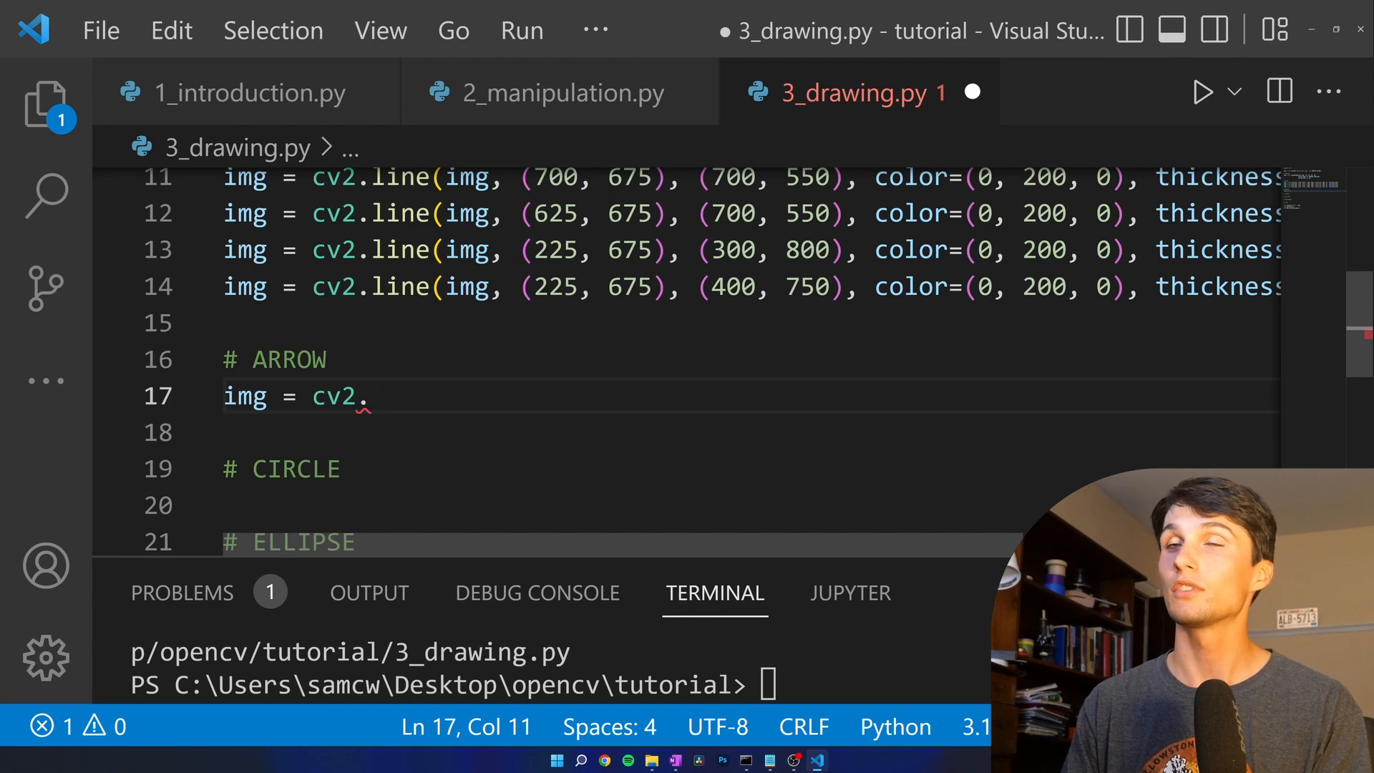
text(arrow)
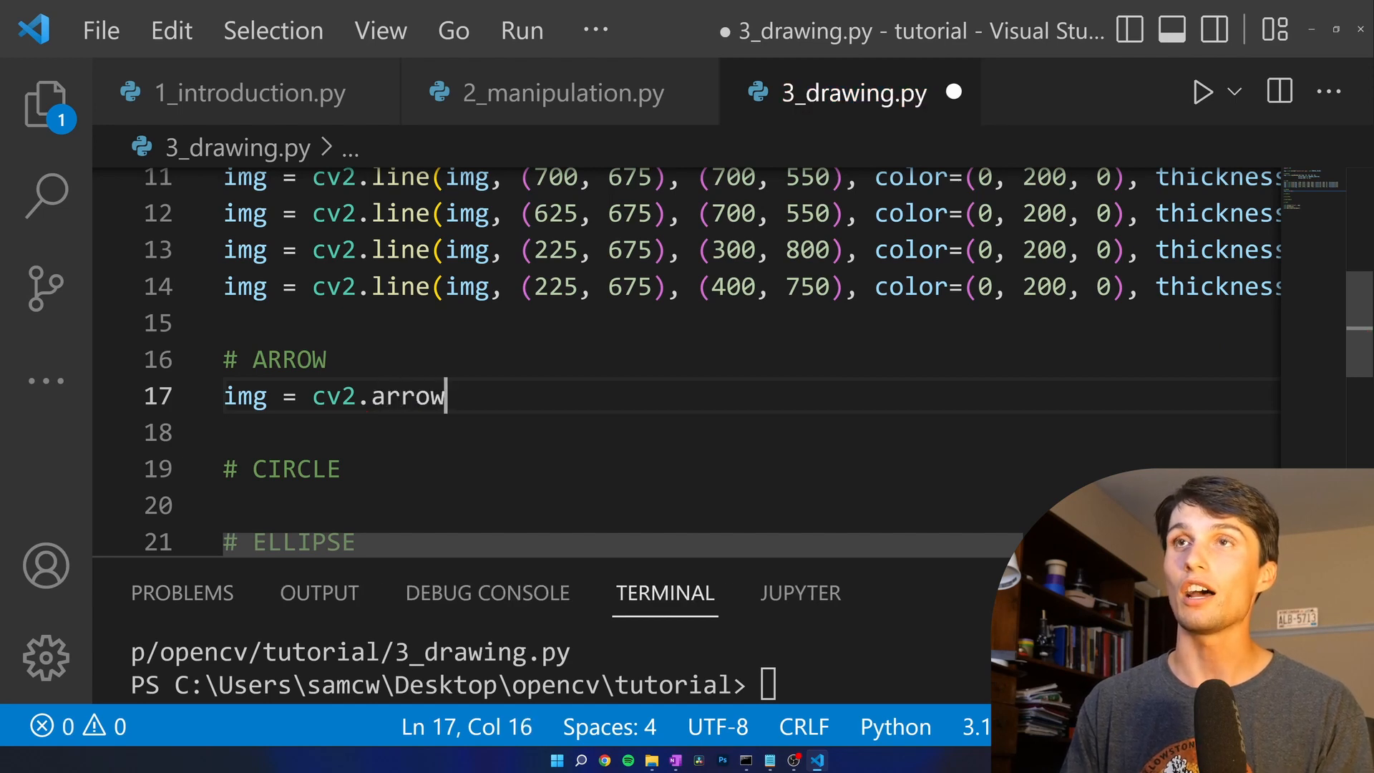
text(edLine)
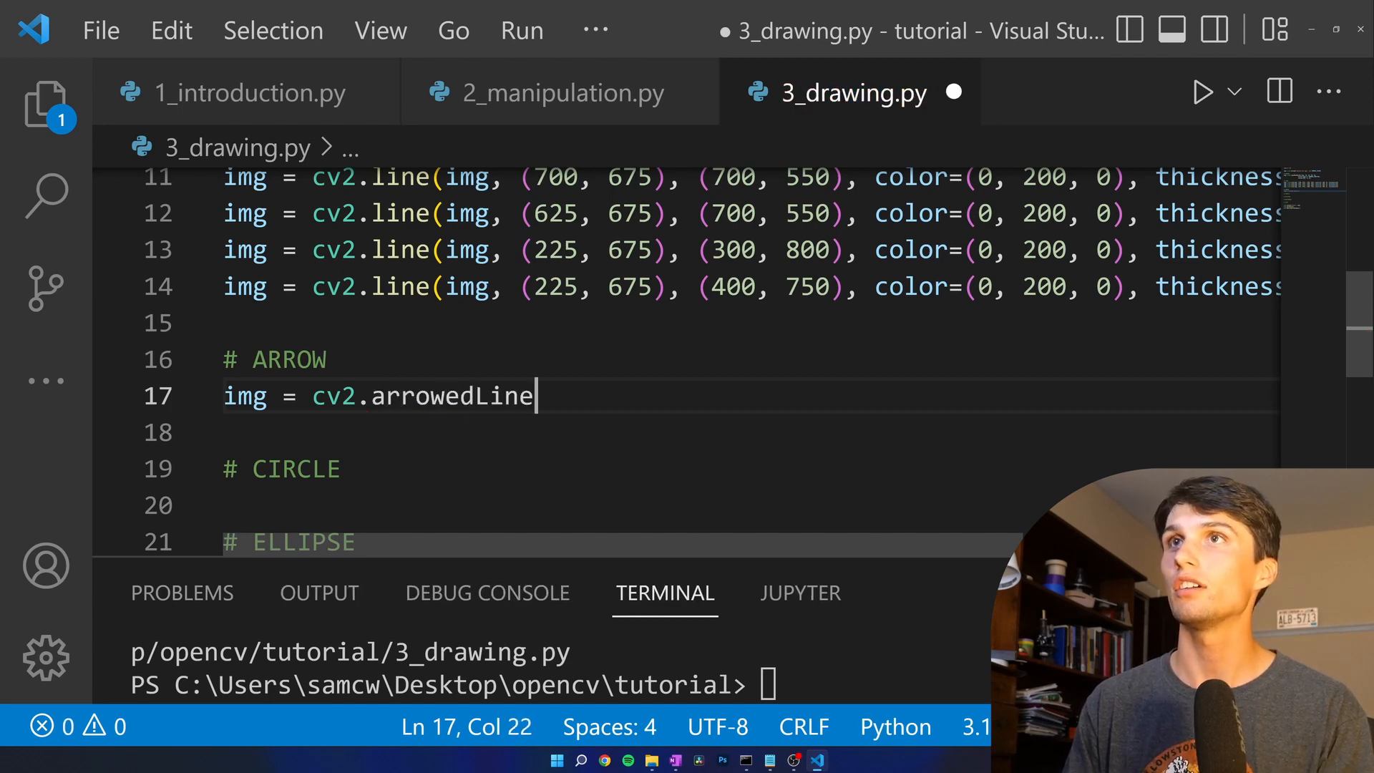
text(())
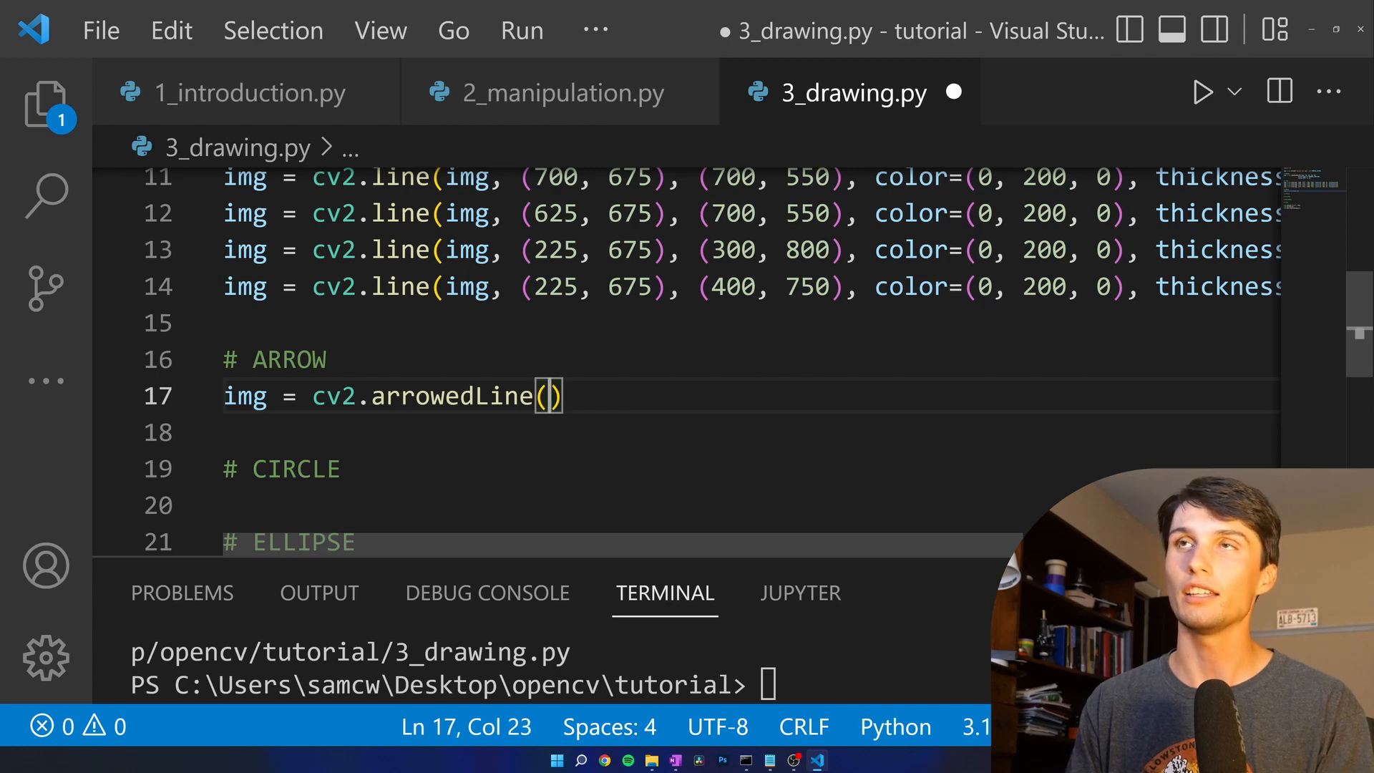
text(img,)
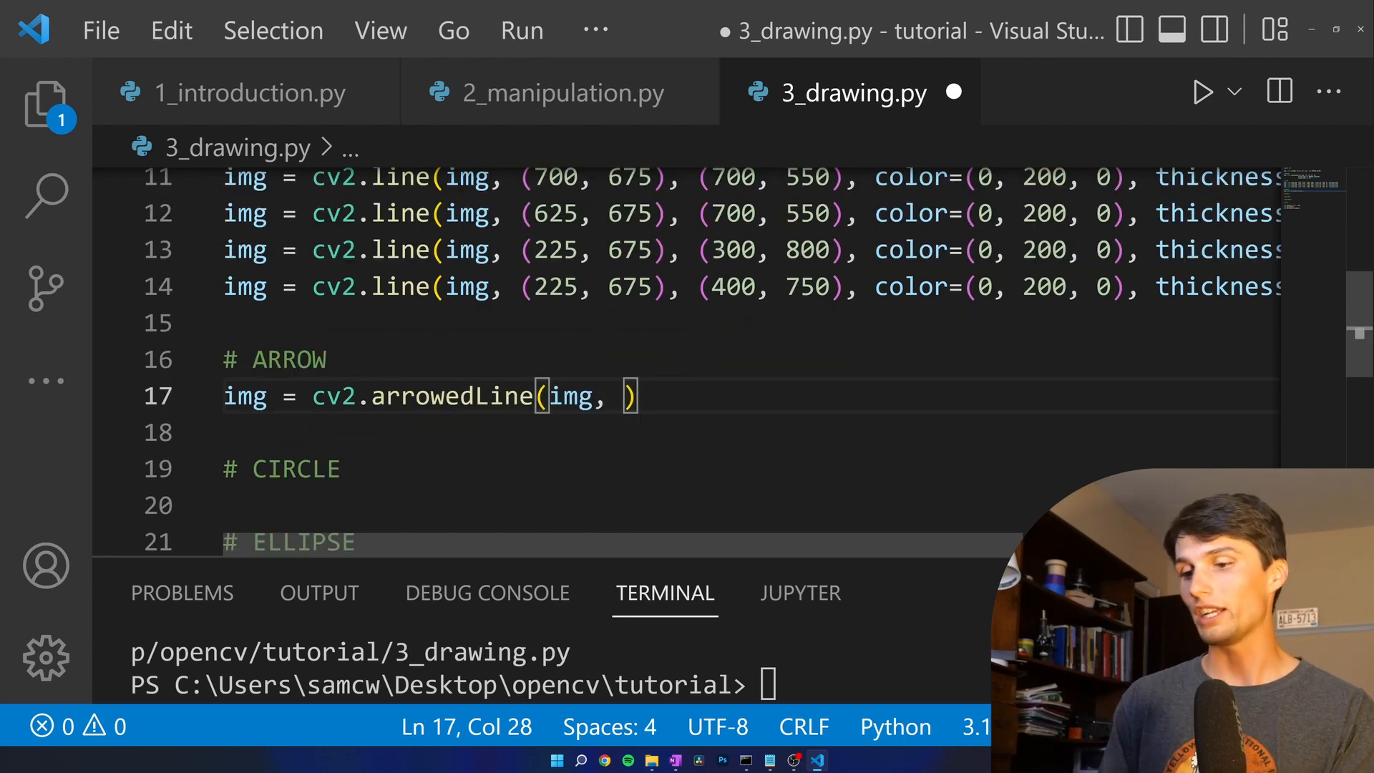
text(()
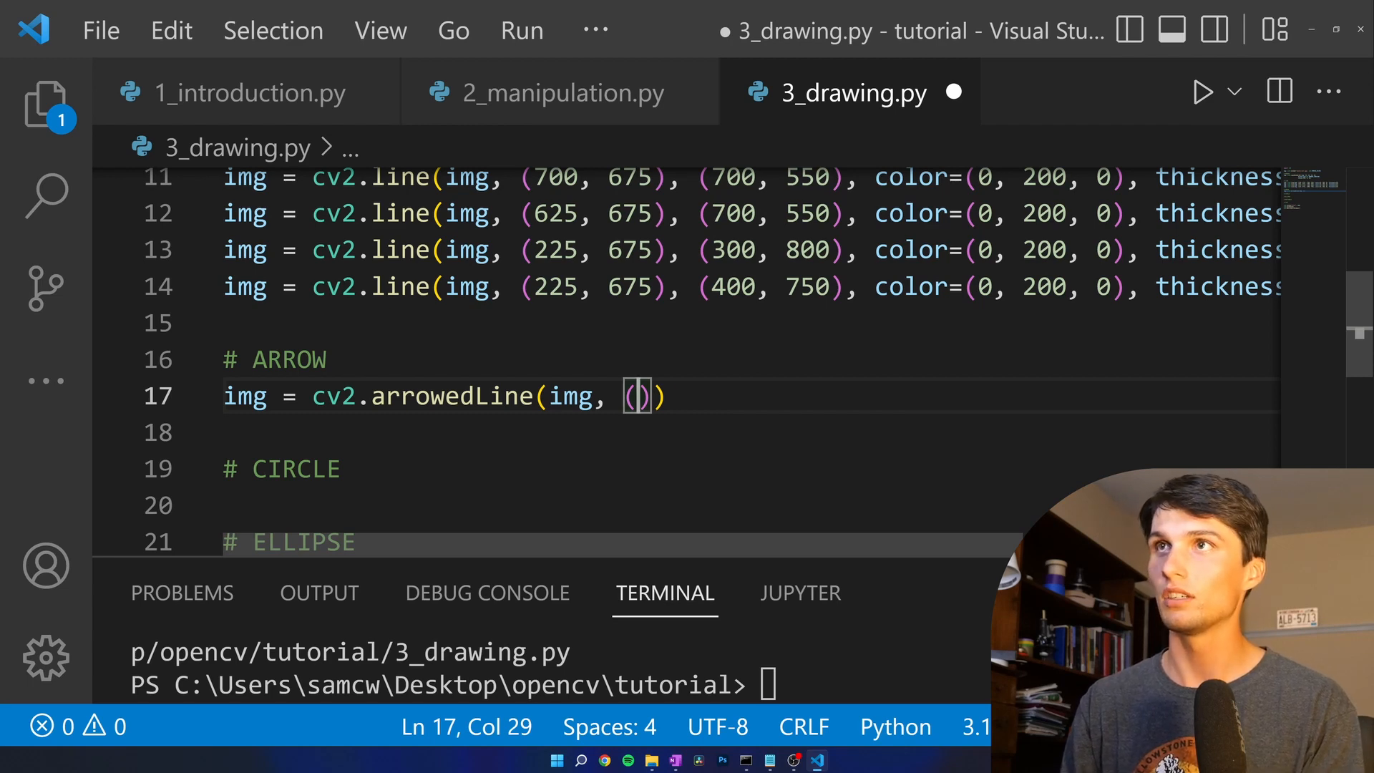
text(50, 50)
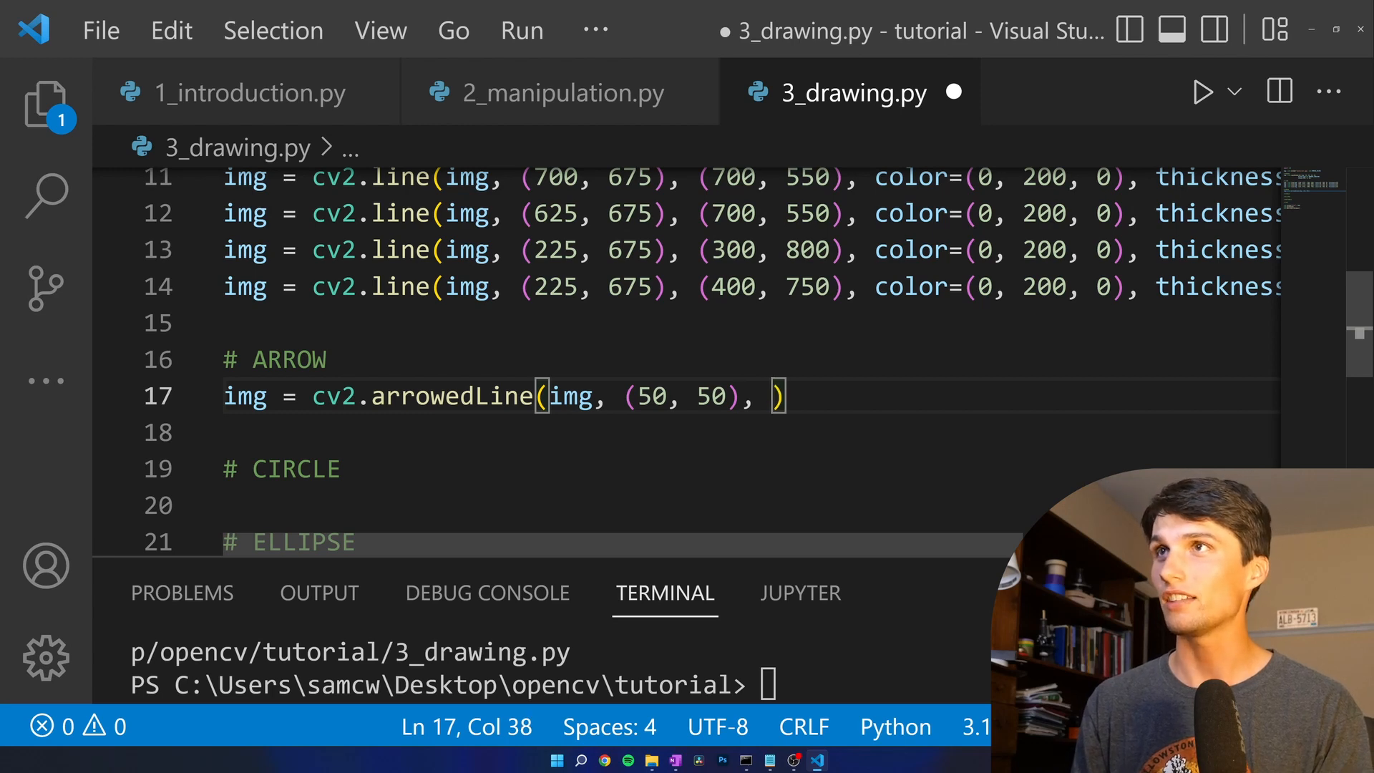
text(()
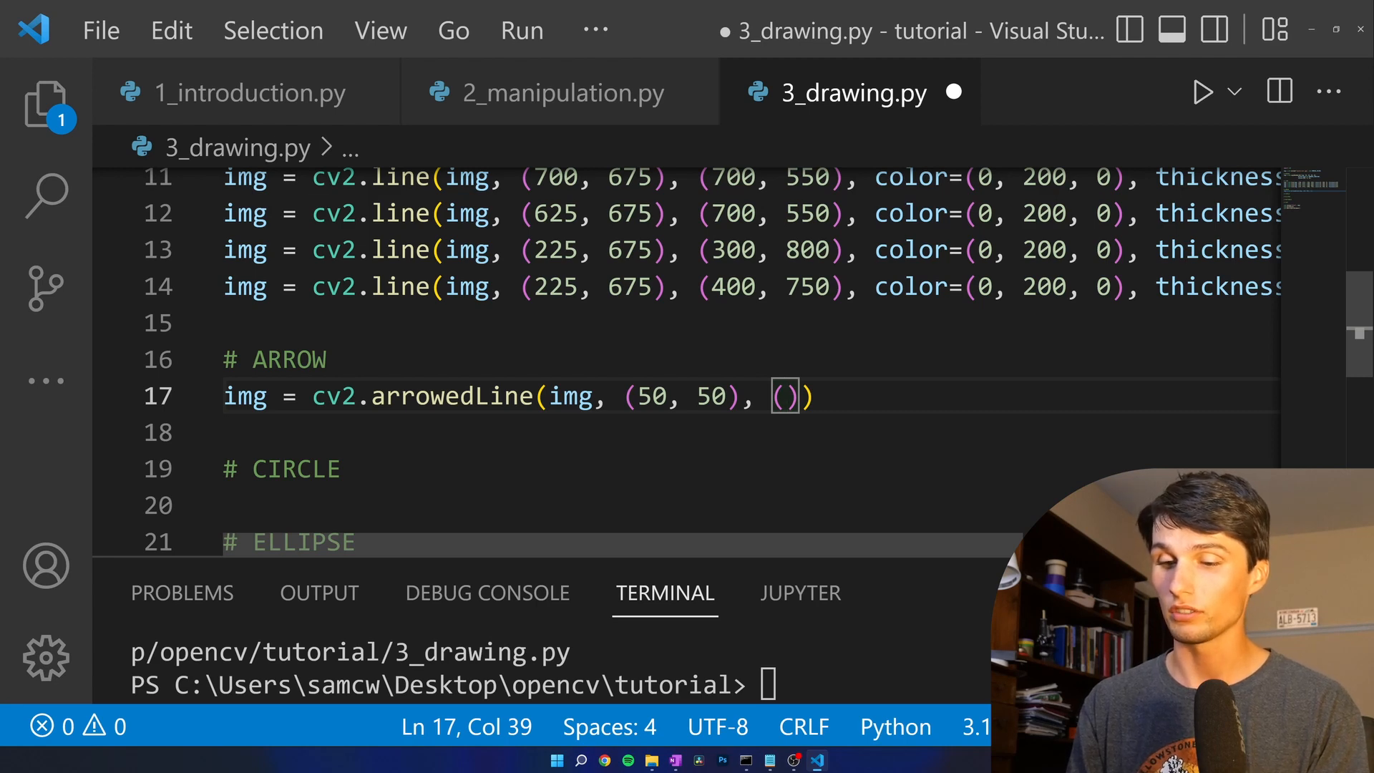
text(450,)
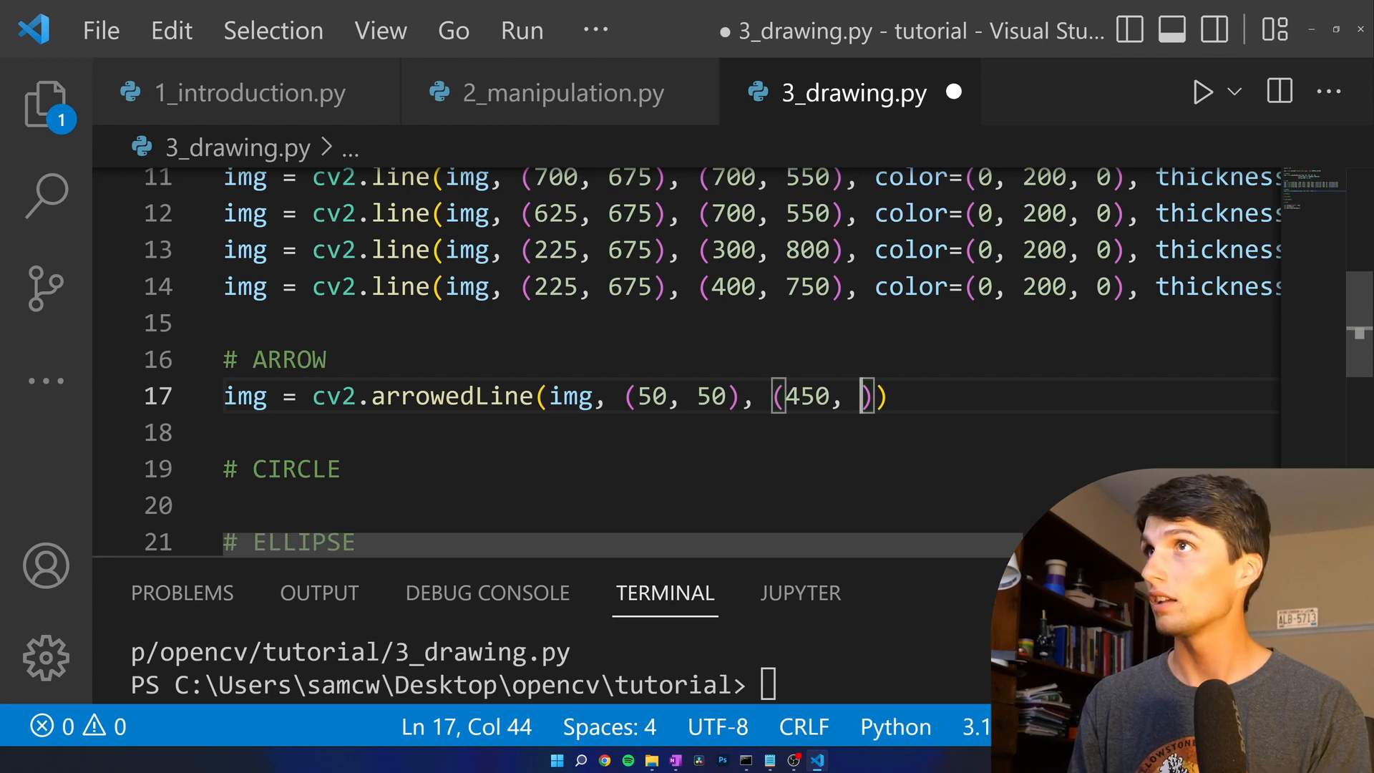
text(6)
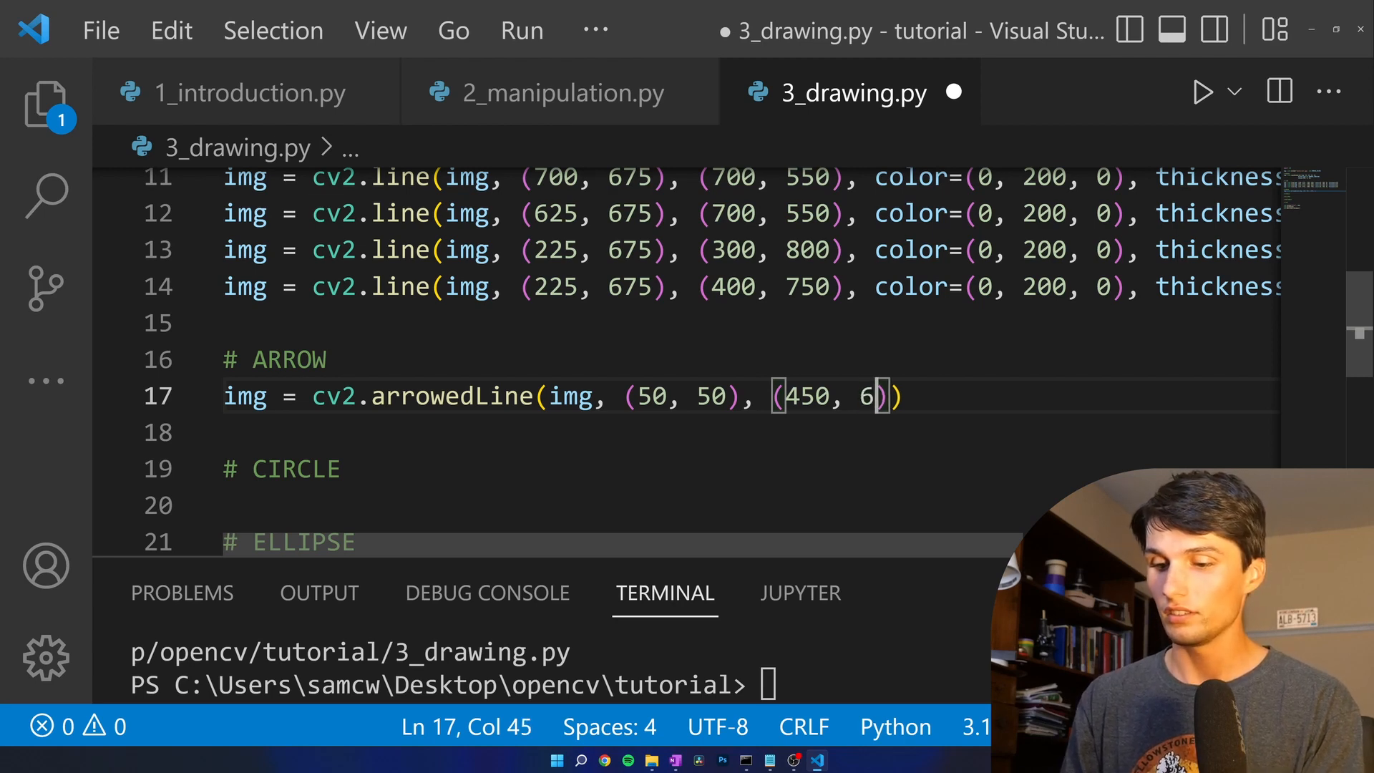
text(00)
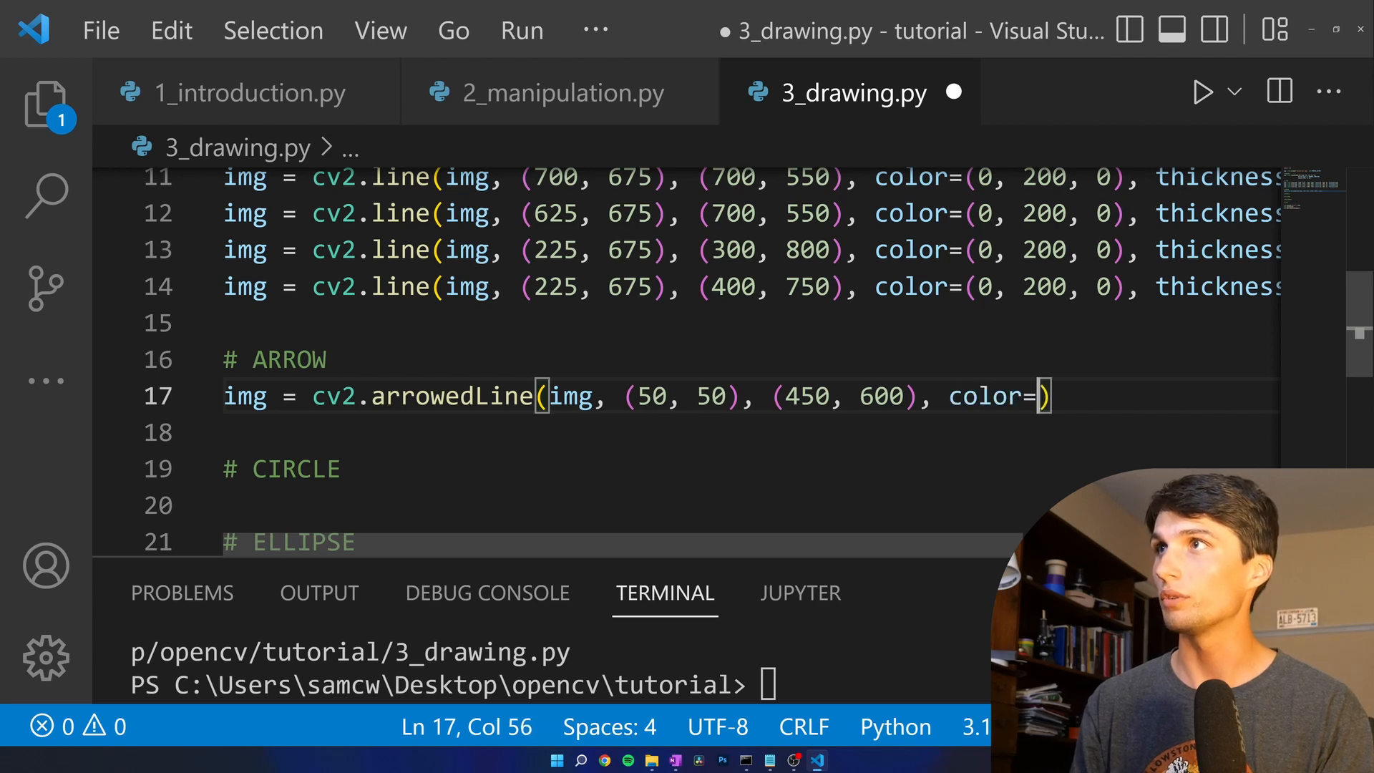
- Give the arrow color=(0, 0, 200) and thickness=10, then run the script
text(()
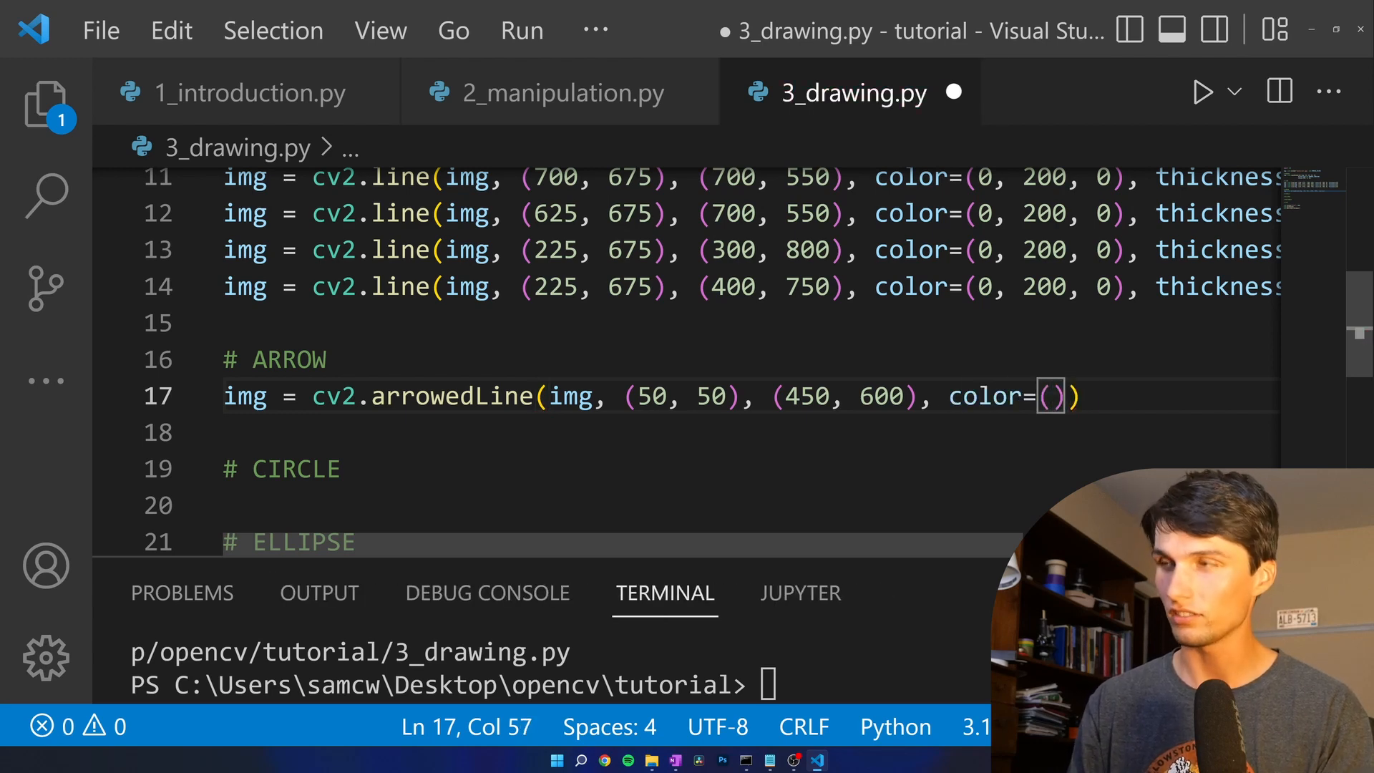
text(0, 0, 200)
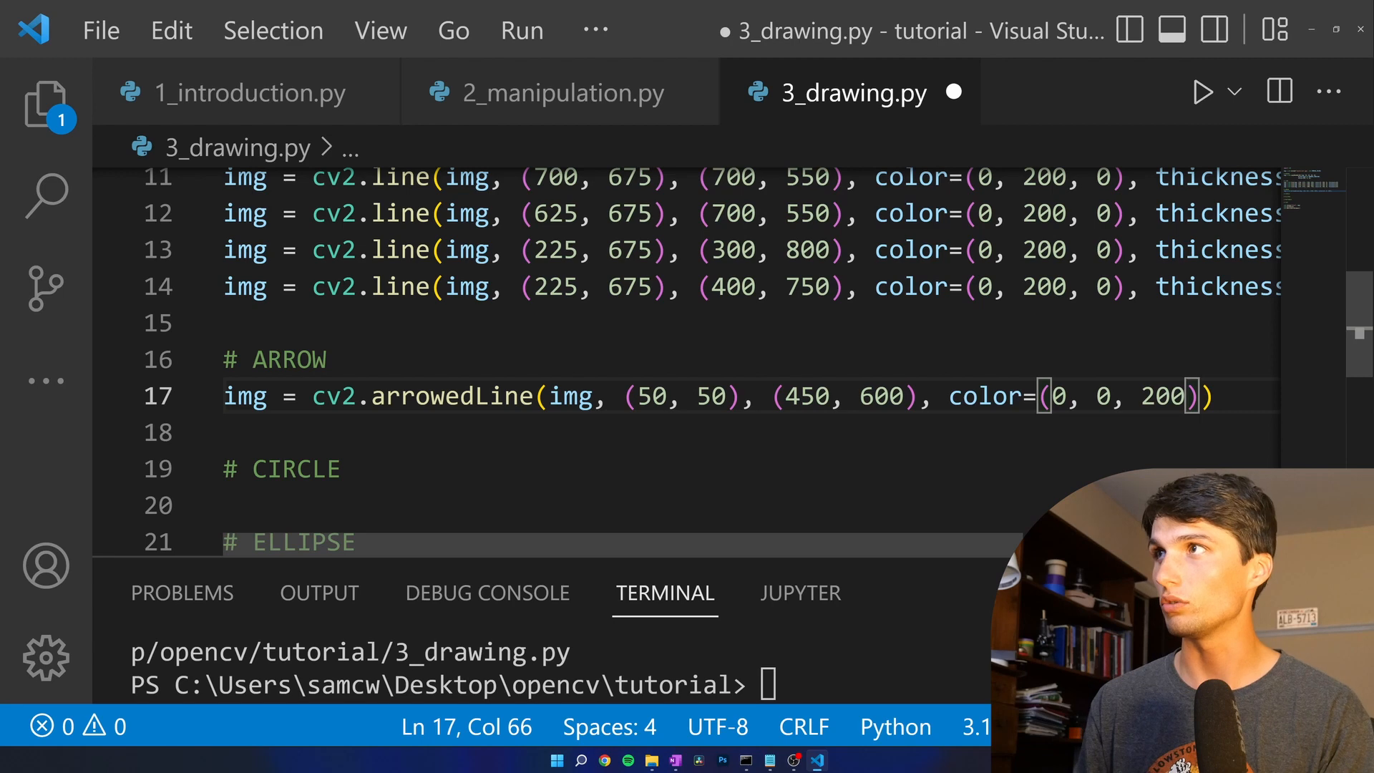
text(,)
click(745, 432)
text(thi))
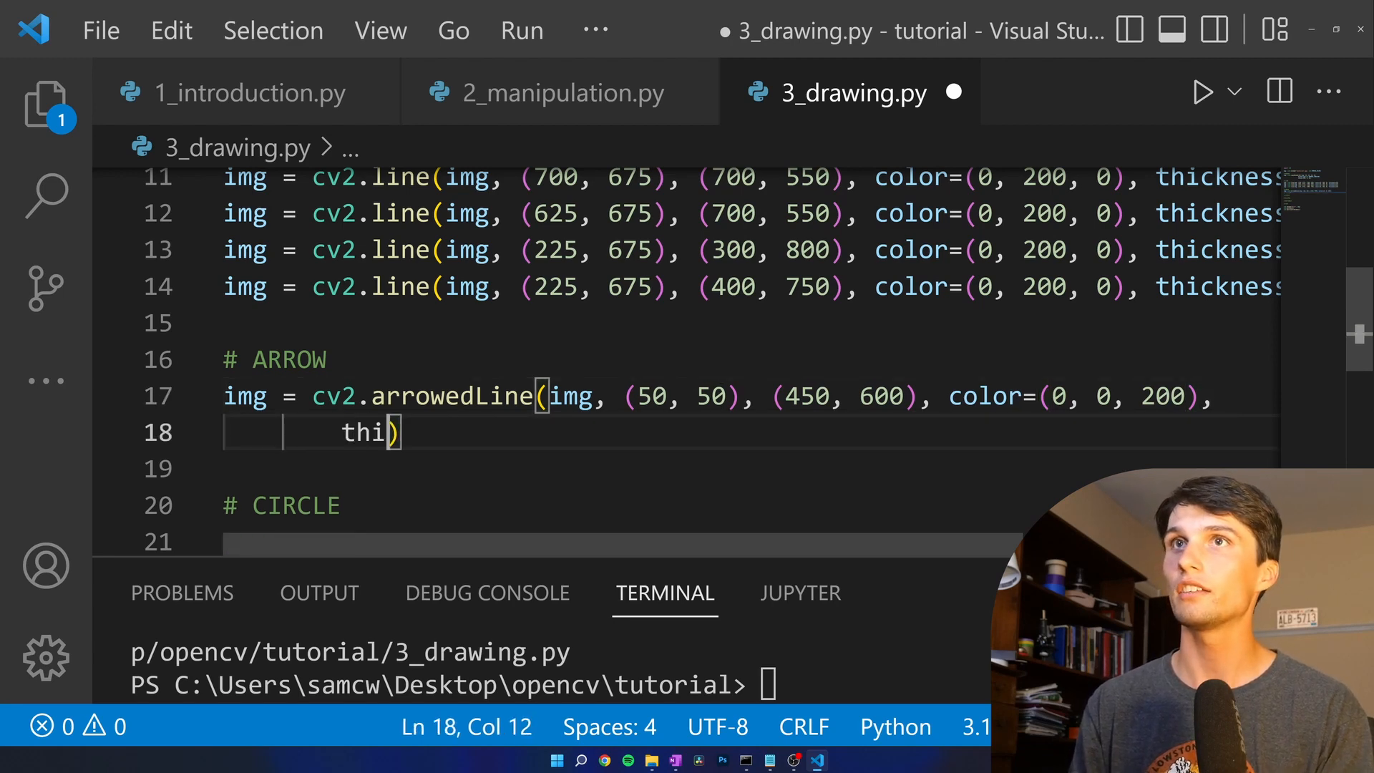
text(ckness=)
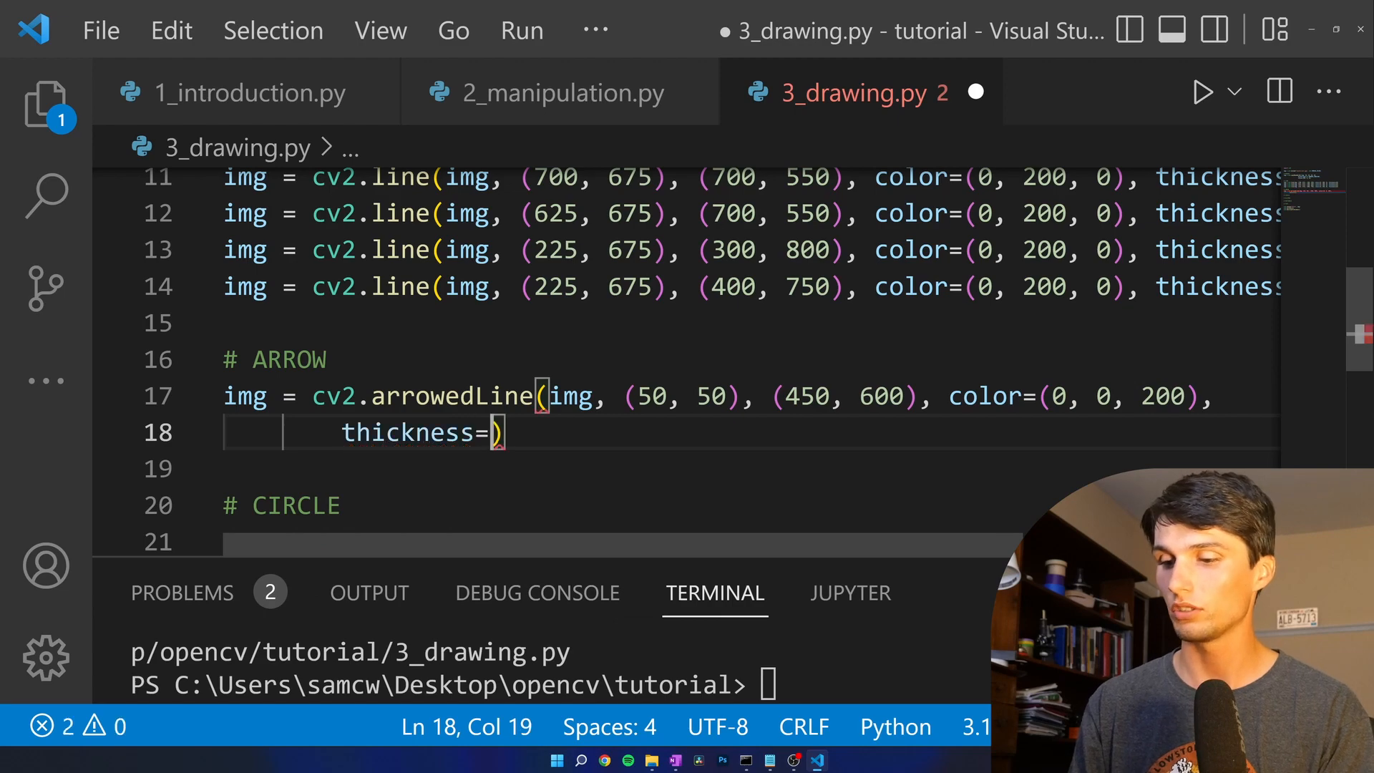
text(10)
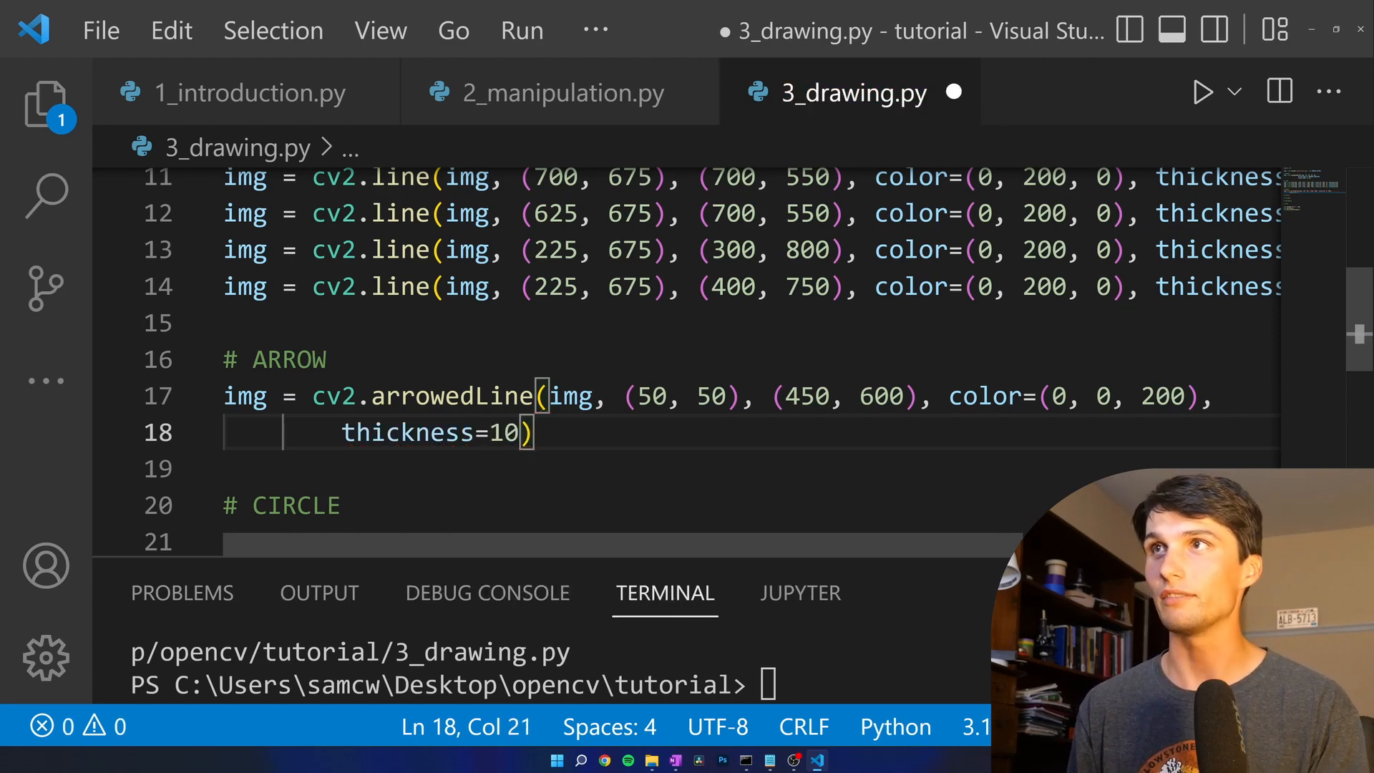
click(1201, 92)
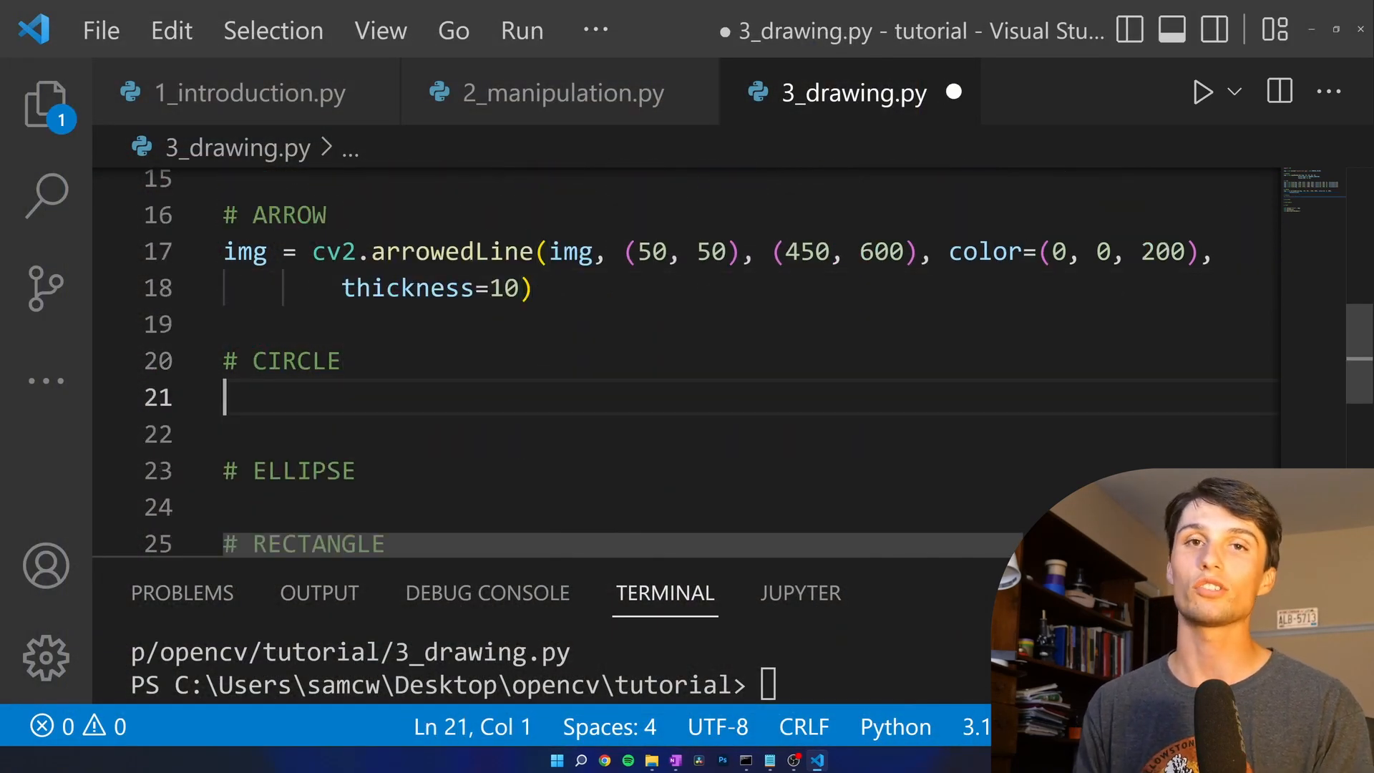
- Under # CIRCLE start img = cv2.circle(img, ) and view its parameter documentation
text(img)
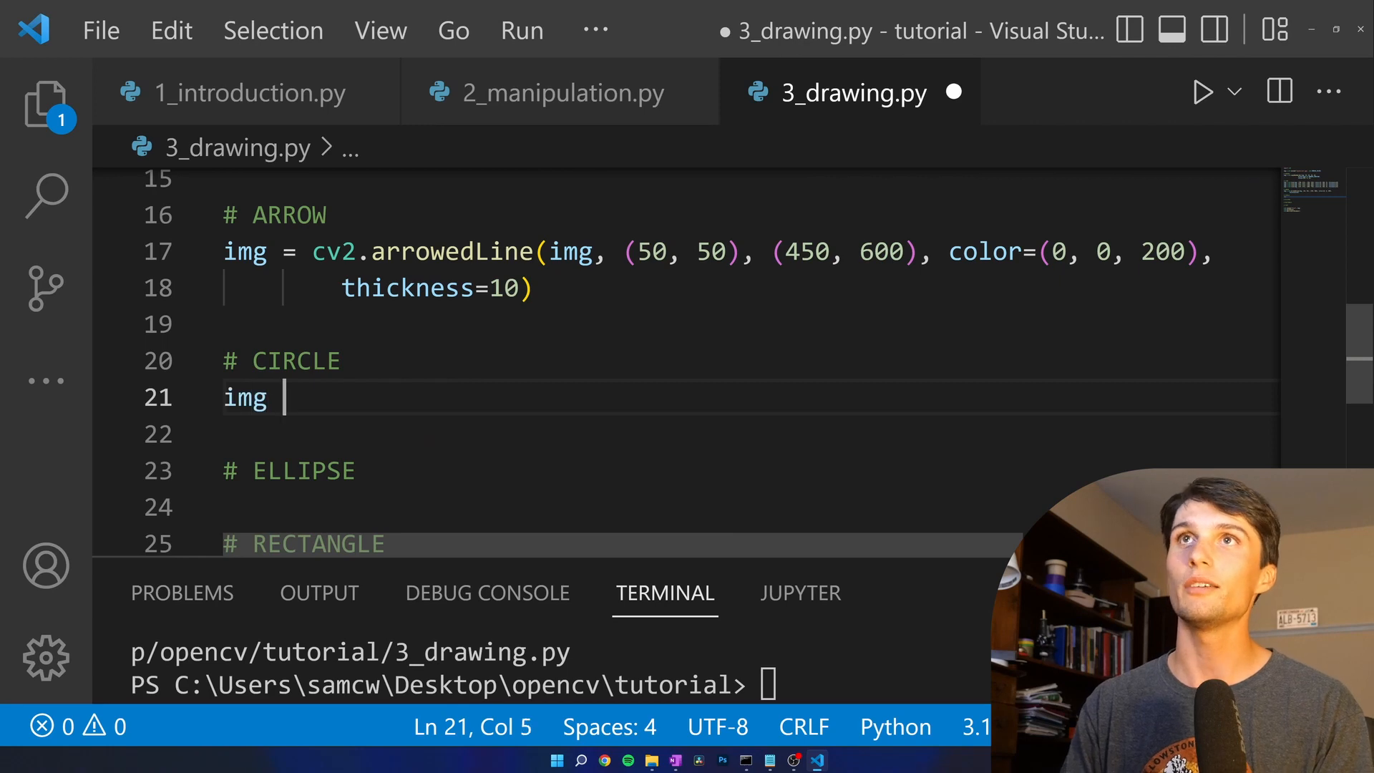
text(= cv2.)
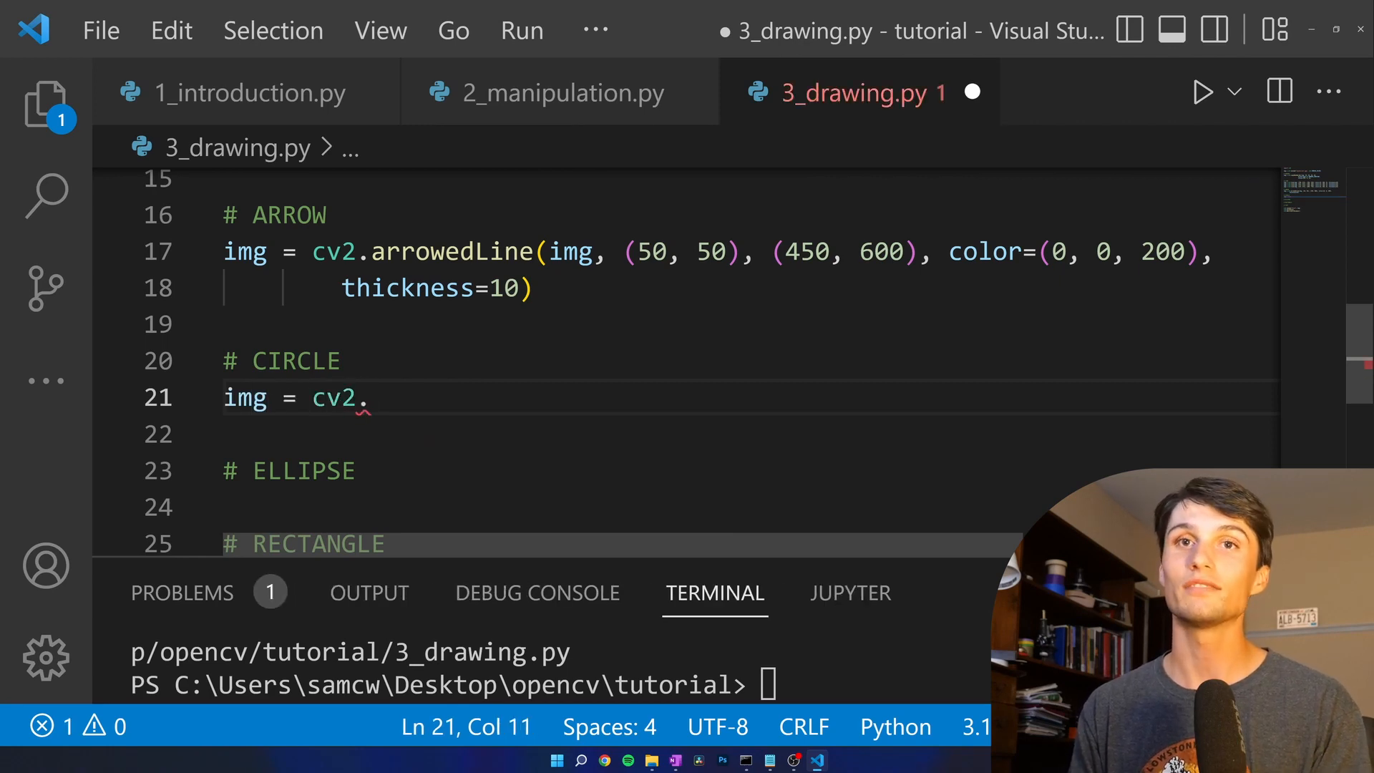
text(circle()
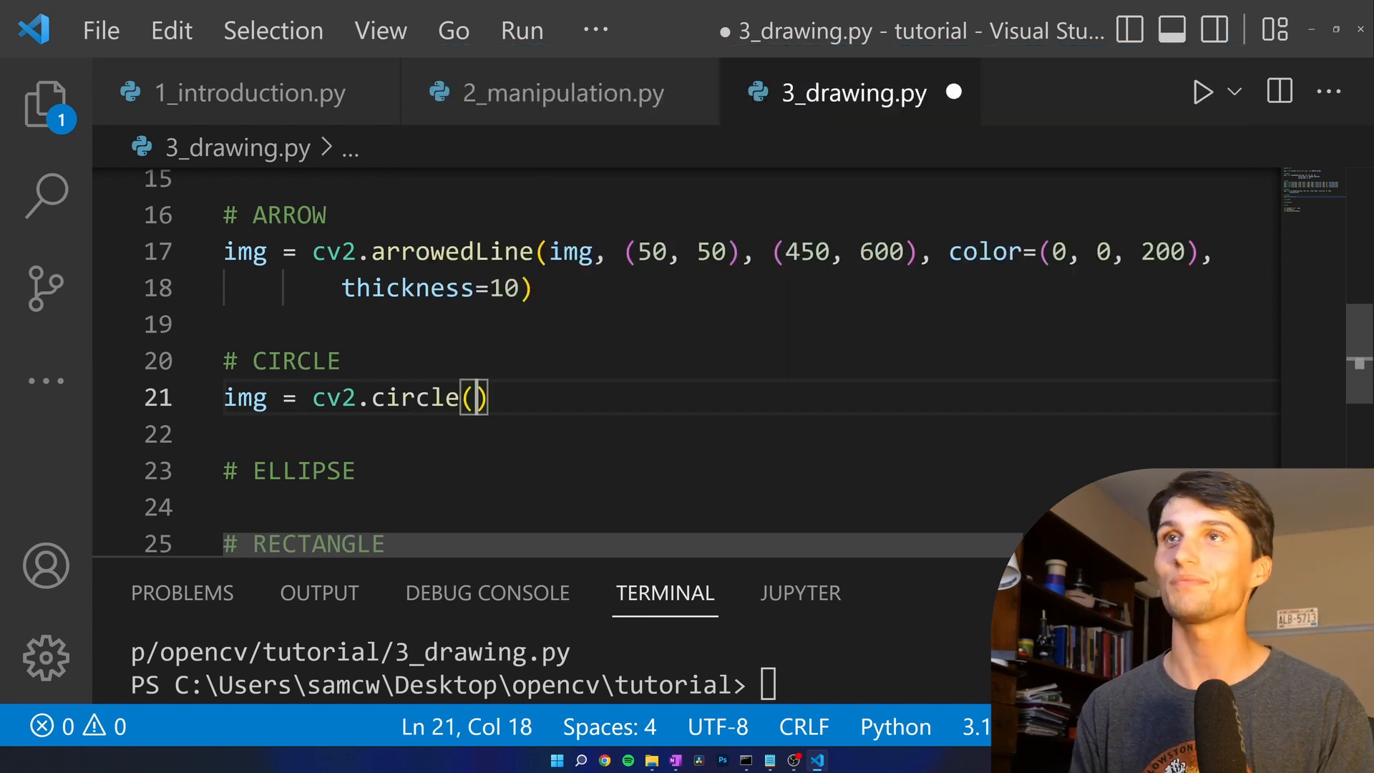
text(img,)
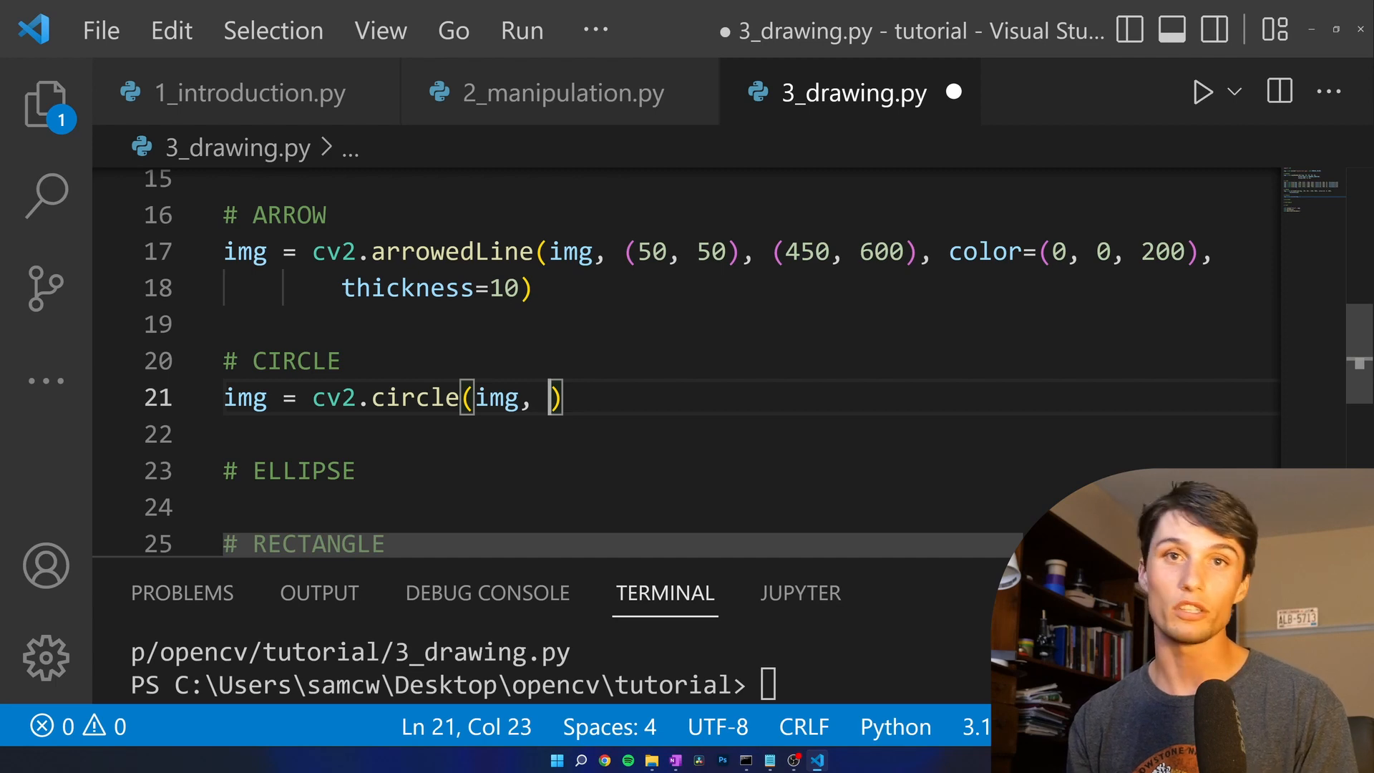
click(561, 396)
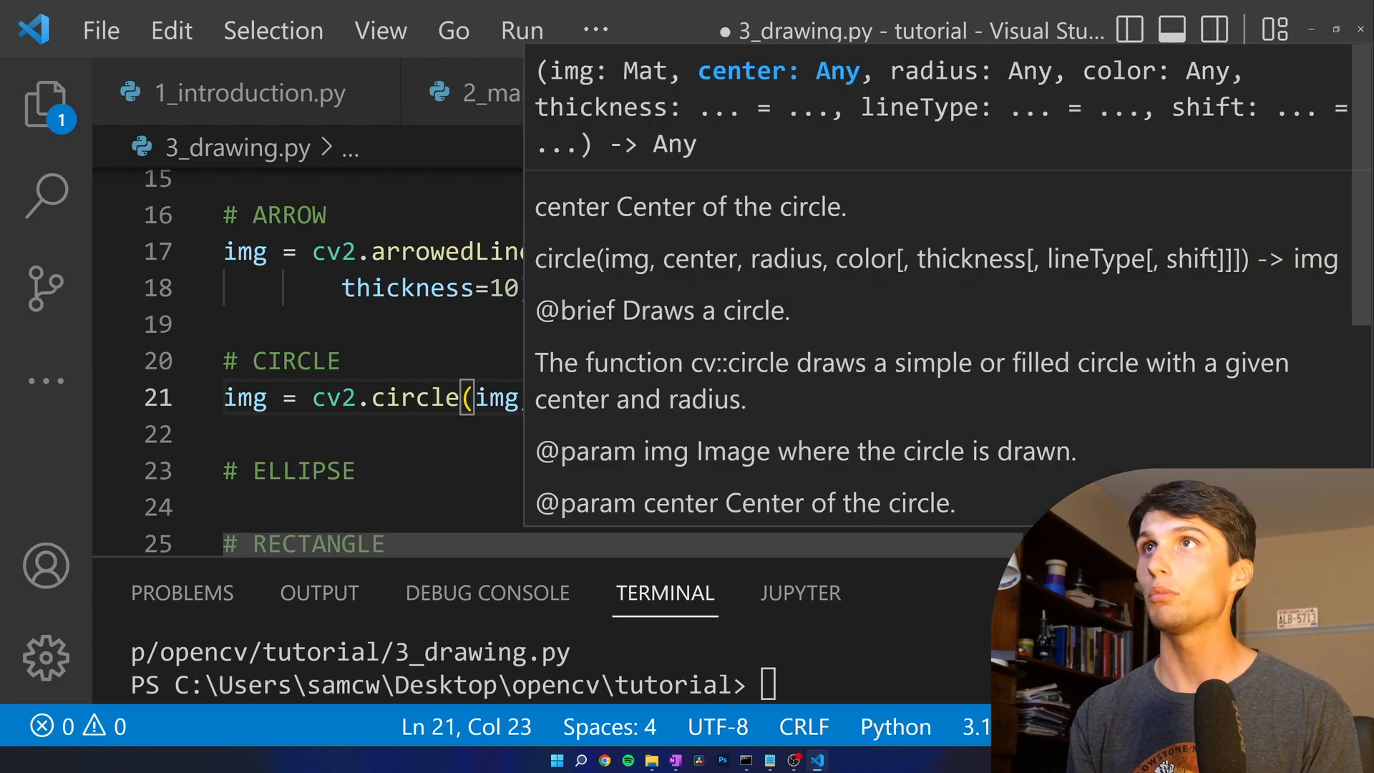
mouse_move(843, 47)
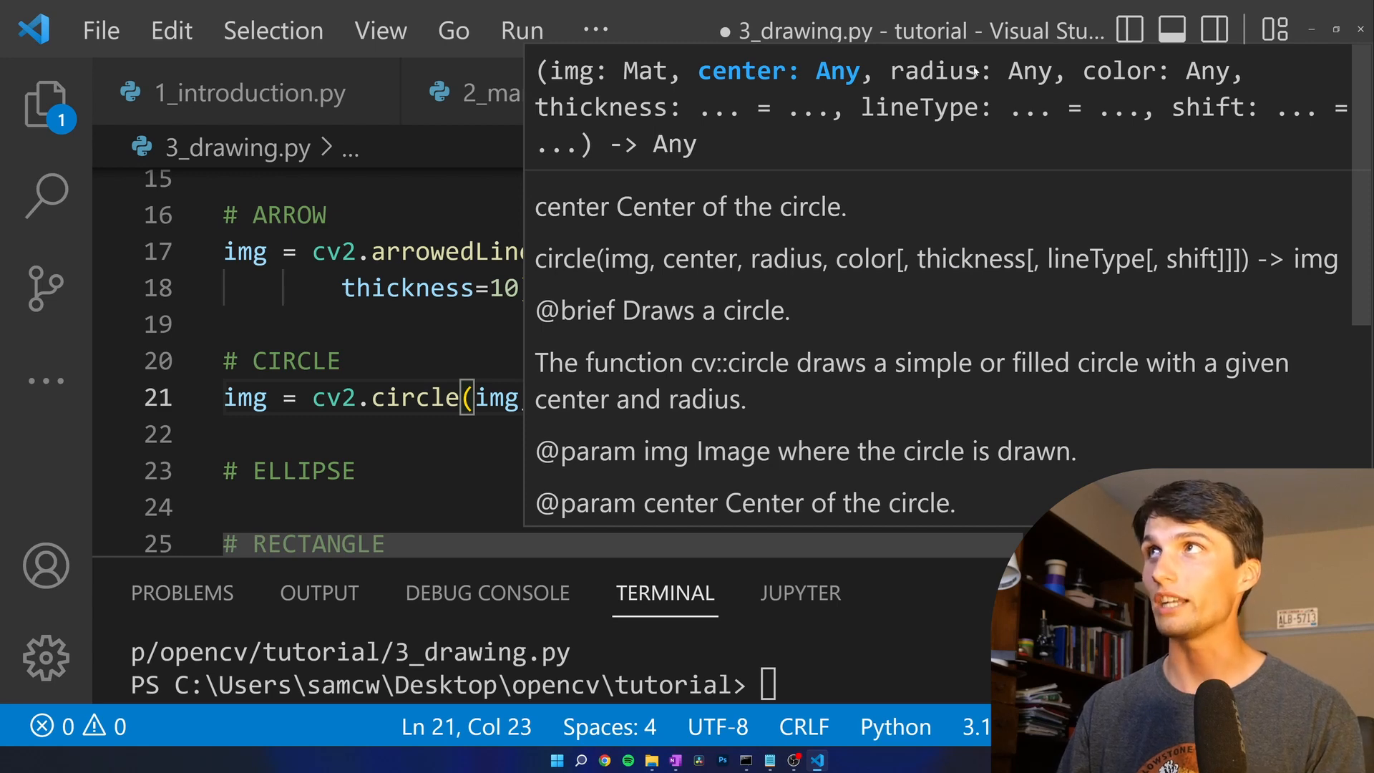
mouse_move(668, 130)
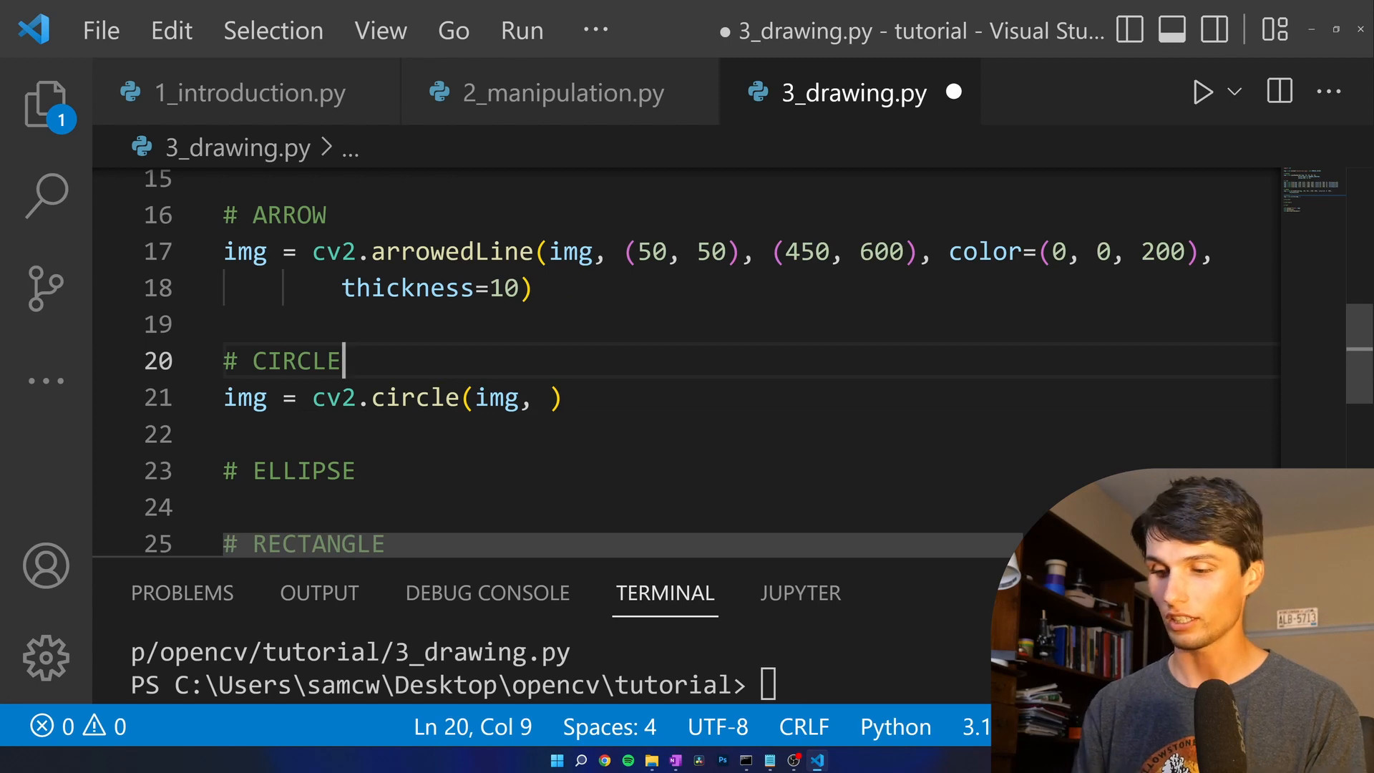
- Append // center, color, radius, thickness to the CIRCLE comment
text(// center, color,)
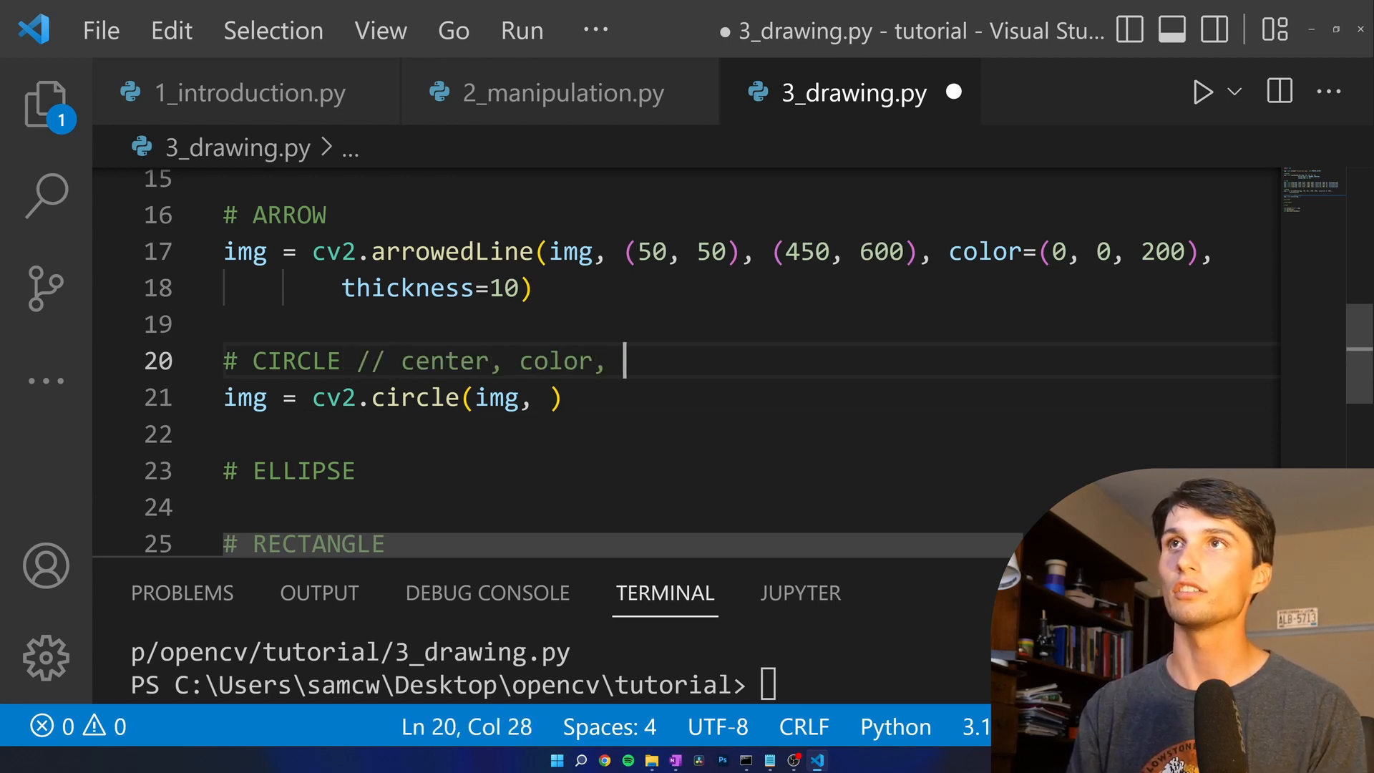
text(radius, t)
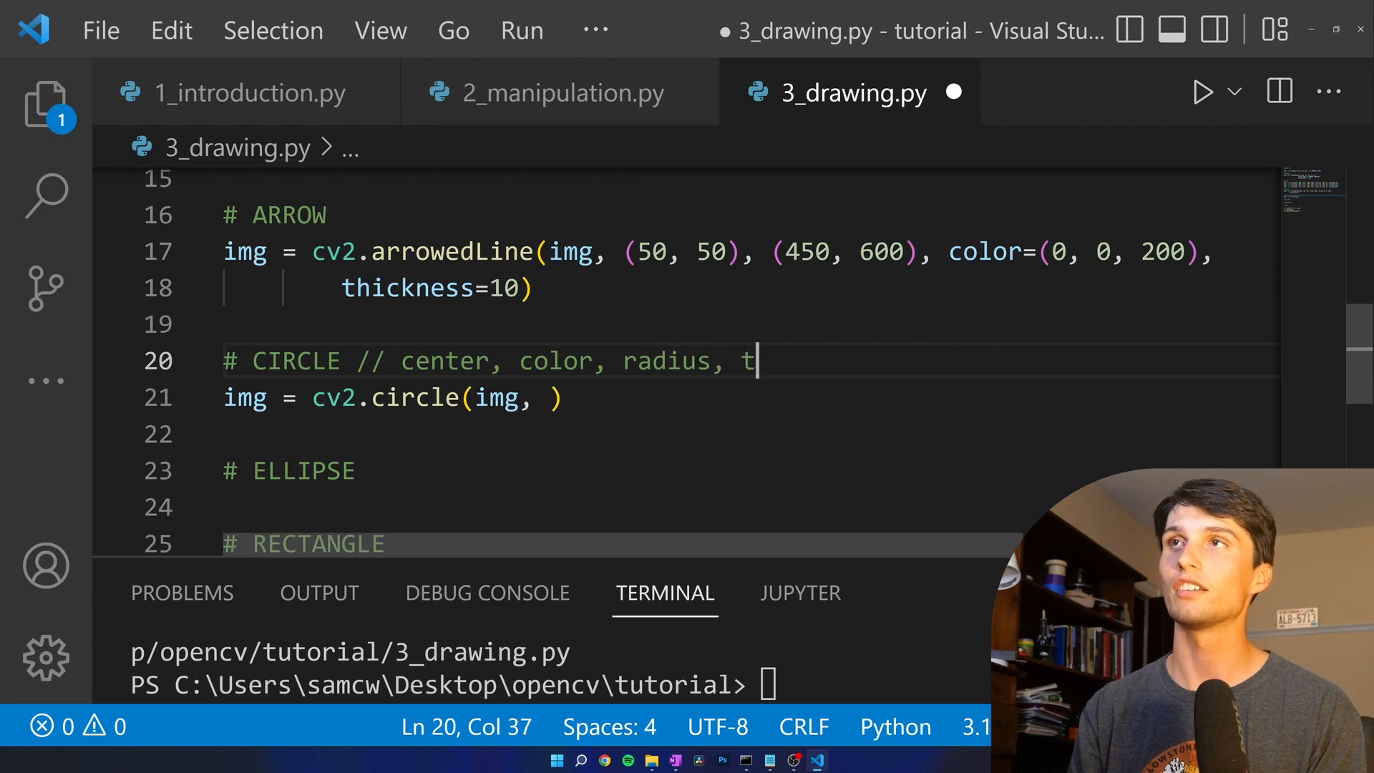
text(hickness)
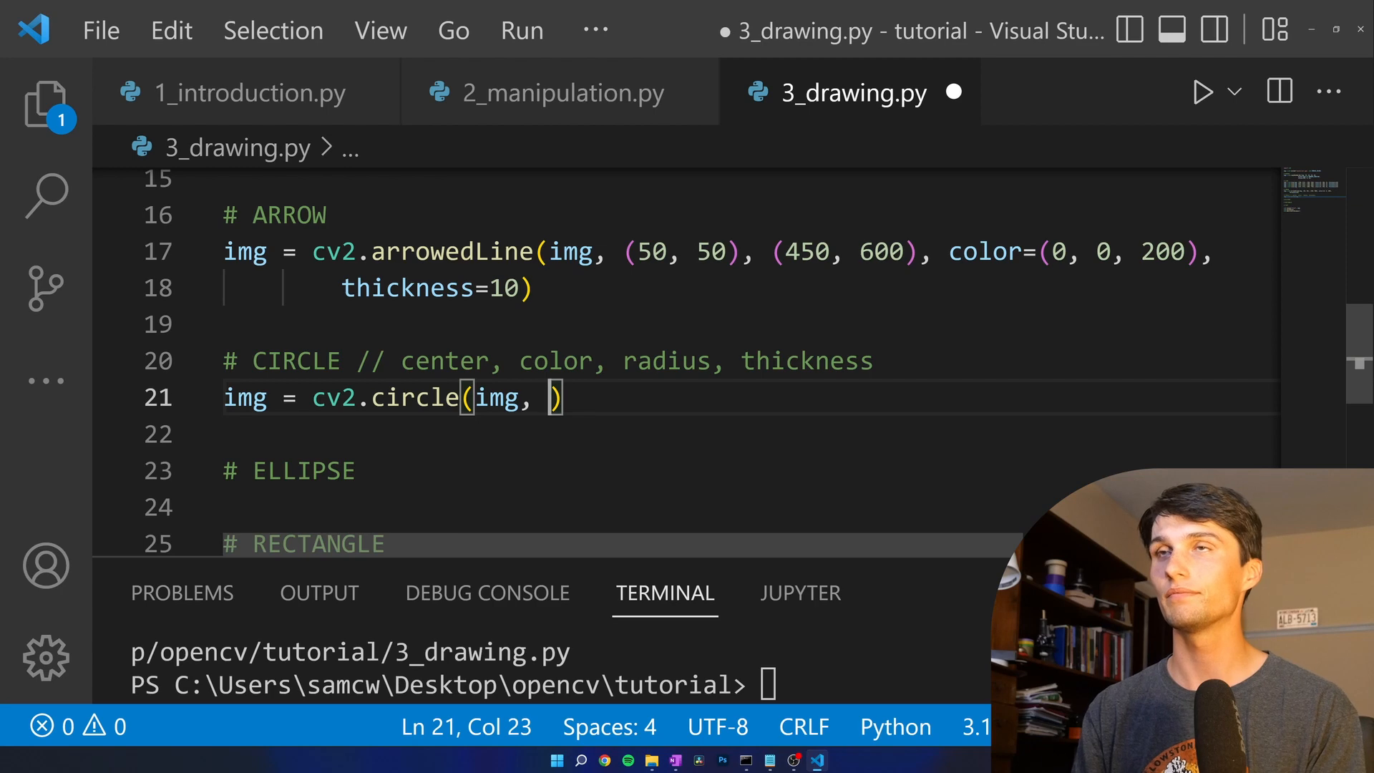
- Give the circle its center argument and colour (100, 100, 0)
text(center=)
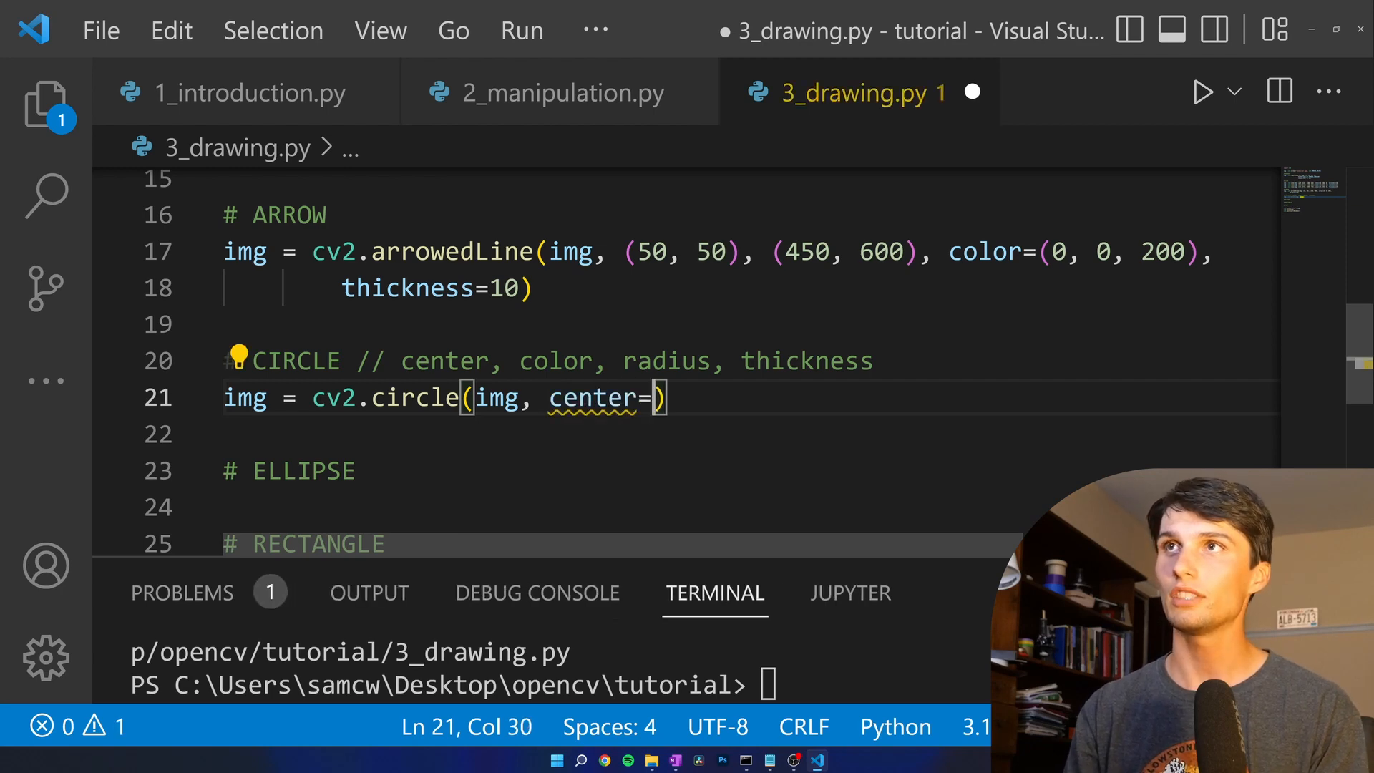
text(()
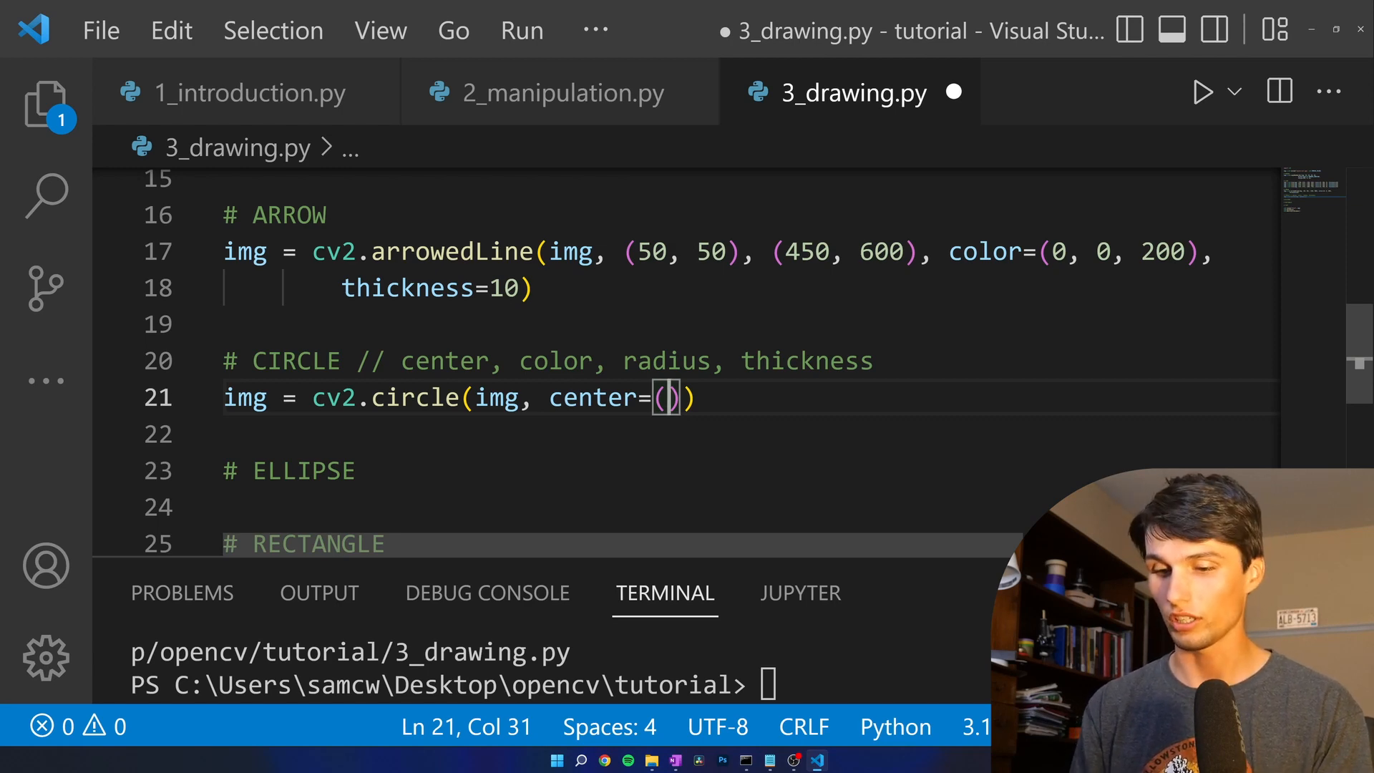
text(450, 800)
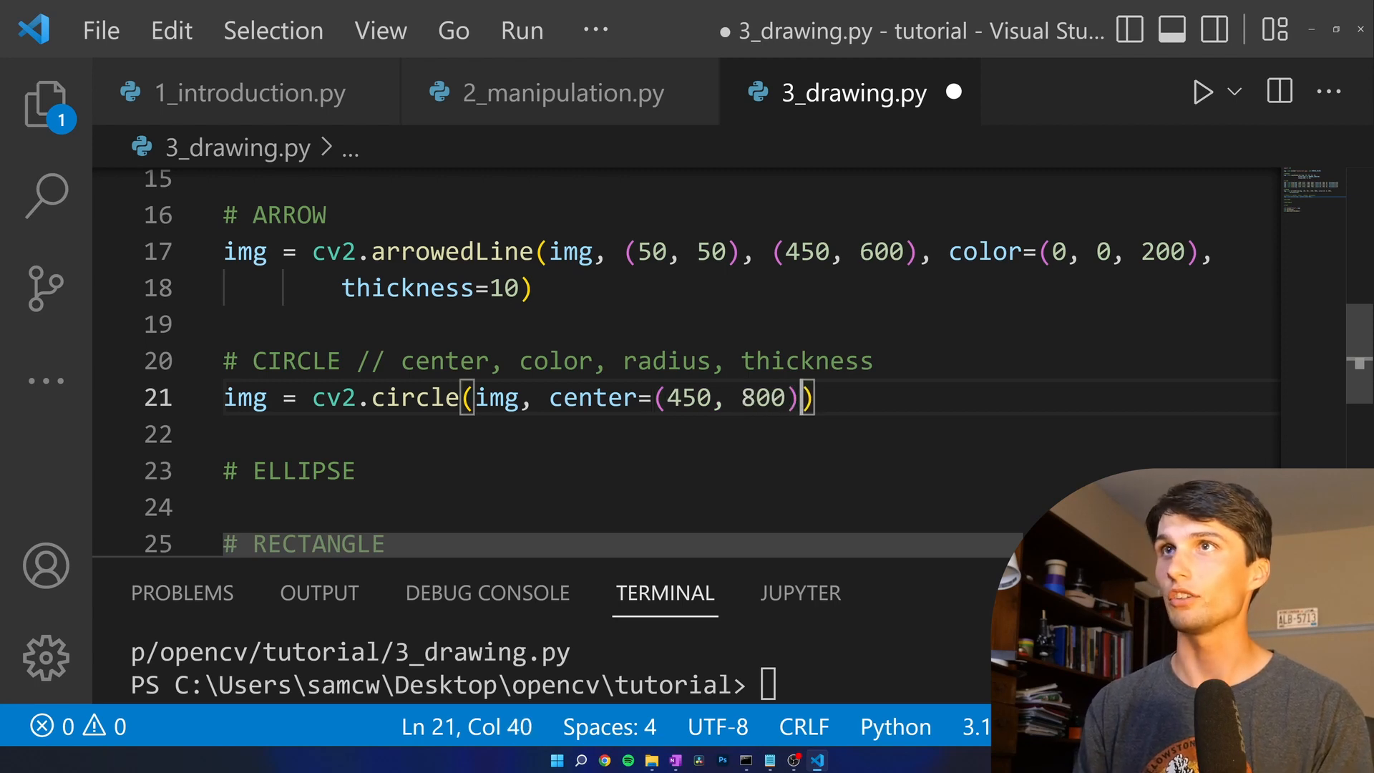
text(, color)
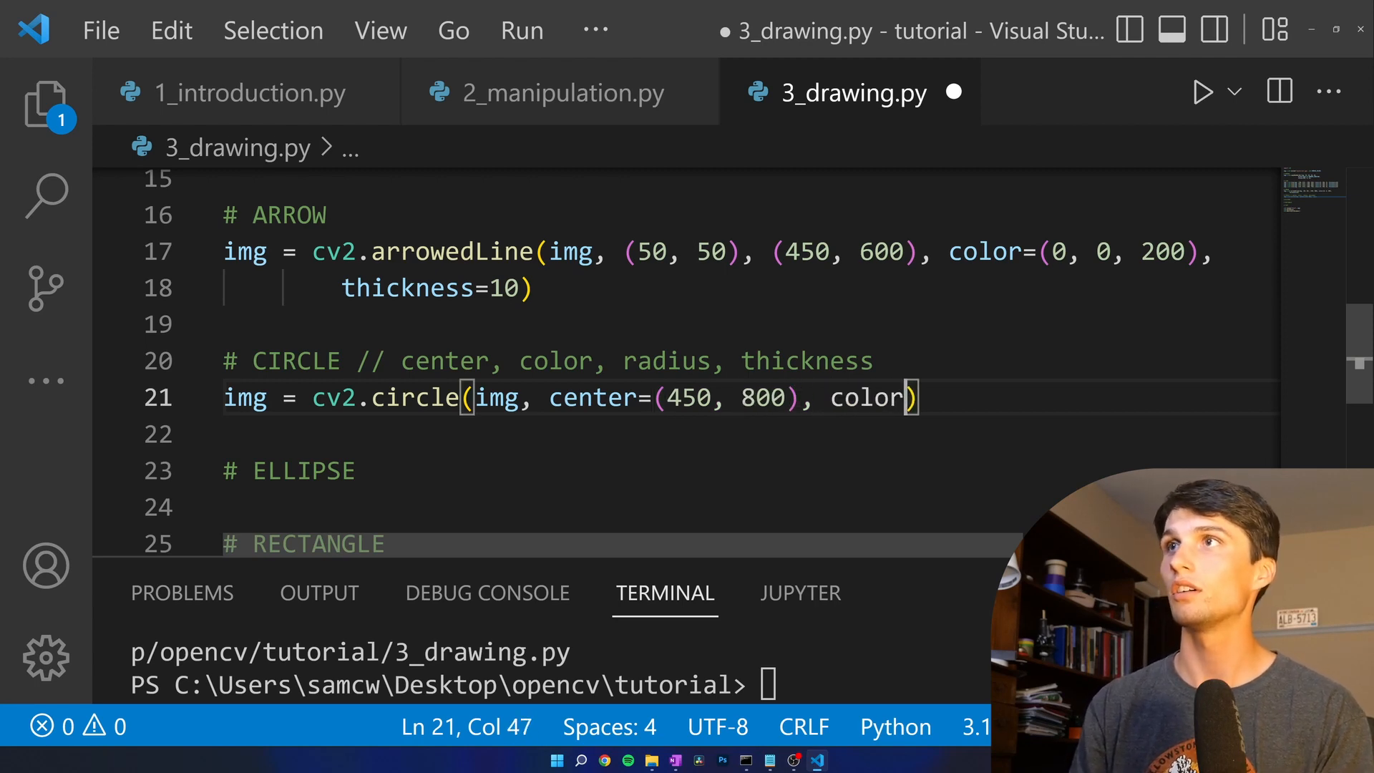
text(=())
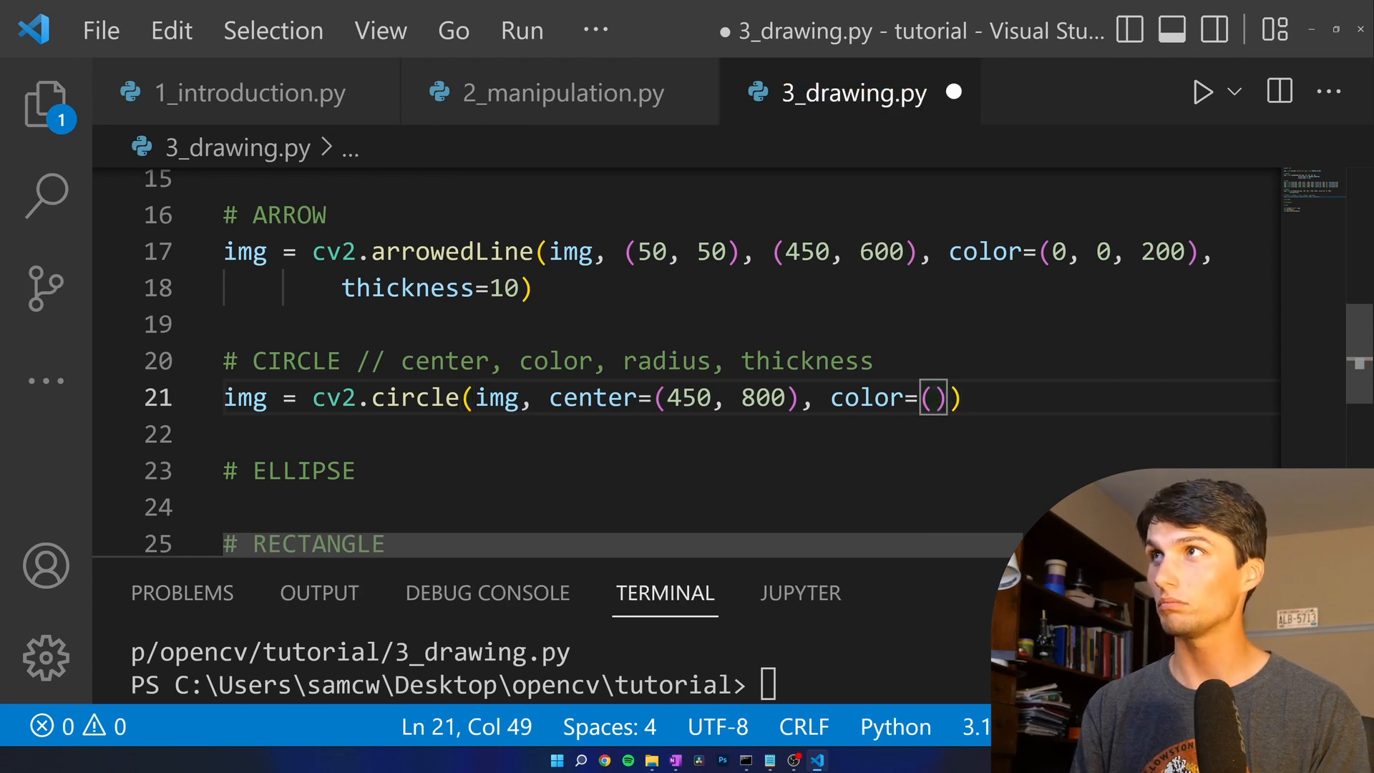
text(100)
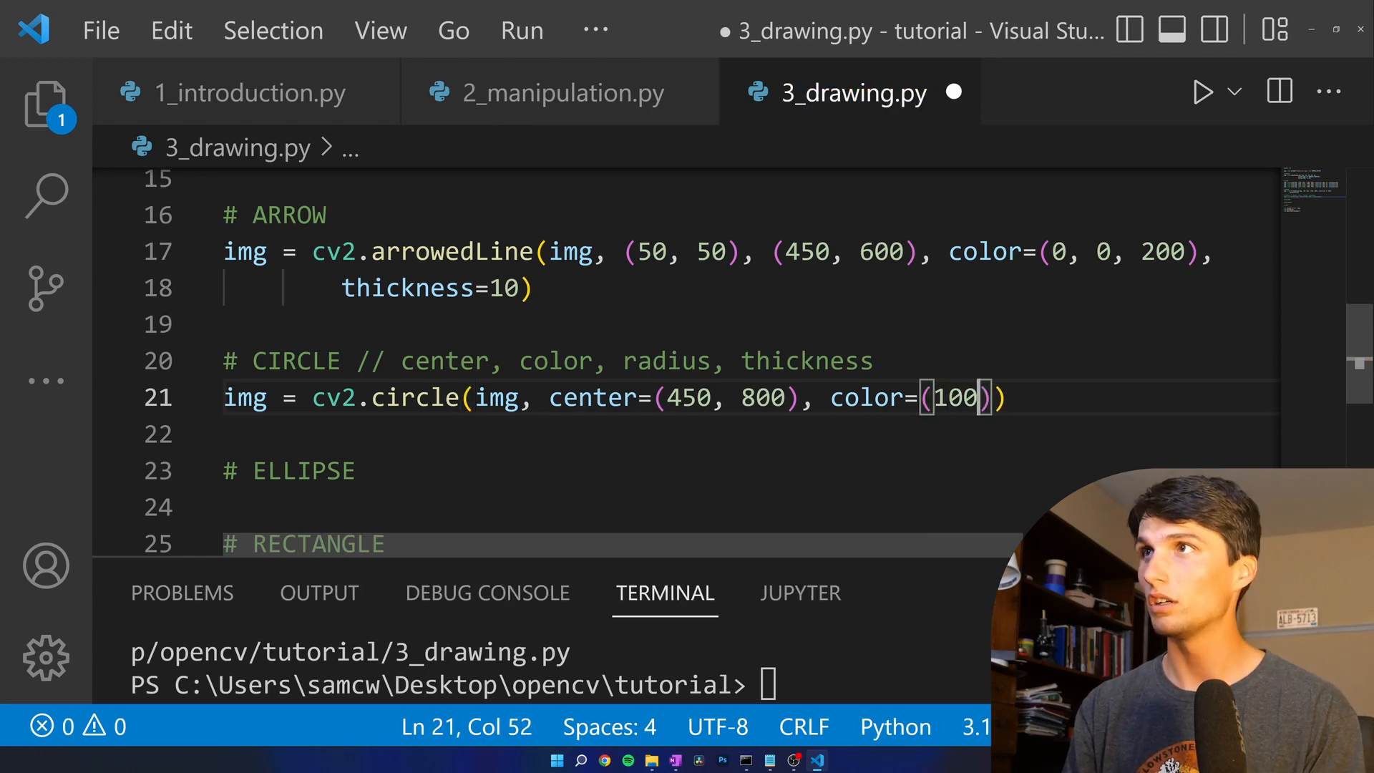
text(, 100,)
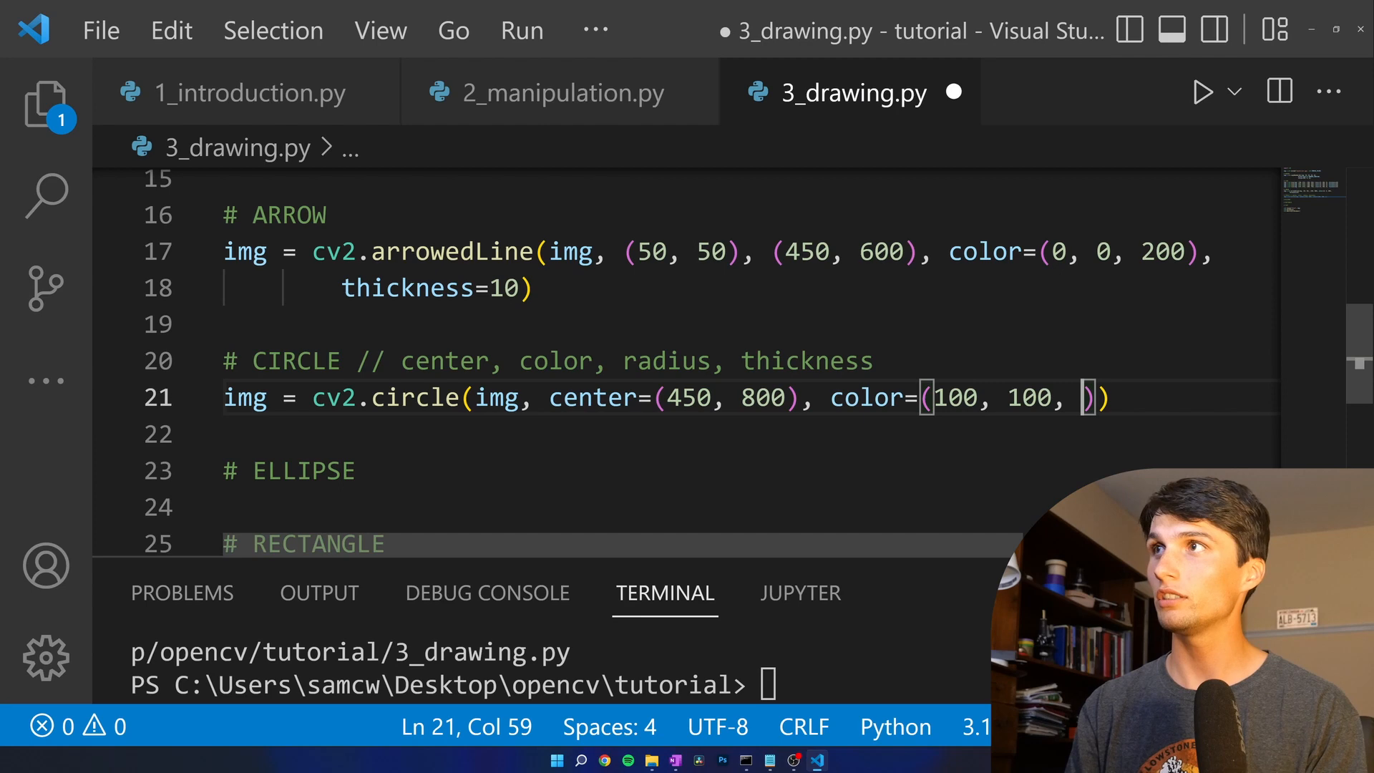
text(0)
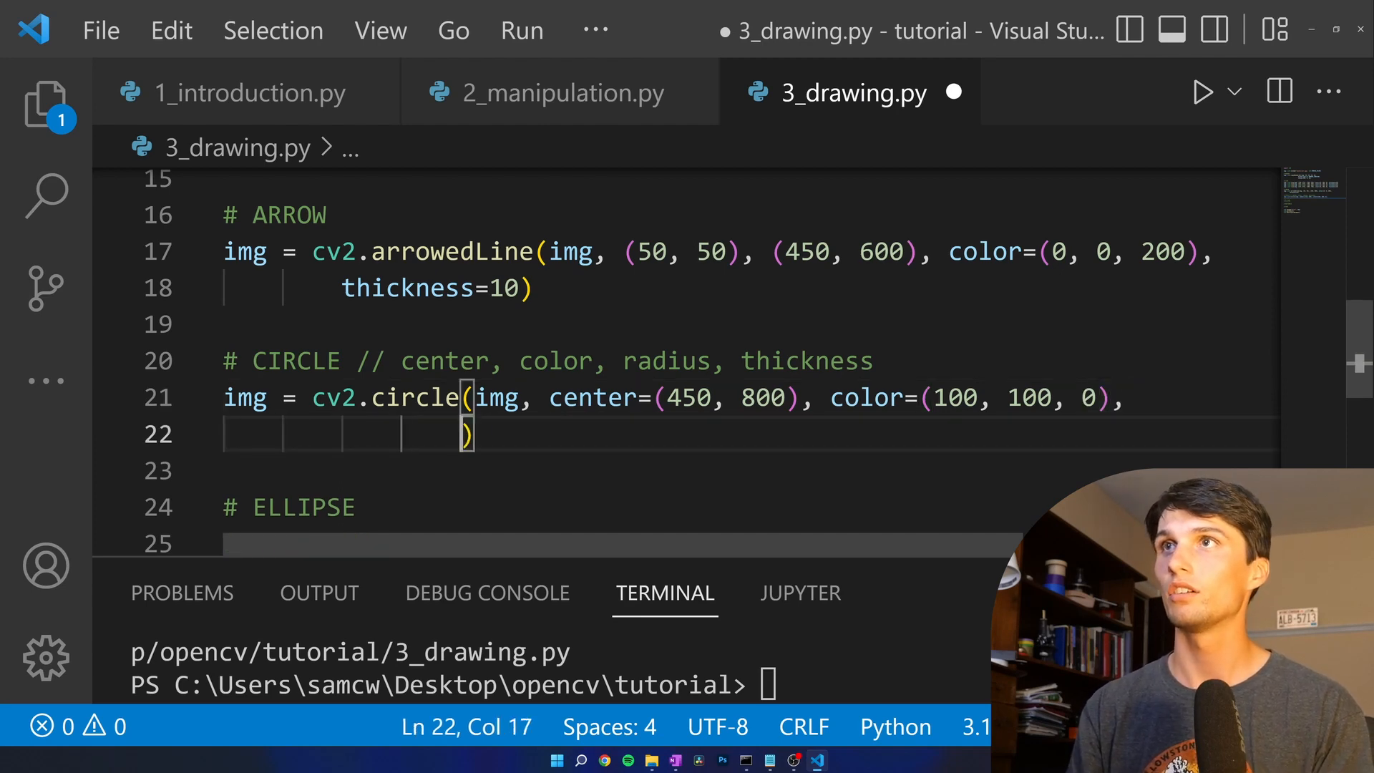
- Set the circle radius to 20 and, after trying -1, an outline thickness of 5
text(radius=)
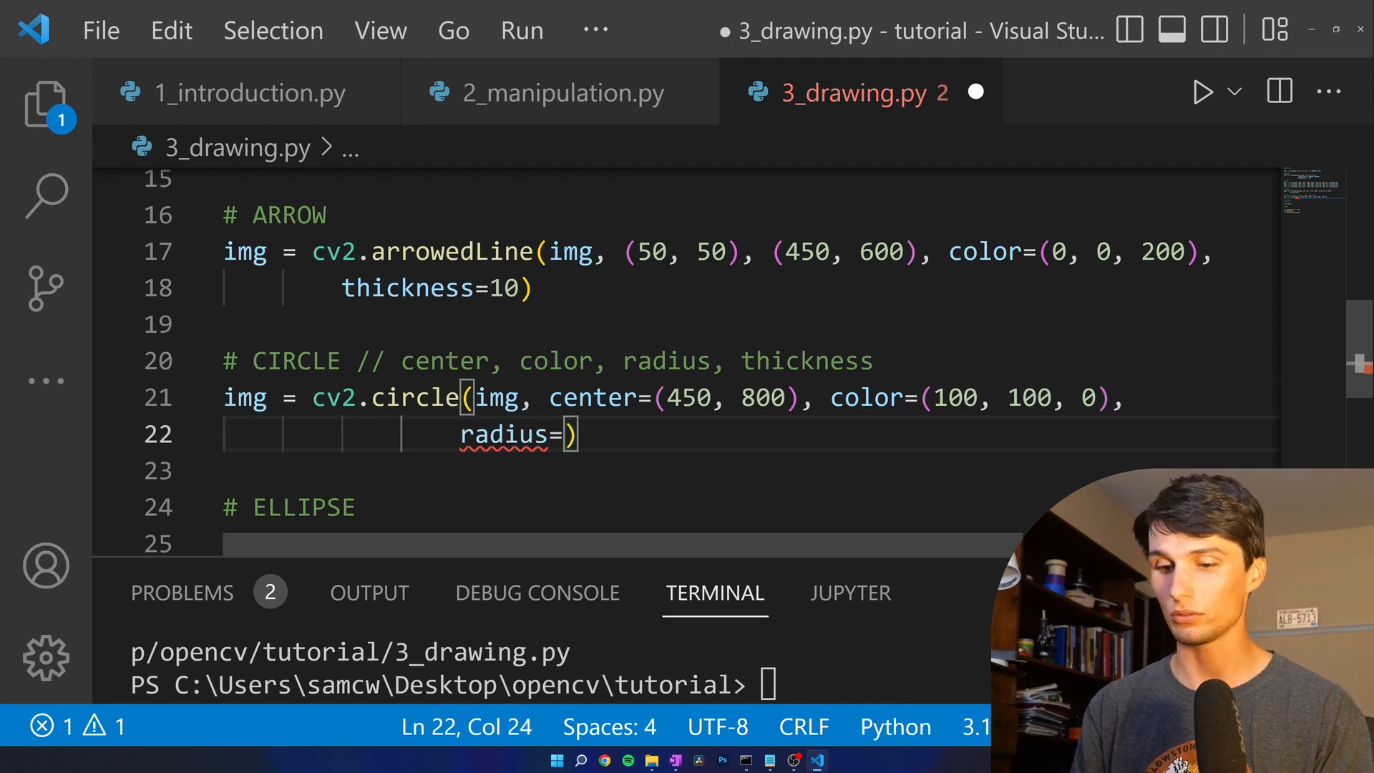
text(20,)
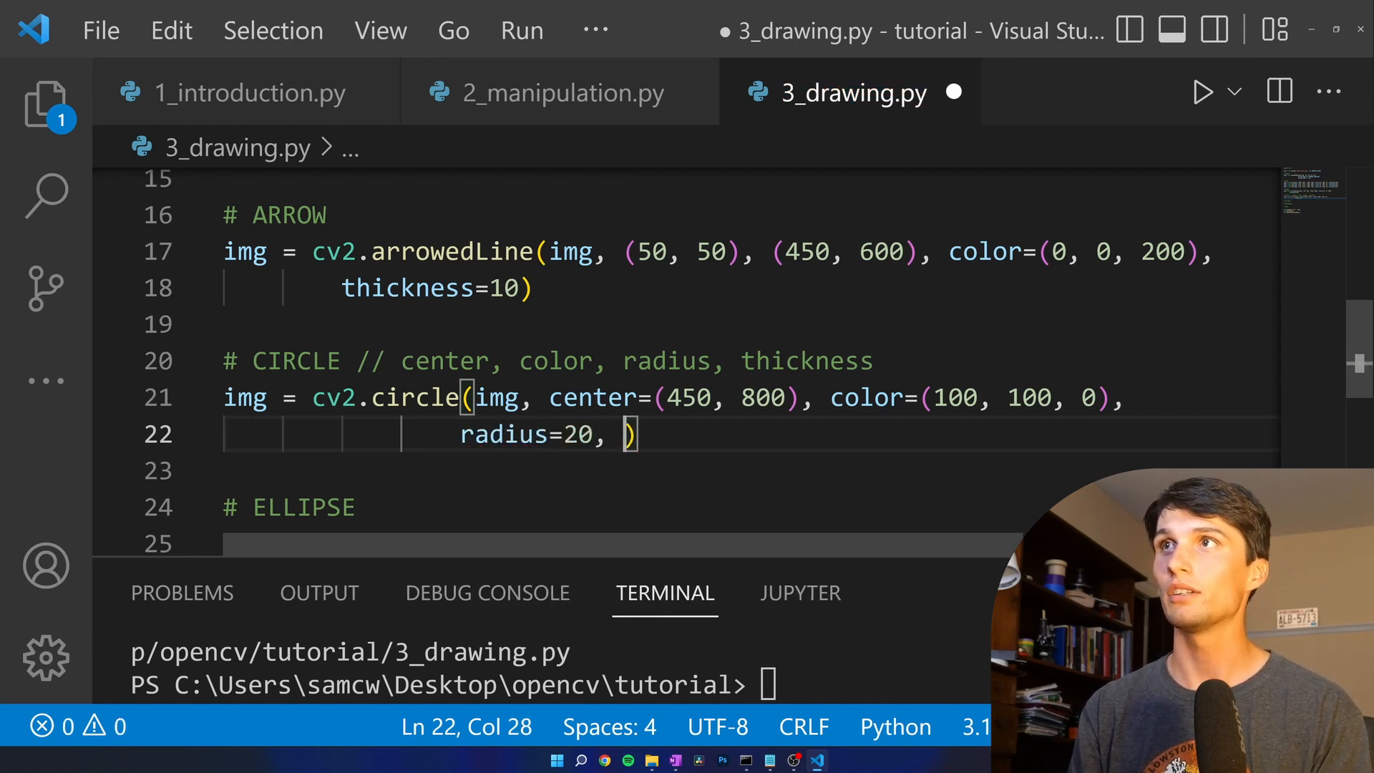
text(thickness=)
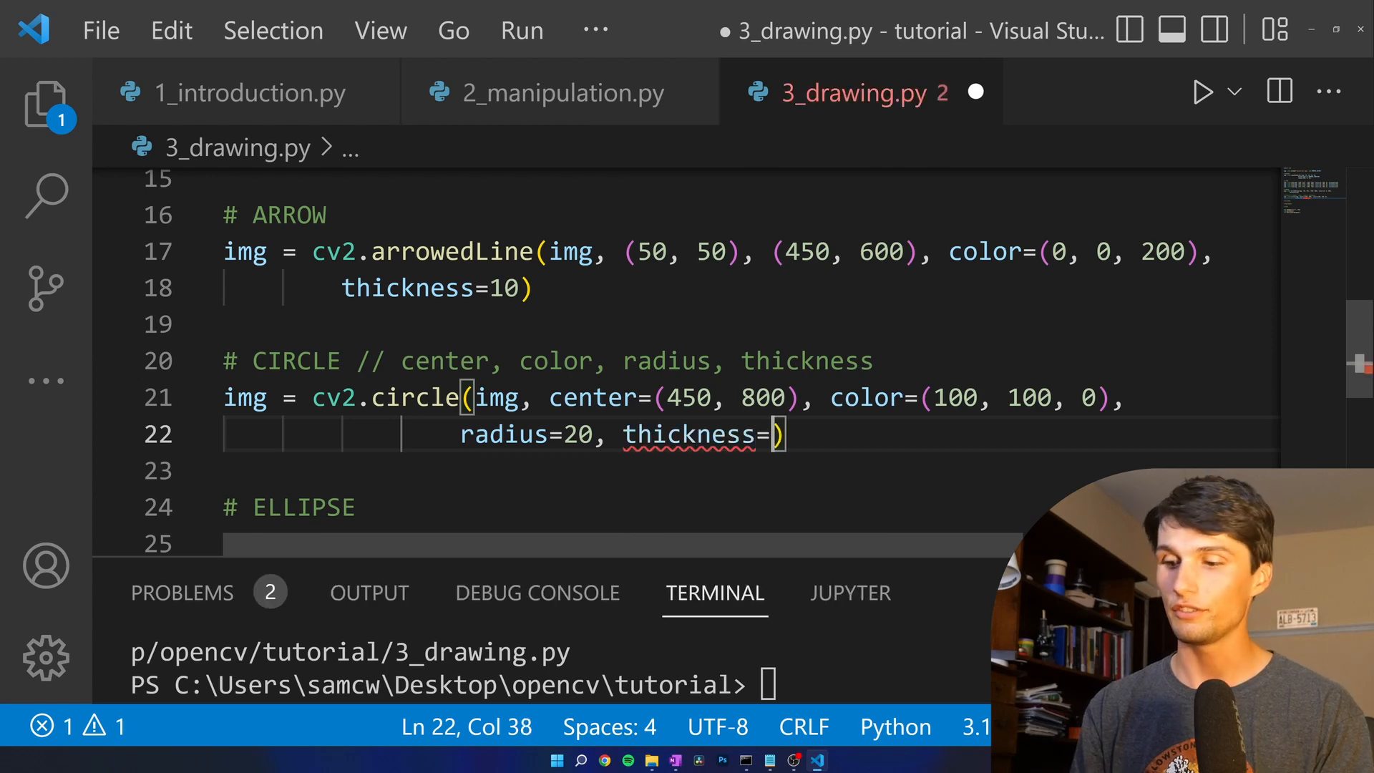
text(-1)
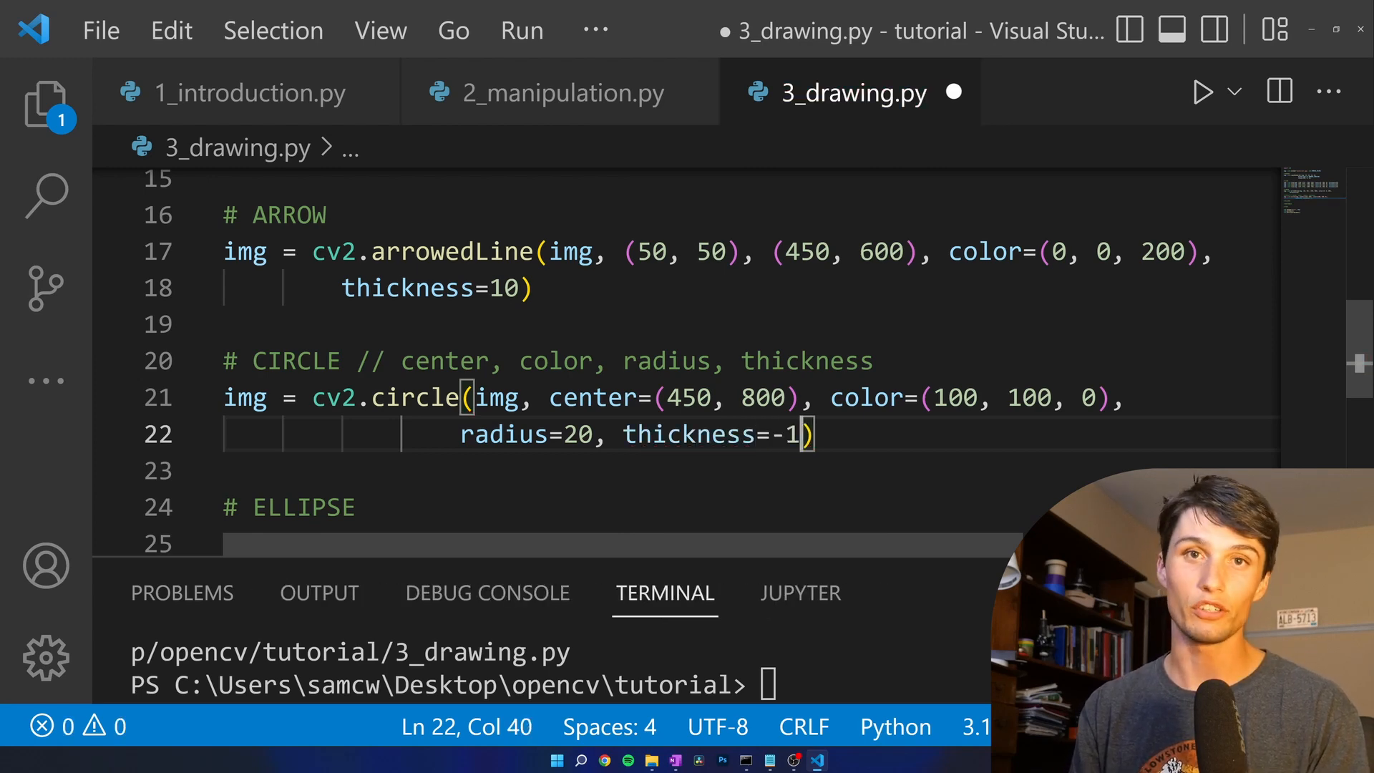
key(Backspace)
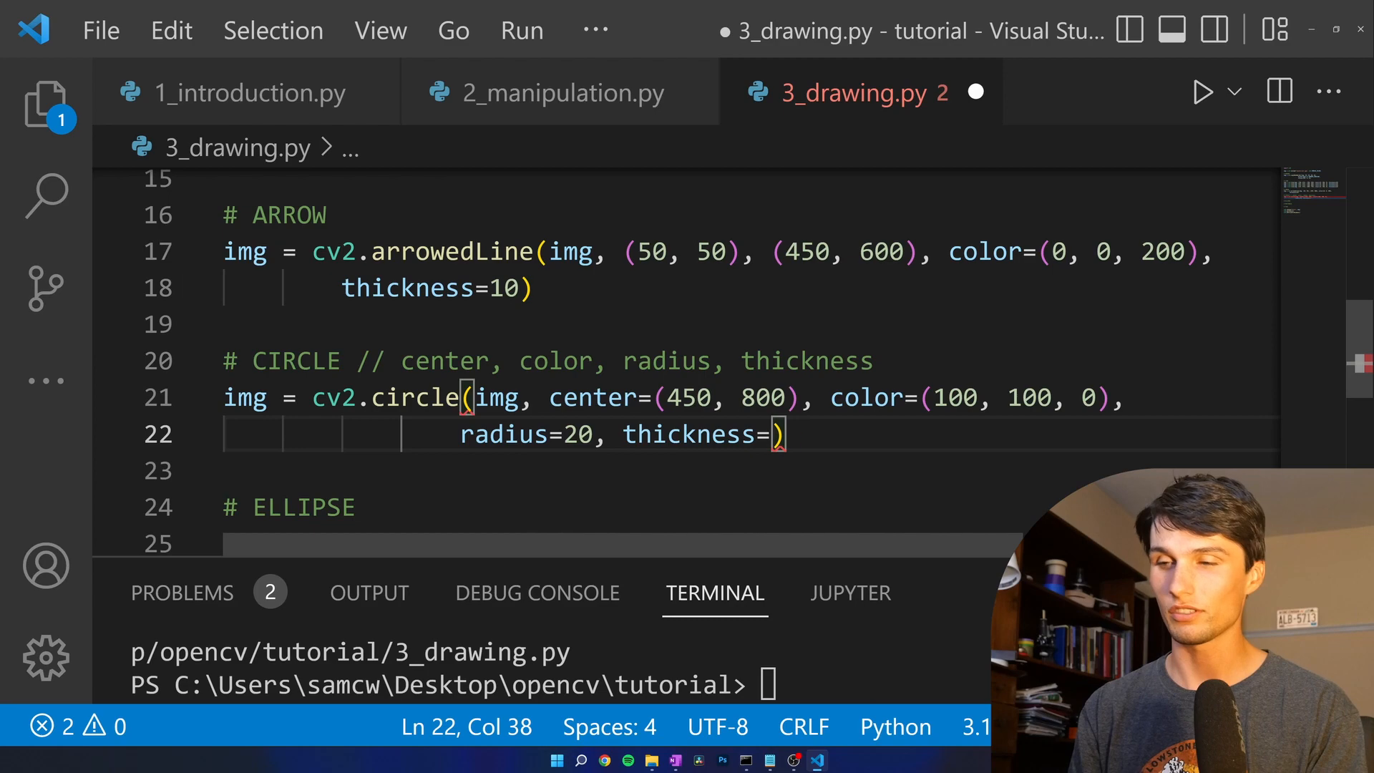
text(5)
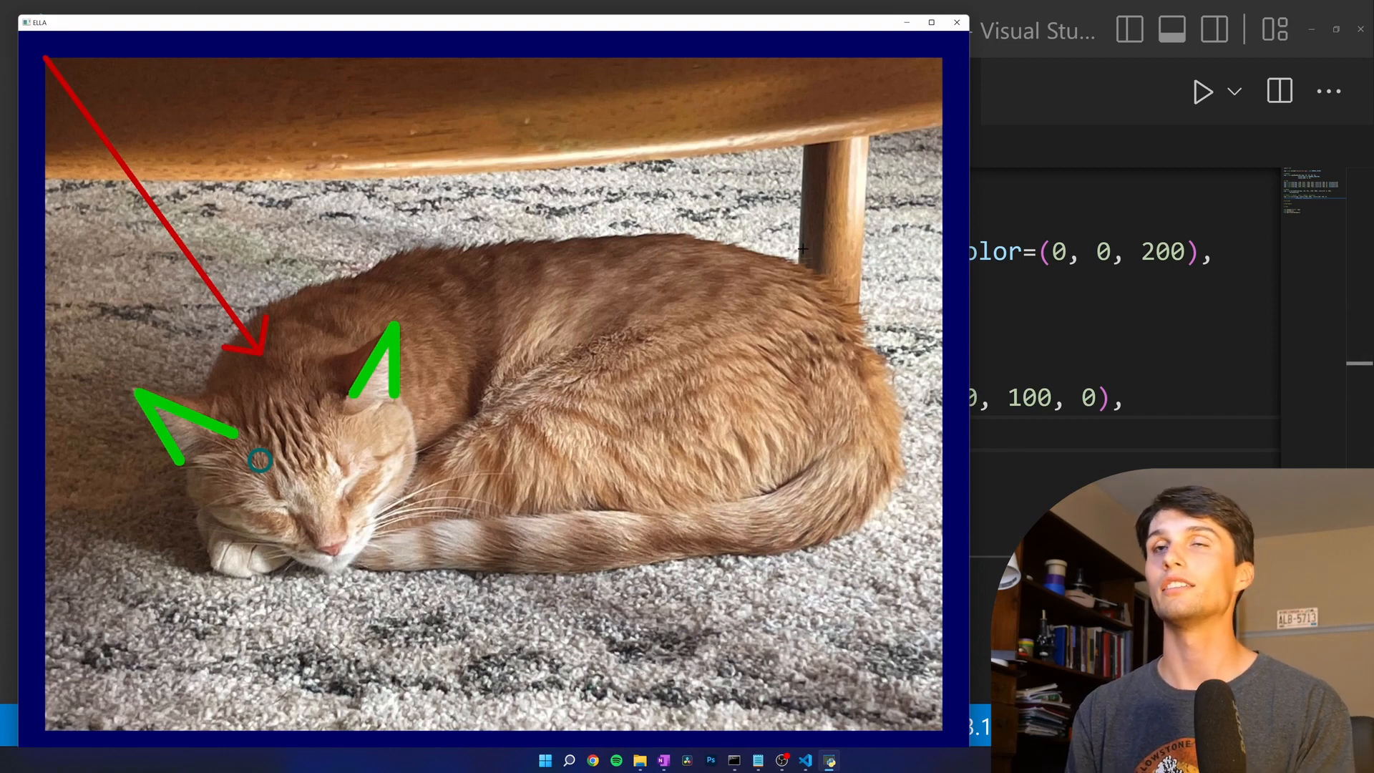
- Make the circle filled (thickness -1) with radius 100 and center x 1450, then save and run
click(956, 22)
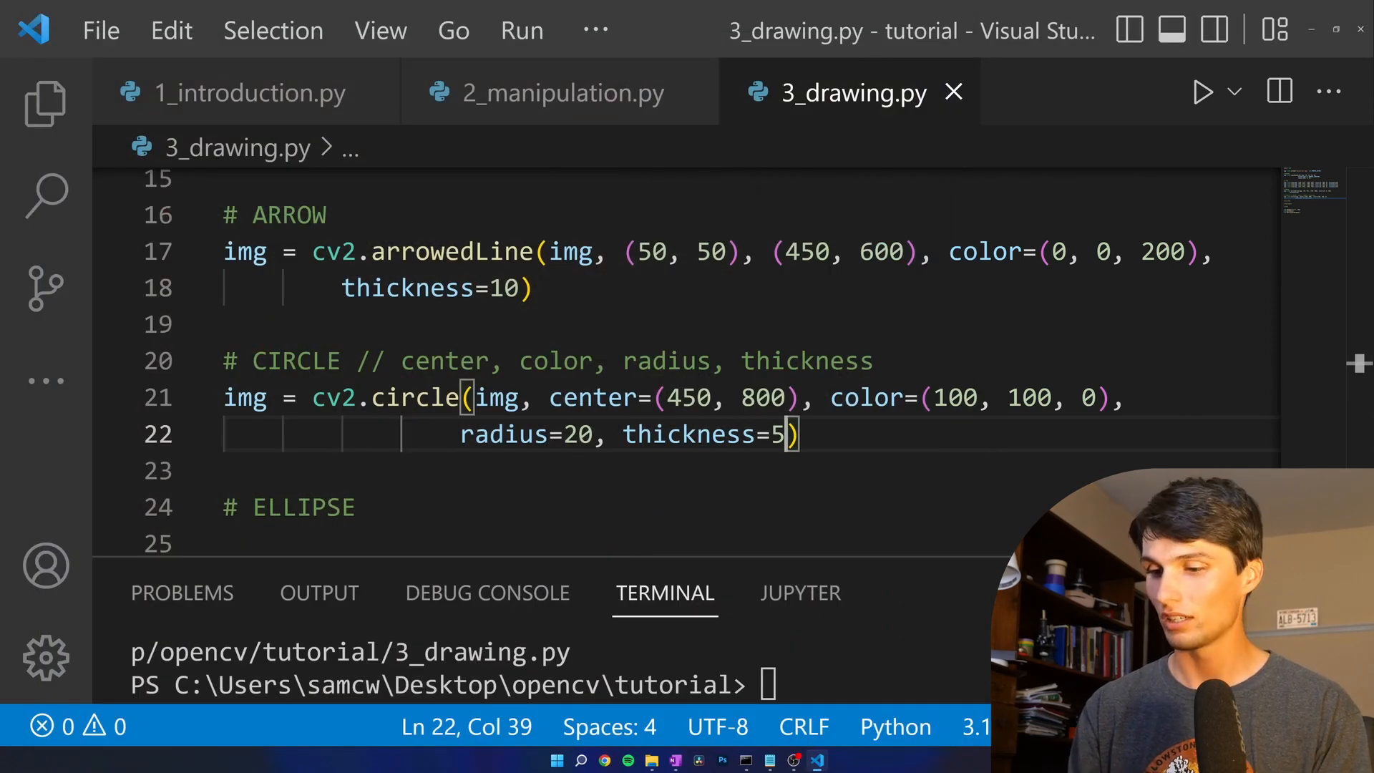
text(-1)
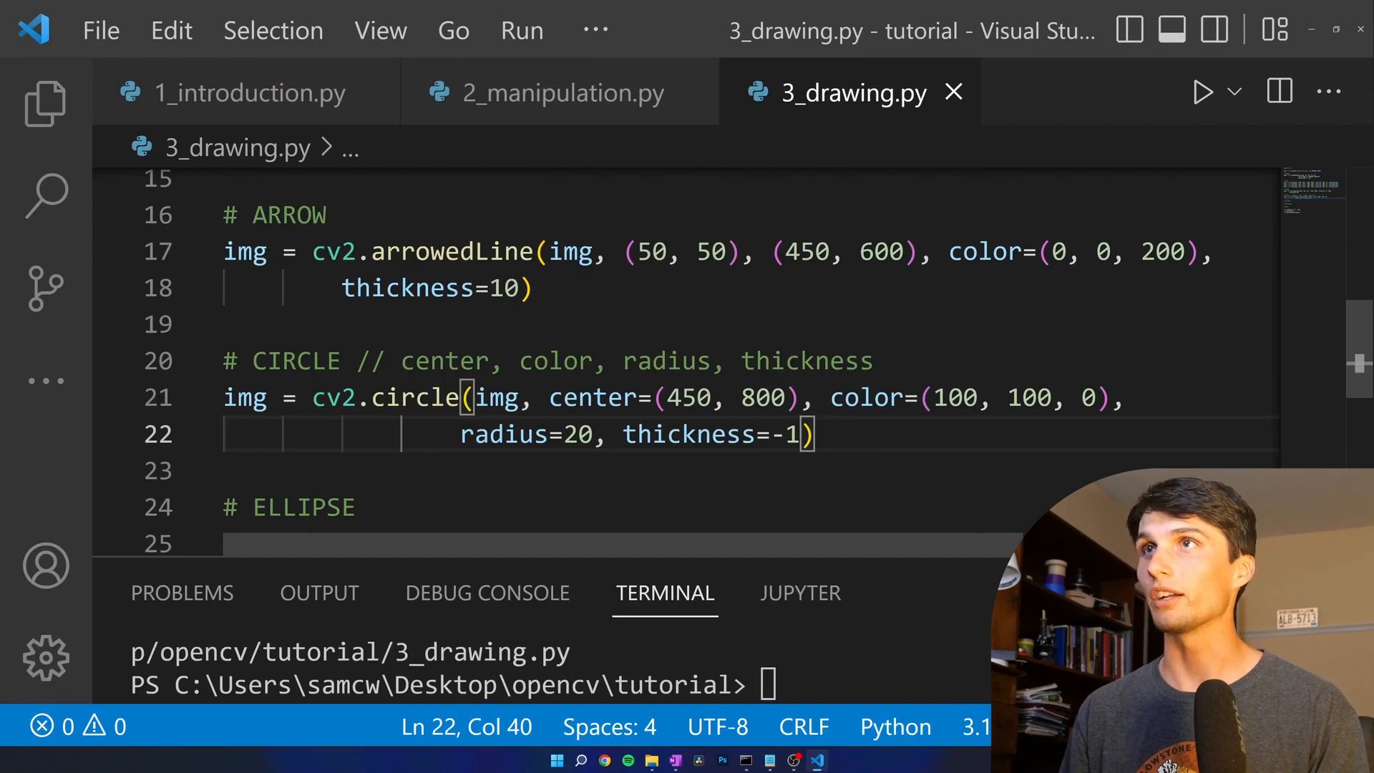
click(583, 433)
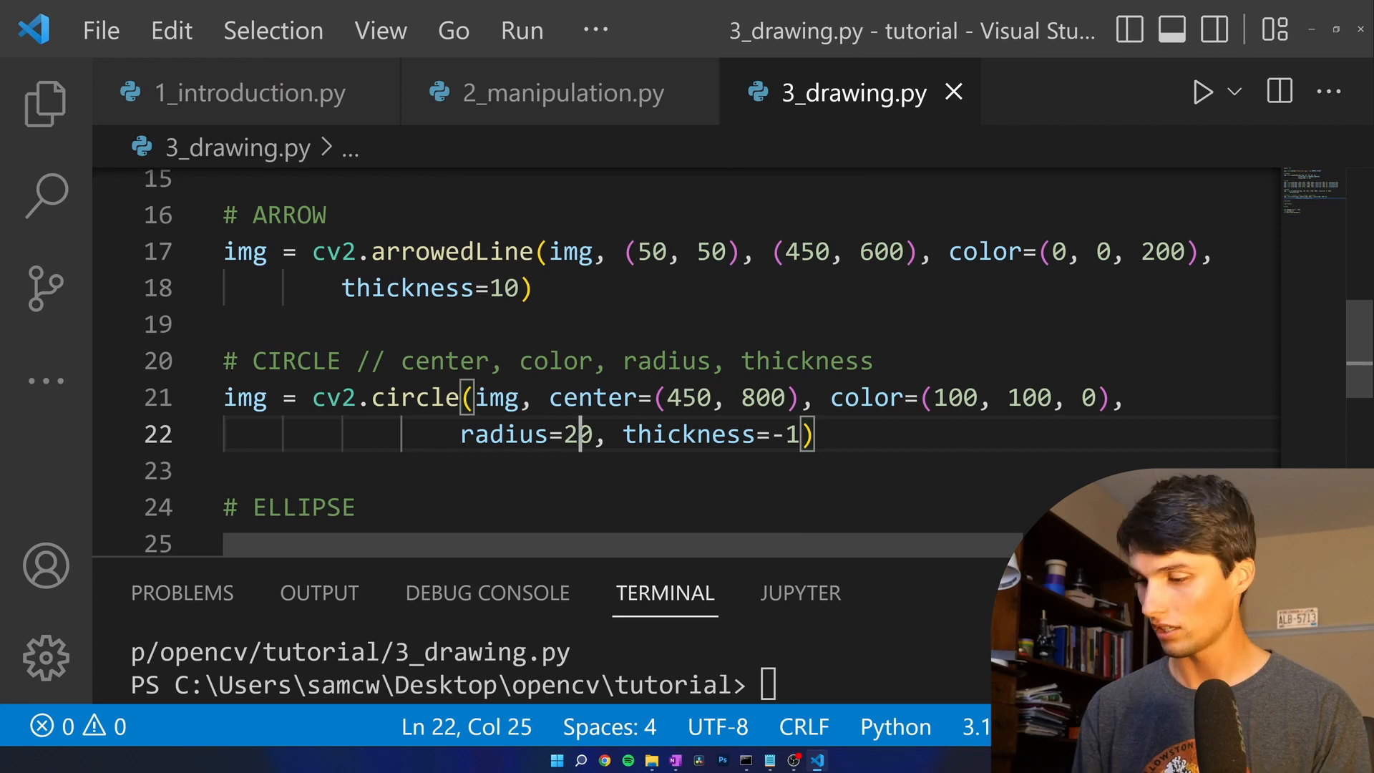
key(Backspace)
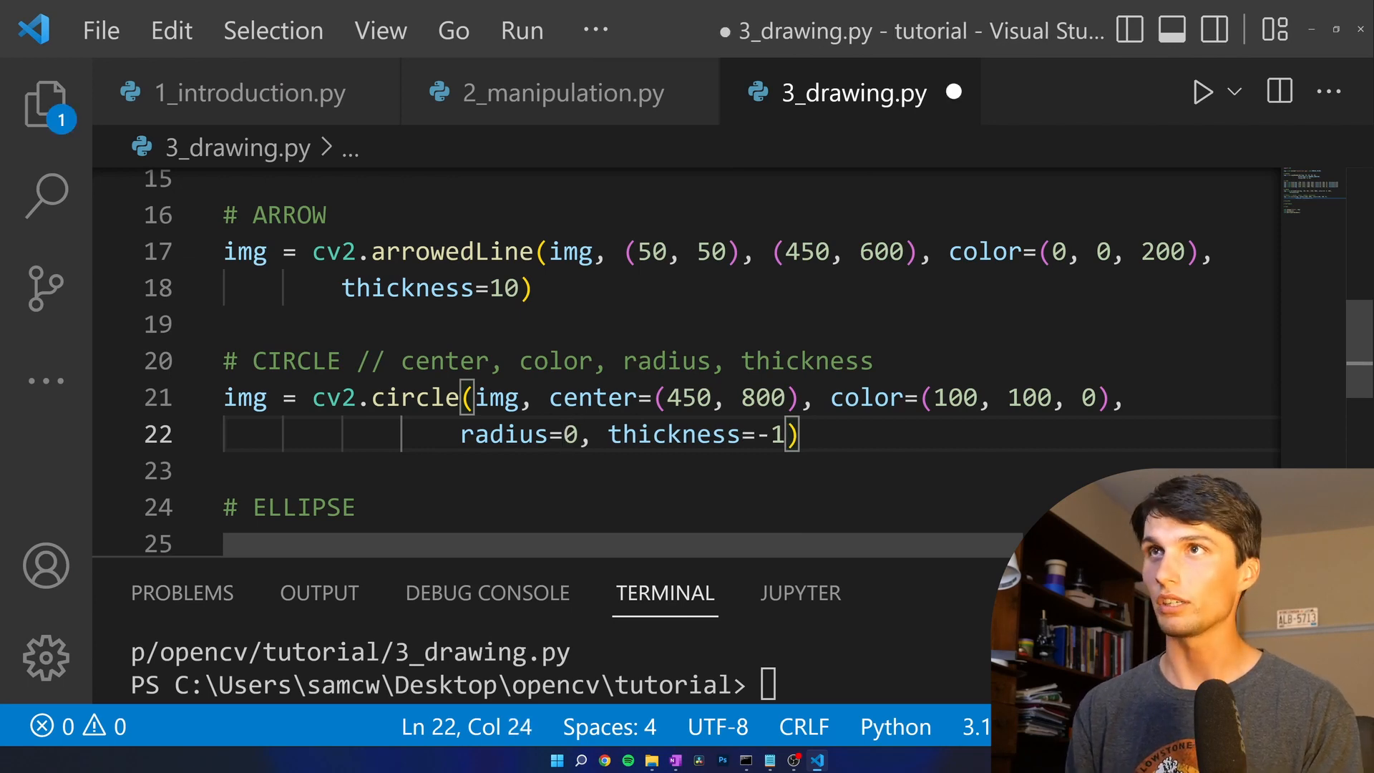
text(10)
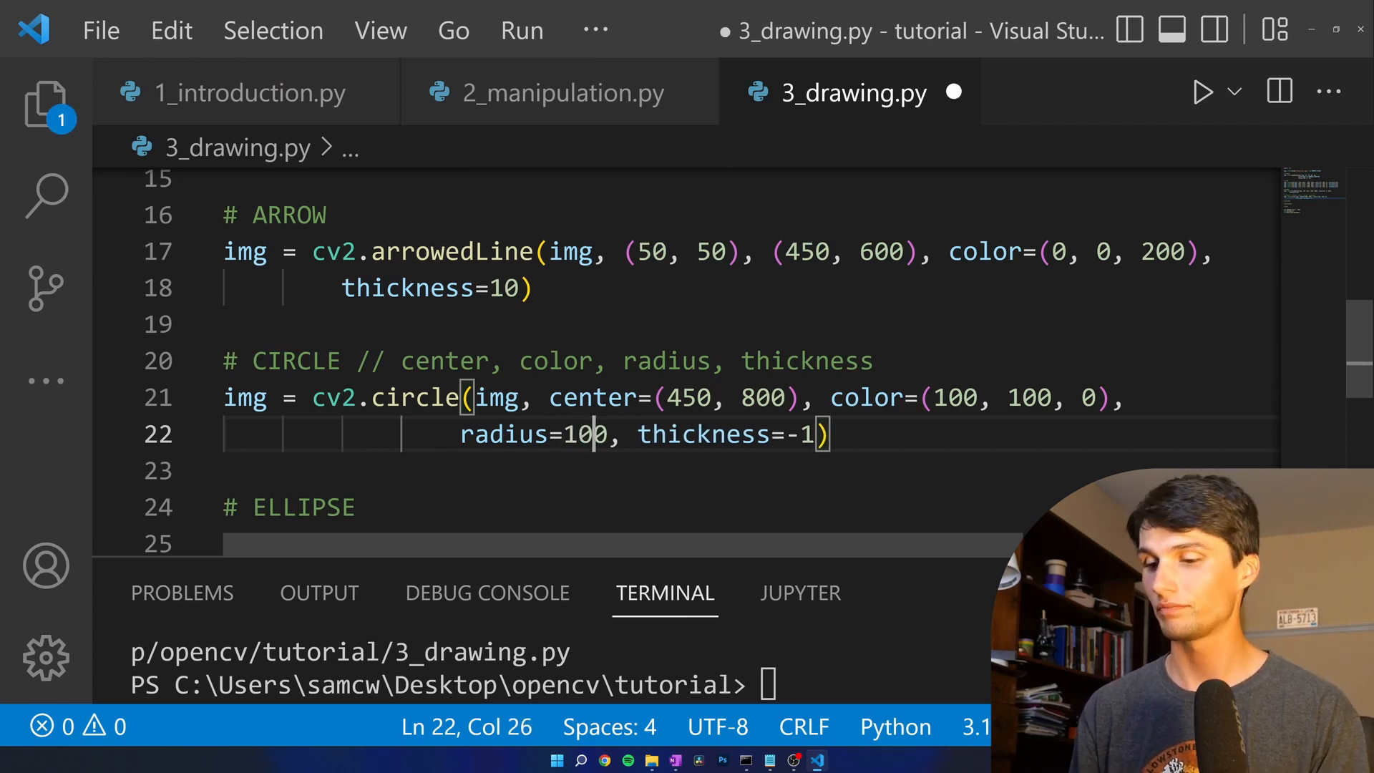
click(1204, 91)
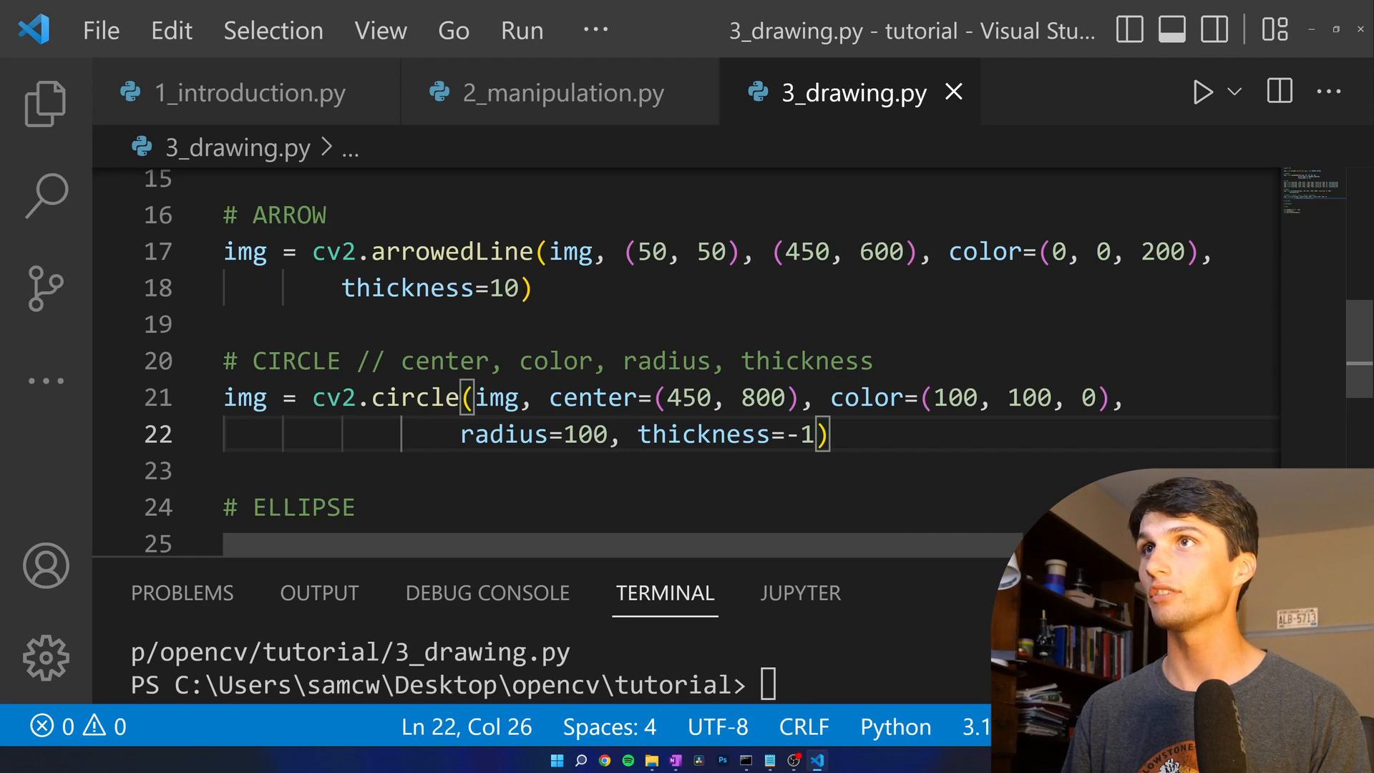
text(1)
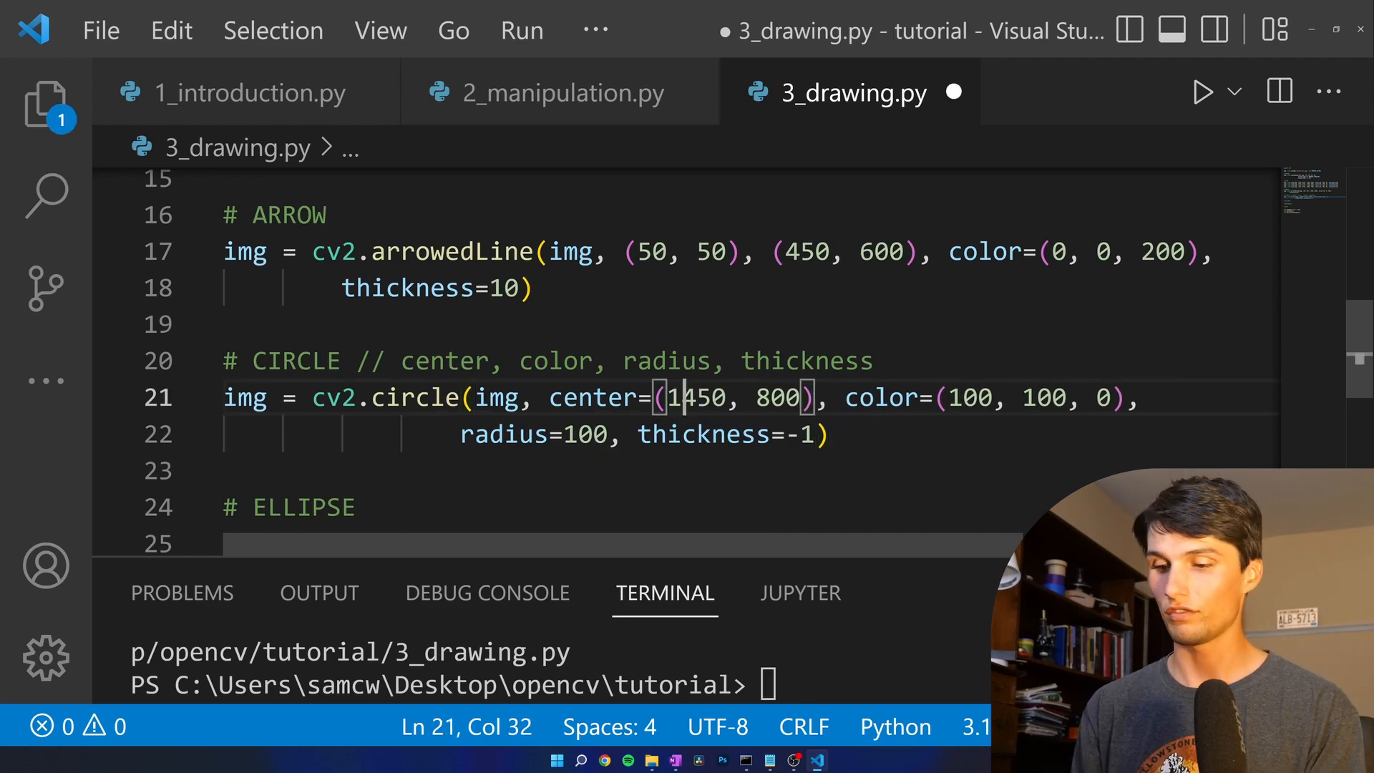
click(1203, 92)
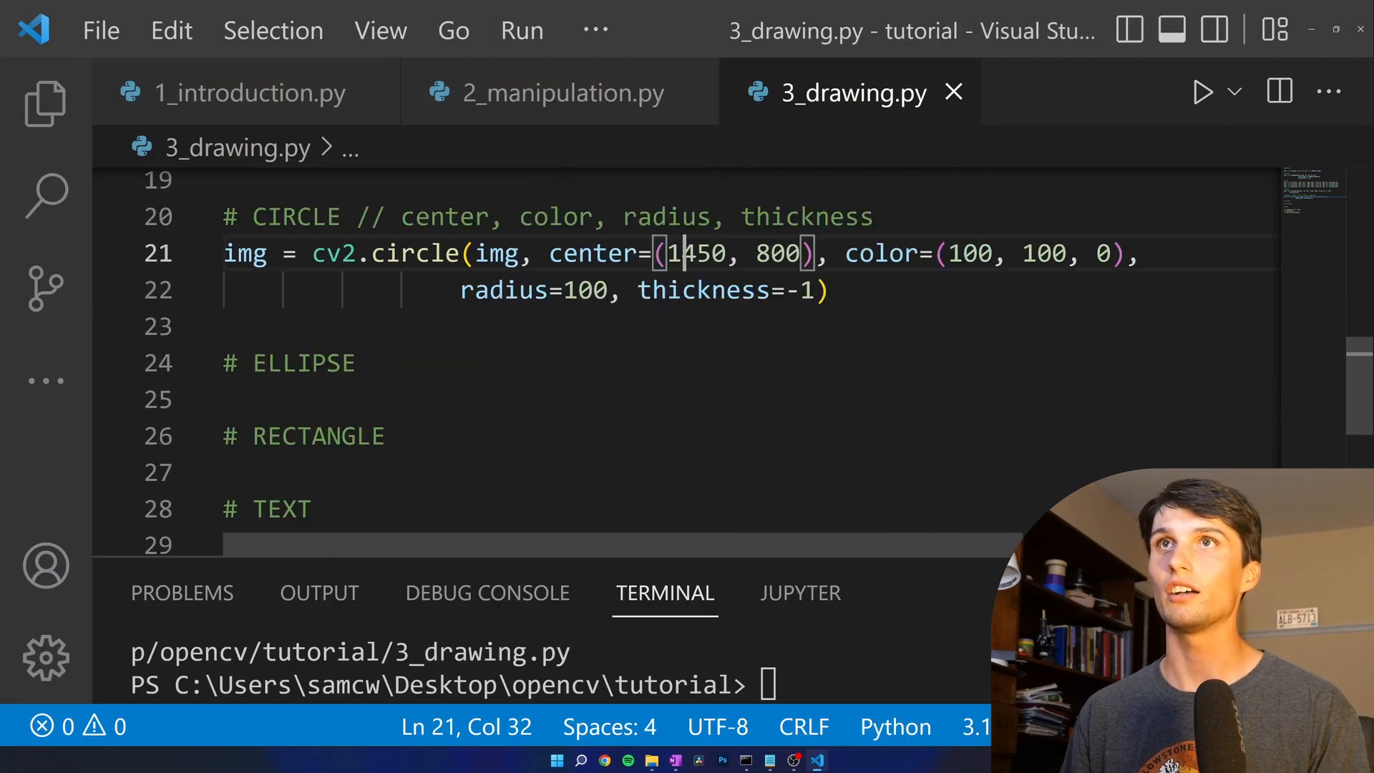
- Start the ellipse call on img, noting its parameters center, axes, startAngle, endAngle, thickness
text(img = cv)
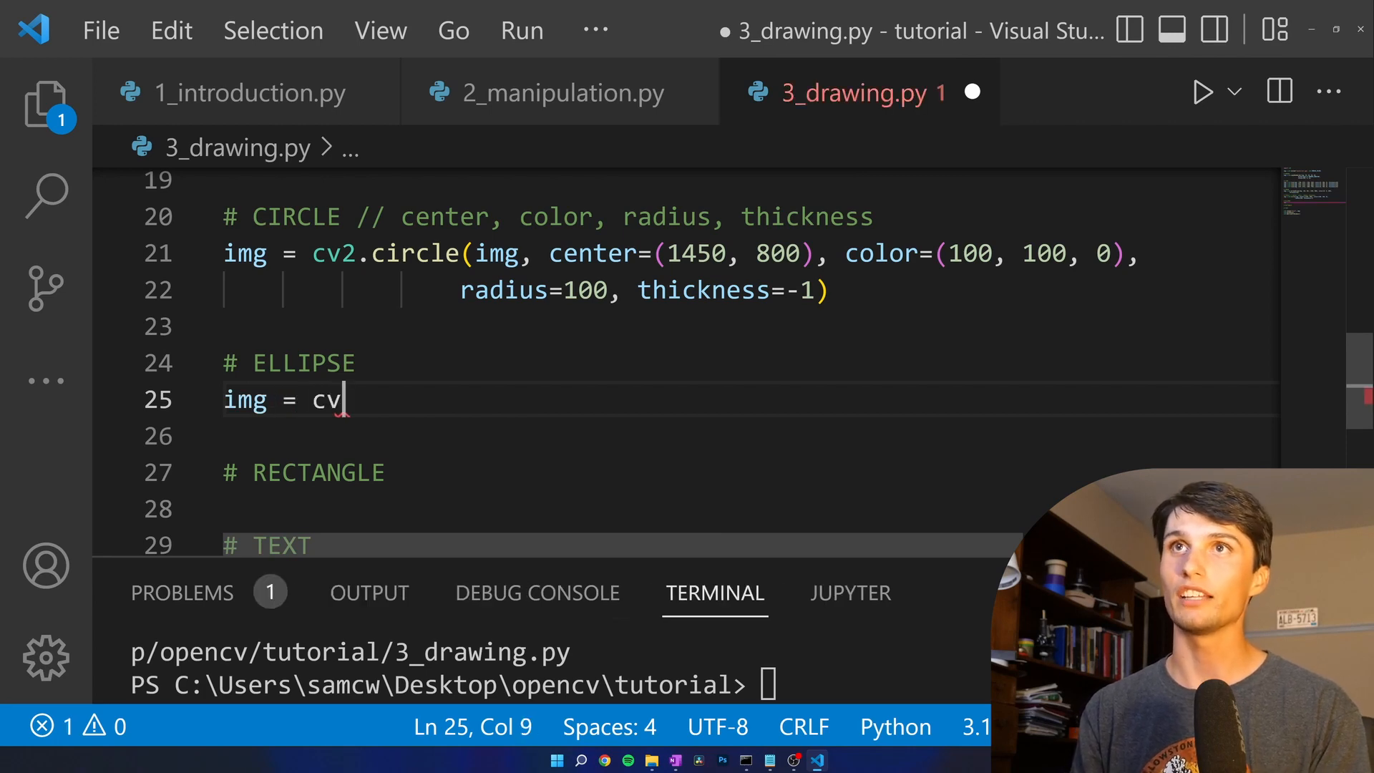
text(.ellis)
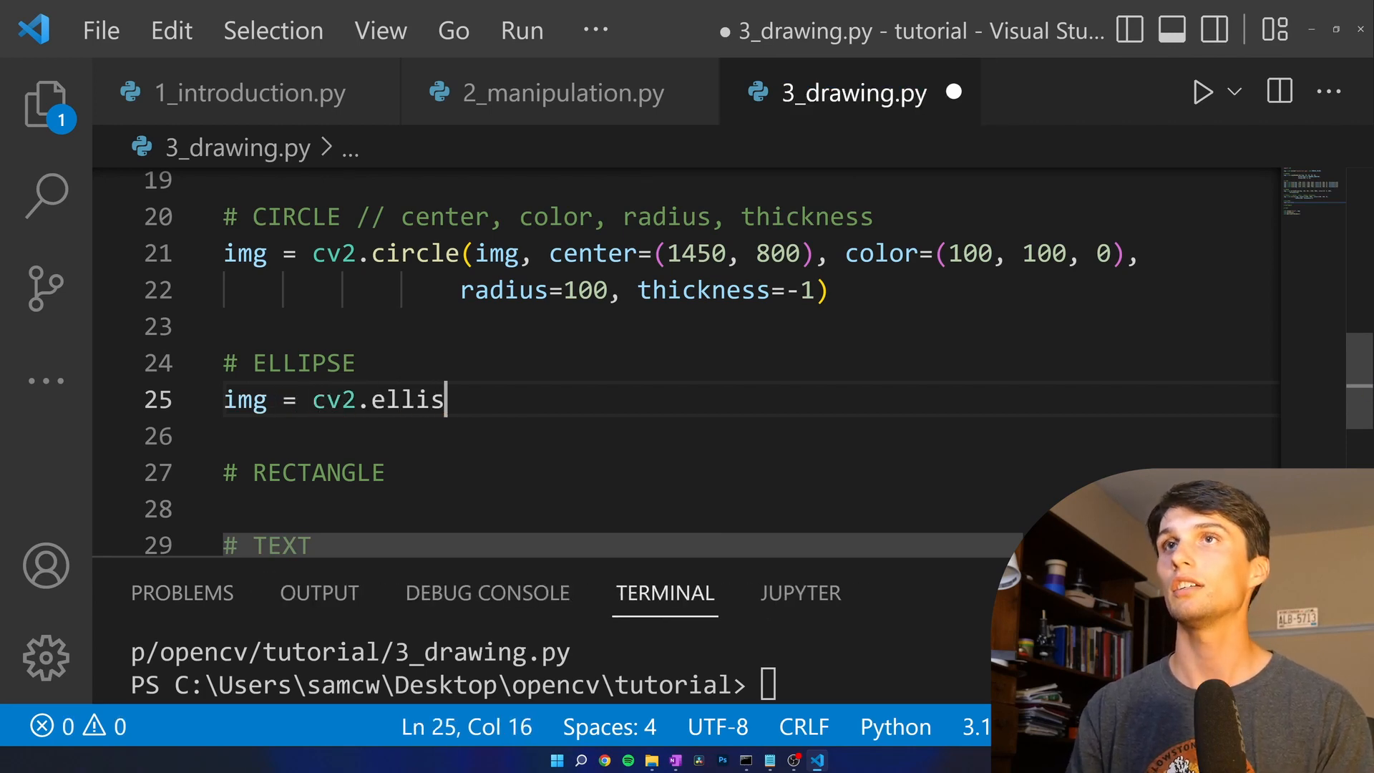
text(e(img))
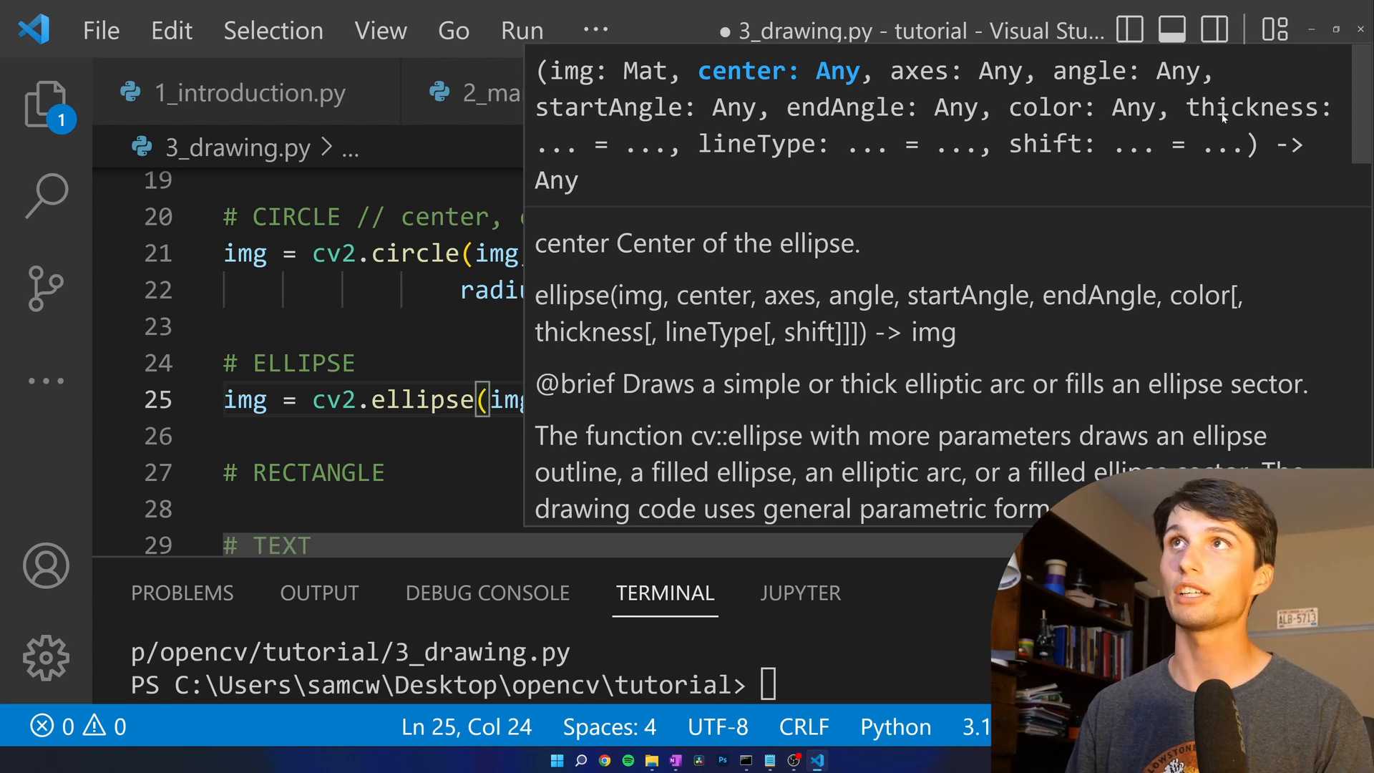
mouse_move(993, 87)
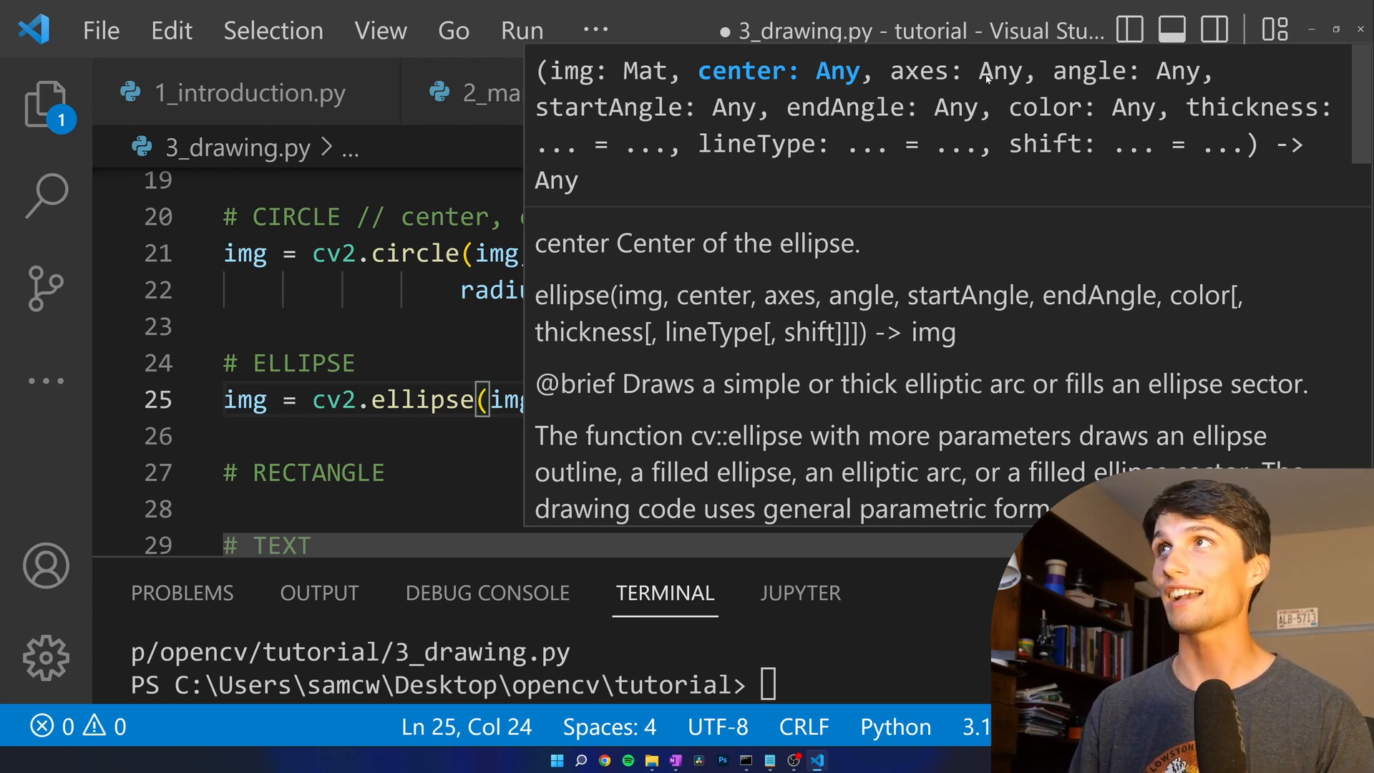
mouse_move(942, 114)
text( //)
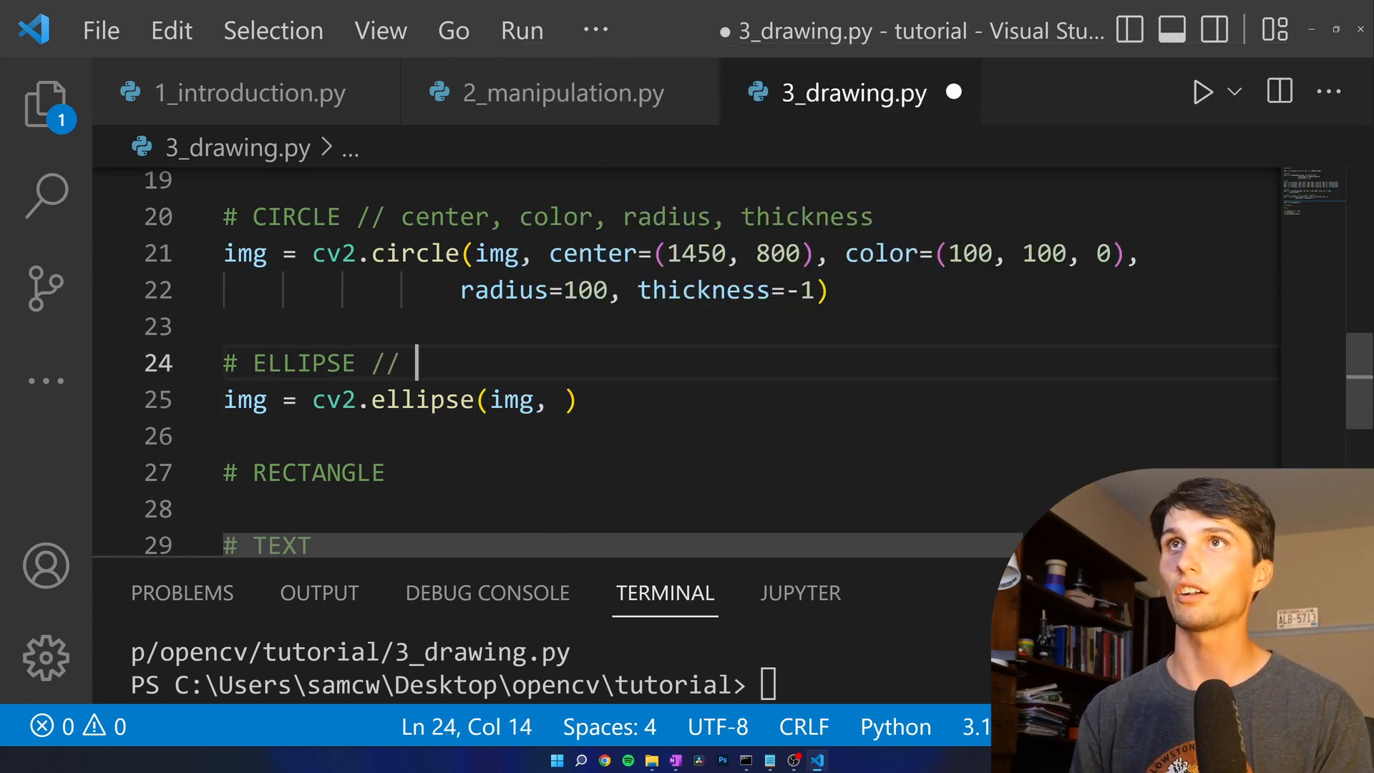
text(center, ax)
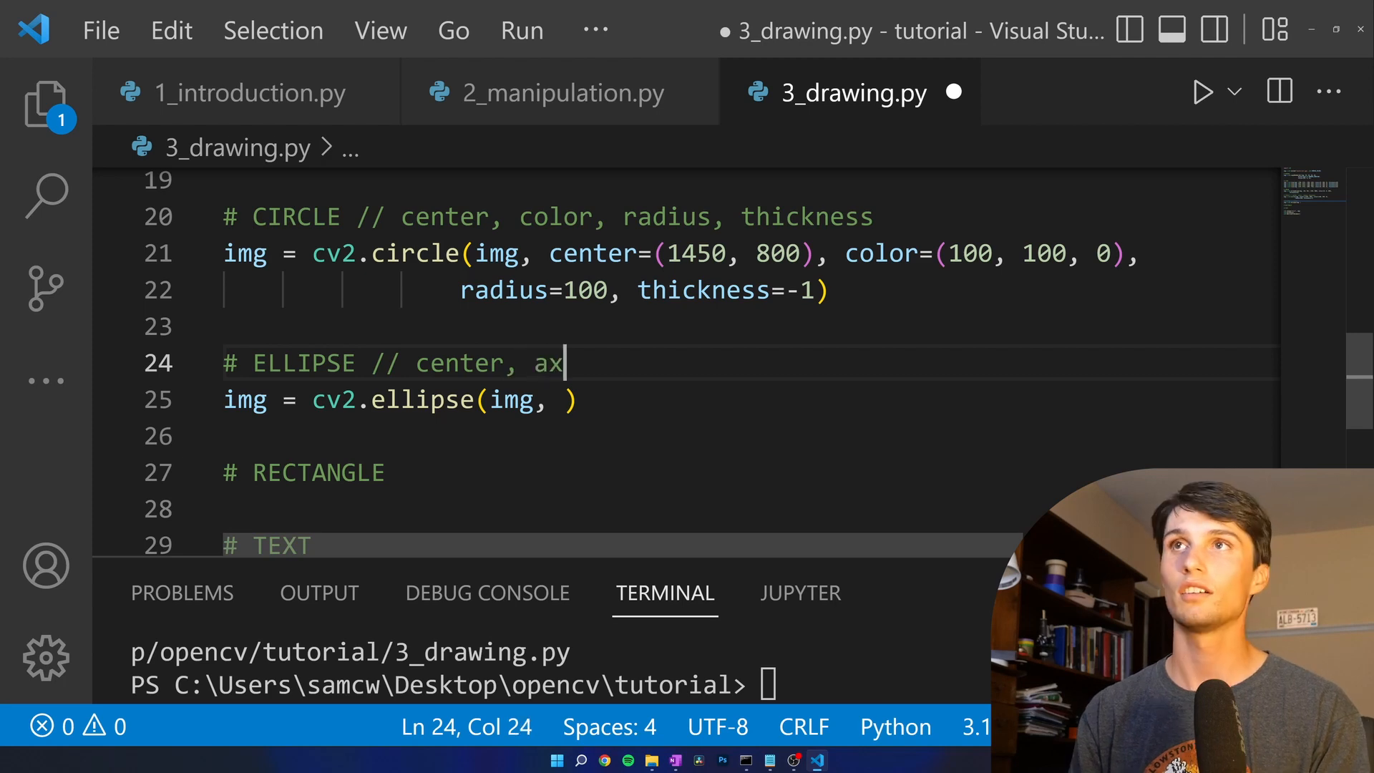
text(es, st)
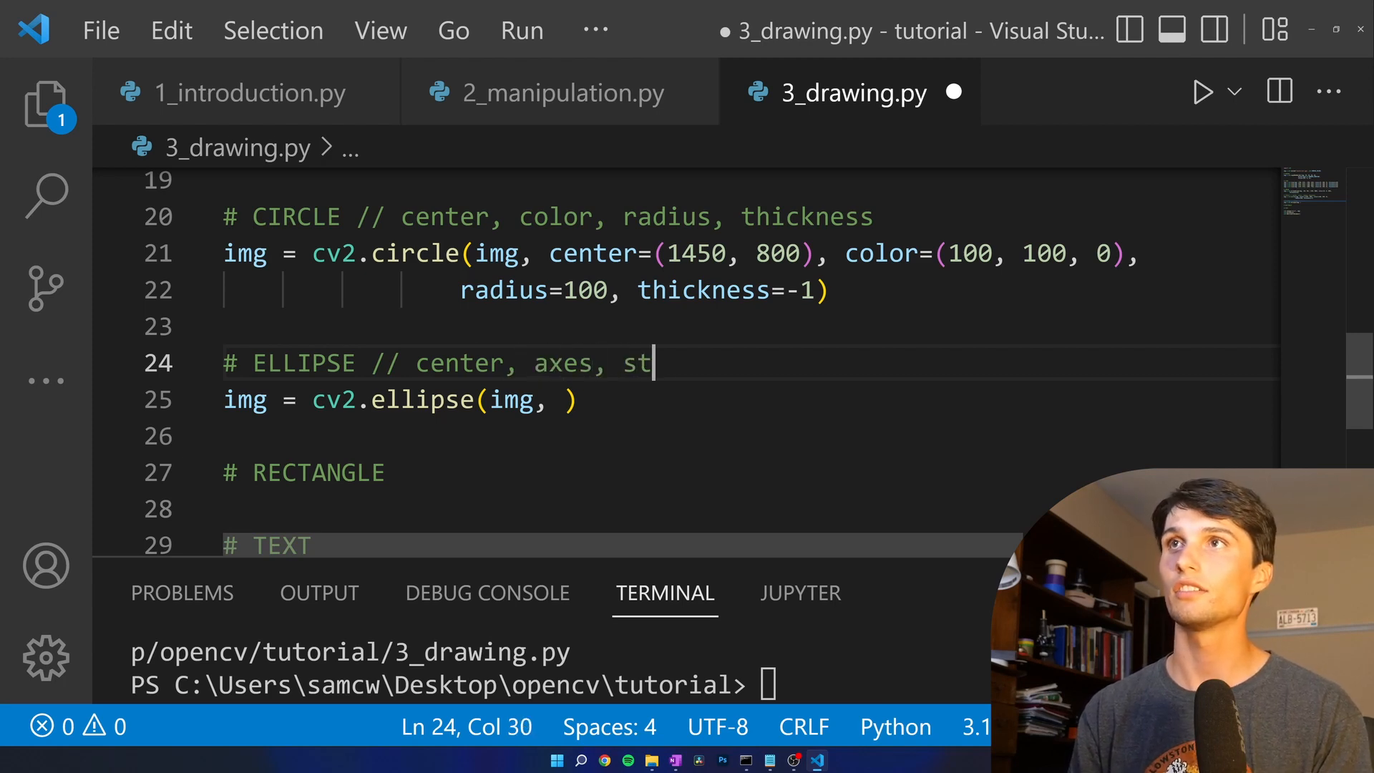
text(artAngle, E)
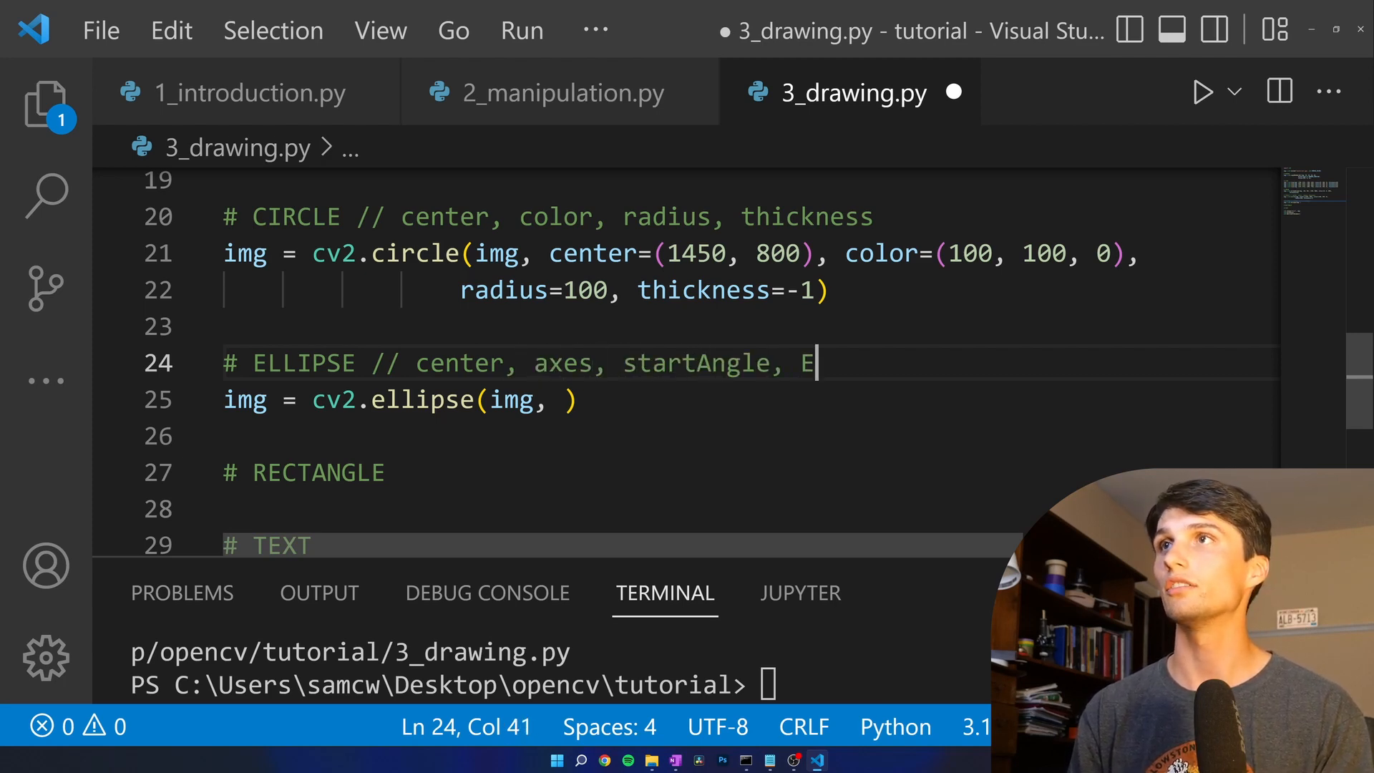
text(ndA)
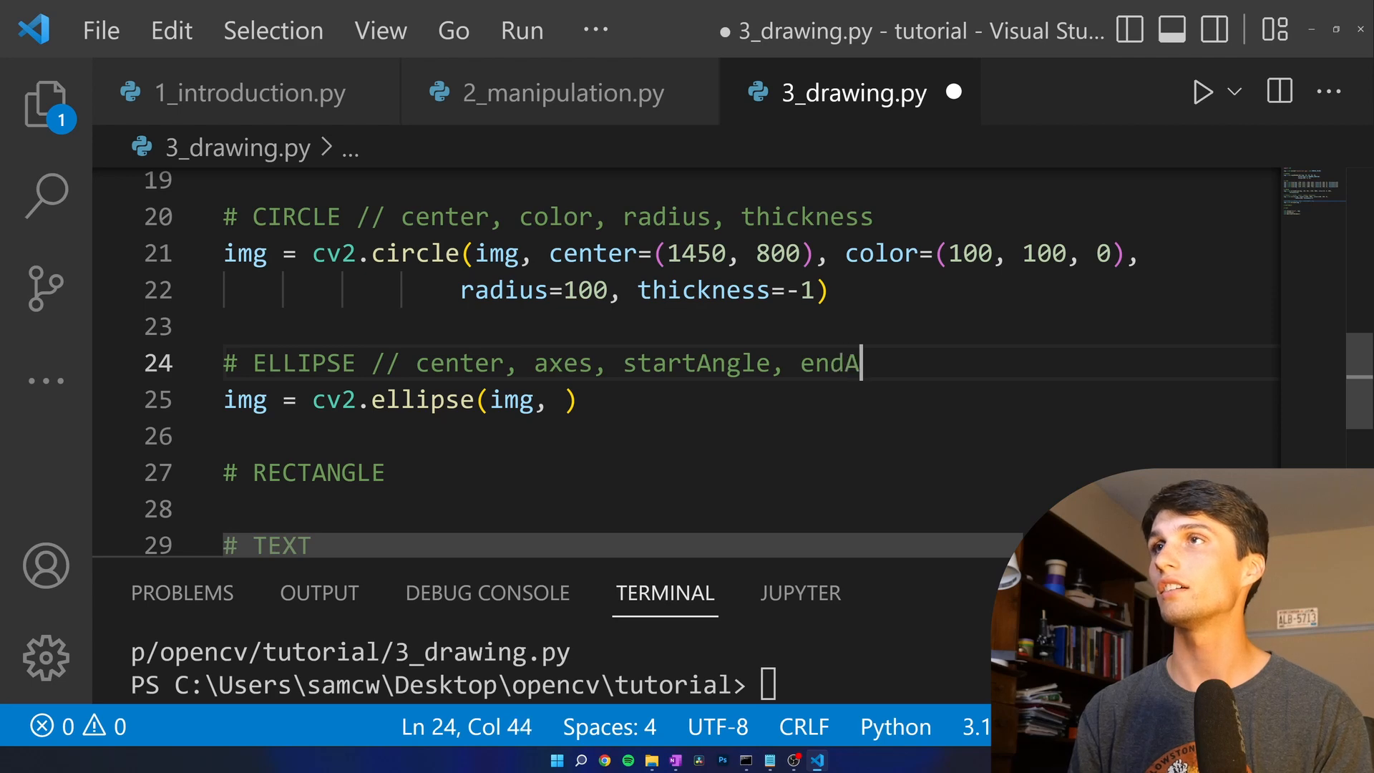
text(ngle, color,)
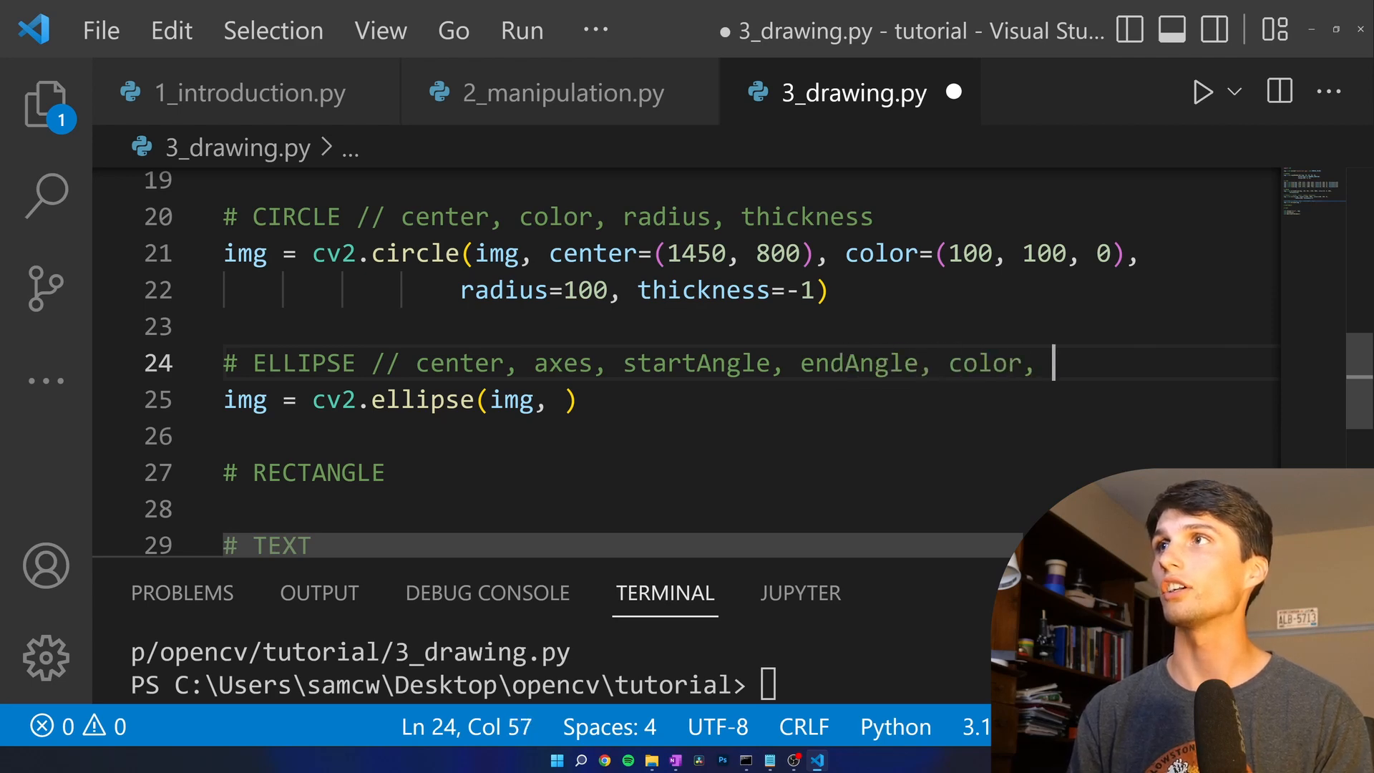
text(thickness)
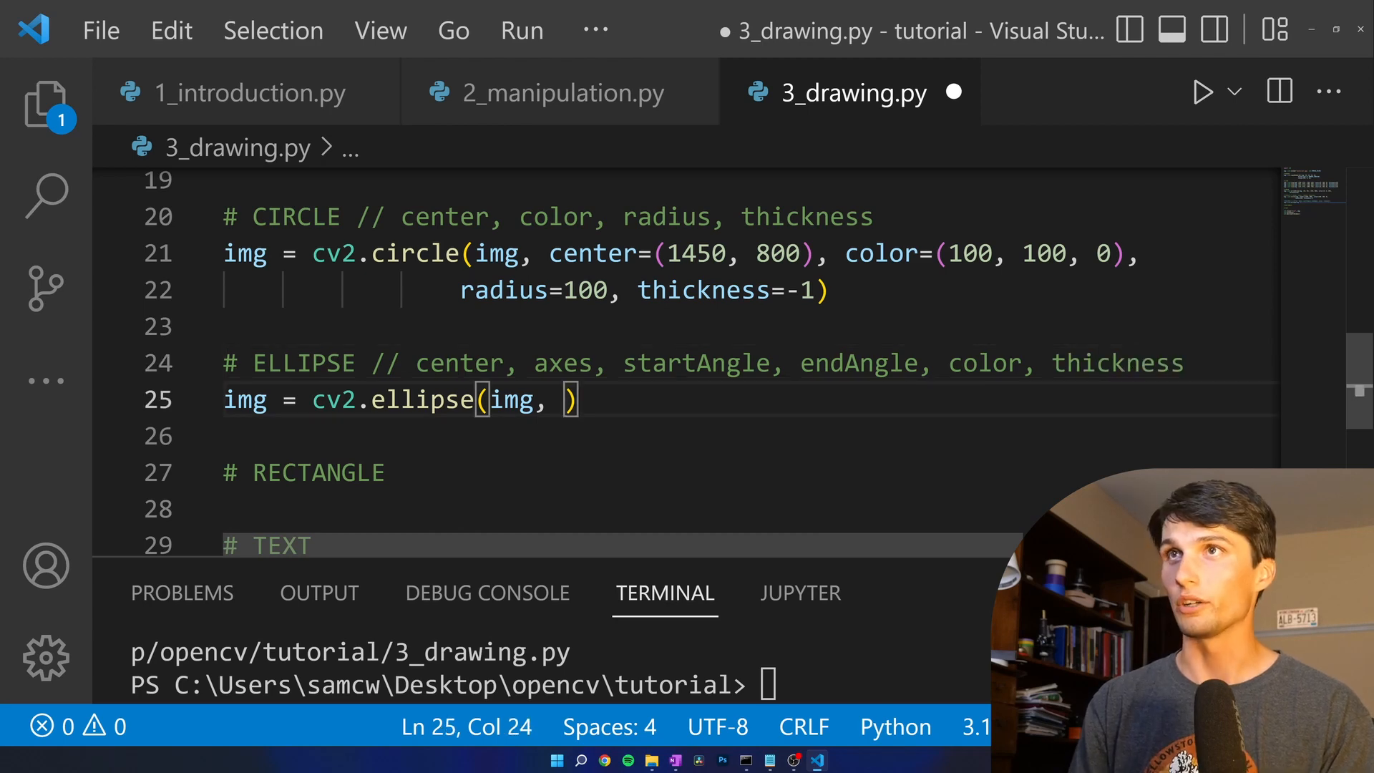
- Give the ellipse center (1450, 400) and axes (100, 200)
text(center=)
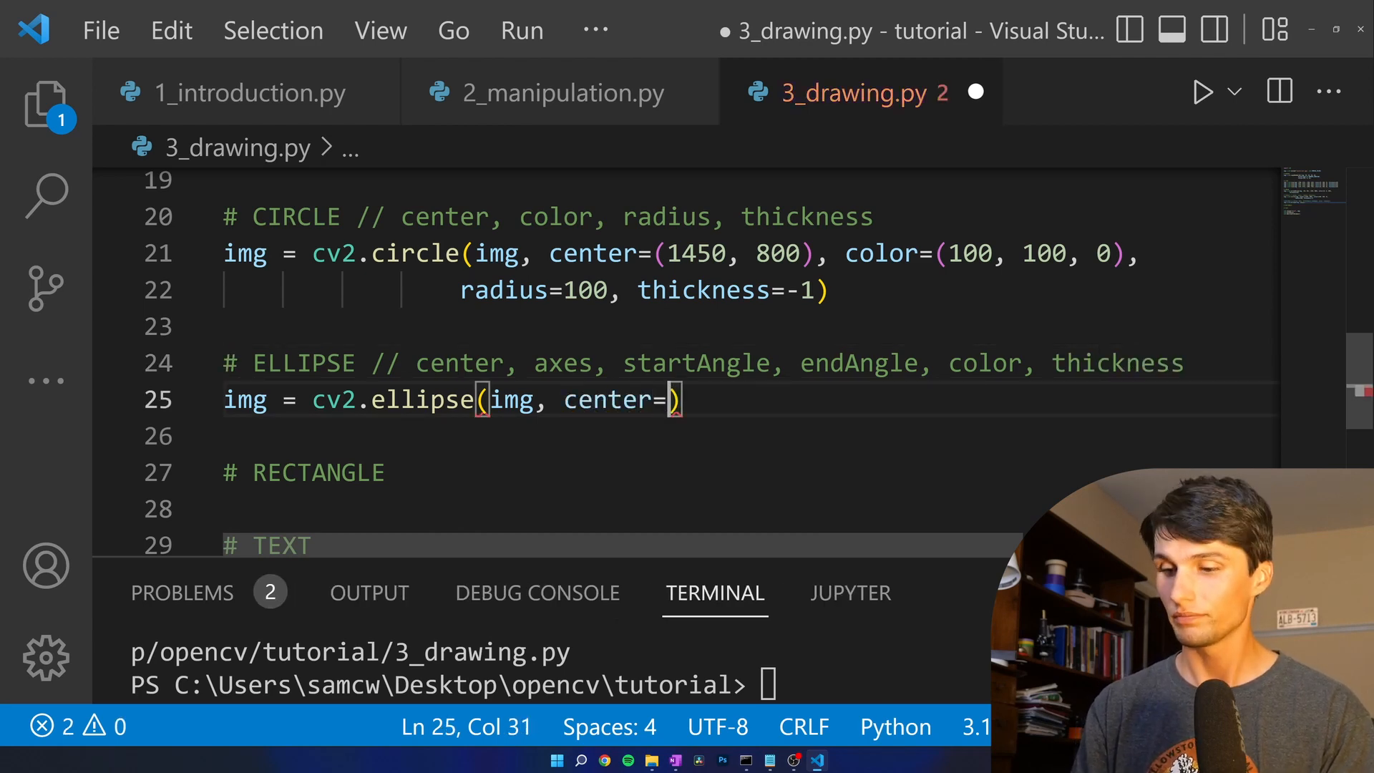
text(()
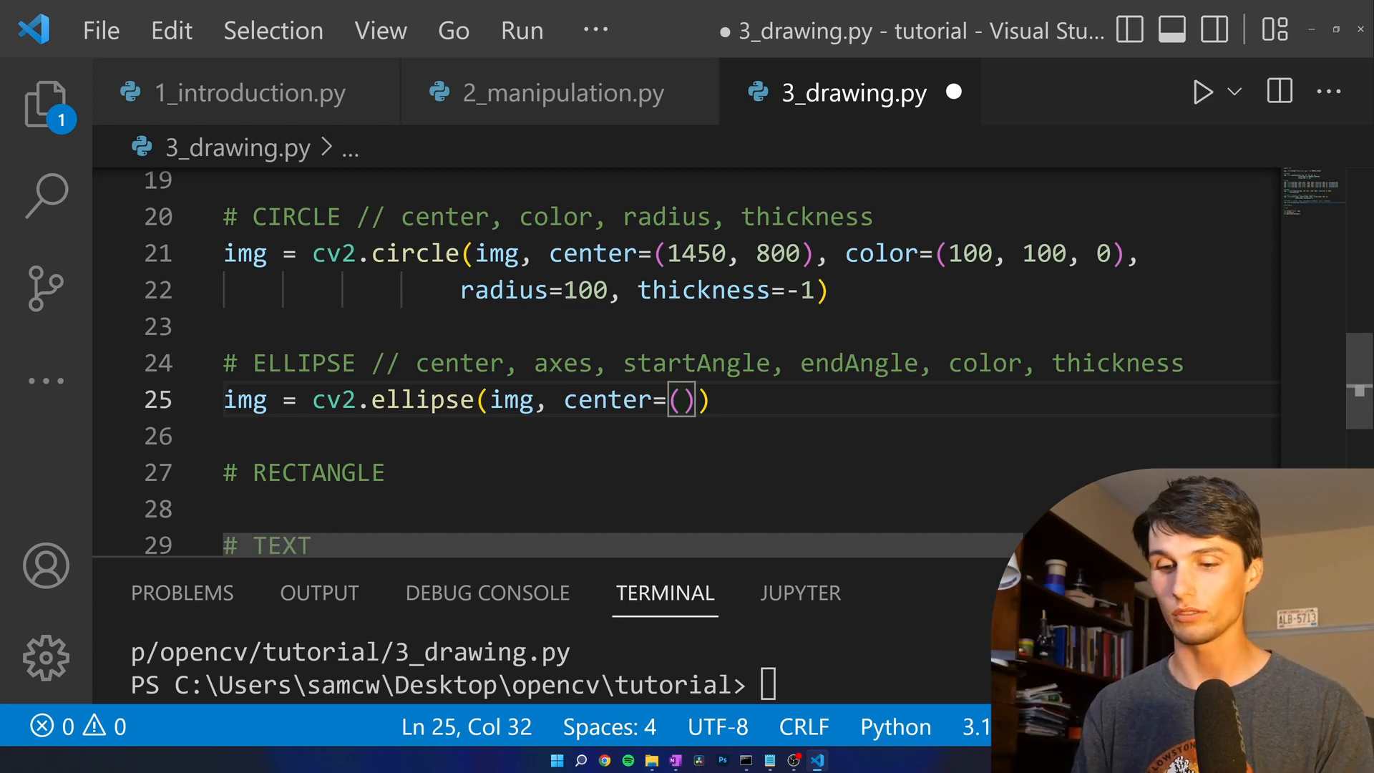
text(1450,)
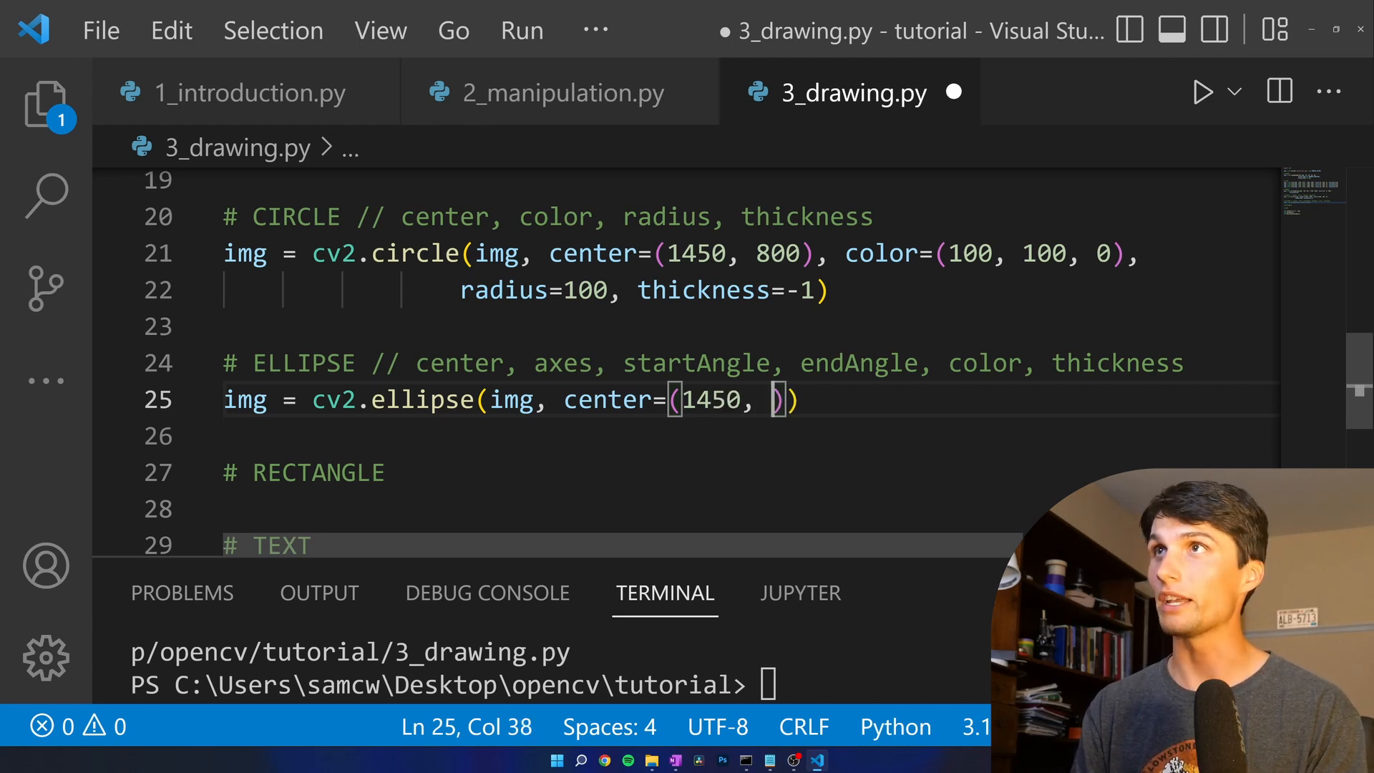
text(400)
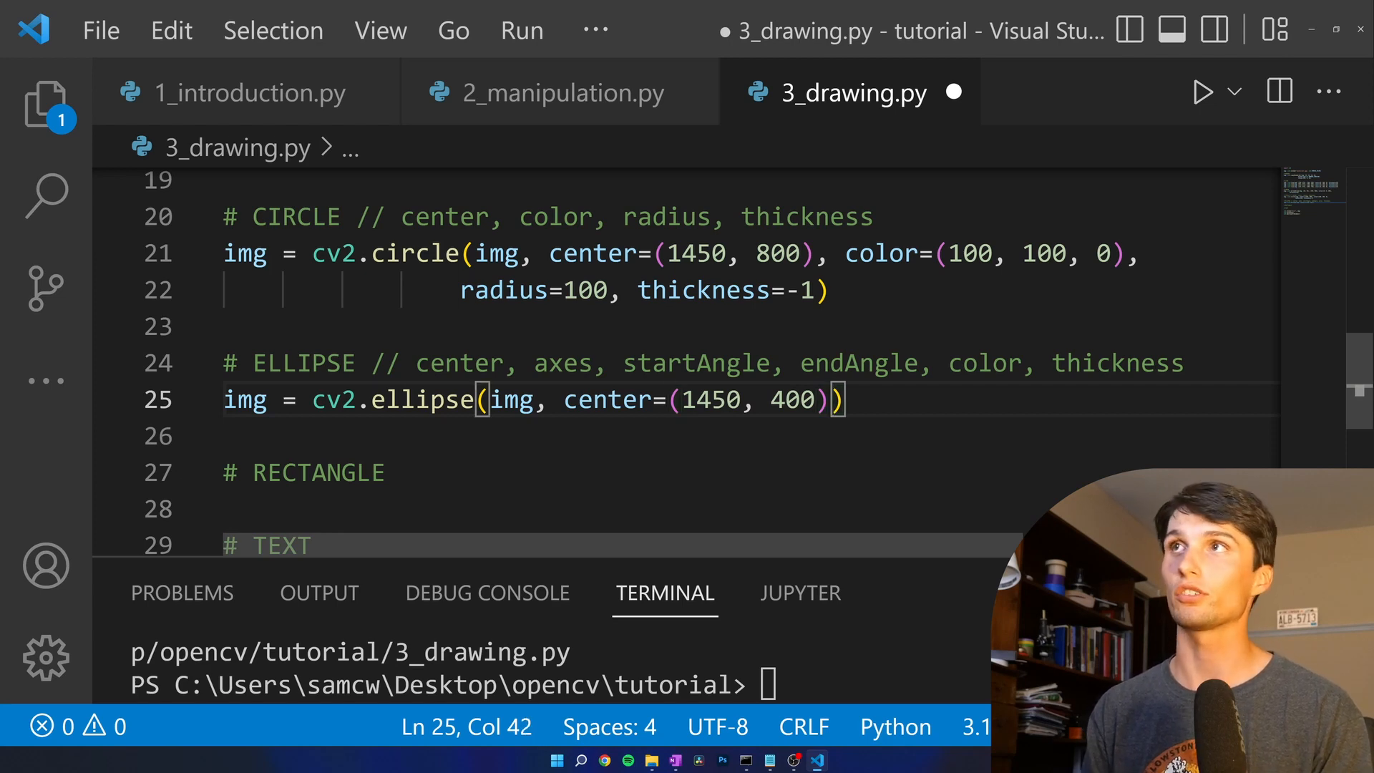
text(,)
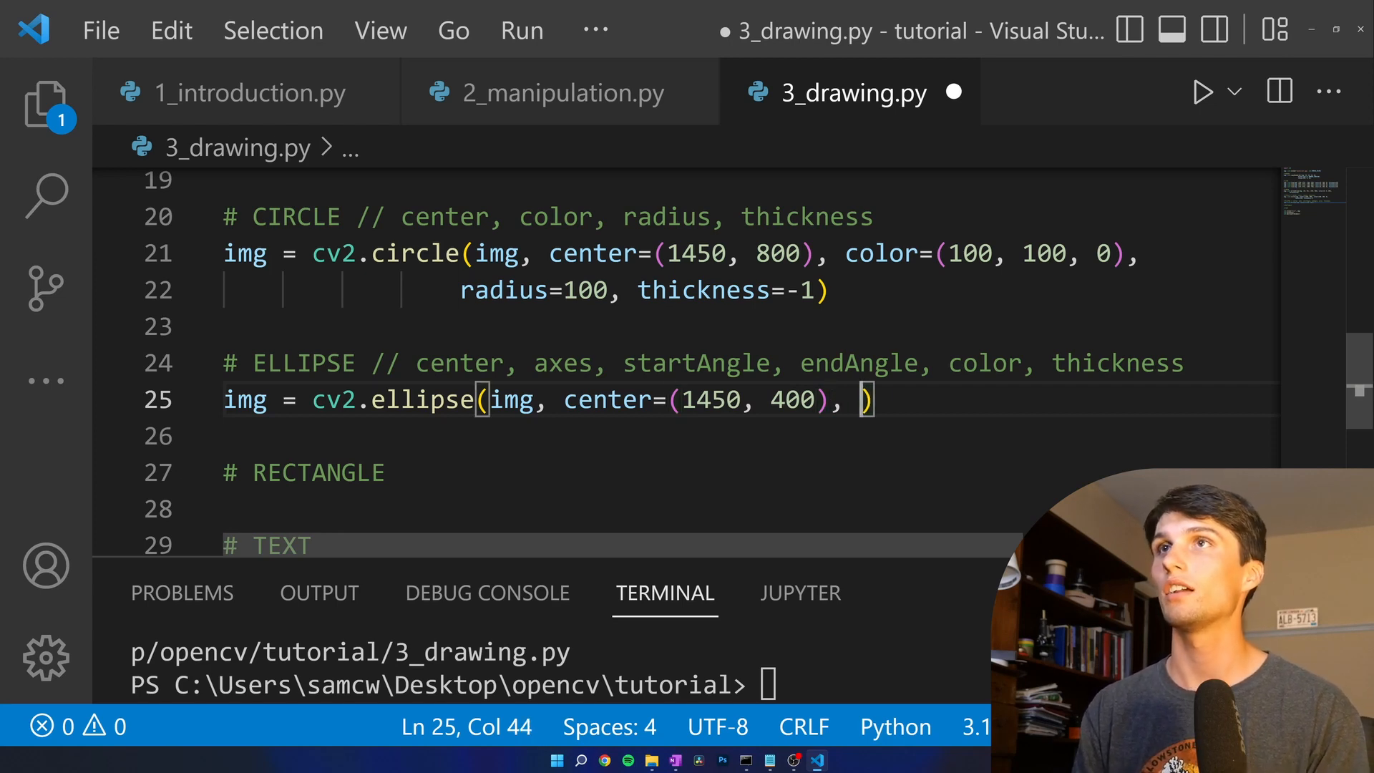
text(axes)
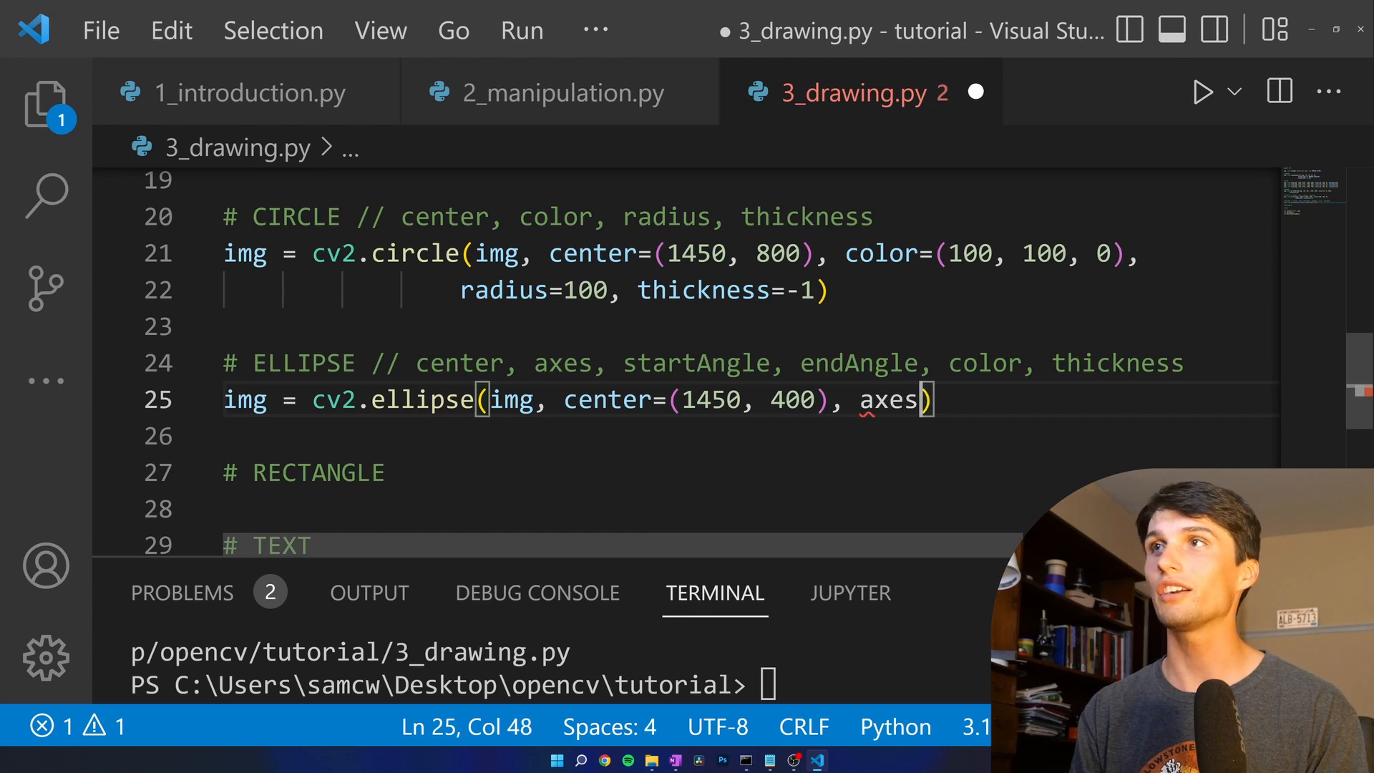
text(=)
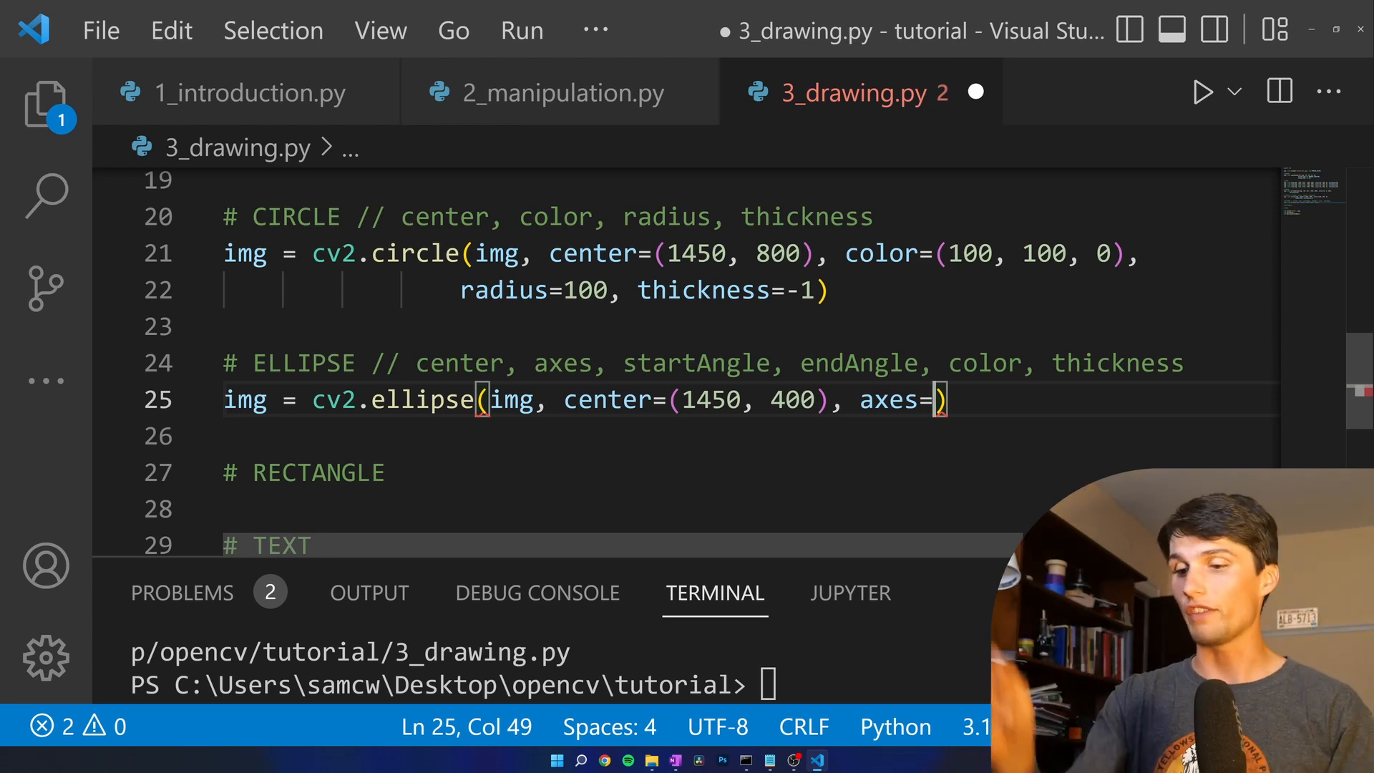
text(()
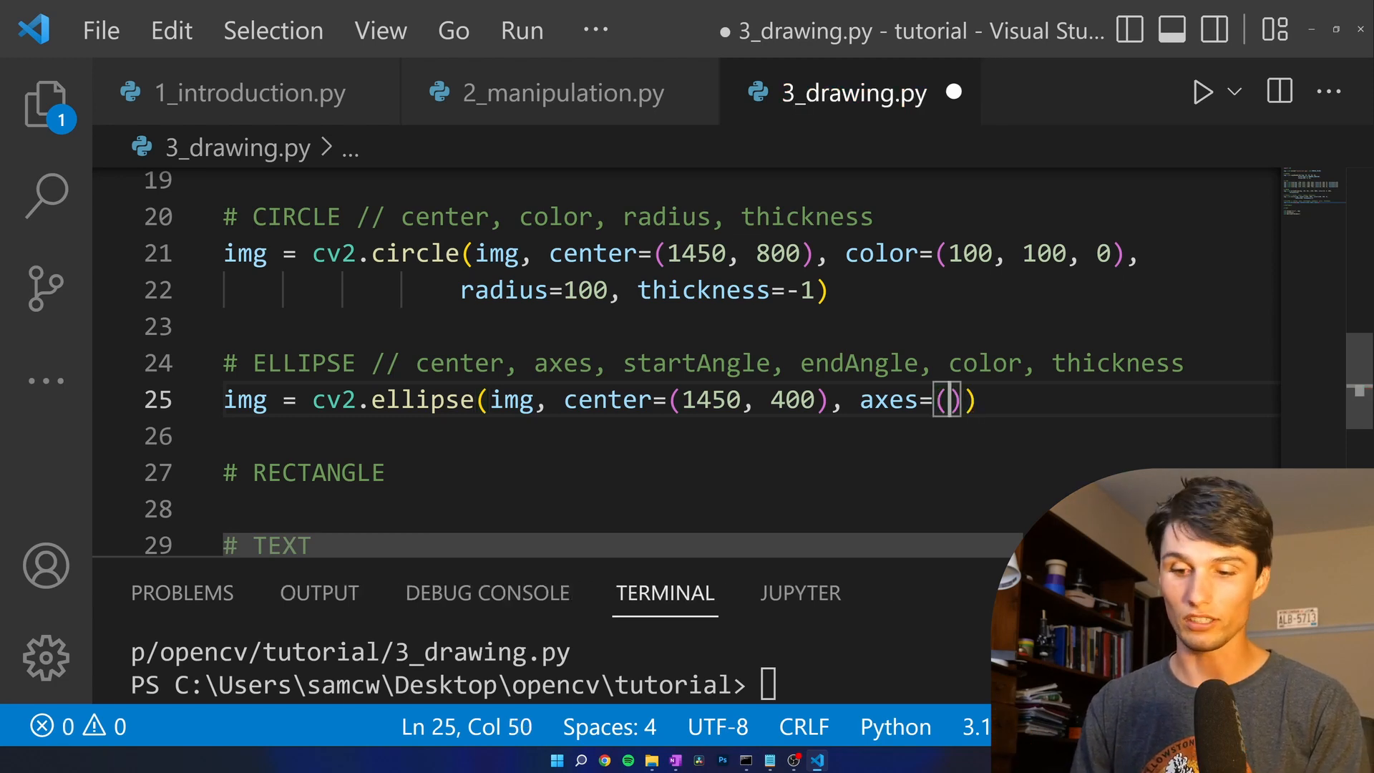
text(100,)
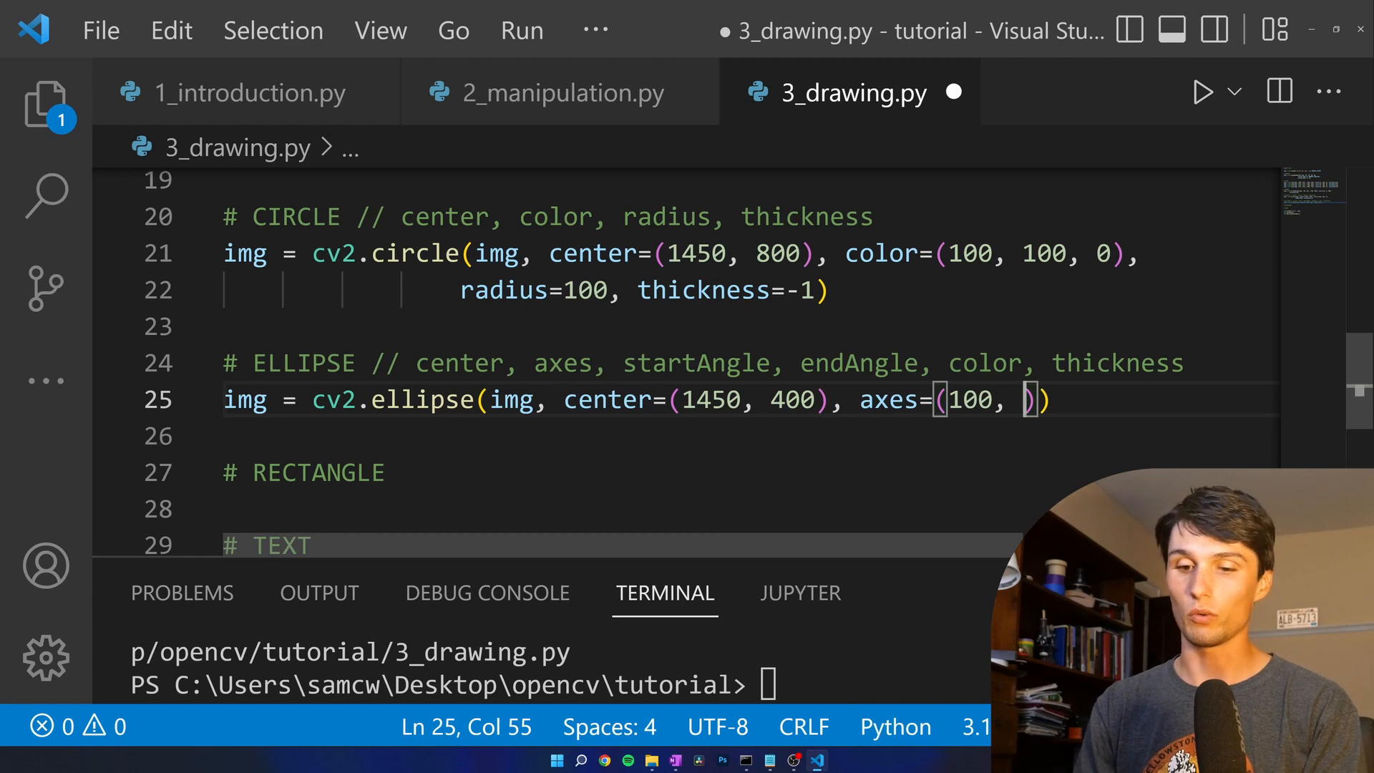
text(200)
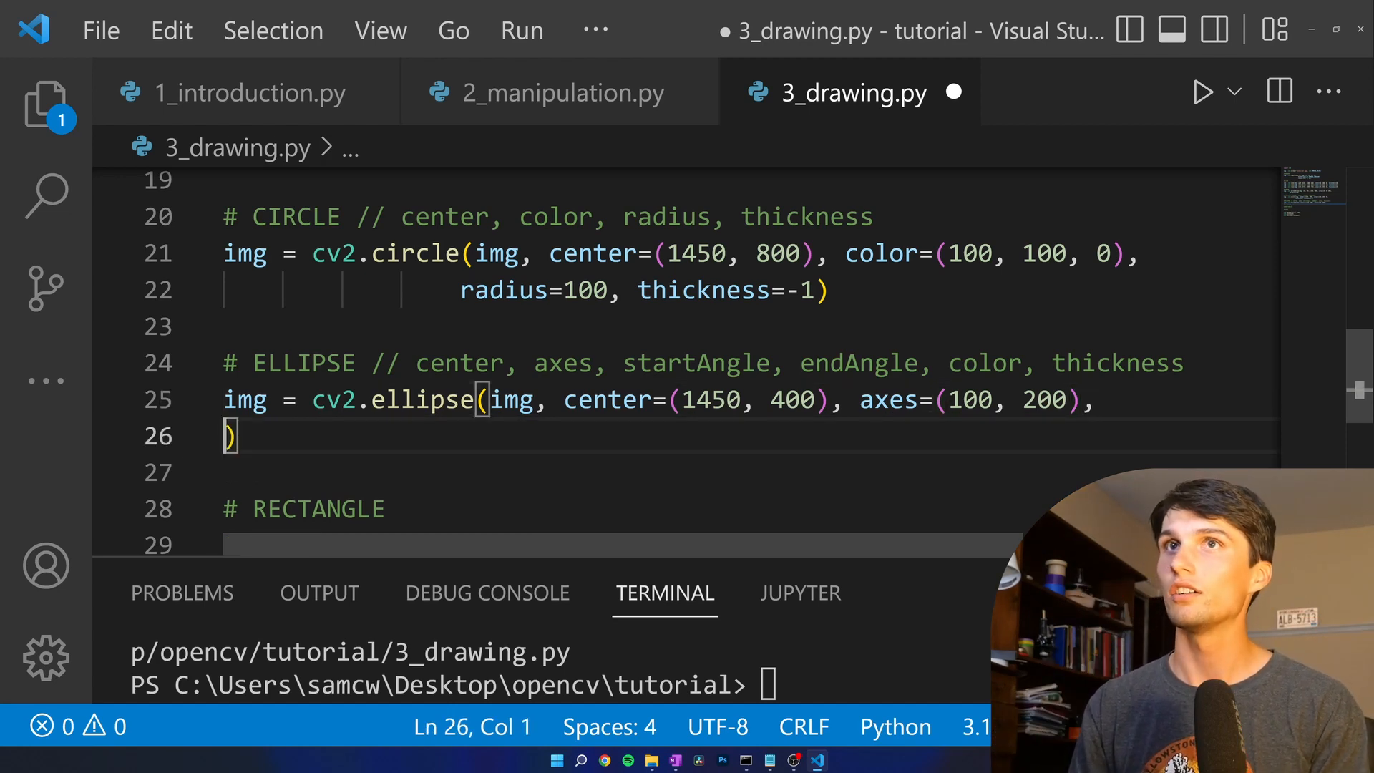
- Set the ellipse arc from startAngle 0 to endAngle 270
text(start)
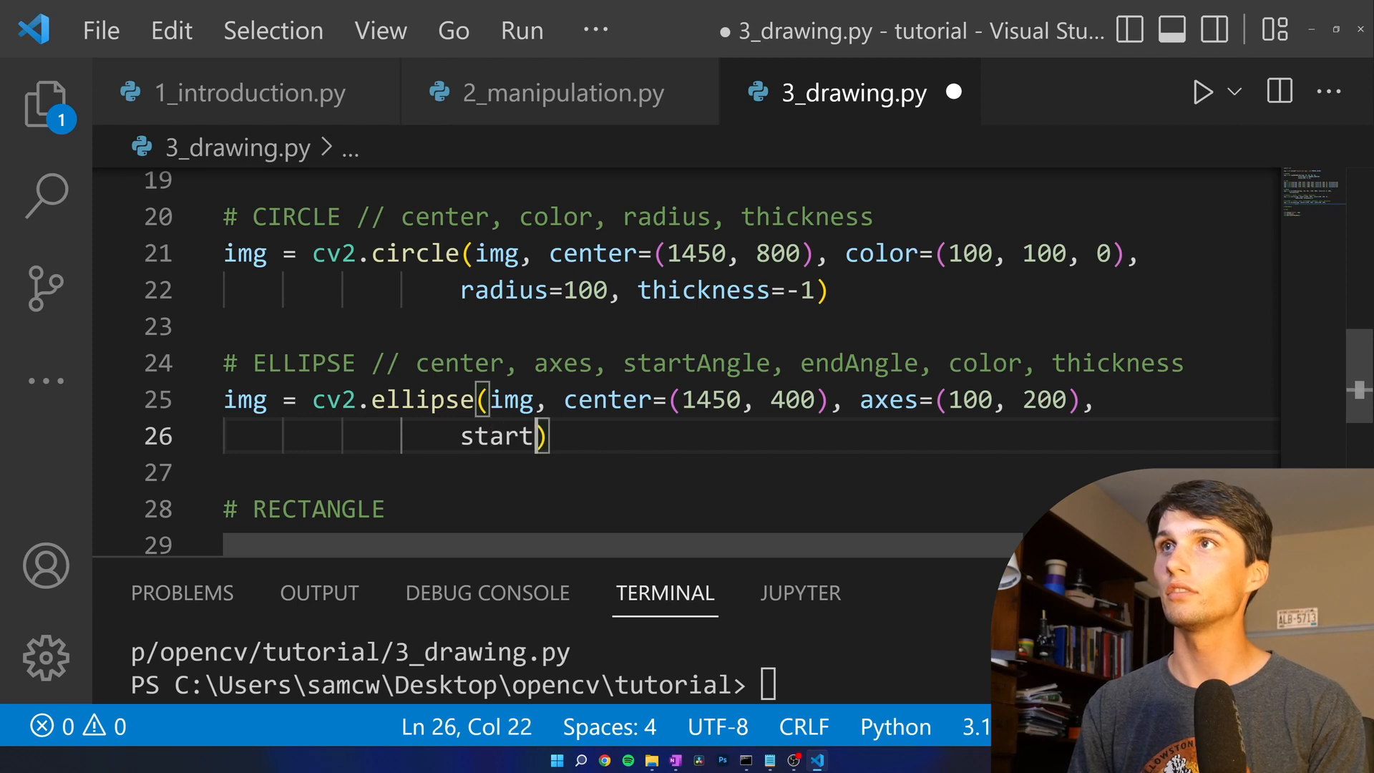
text(Angle=)
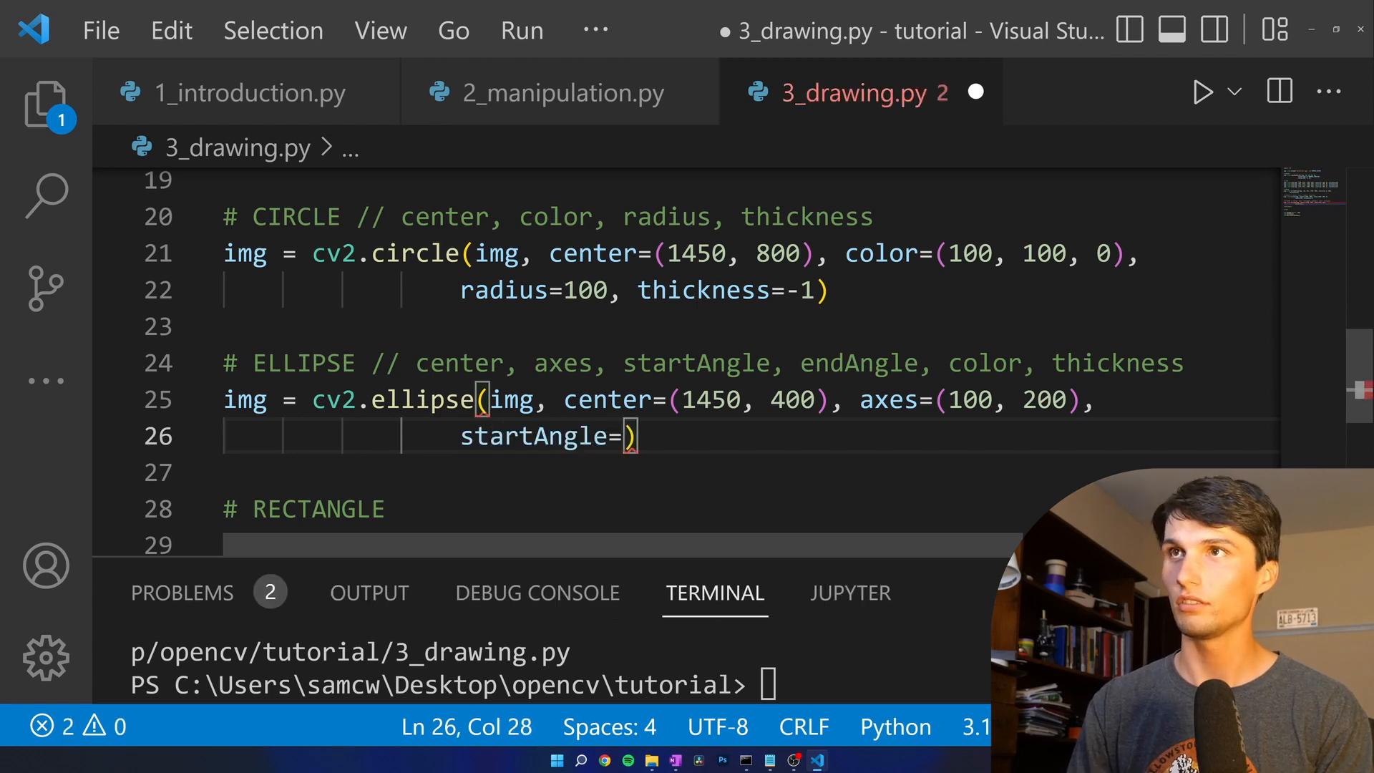
text(0,)
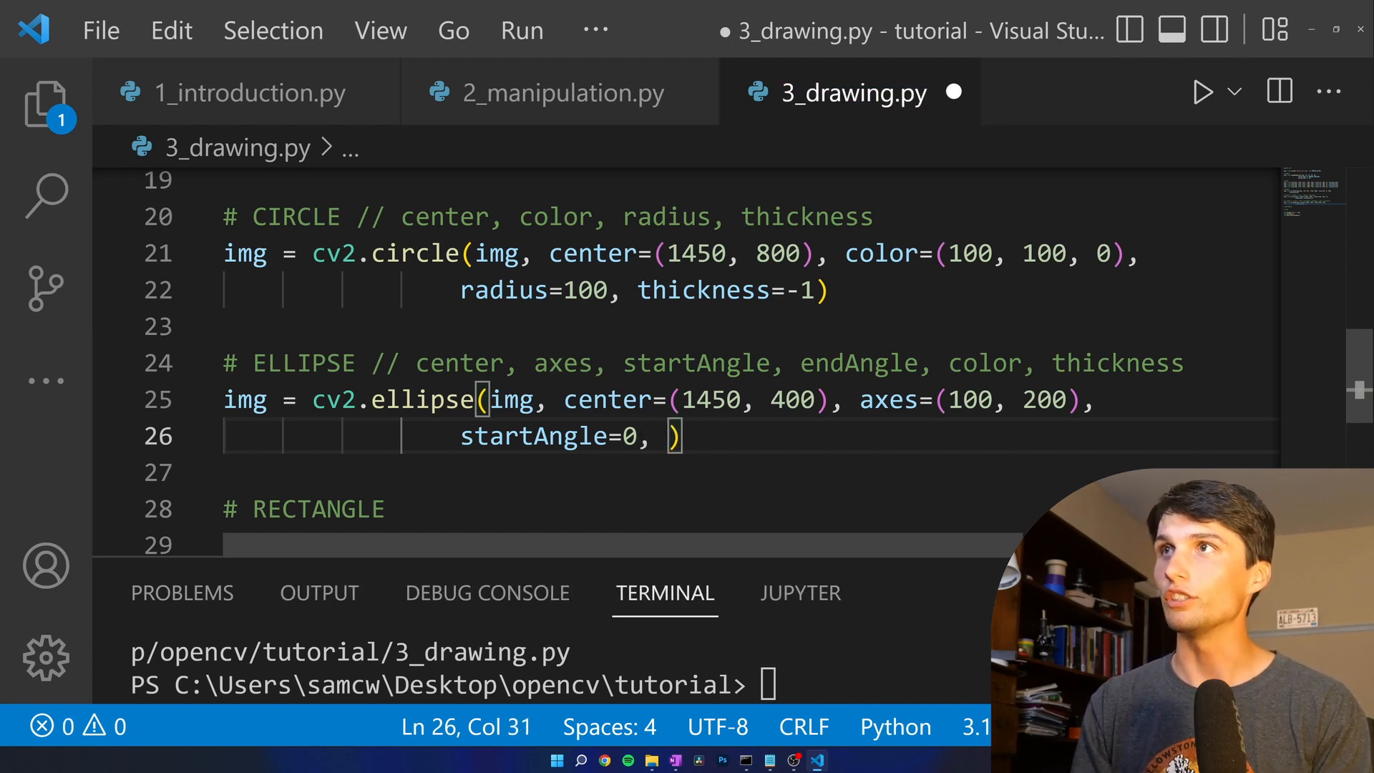
text(endAngle=)
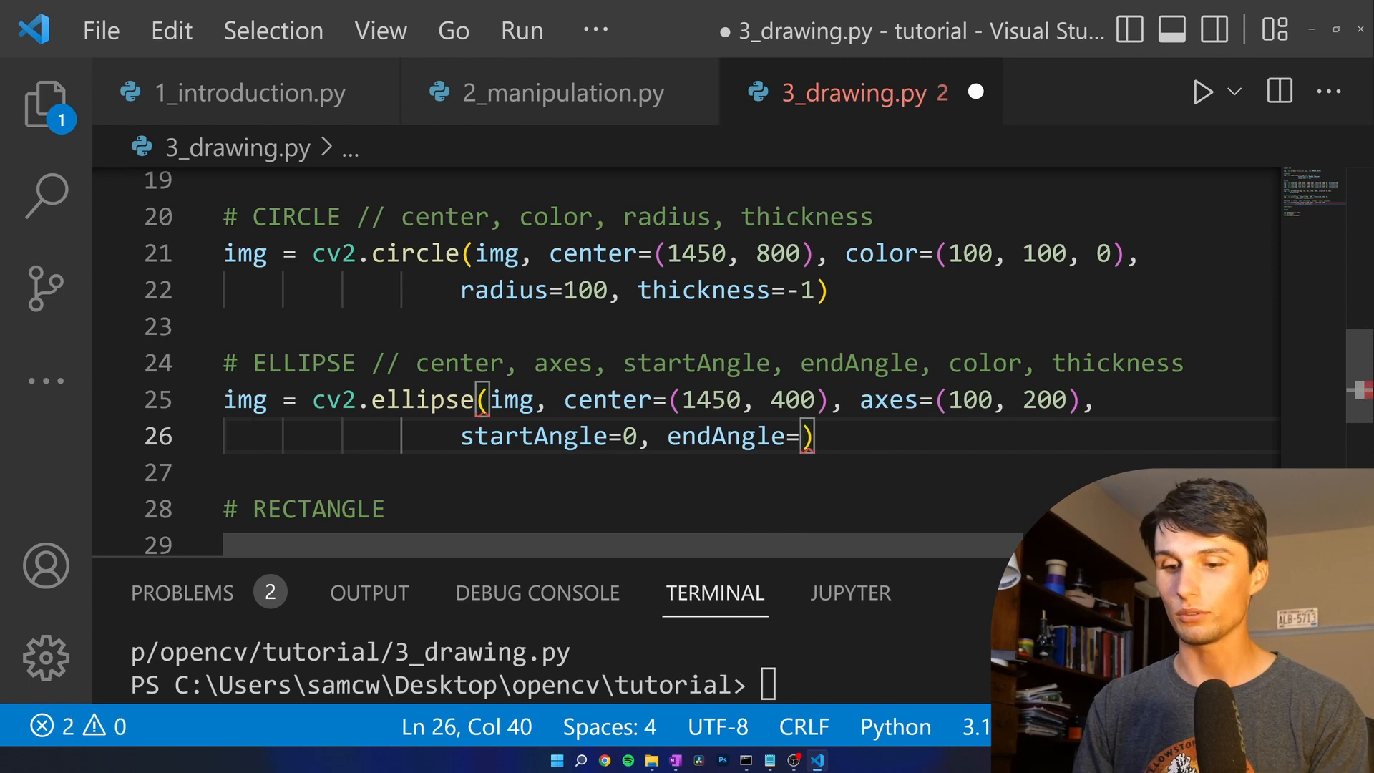
text(270, color()
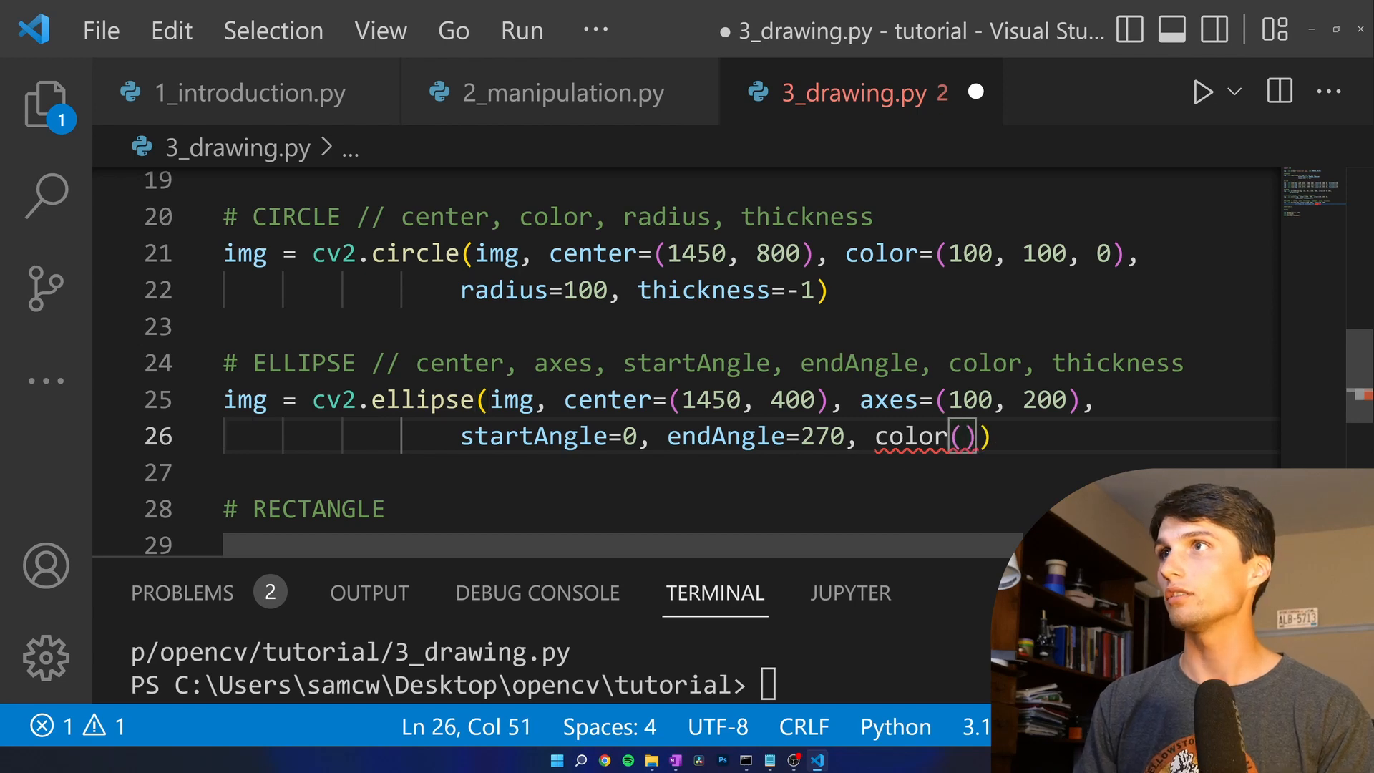
- Colour the ellipse (0, 200, 200) with thickness 30 on a new argument line
text(=)
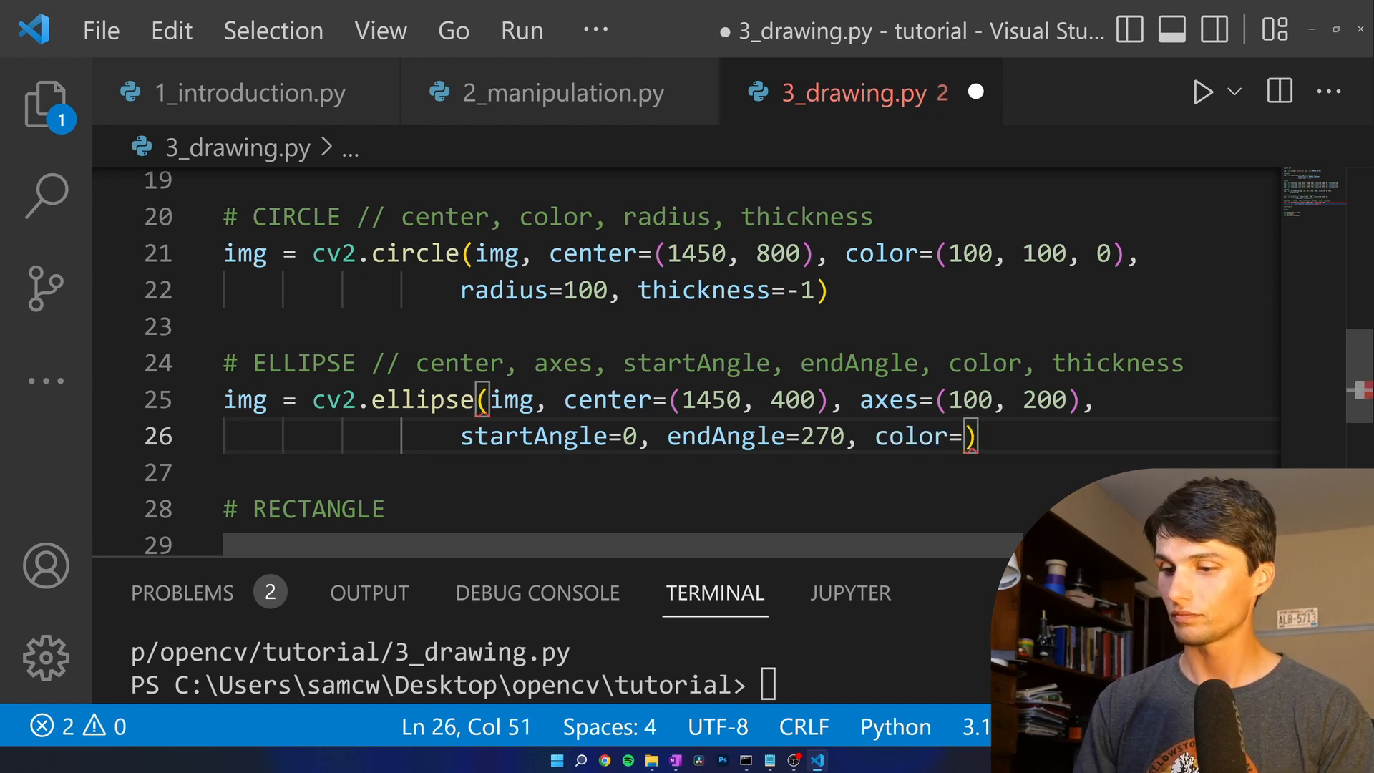
text(()
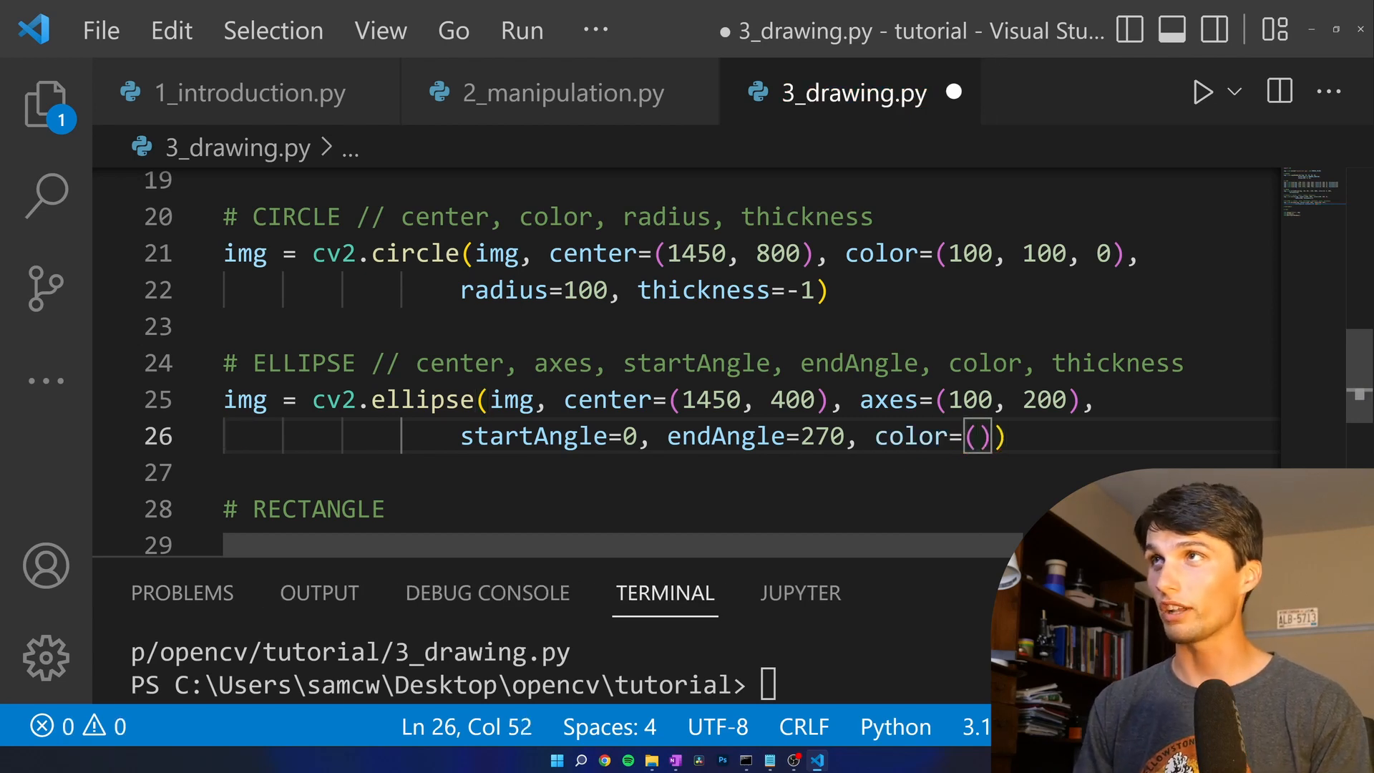
text(0,)
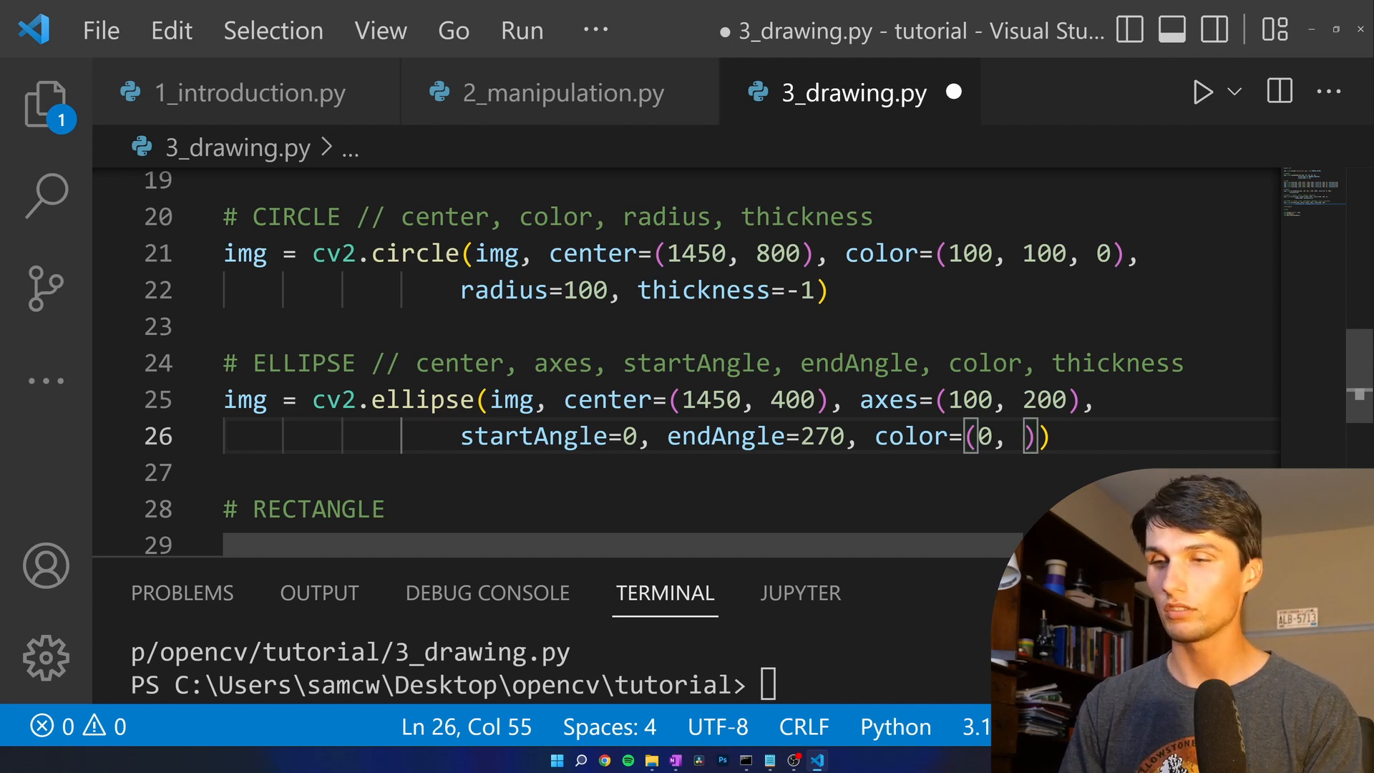
text(200, 200)
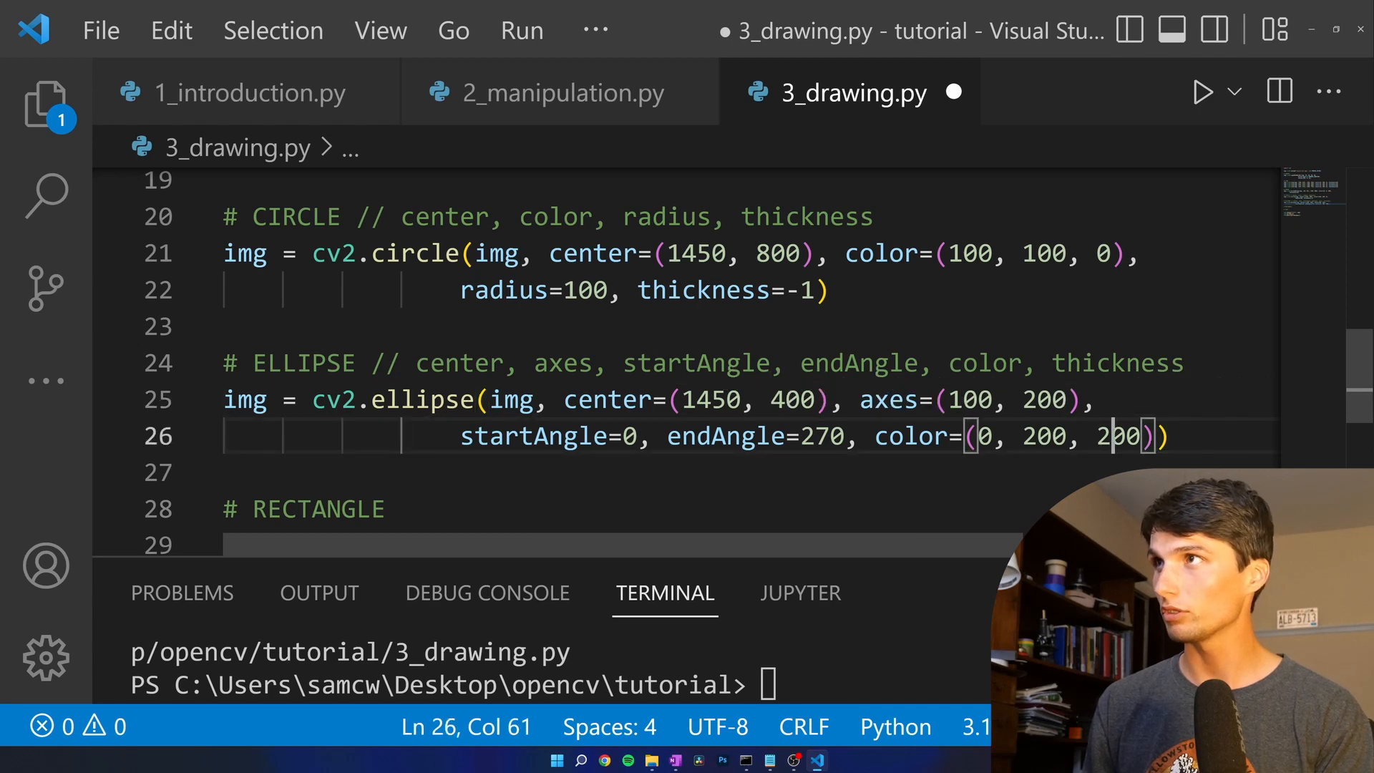
key(Enter)
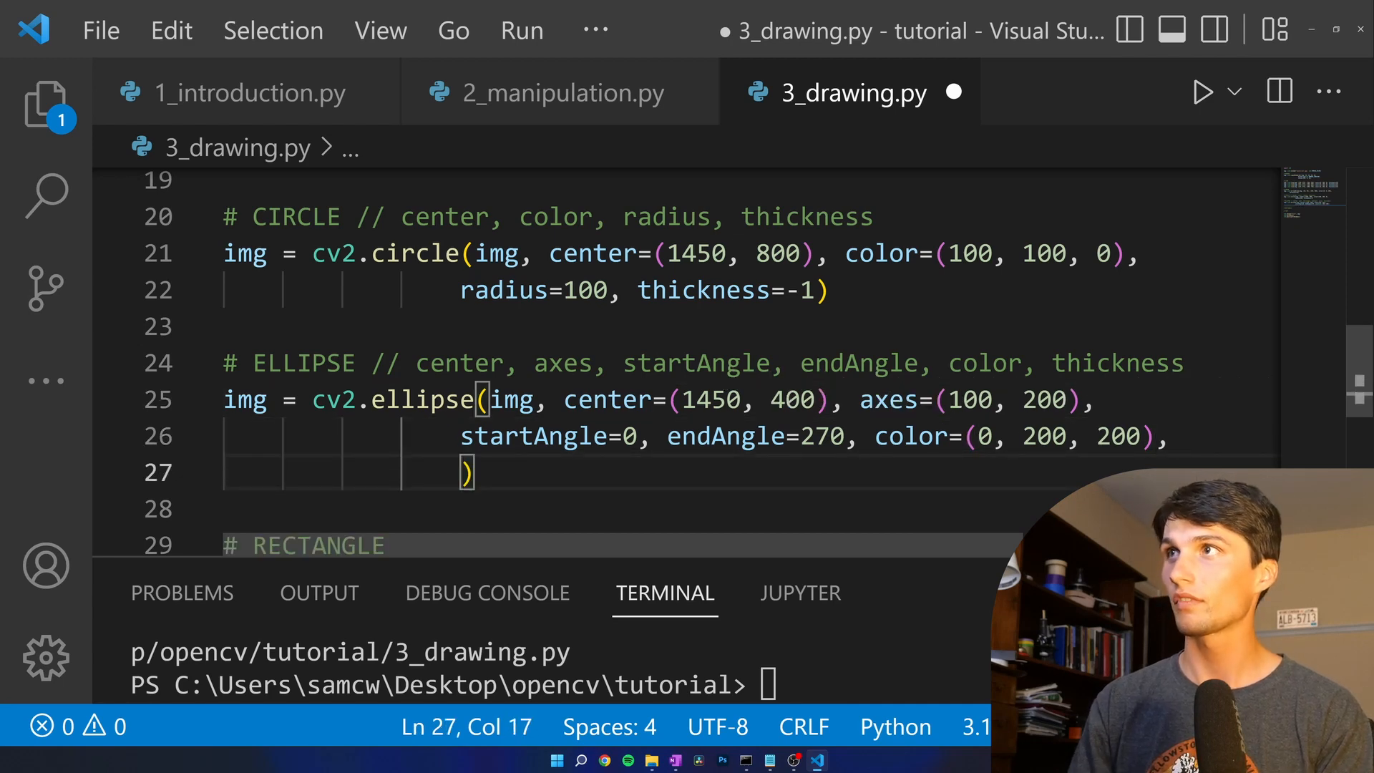
text(thickness)
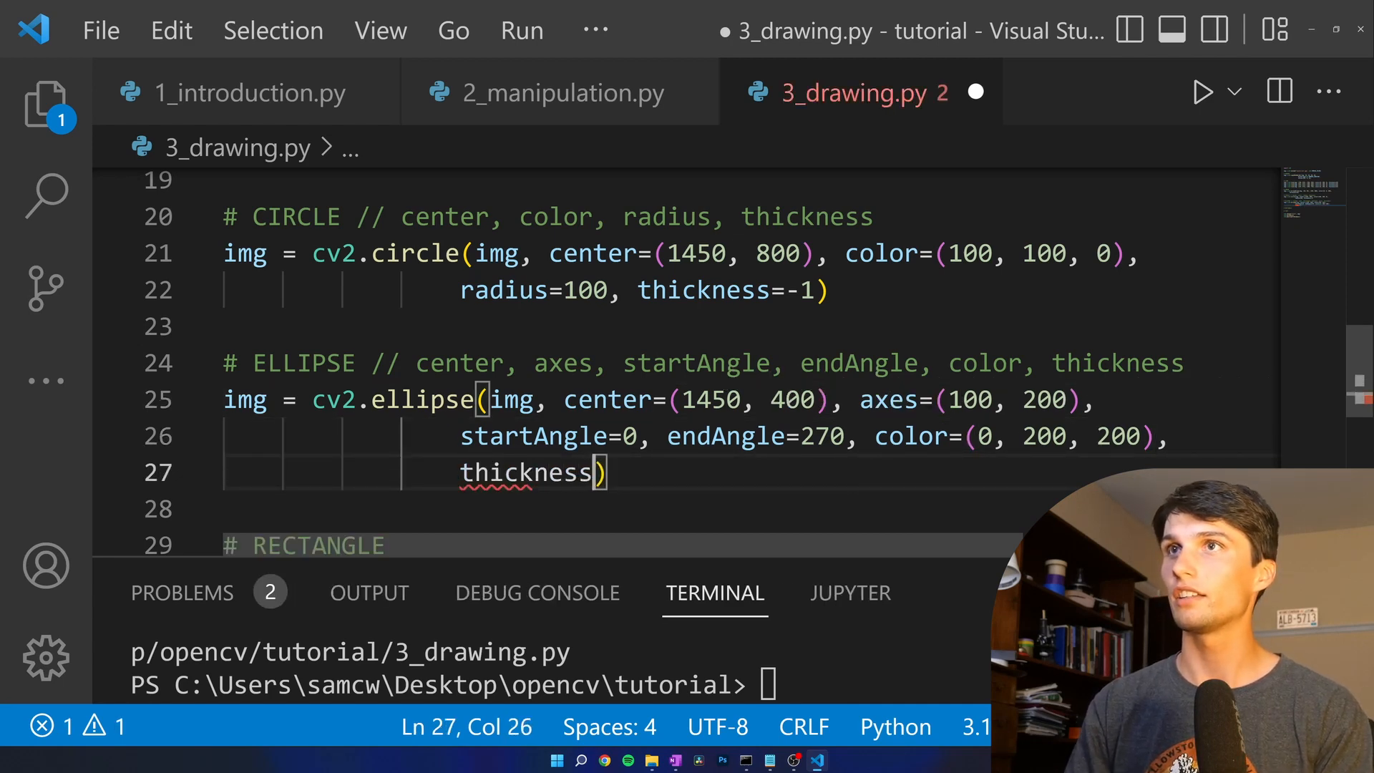
text(=30)
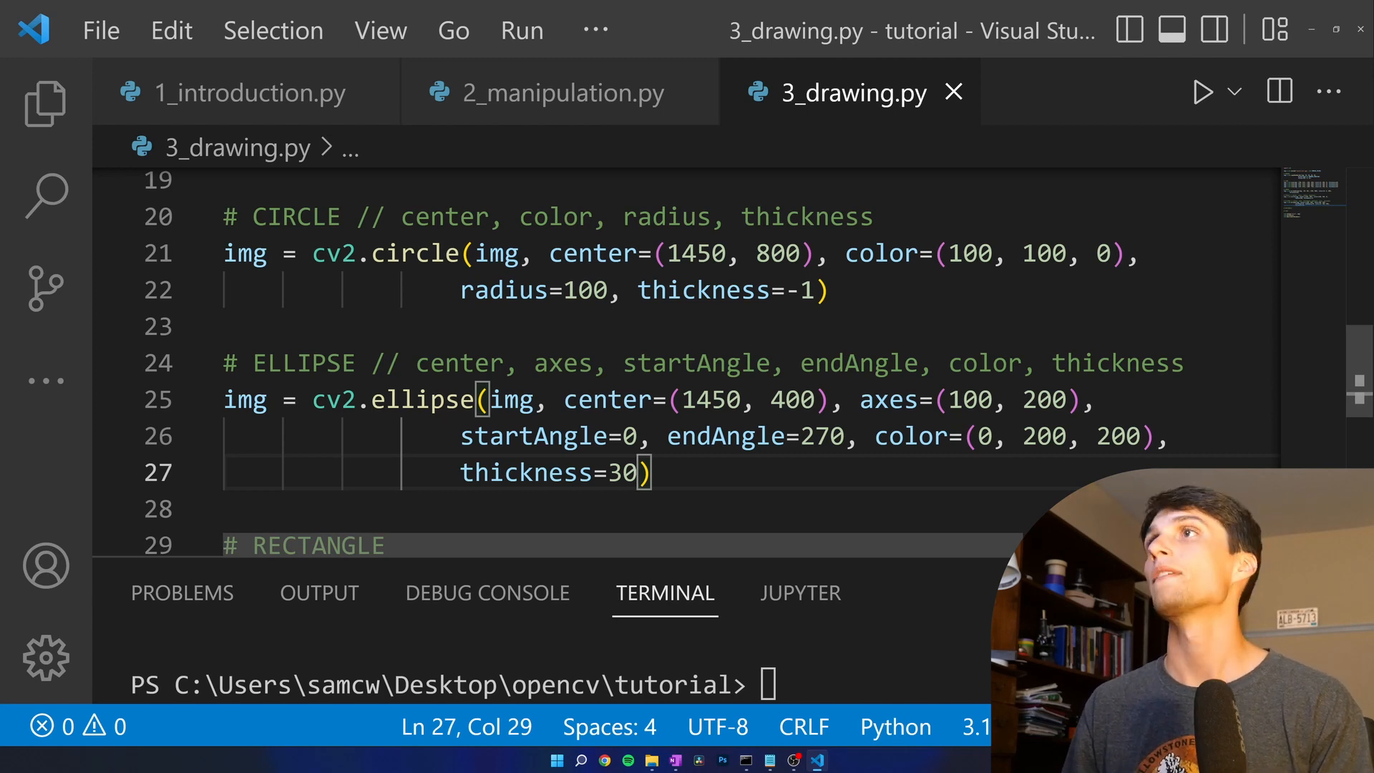
- Add 'angle,' to the ELLIPSE comment and angle=45 to the call, then save and run
click(624, 362)
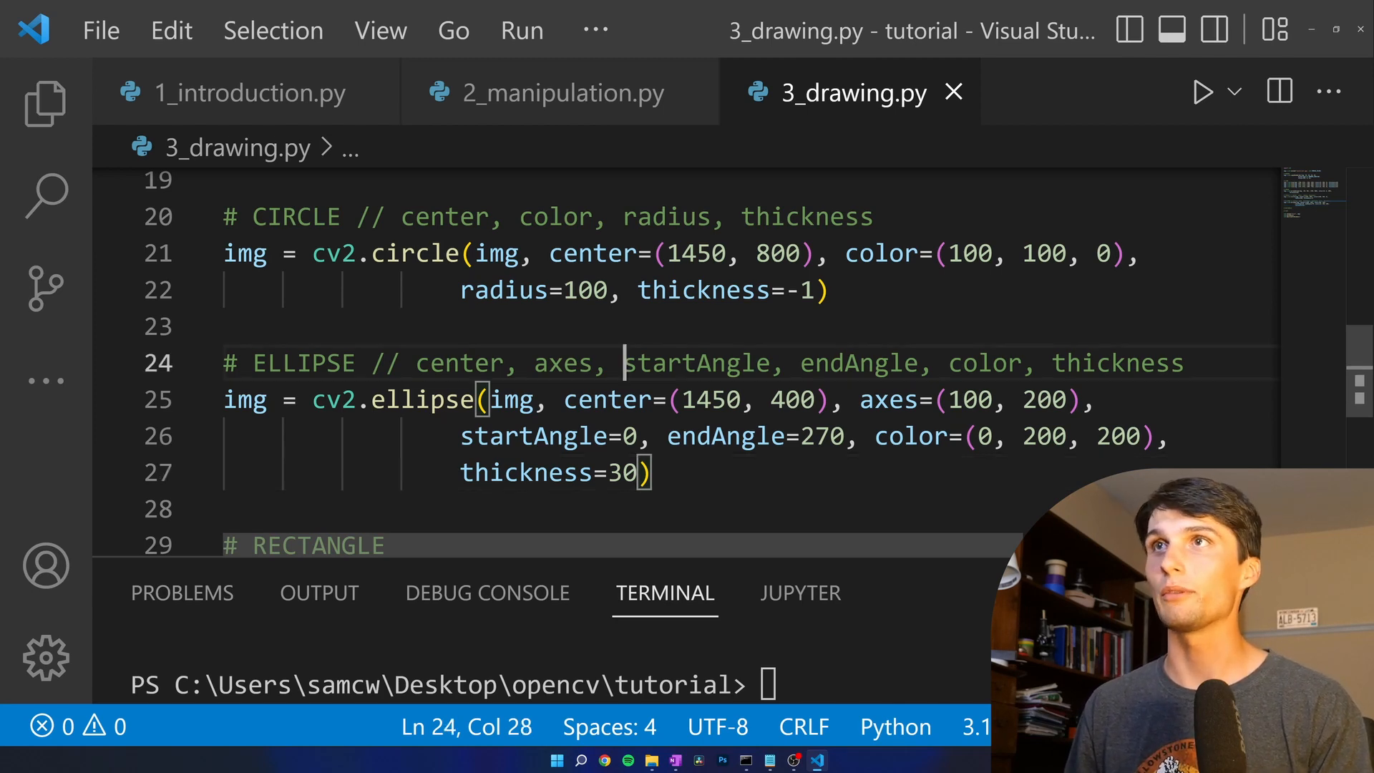
text(angle,)
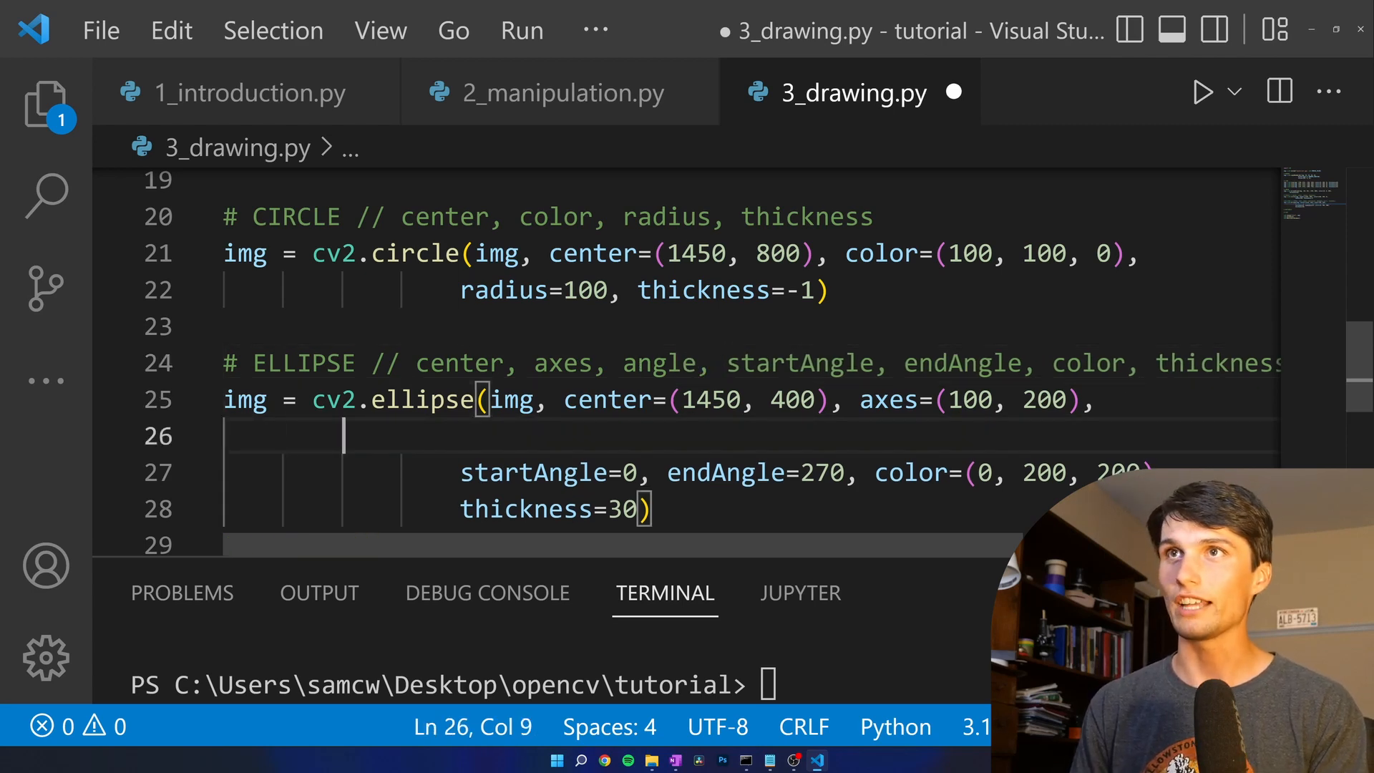
text(angle)
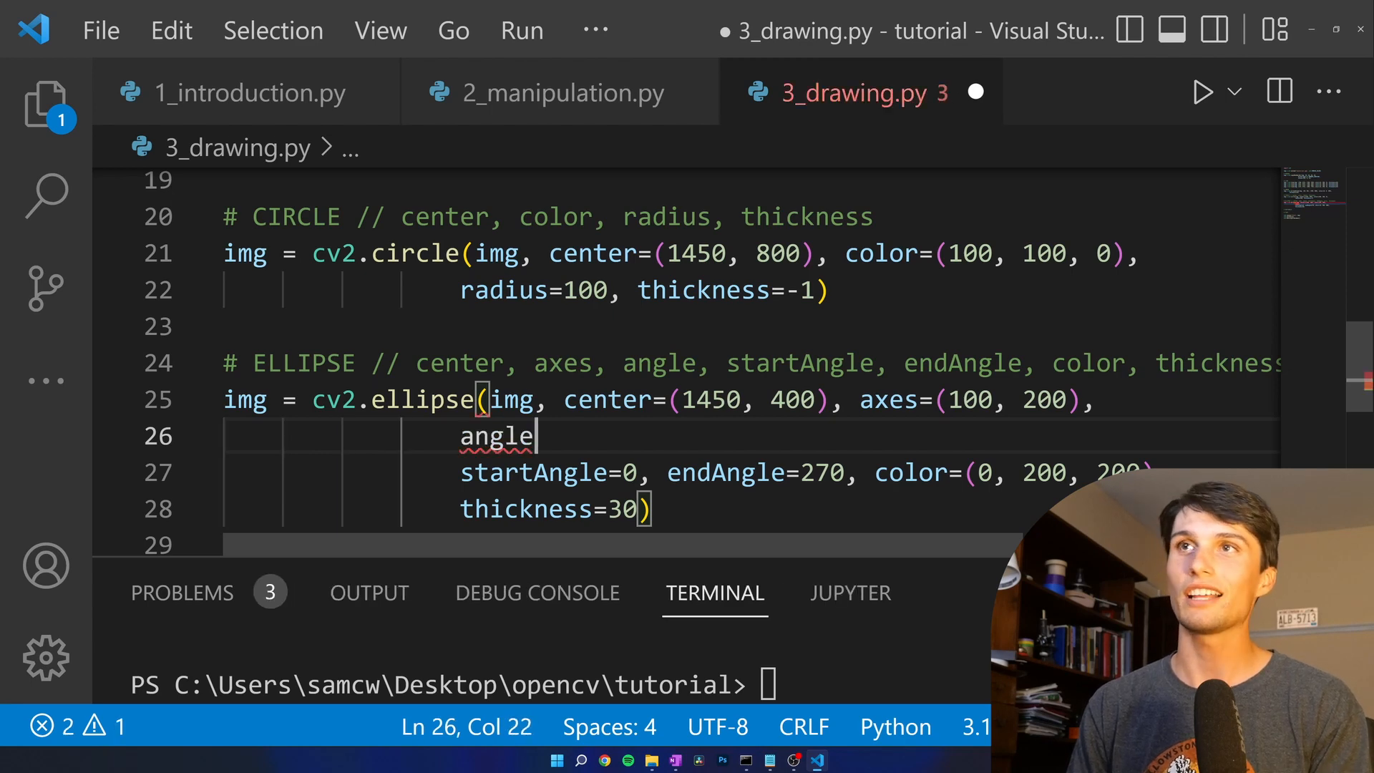
text(,)
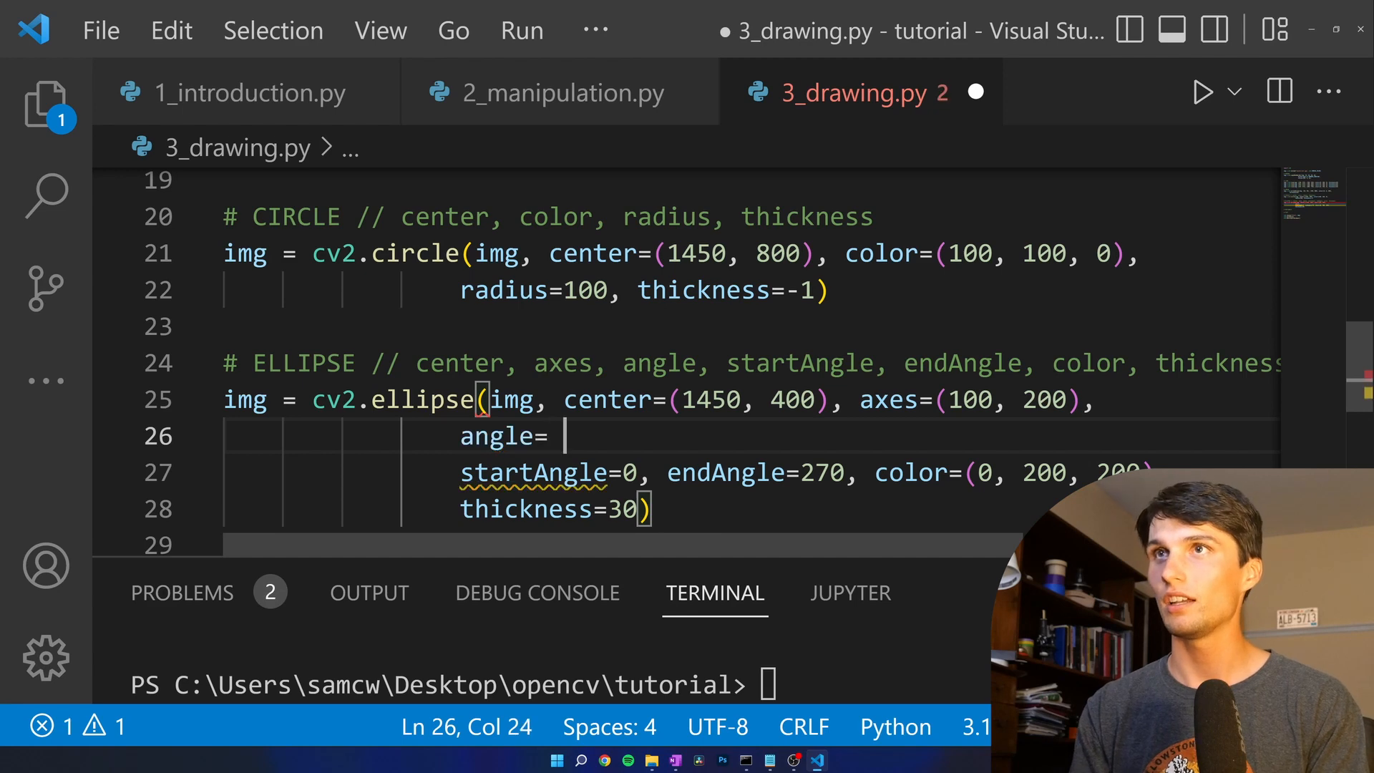
key(Backspace)
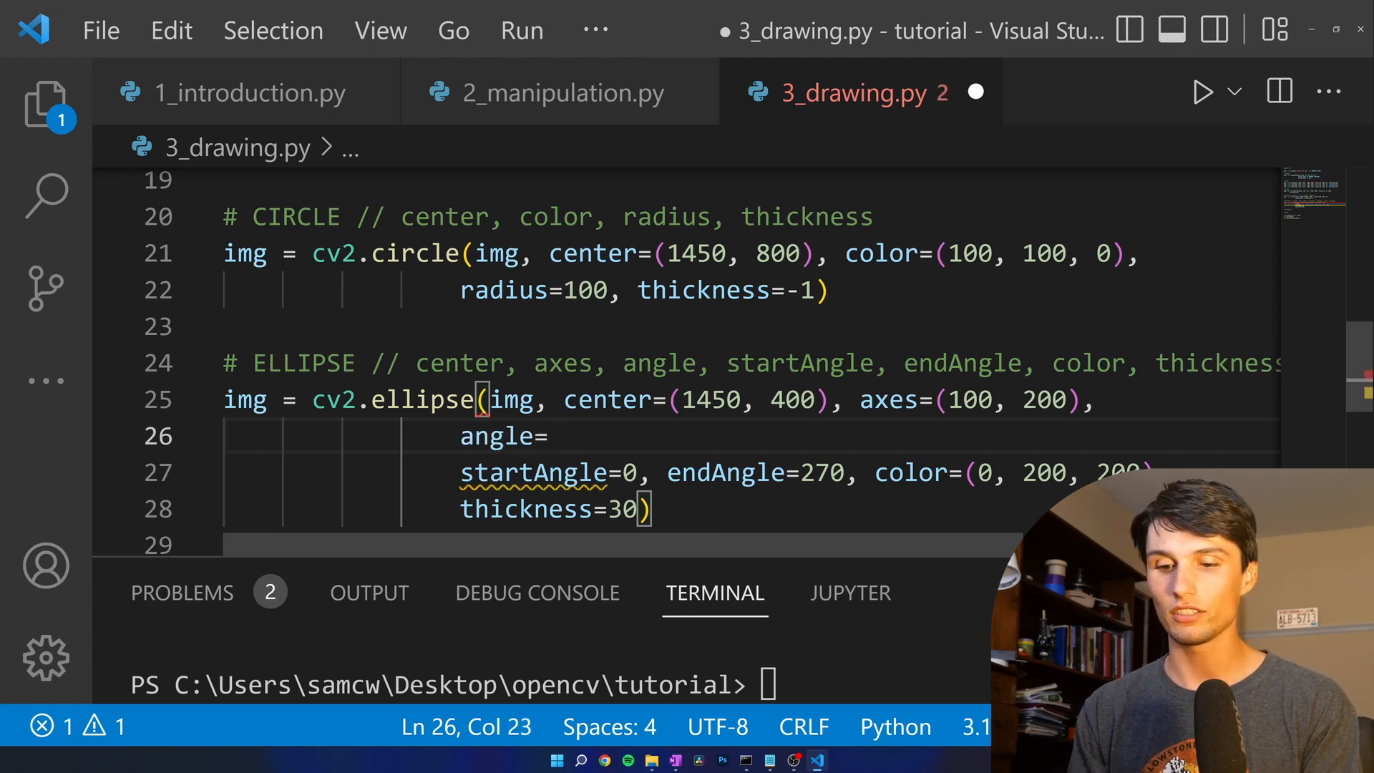
text(45,)
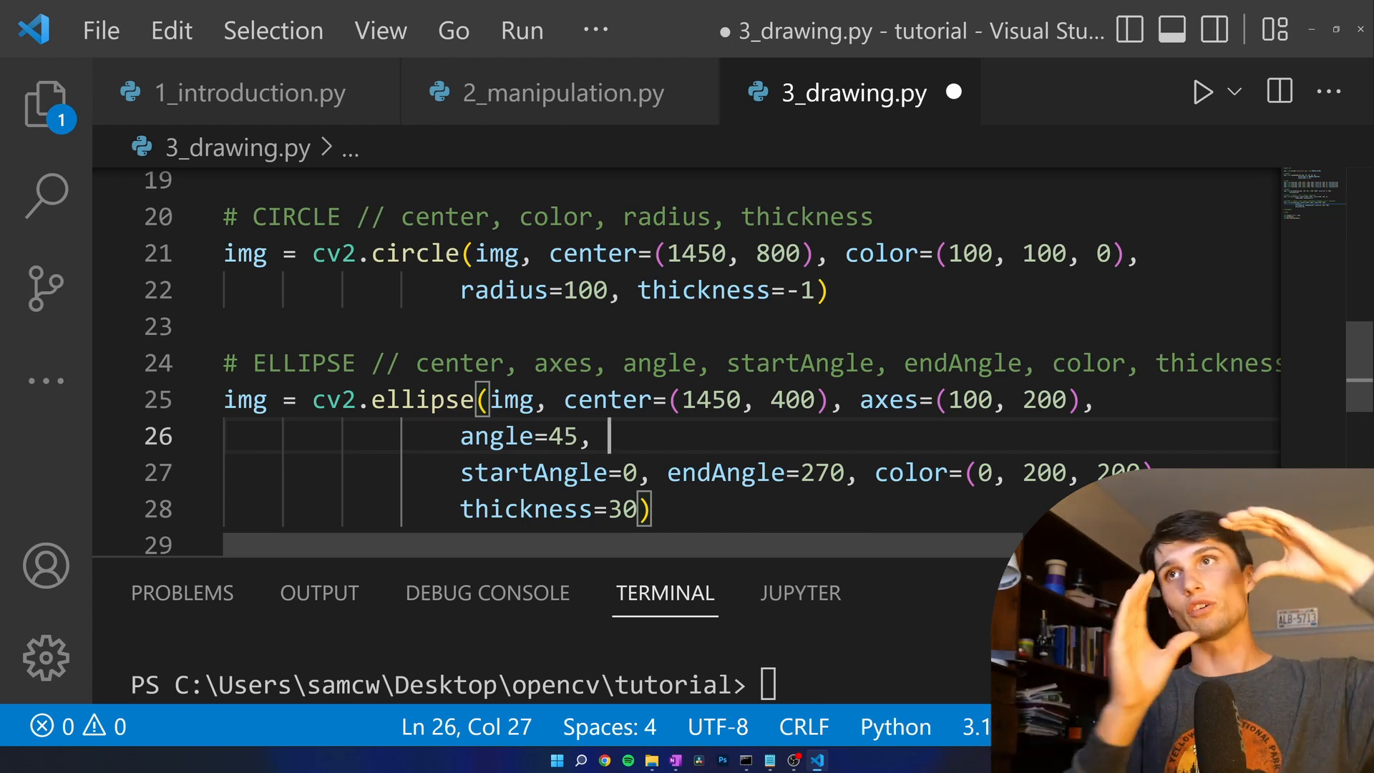
key(ctrl+s)
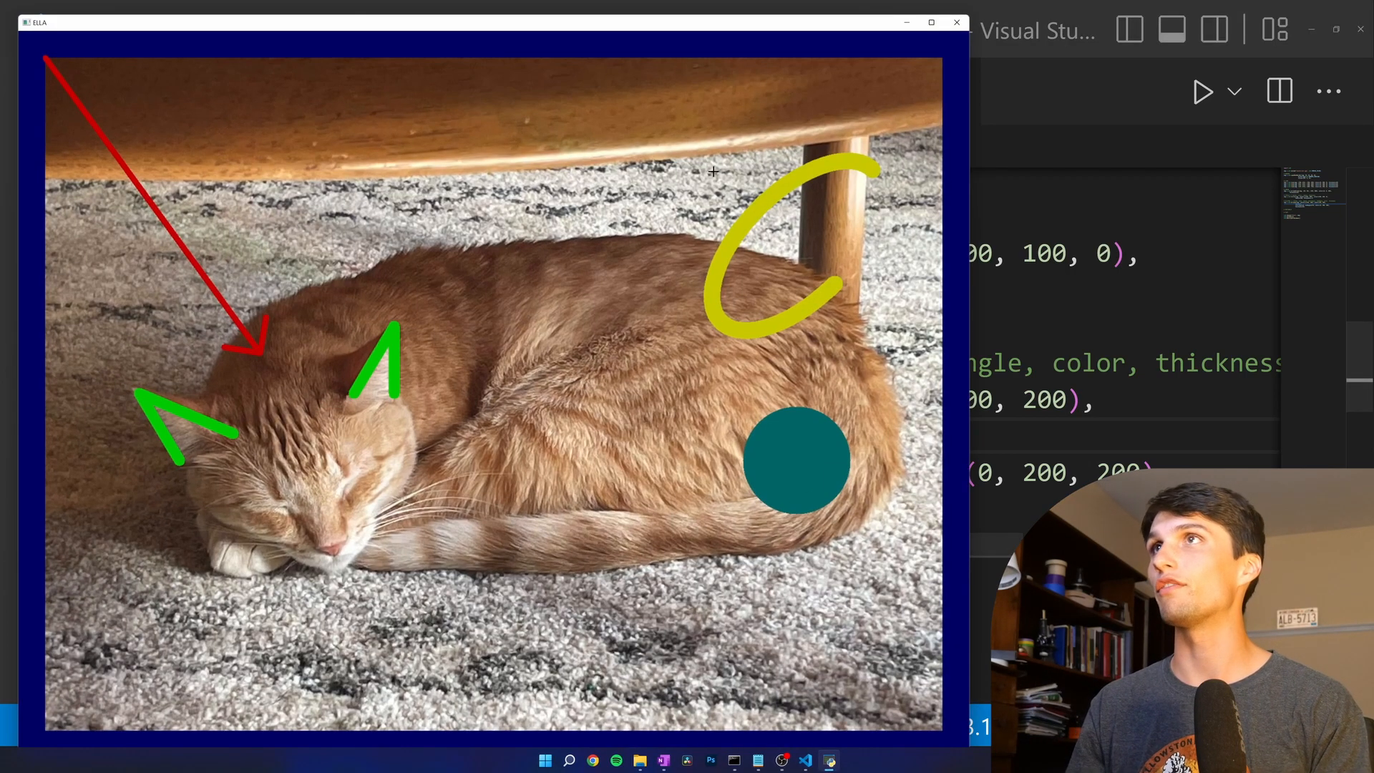
mouse_move(770, 219)
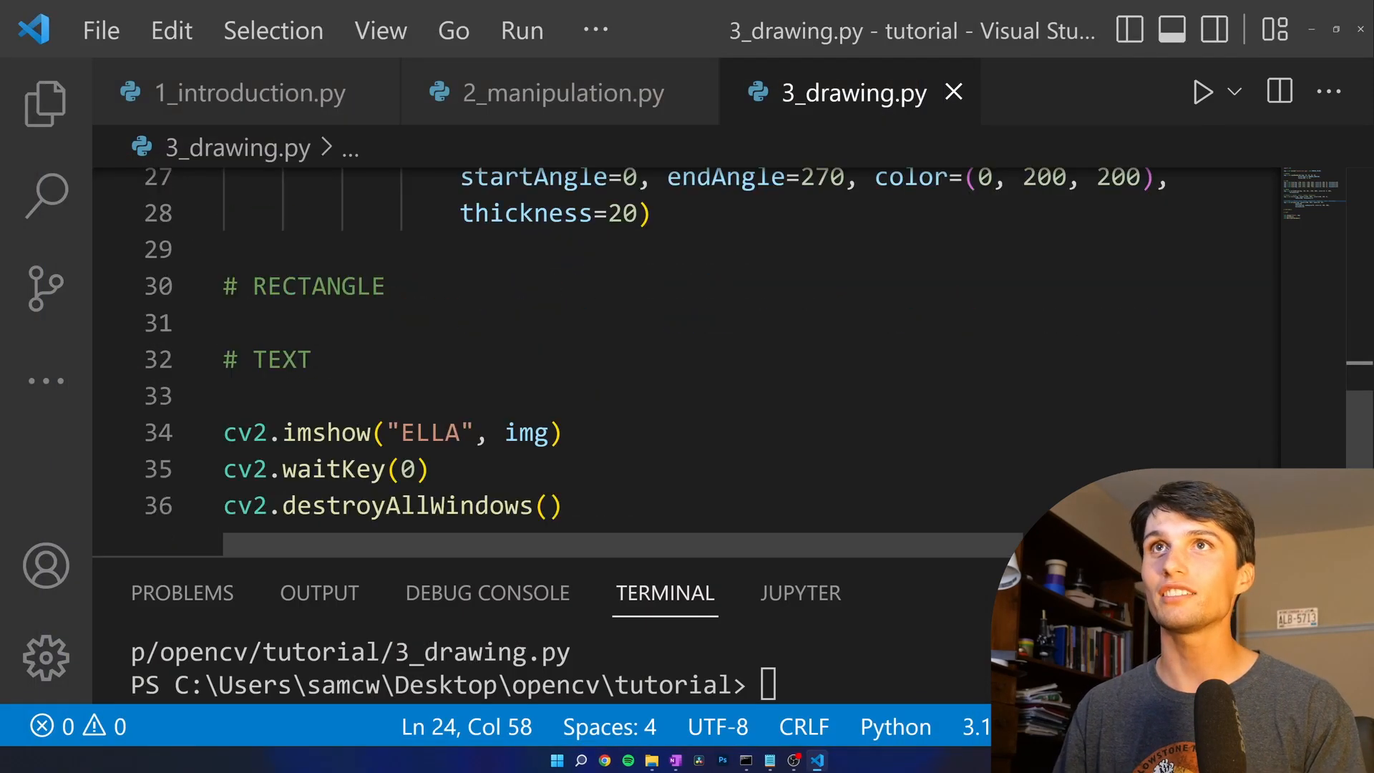
- Start an img = cv2.rectangle() call under the RECTANGLE comment
key(Enter)
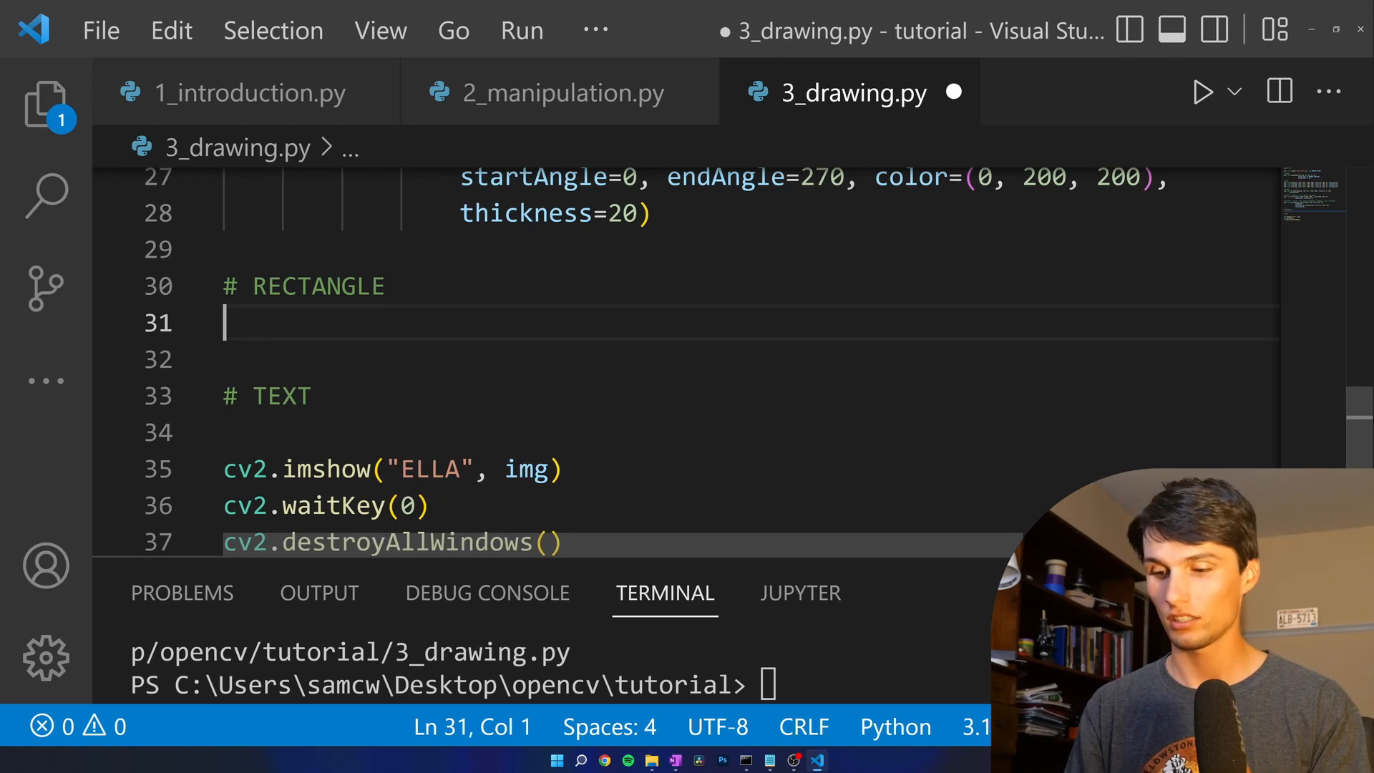
text(img = cv2.)
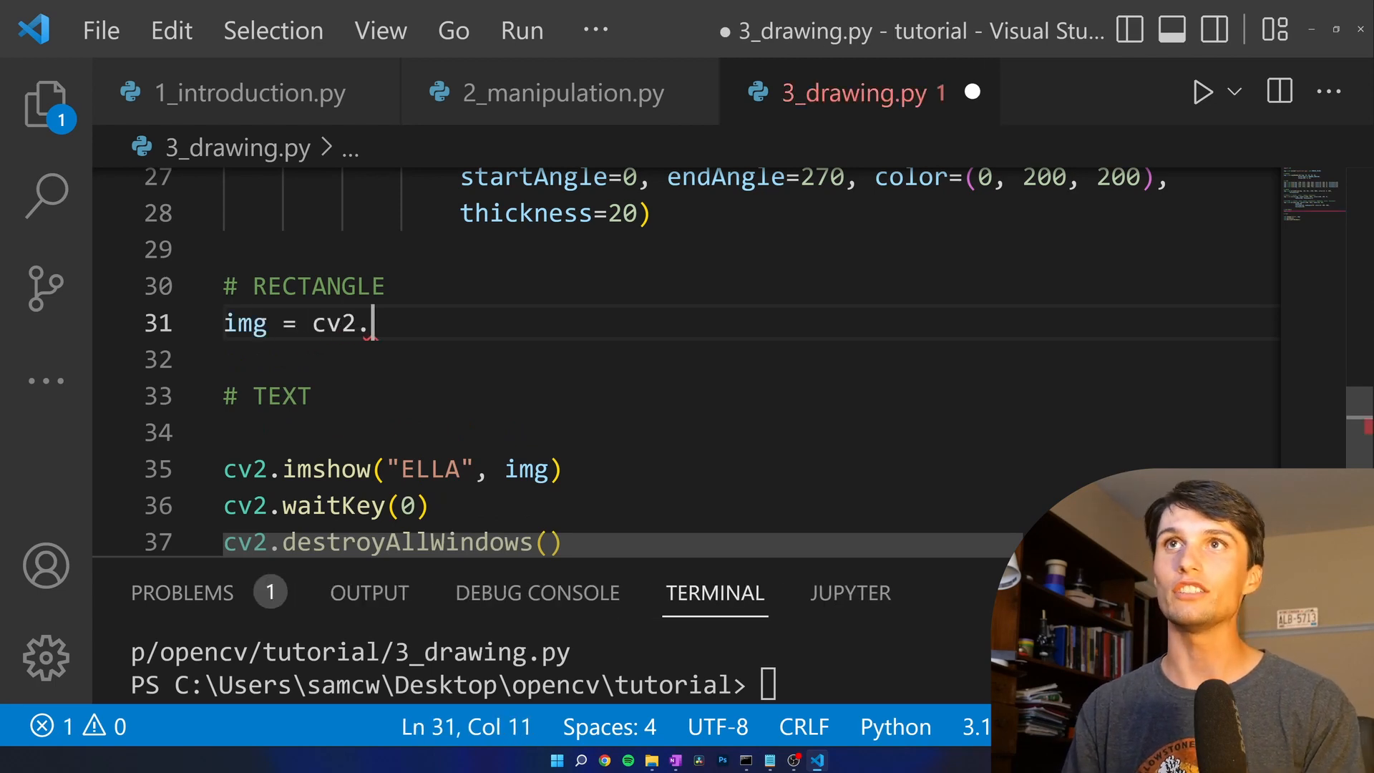
text(re)
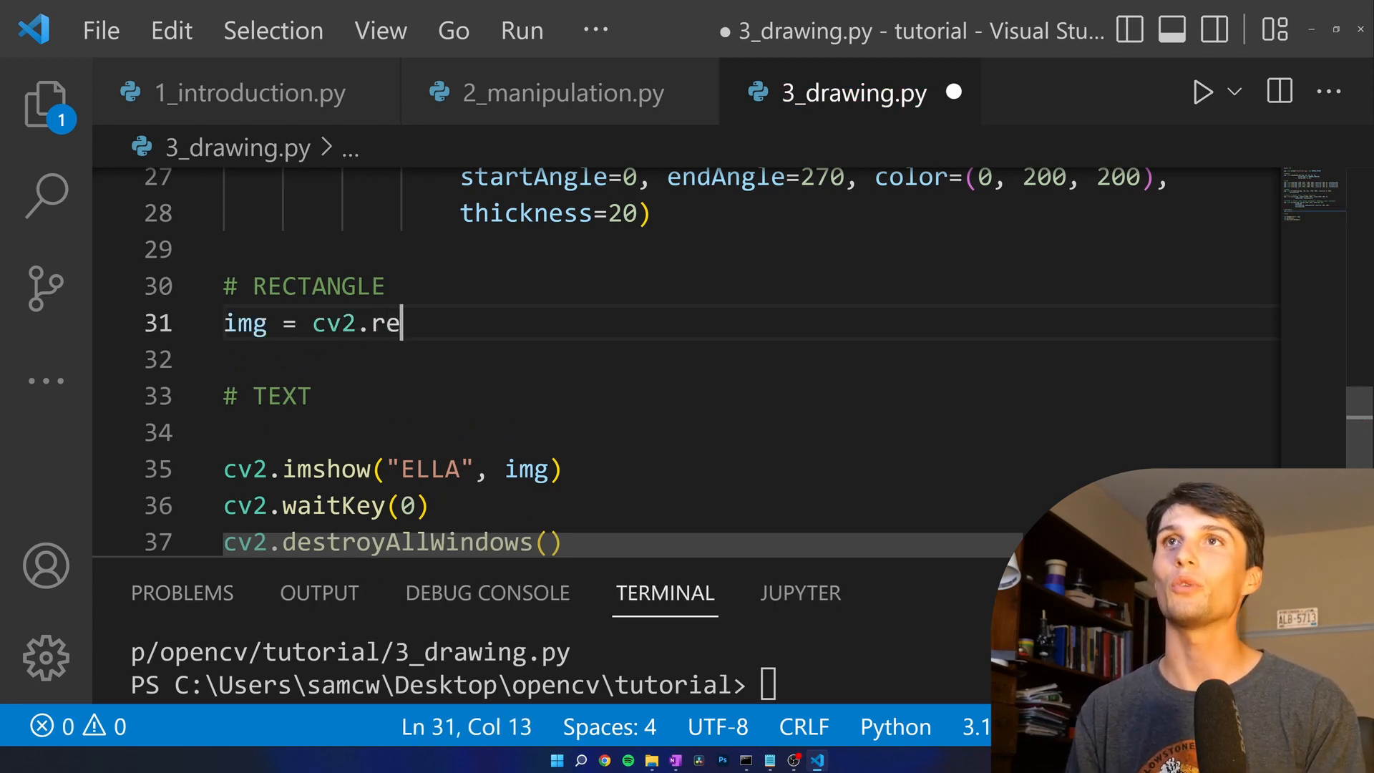
text(ctangle())
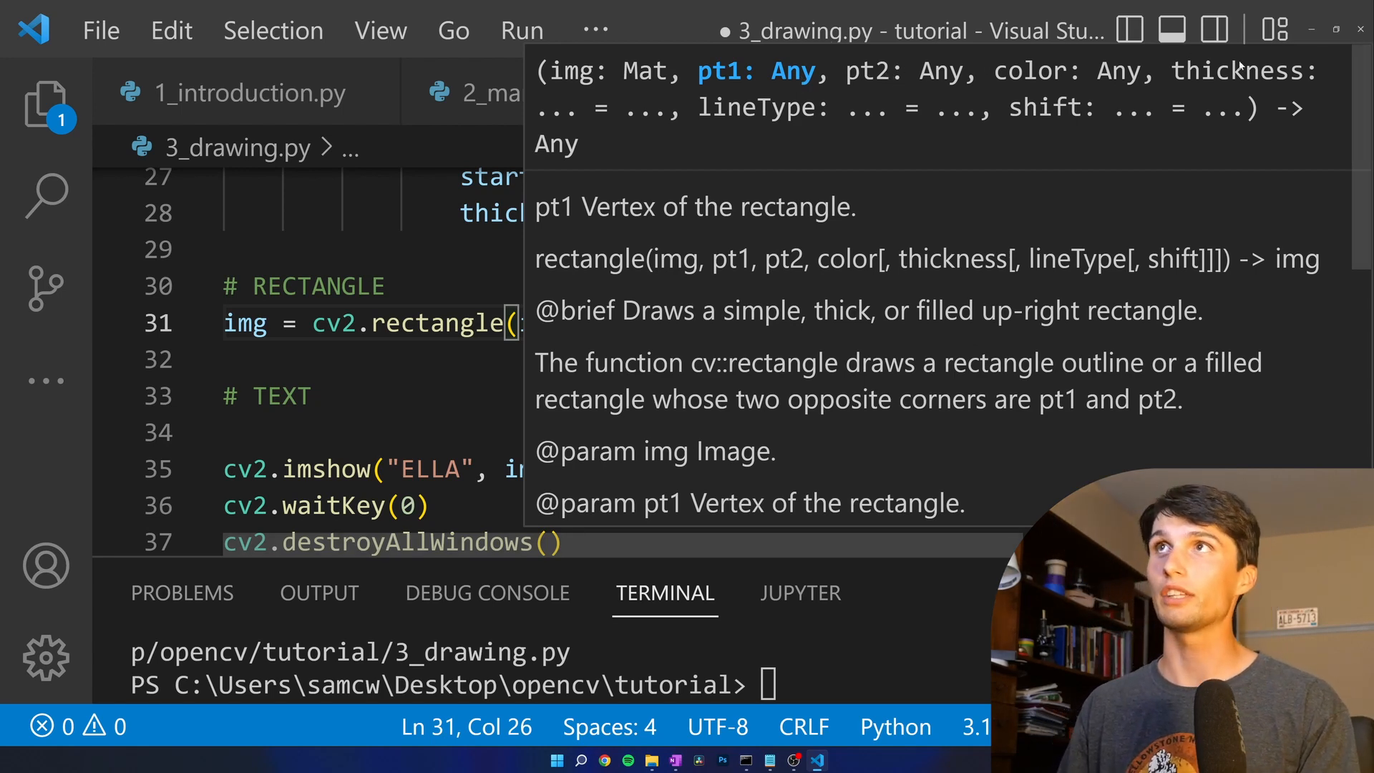
scroll(down, 3)
text(d)
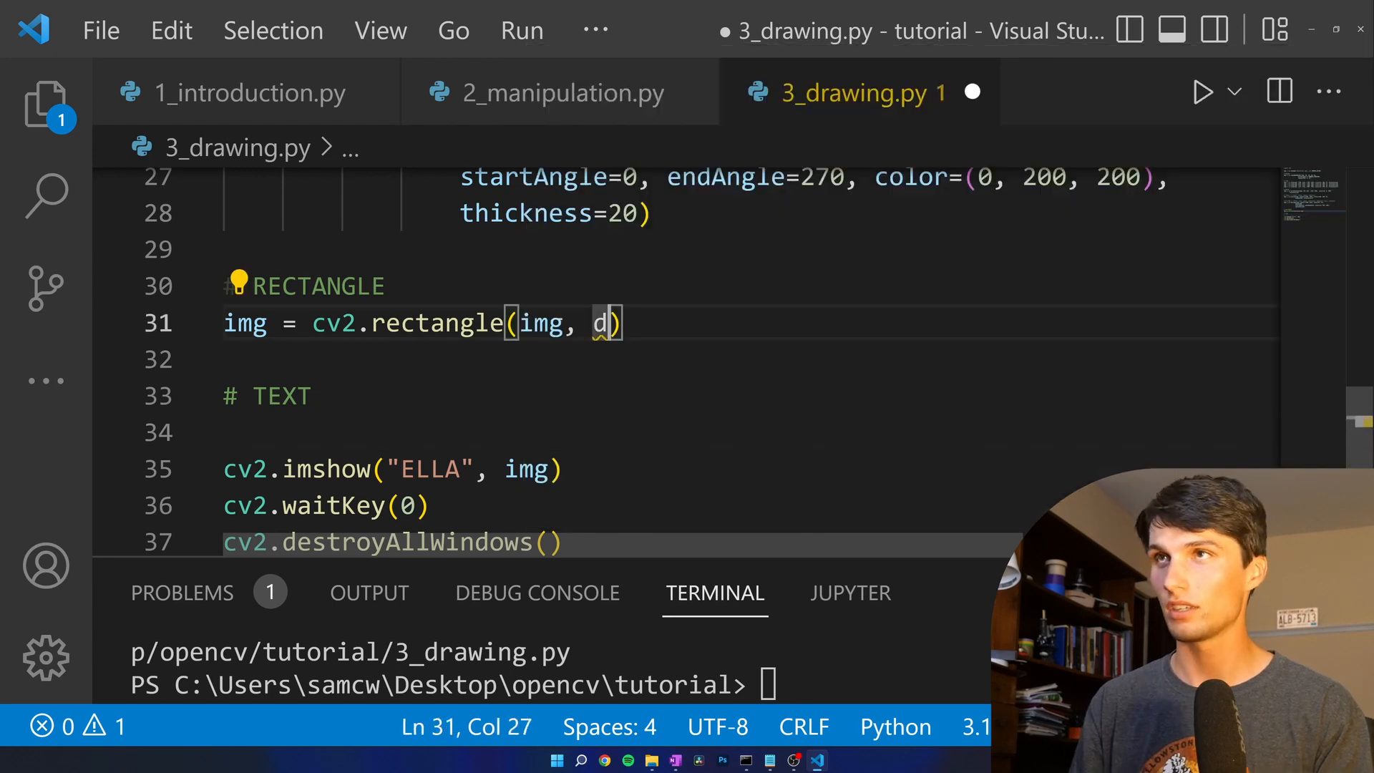
- Give the rectangle its pt1 and pt2 corner points along the image bottom
text(t1=)
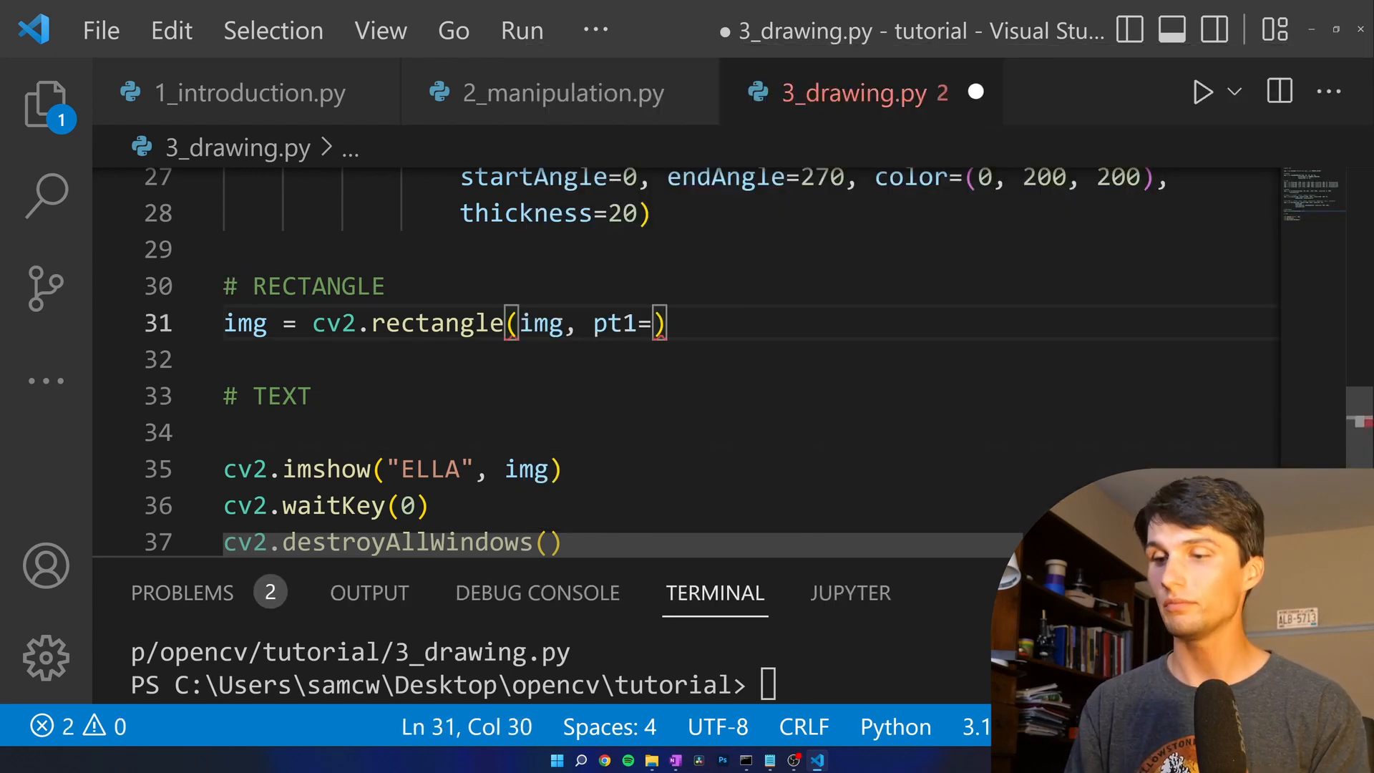
text(())
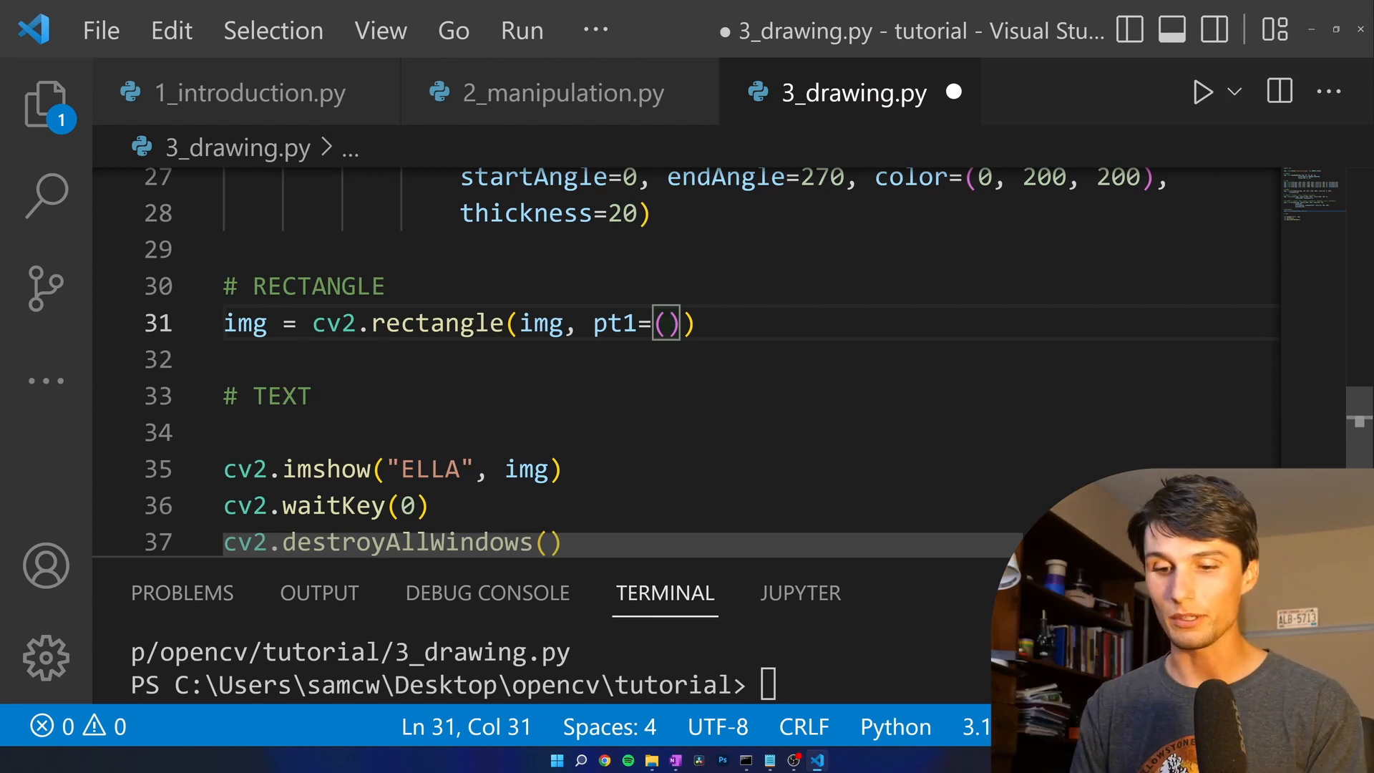
text(1000,)
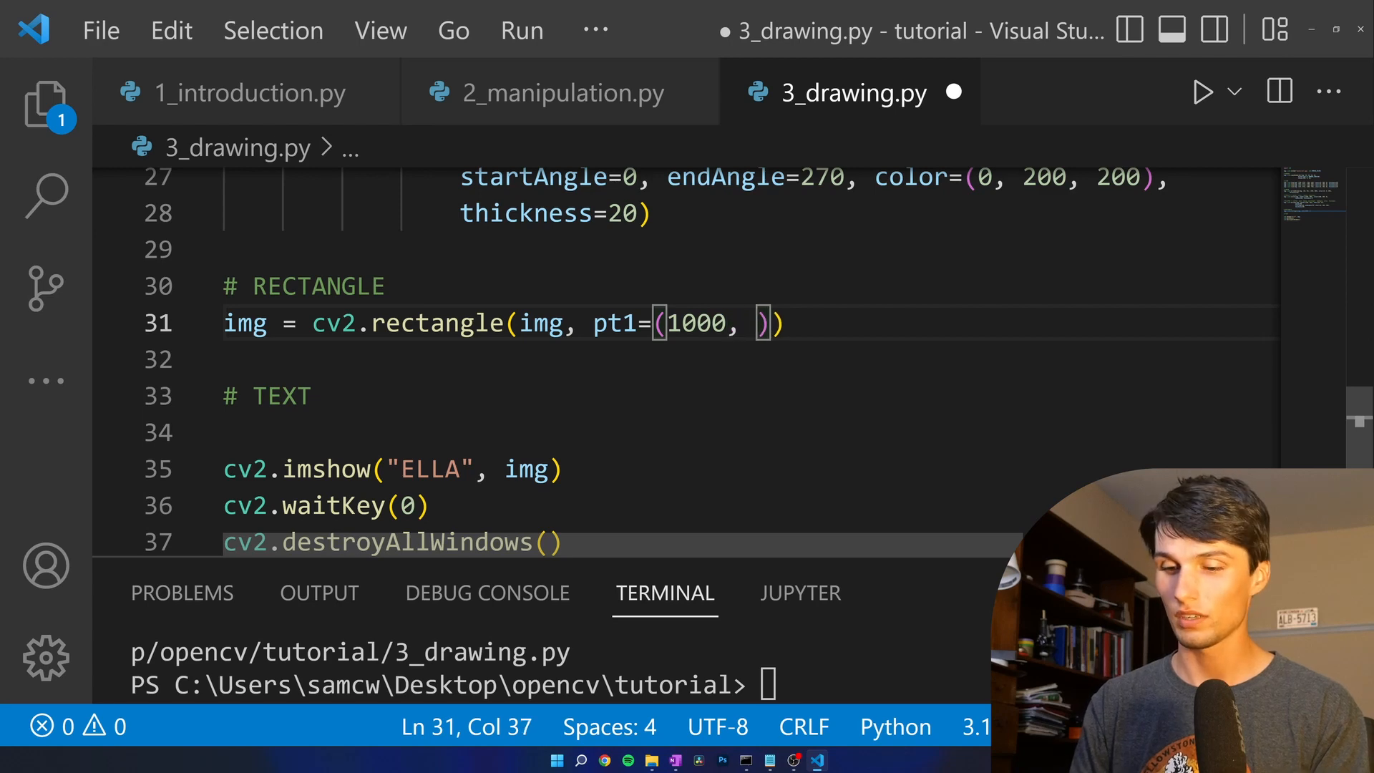
text(50)
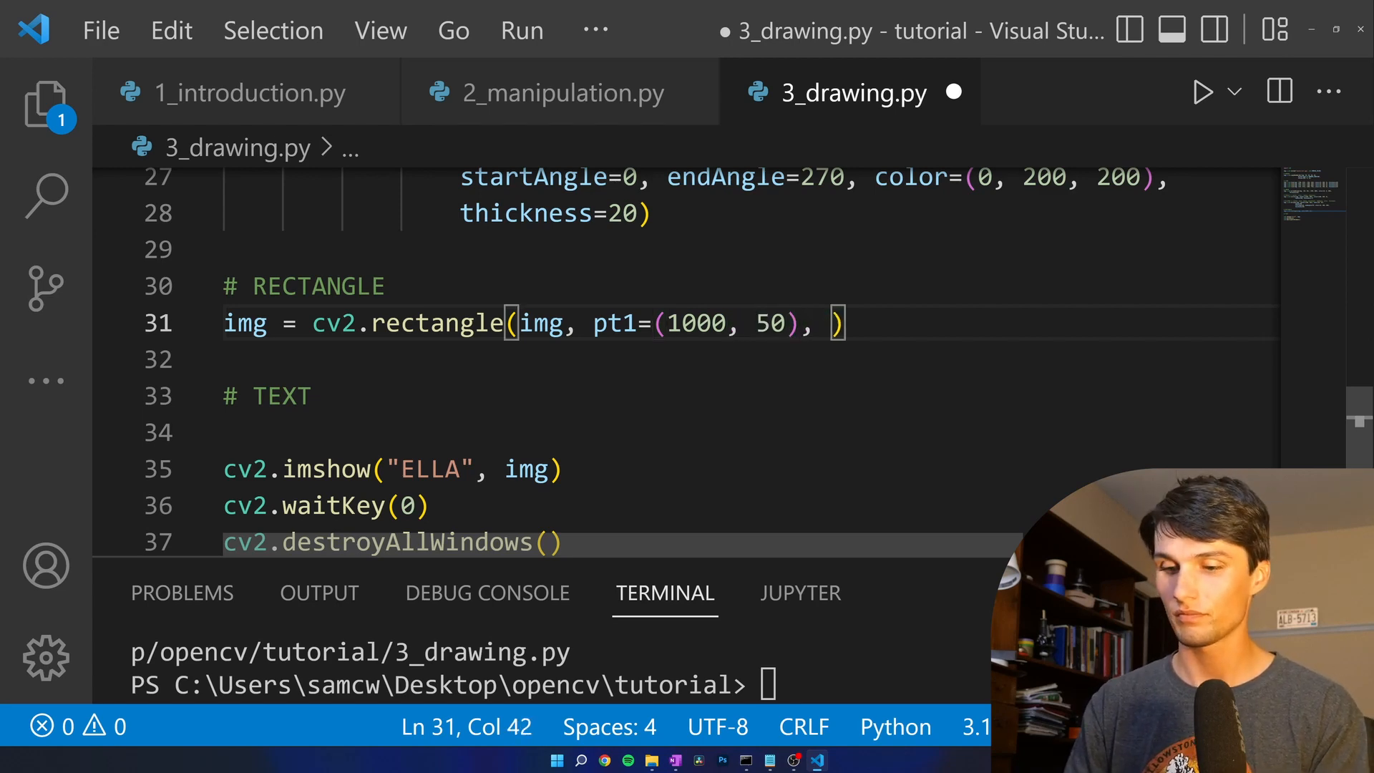
text(pt2)
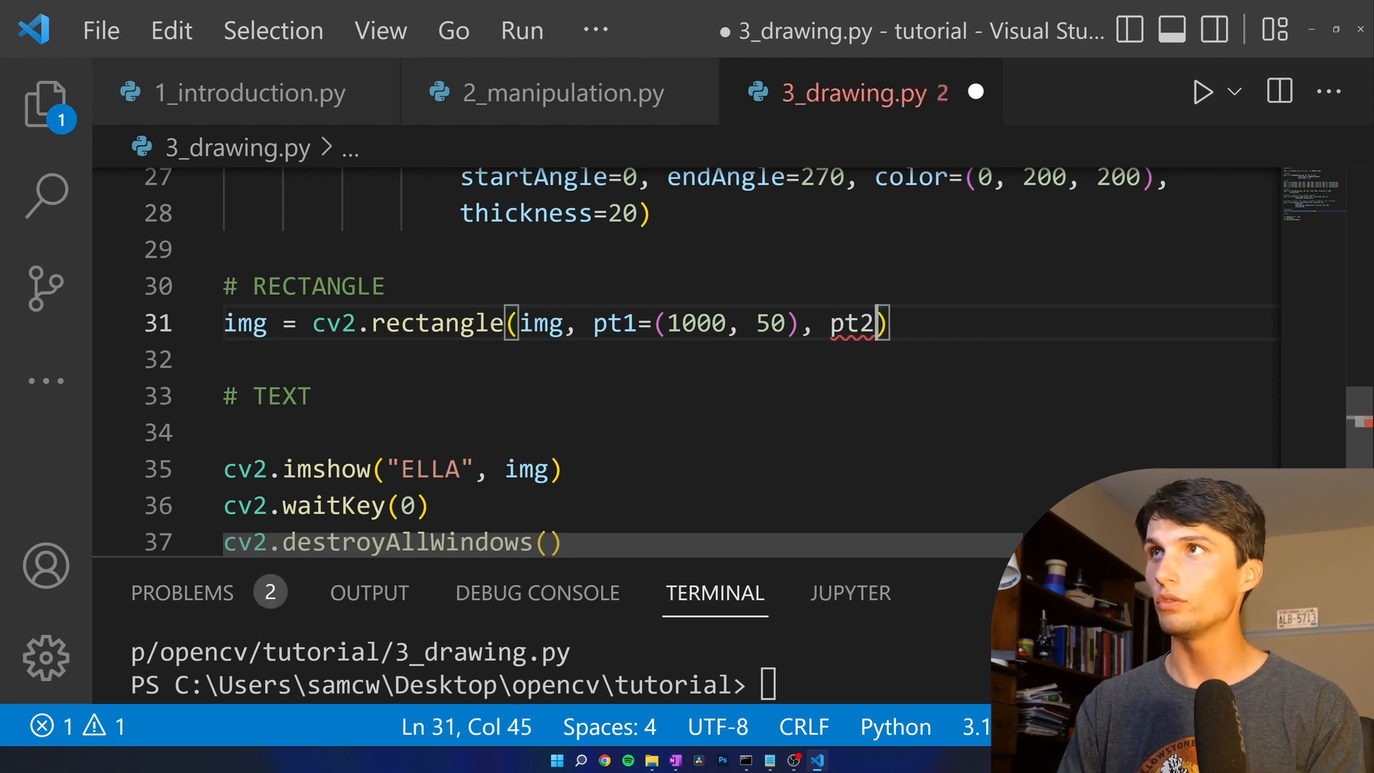
text((120)
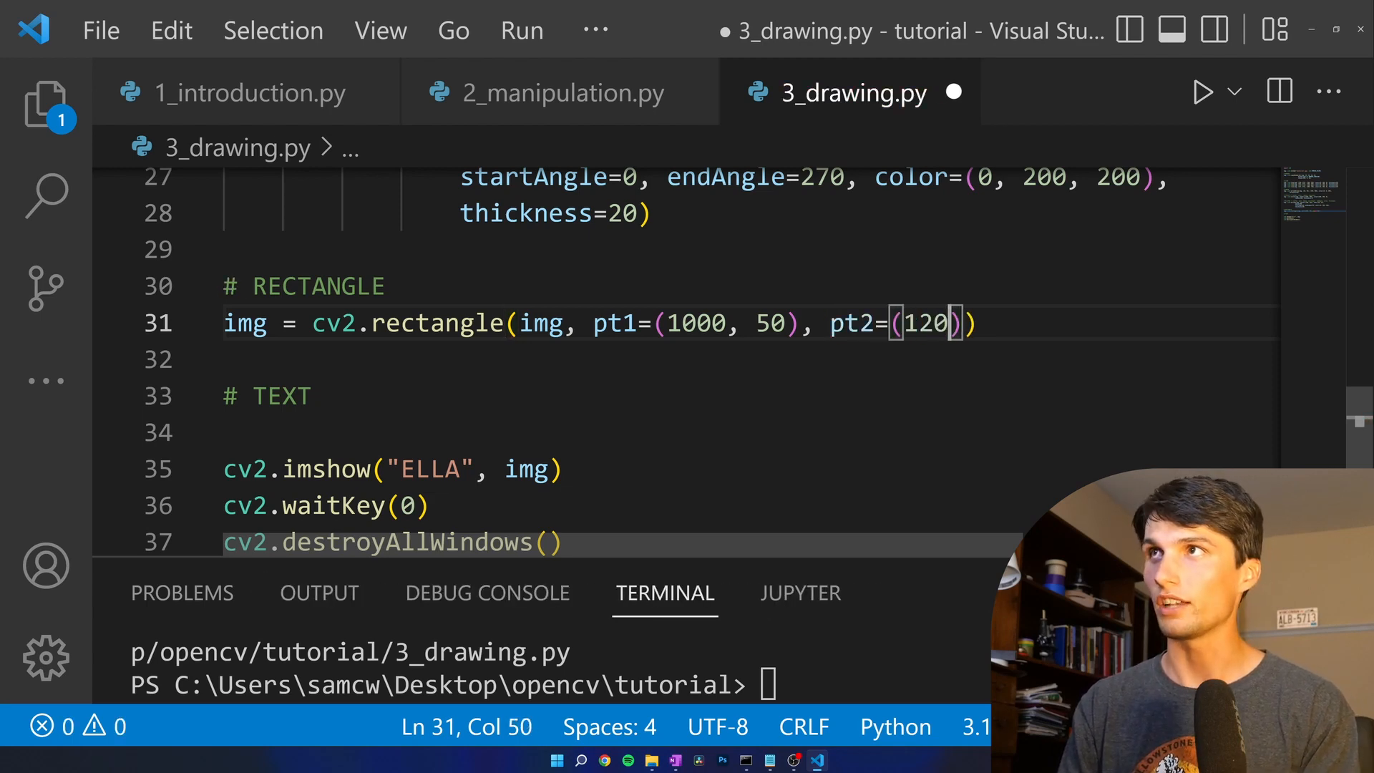
text(0, 1200)
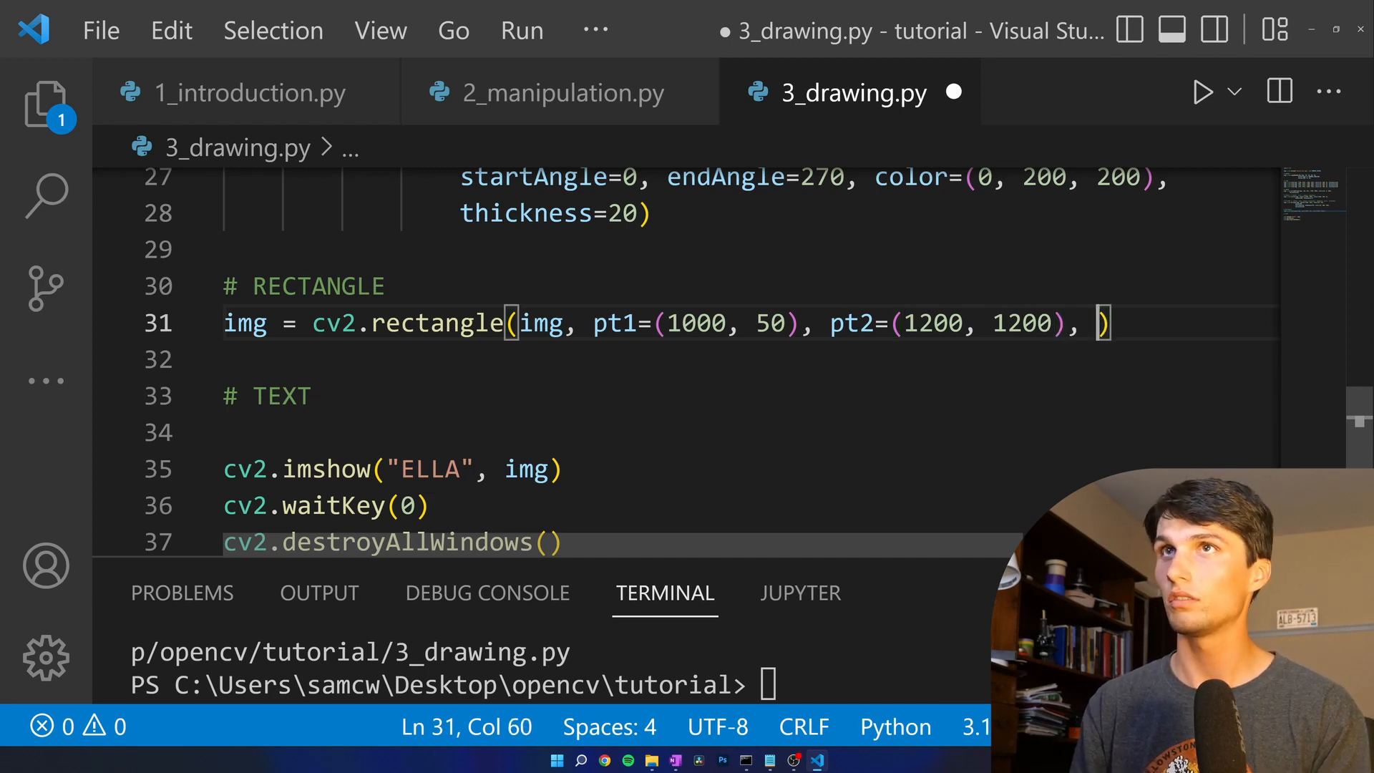
key(enter)
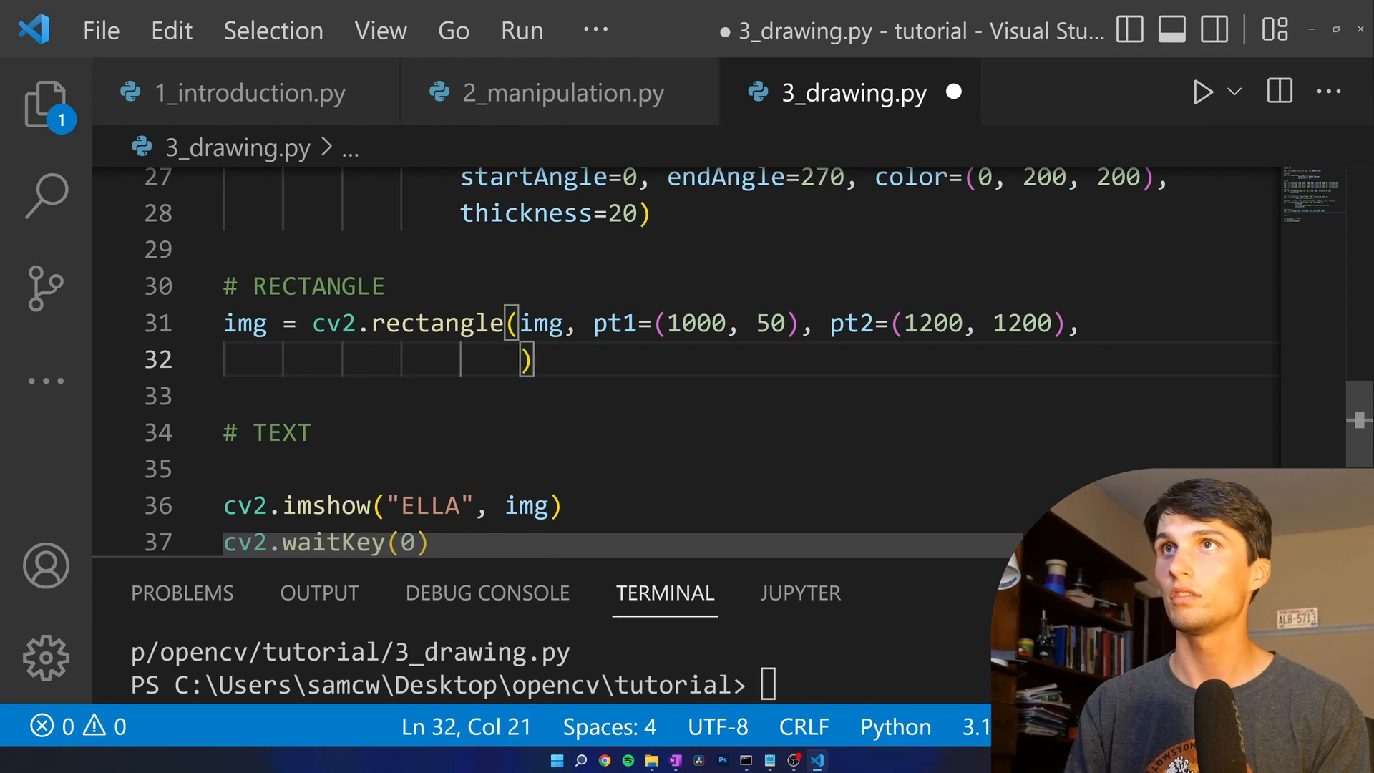
- Colour the rectangle gray (150, 150, 150) and fill it with thickness -1
text(color=)
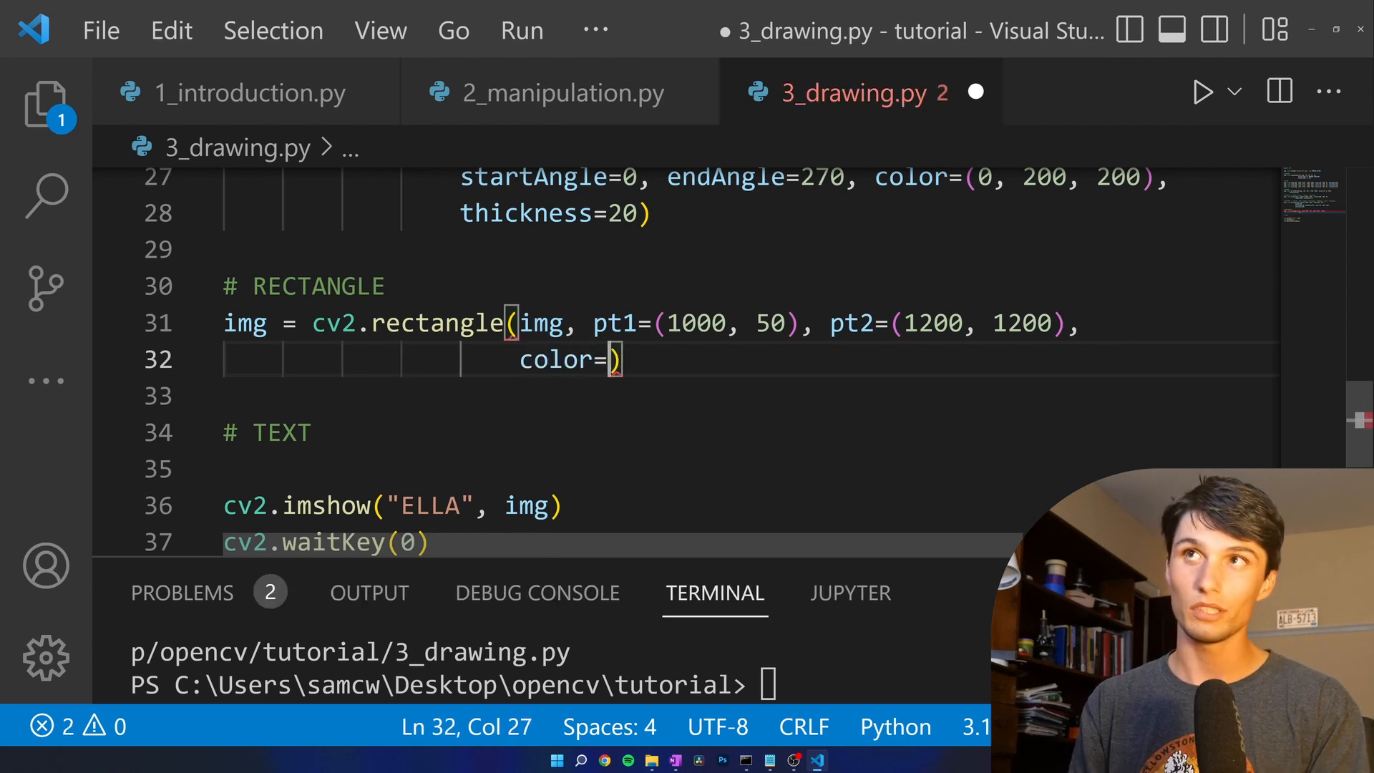
text(())
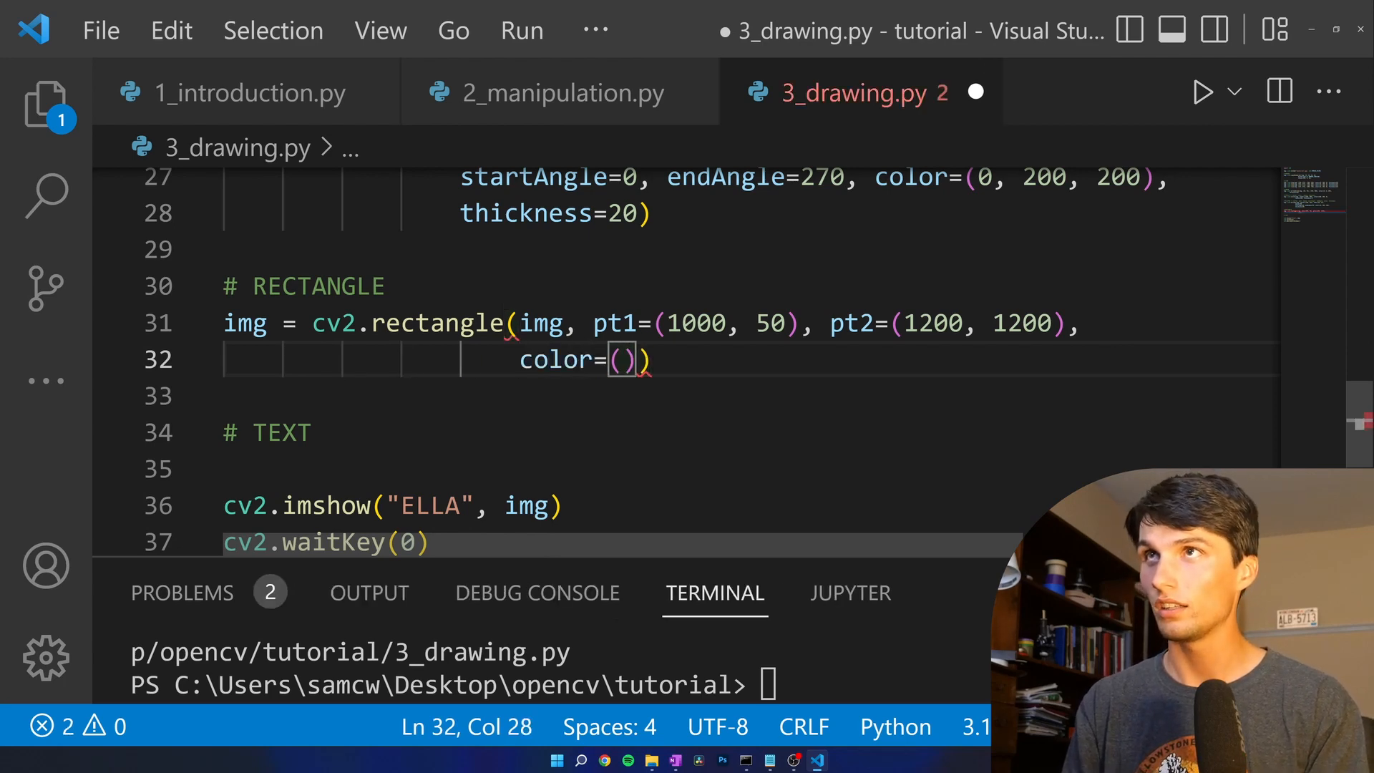
text(1)
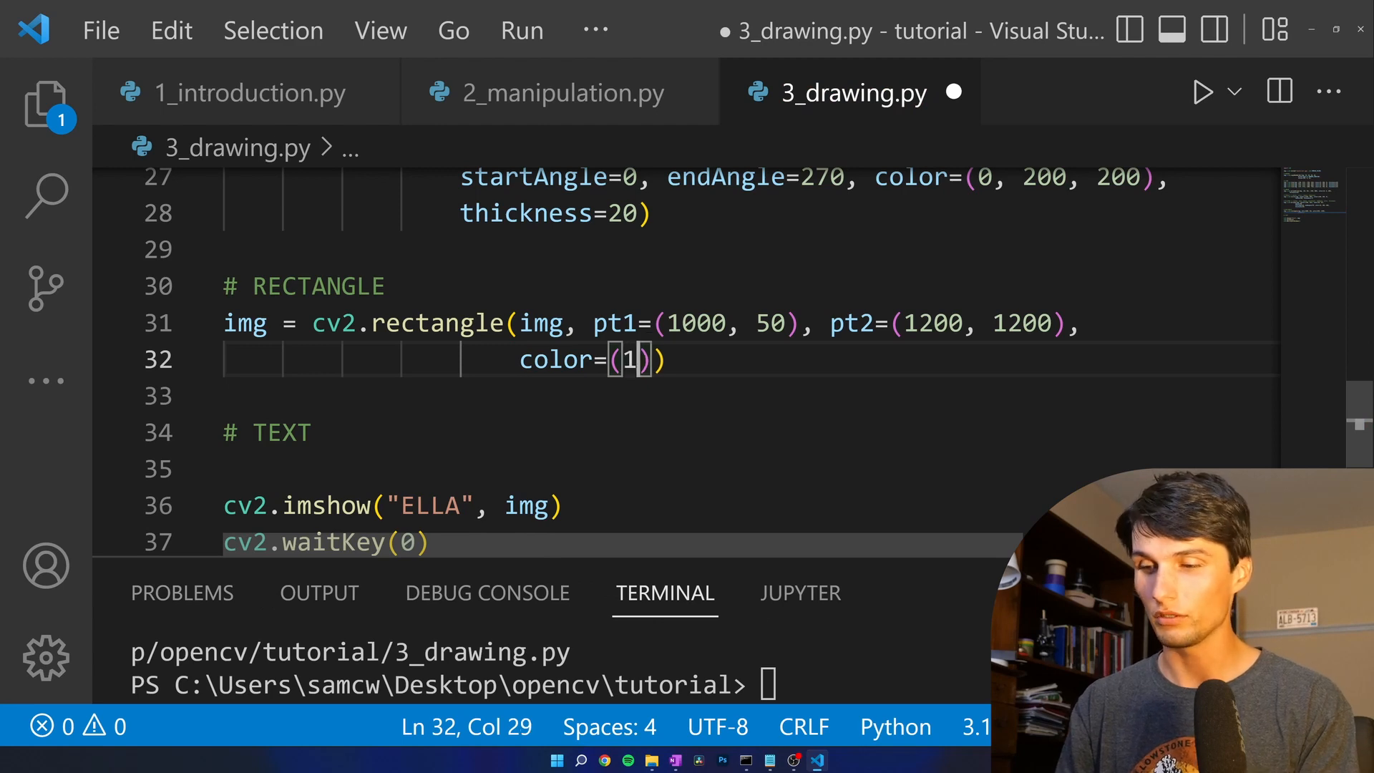
text(50,150,150)
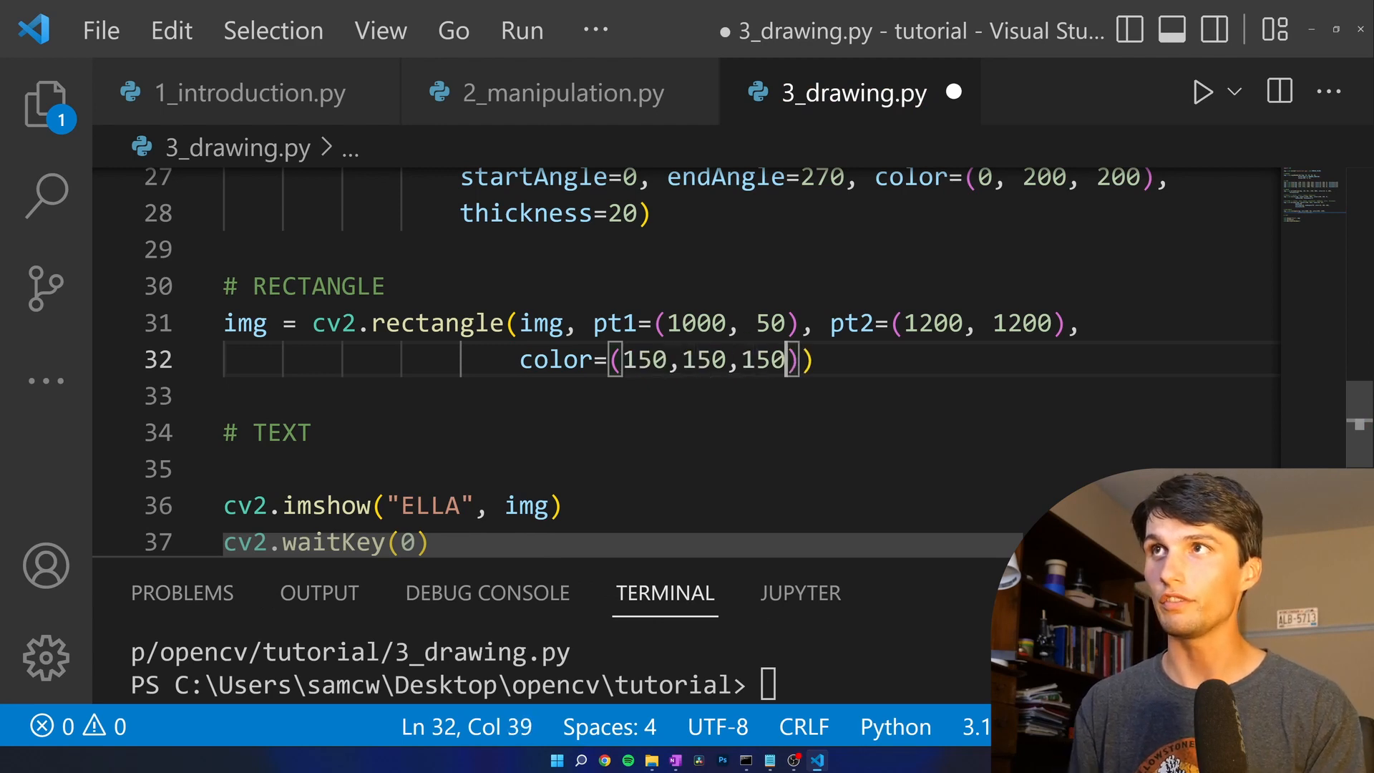
text(" ")
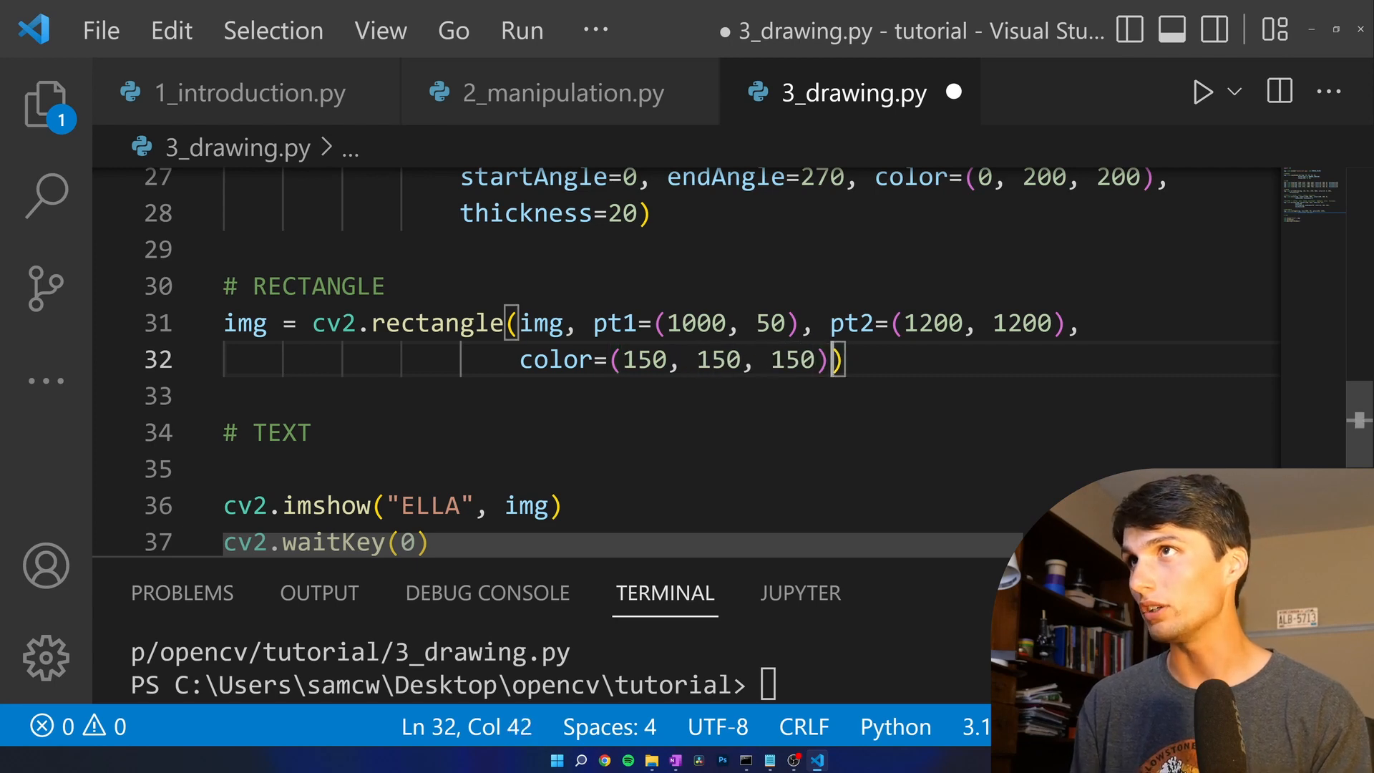
text(, thi)
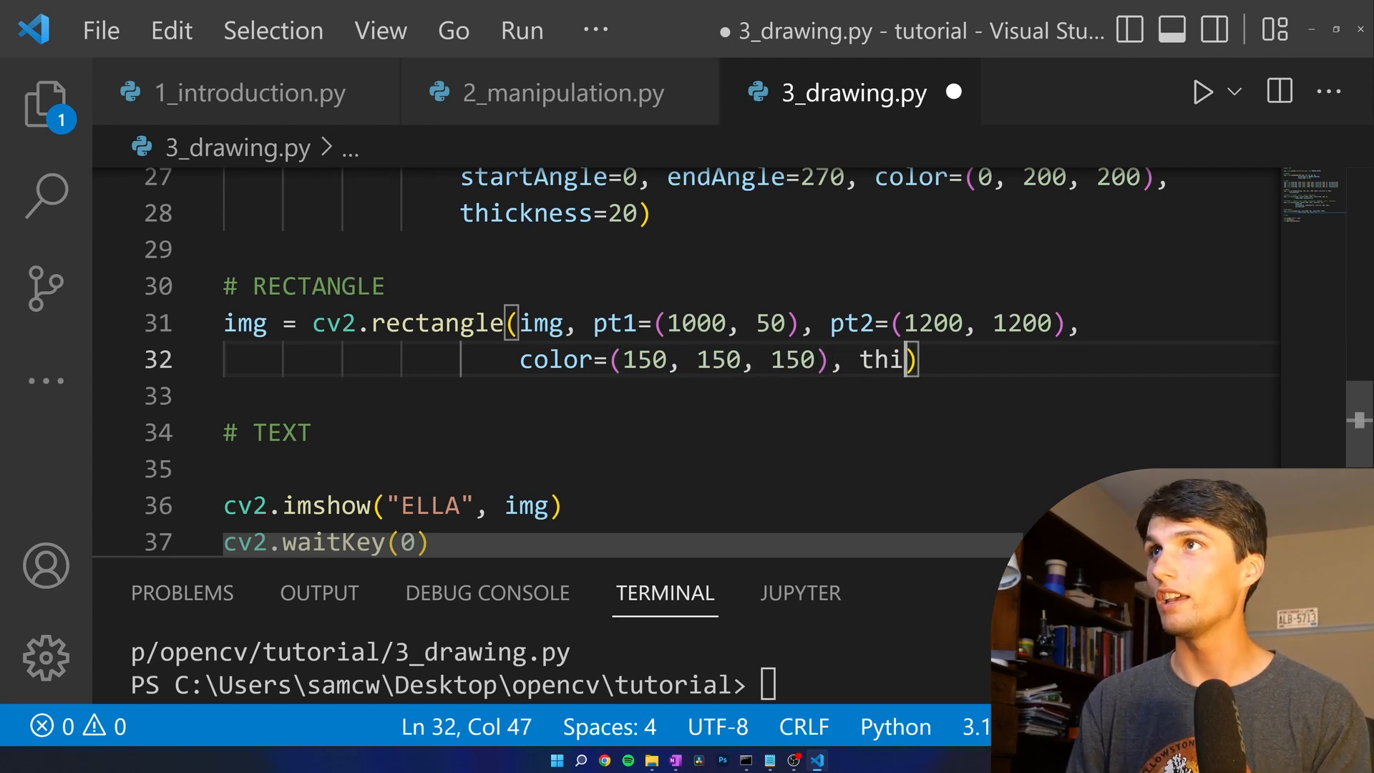
text(ckness=)
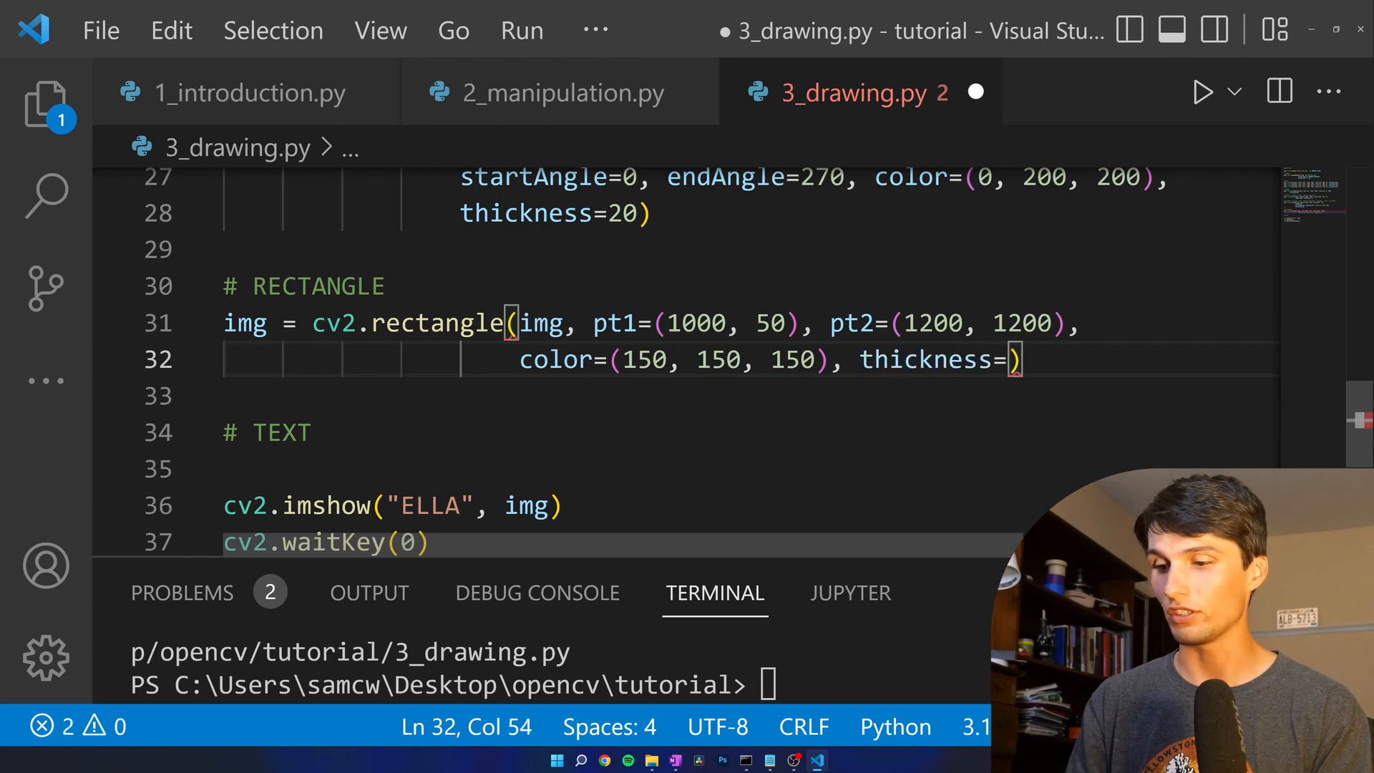
text(-1)
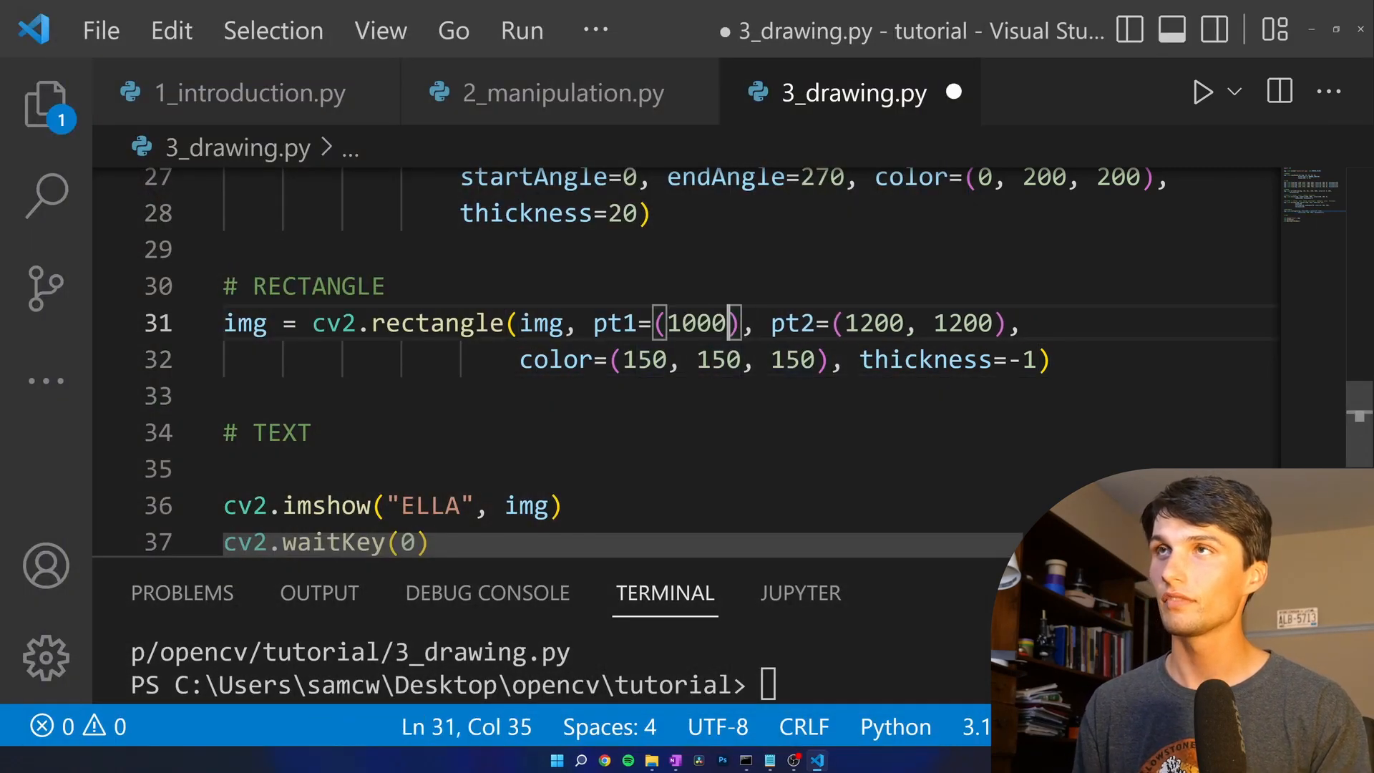
- Adjust pt2 to (2000, 1400) and run the script to preview the gray bar
text(50,)
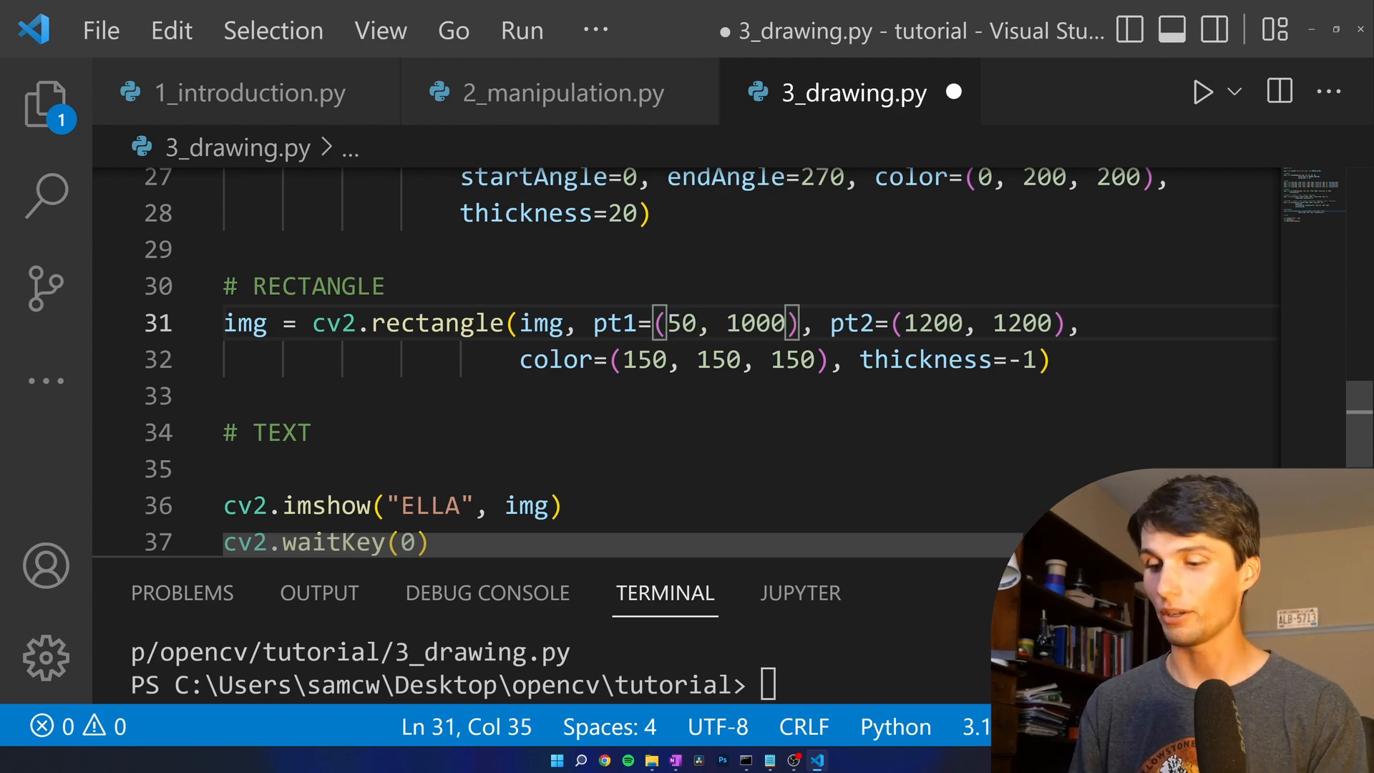
click(1202, 92)
text(2)
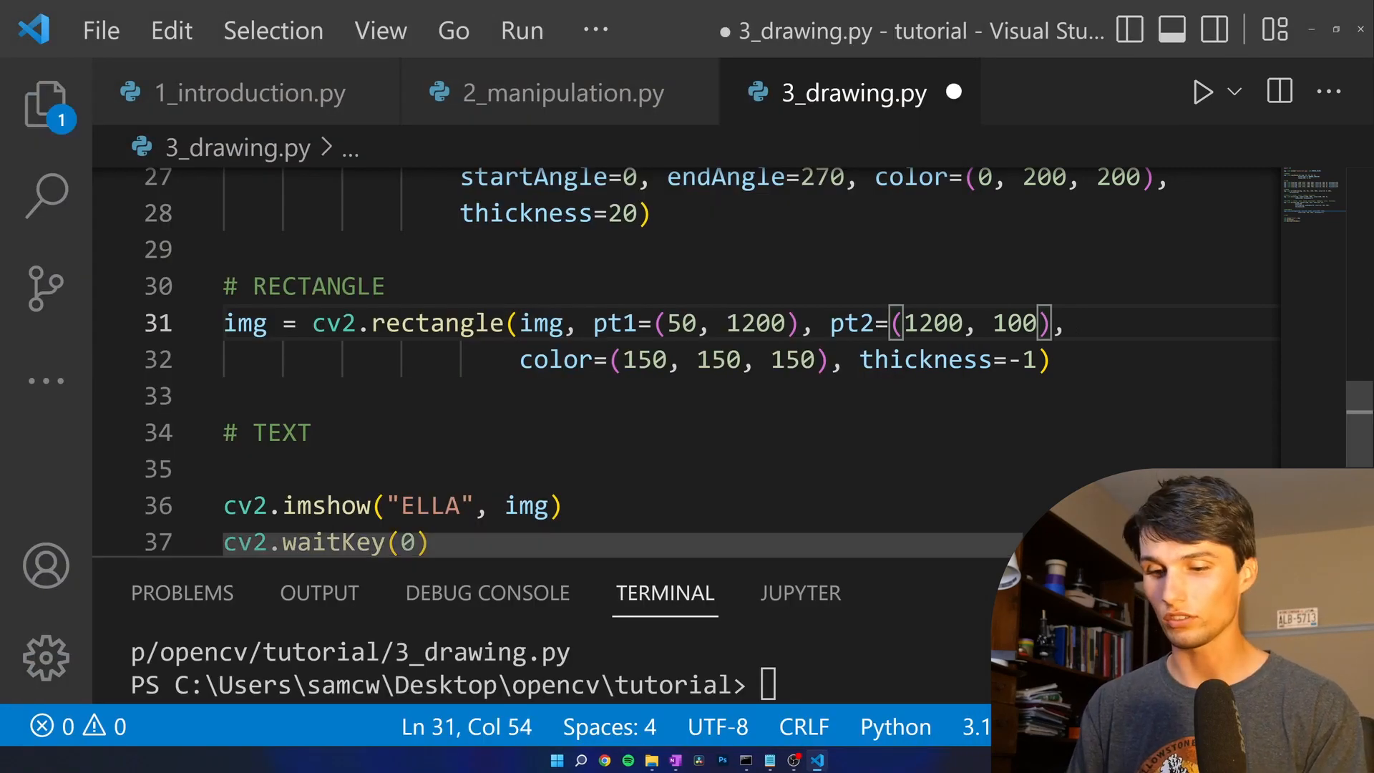
click(1203, 90)
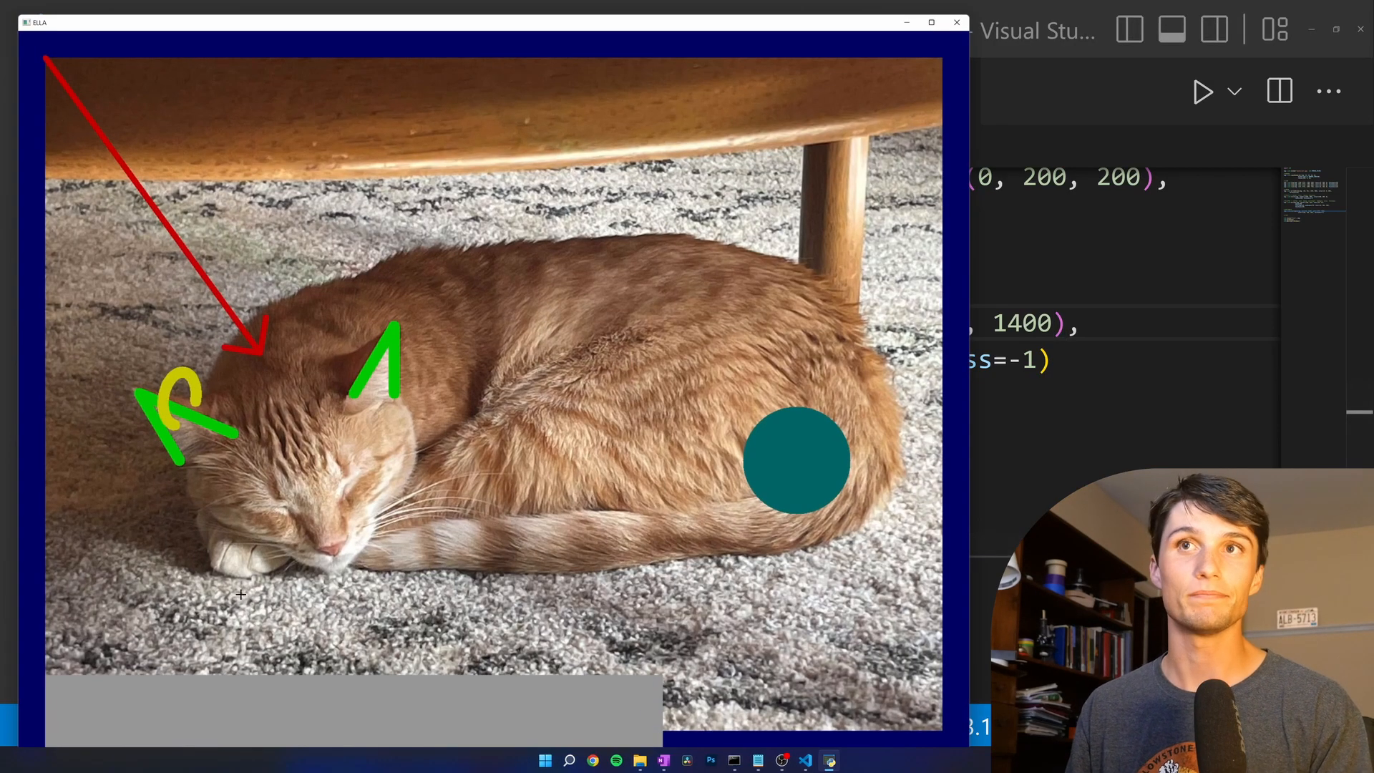
mouse_move(872, 595)
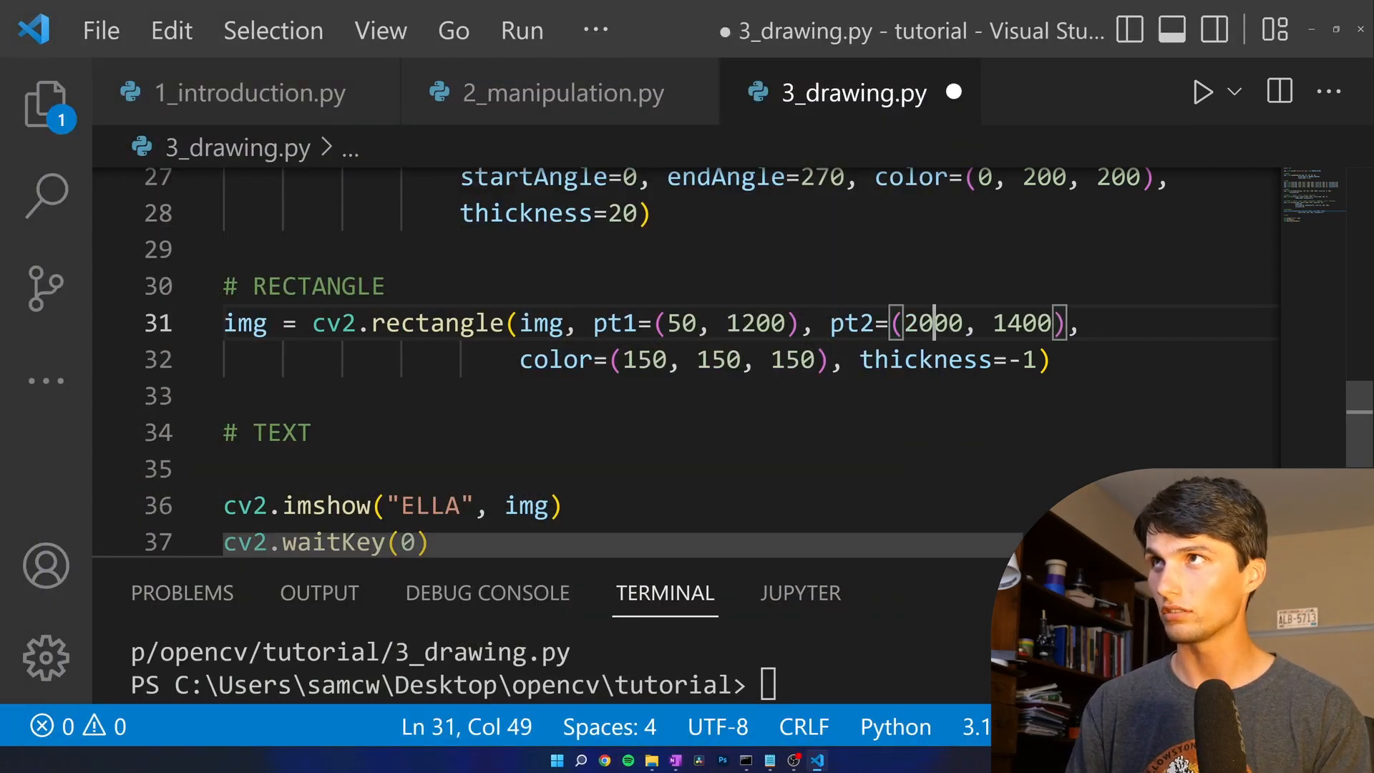
click(1201, 91)
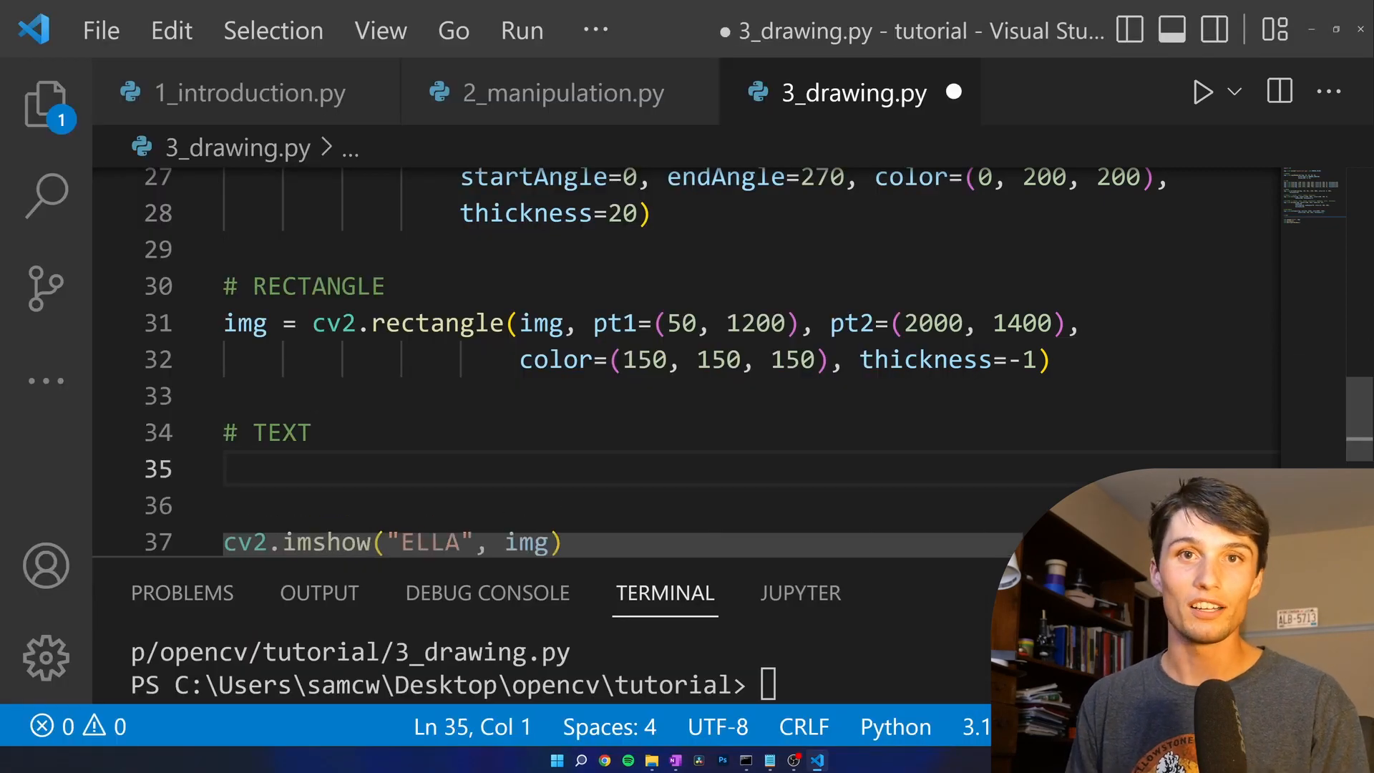
- Begin img = cv2.putText(img, under the TEXT comment
text(img =)
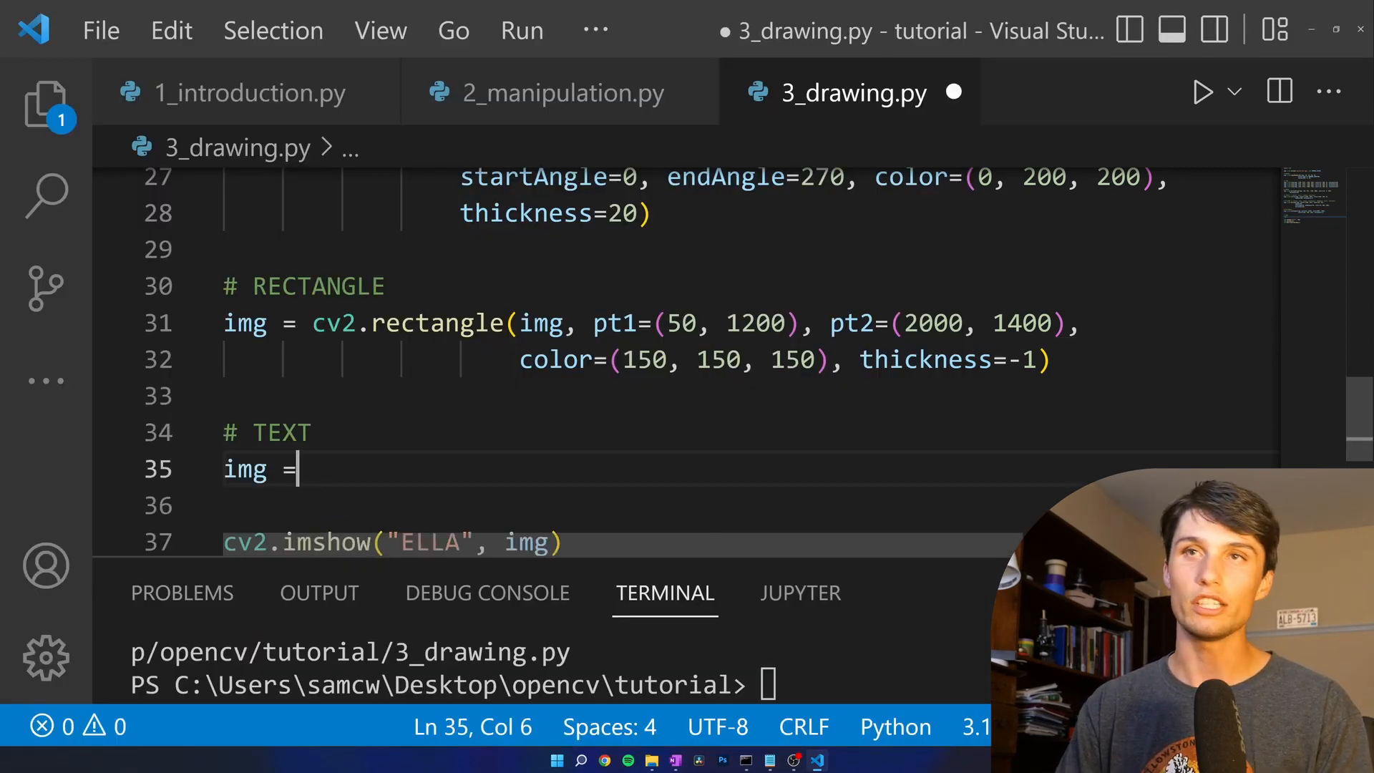
text(cv2.)
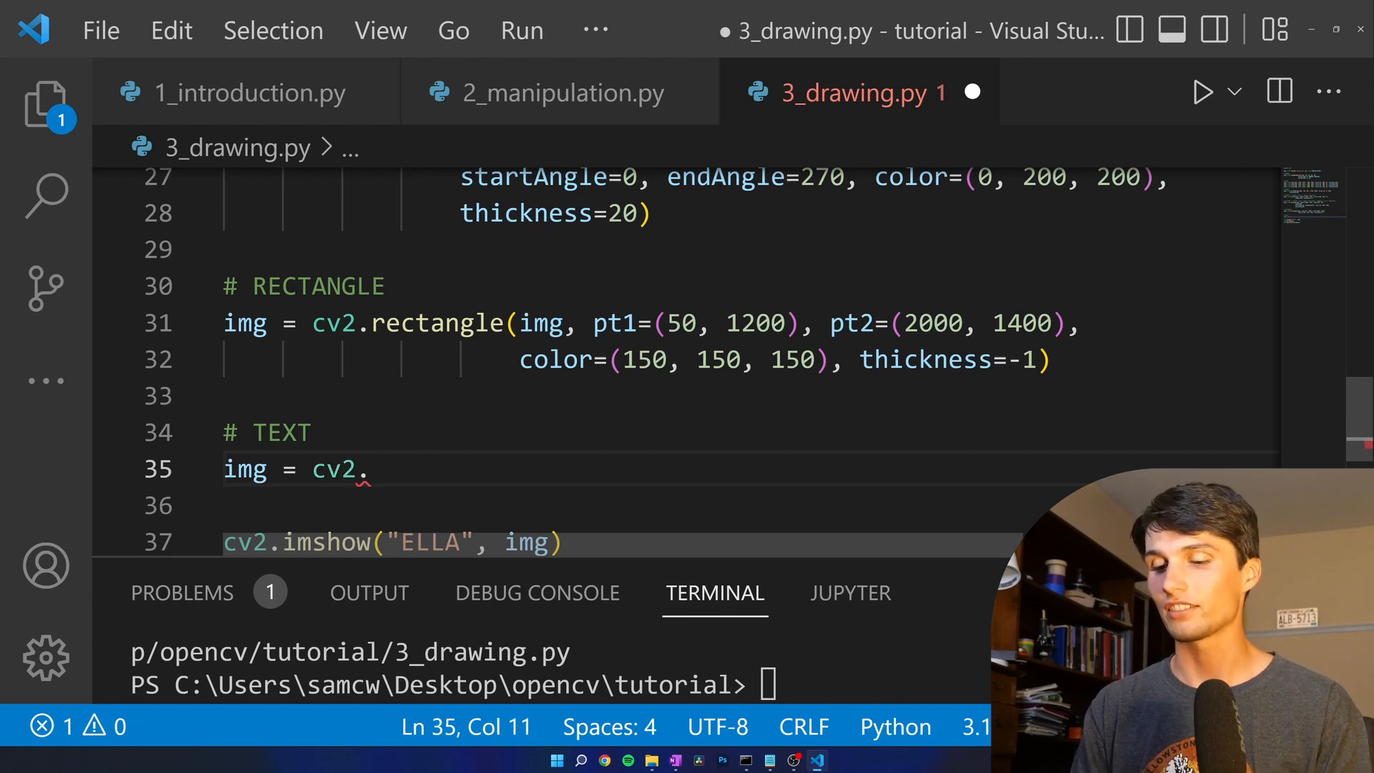
text(putText)
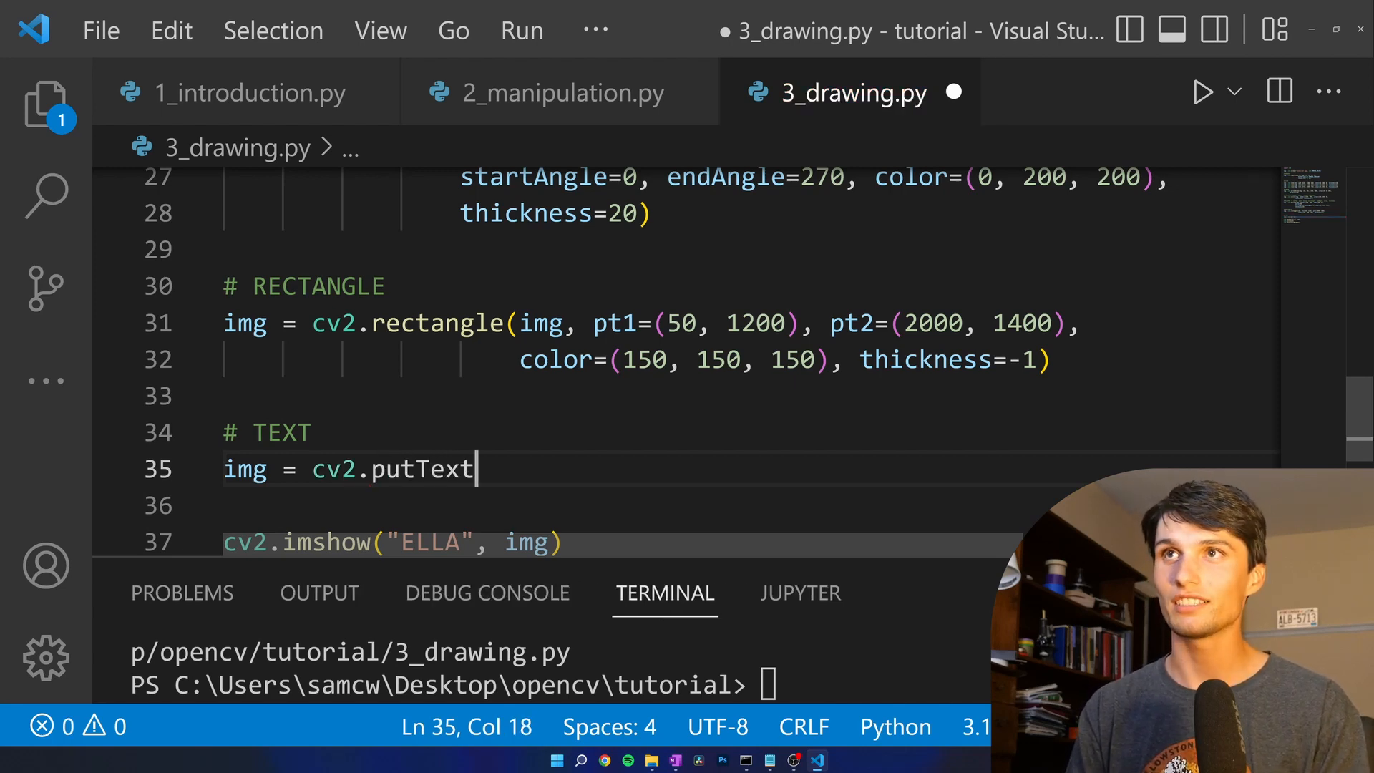
text(())
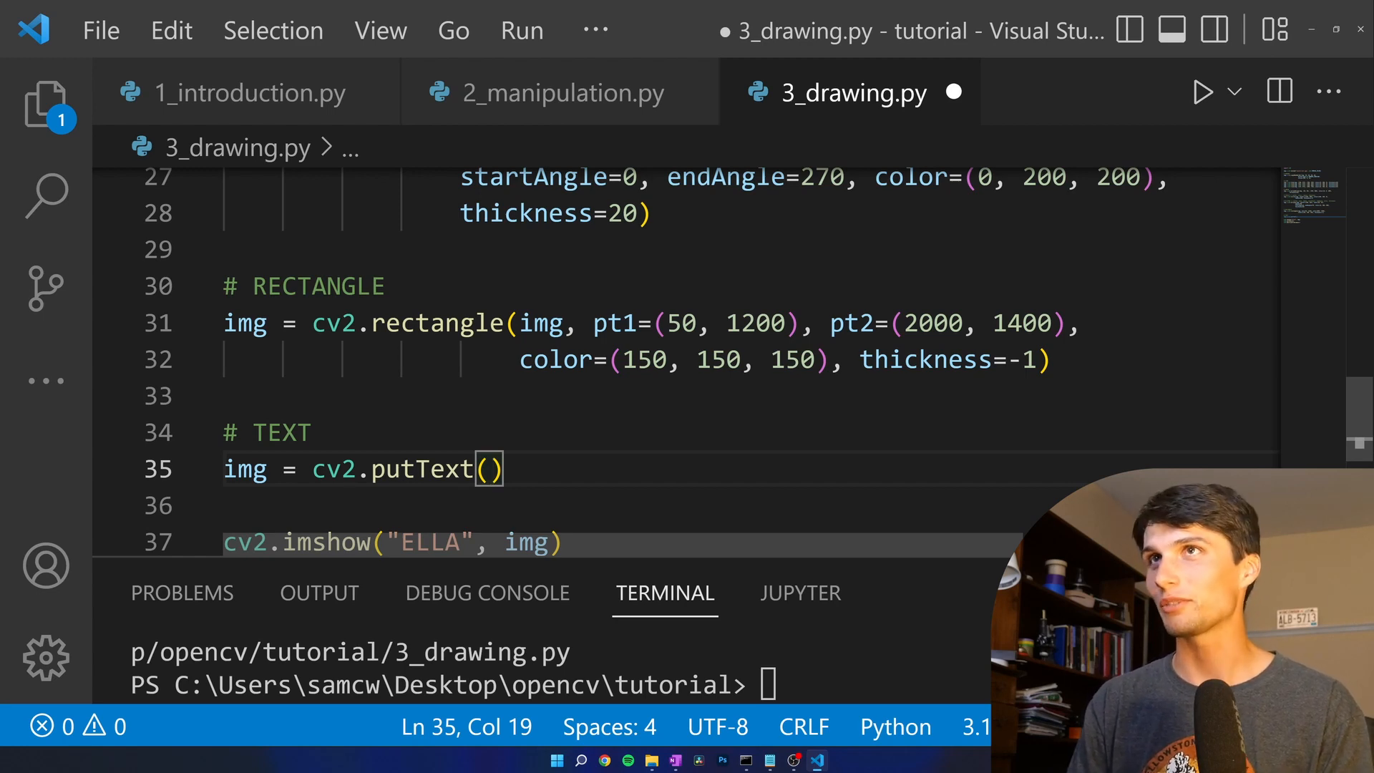
text(img,)
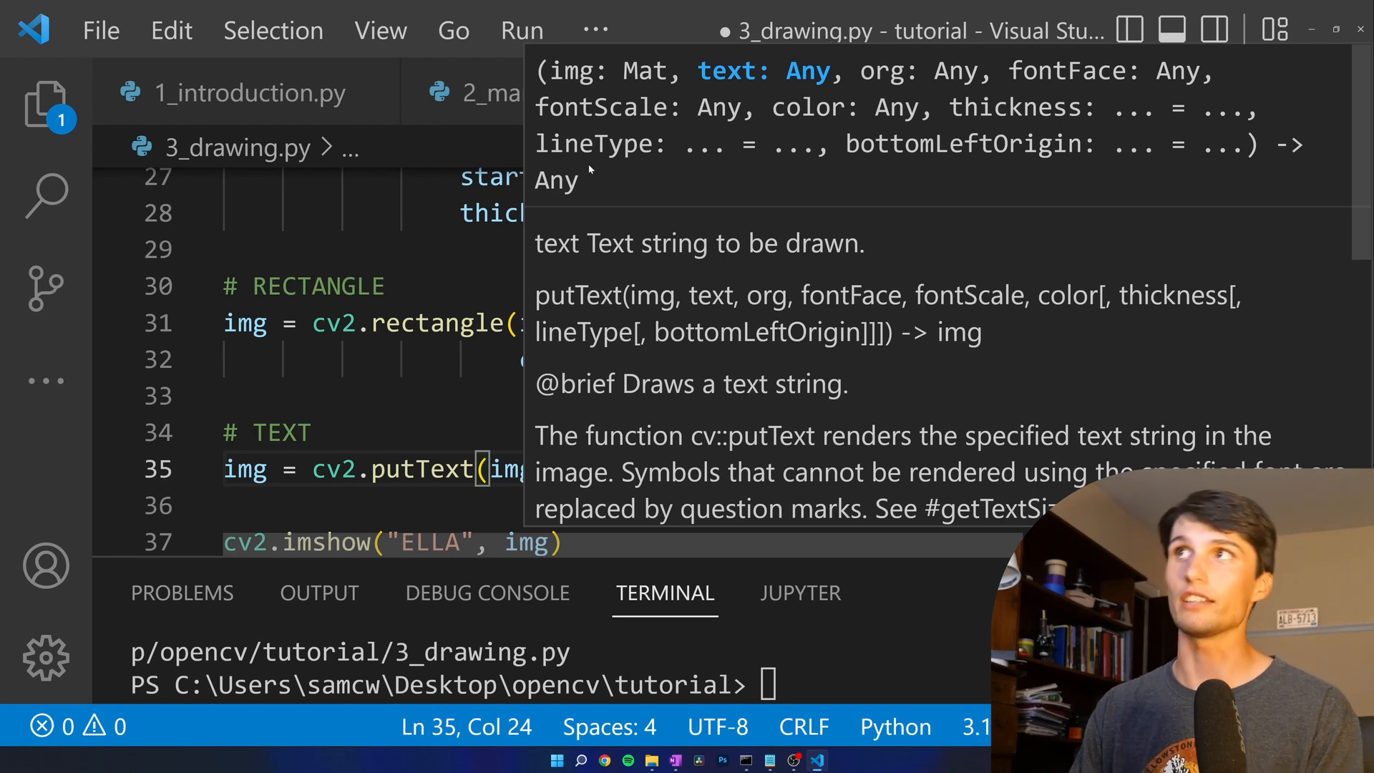
mouse_move(963, 145)
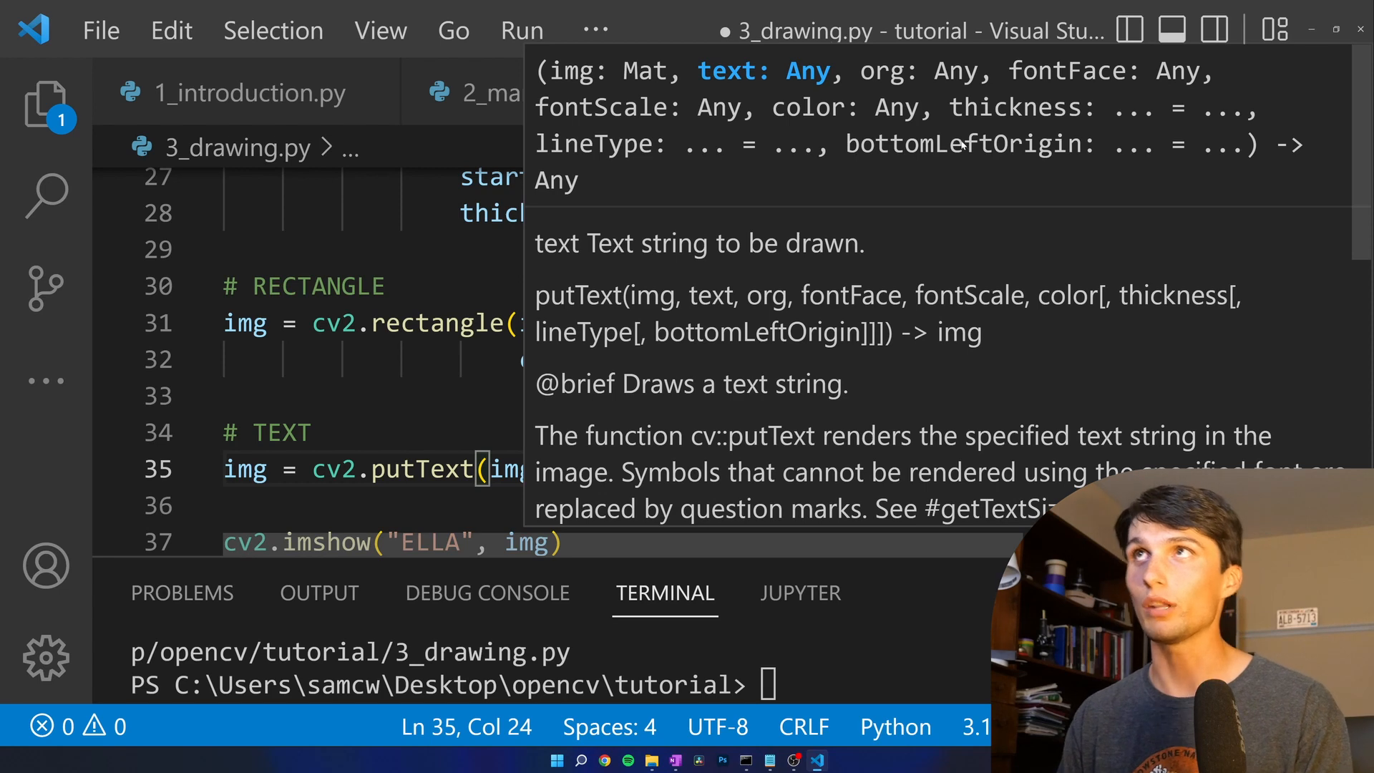
mouse_move(854, 178)
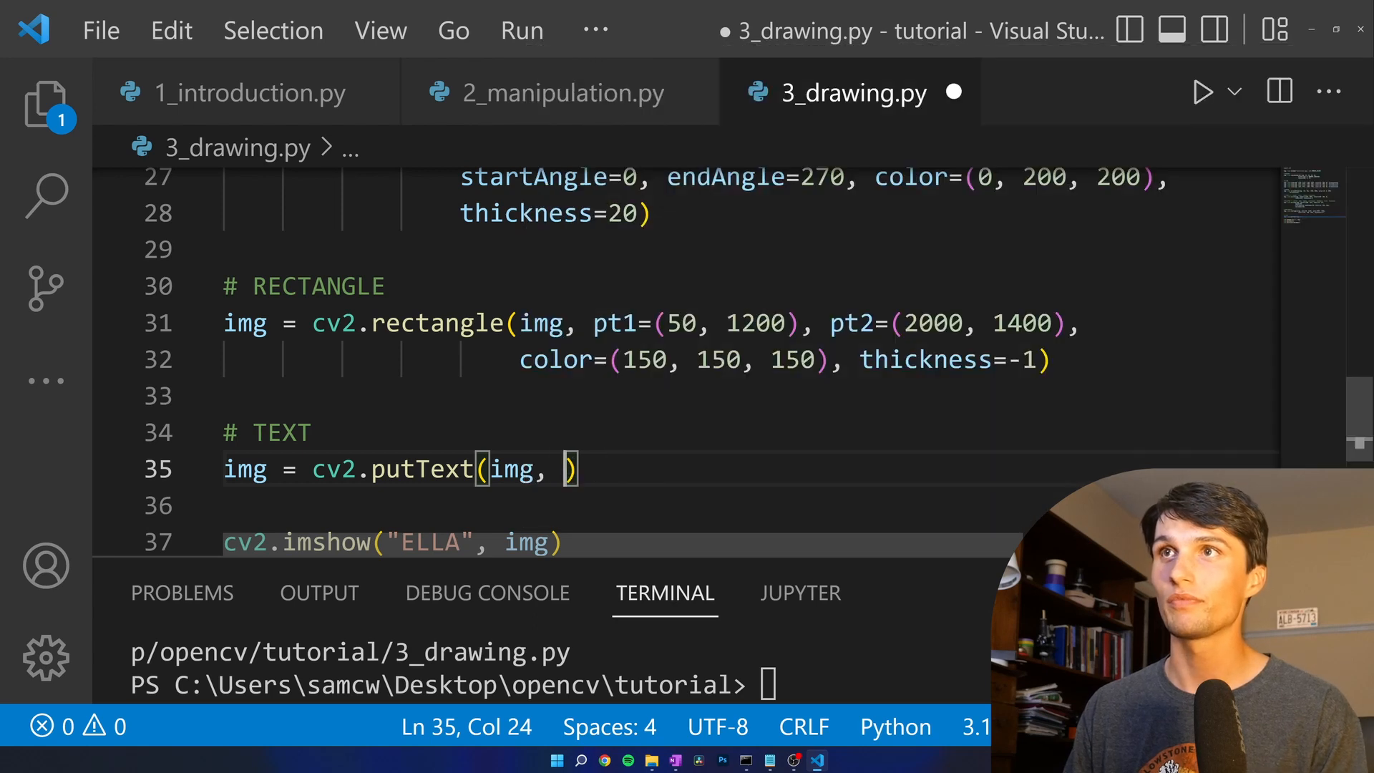
- Make the text string "ELLA <3"
text("E")
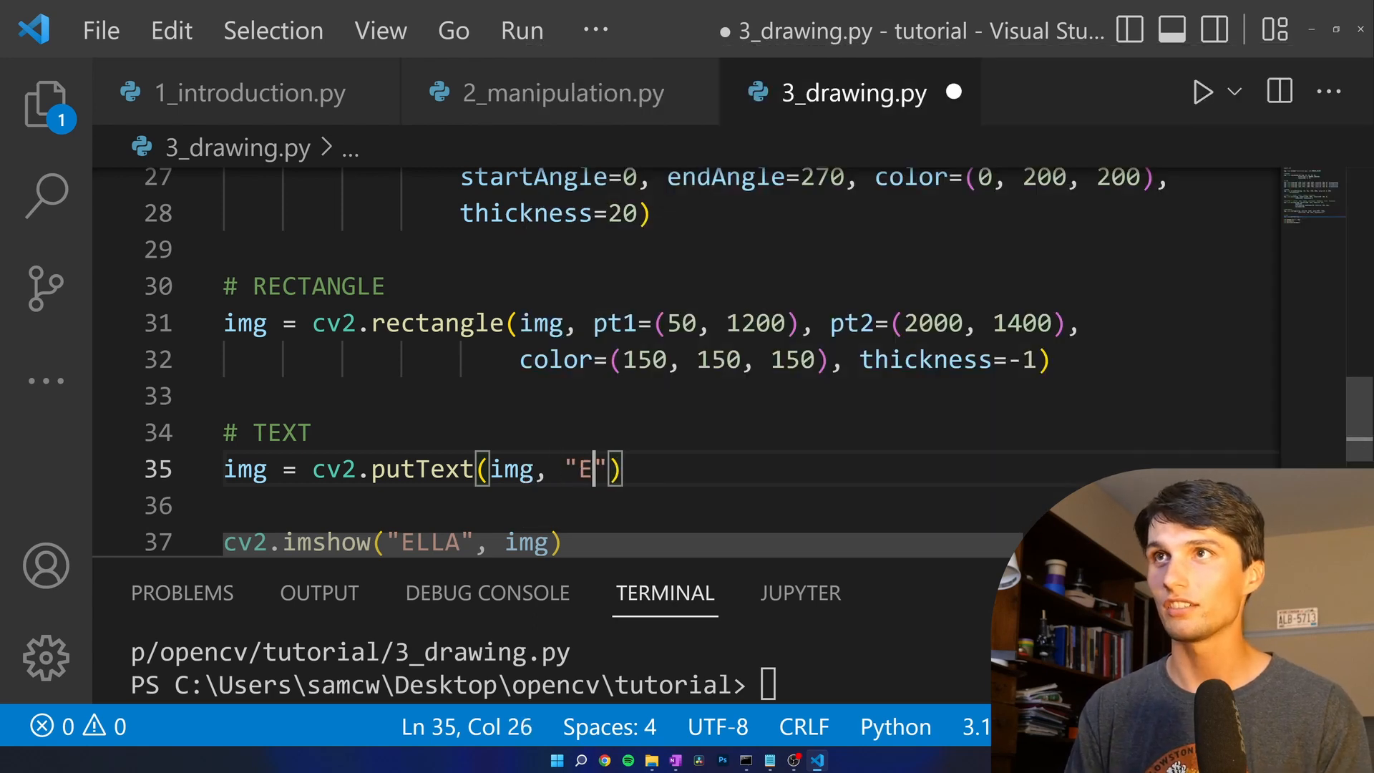
text(LLA)
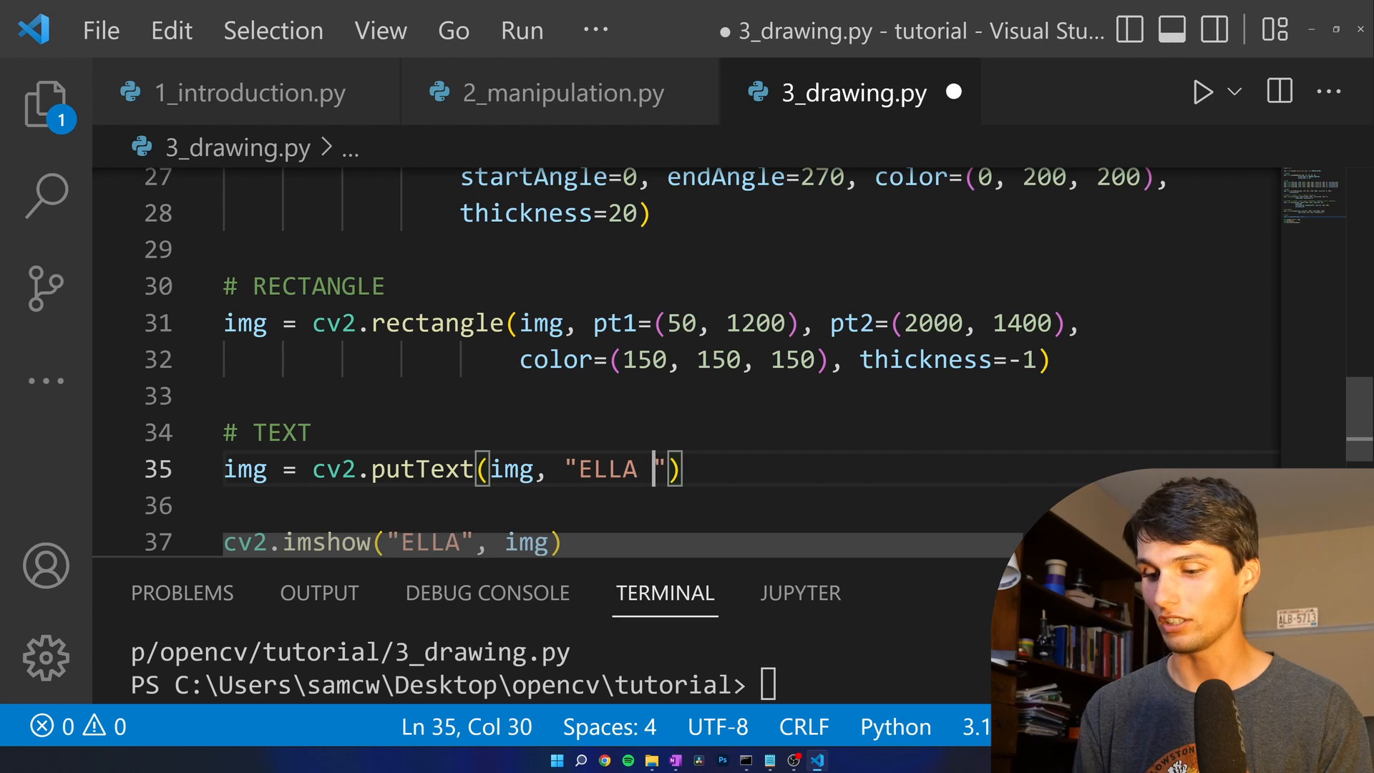
text(<)
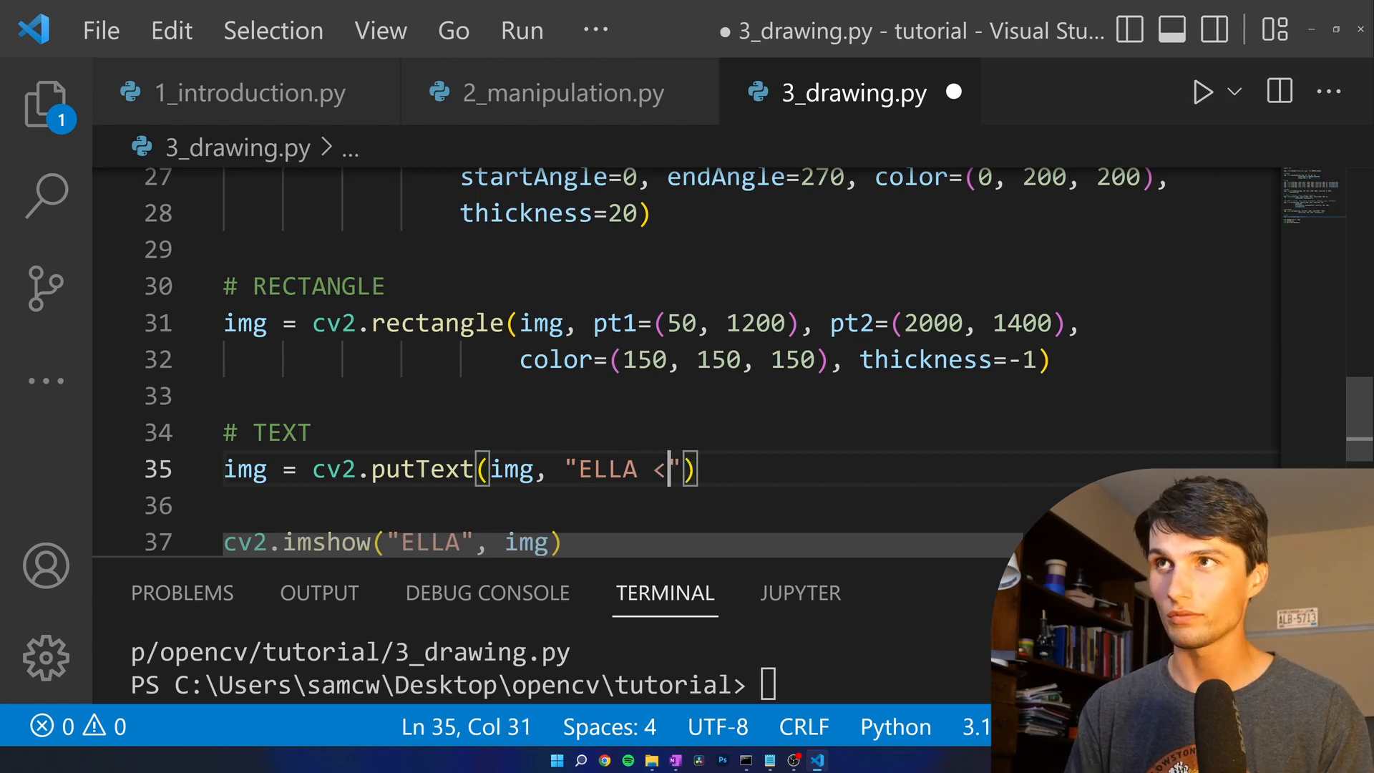
text(3)
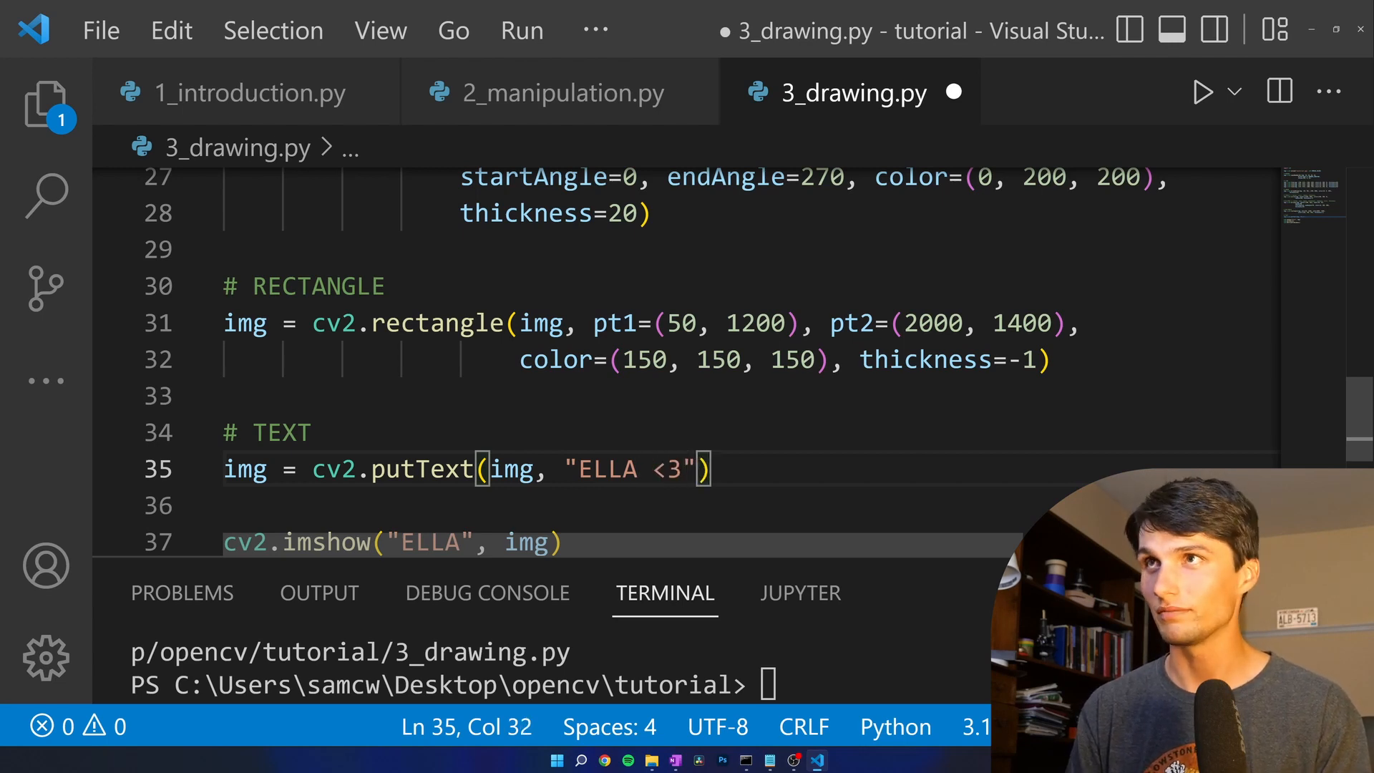
- Place the text at org (300, 1350) and begin the fontFace argument
text(, ORG)
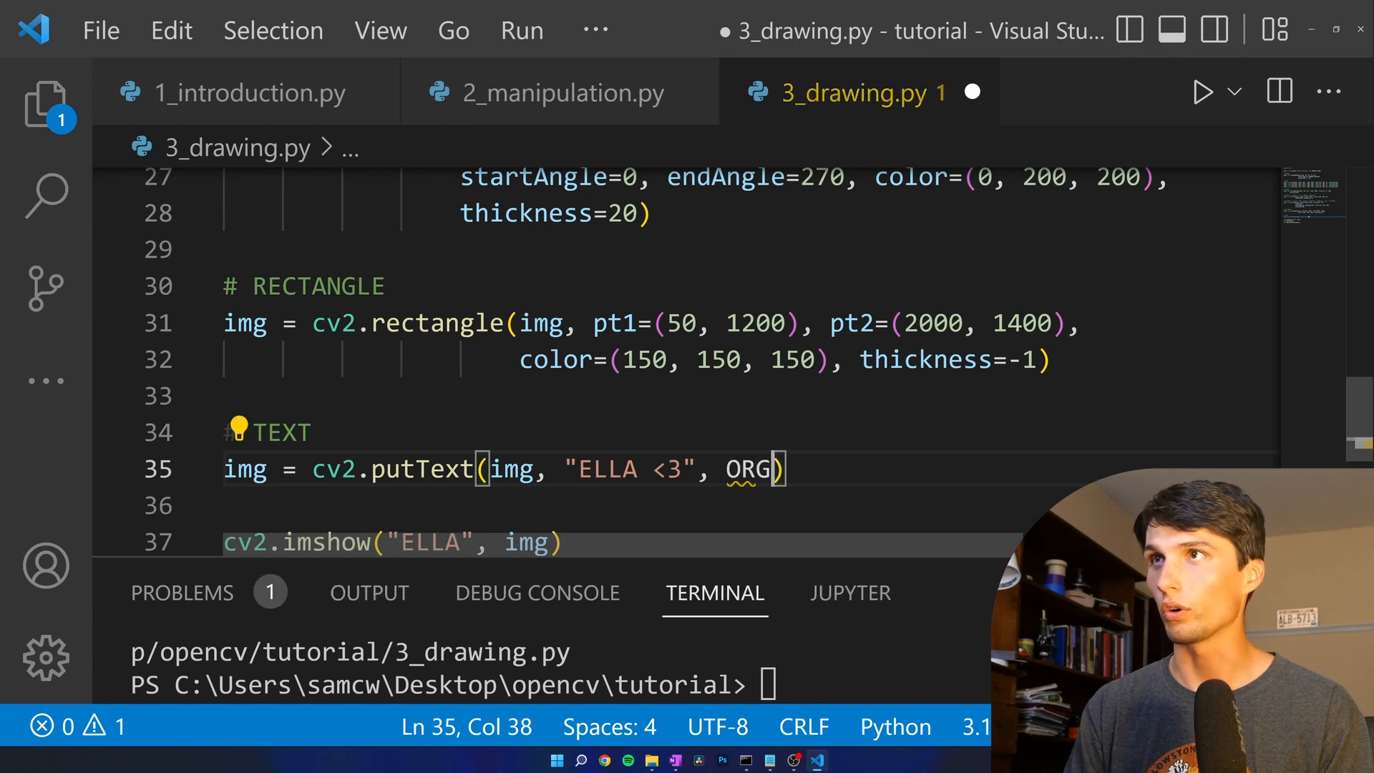
text(org=()
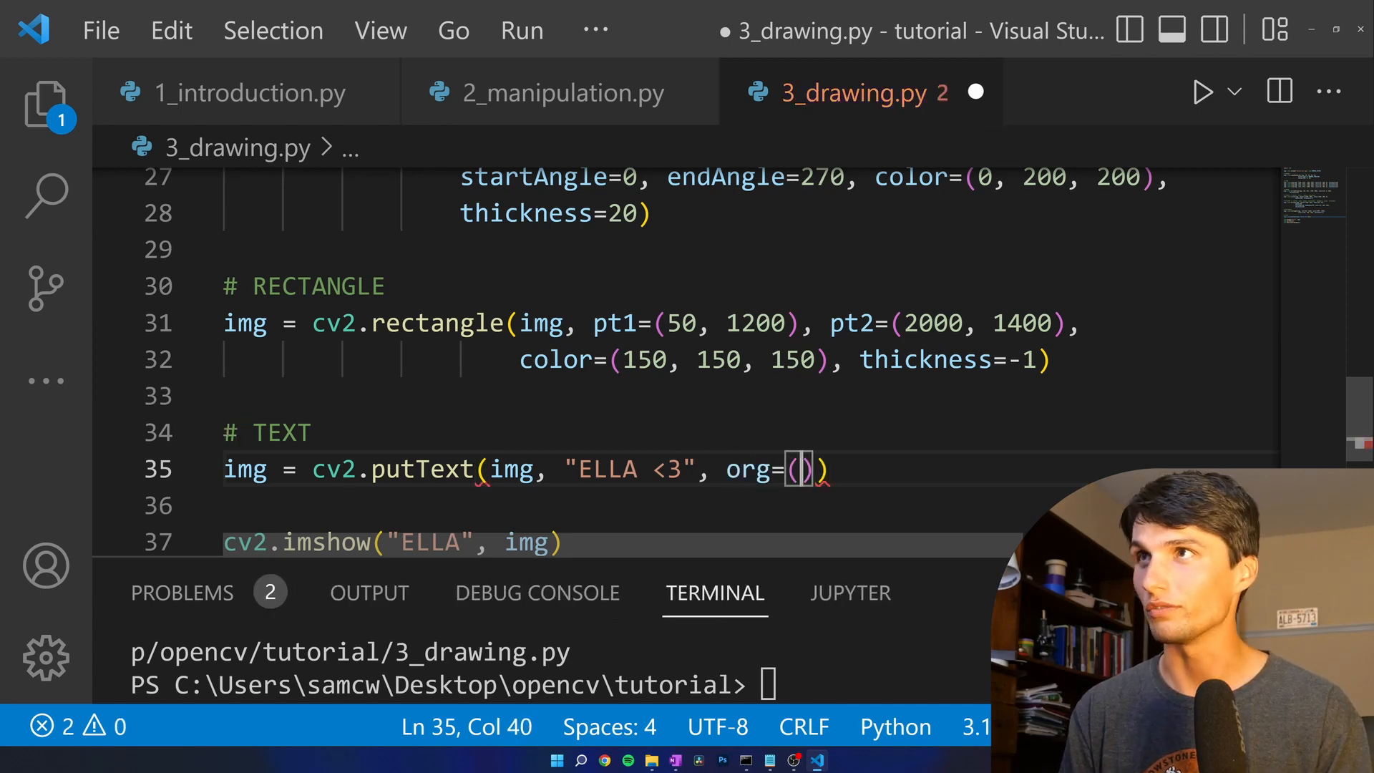
text(,)
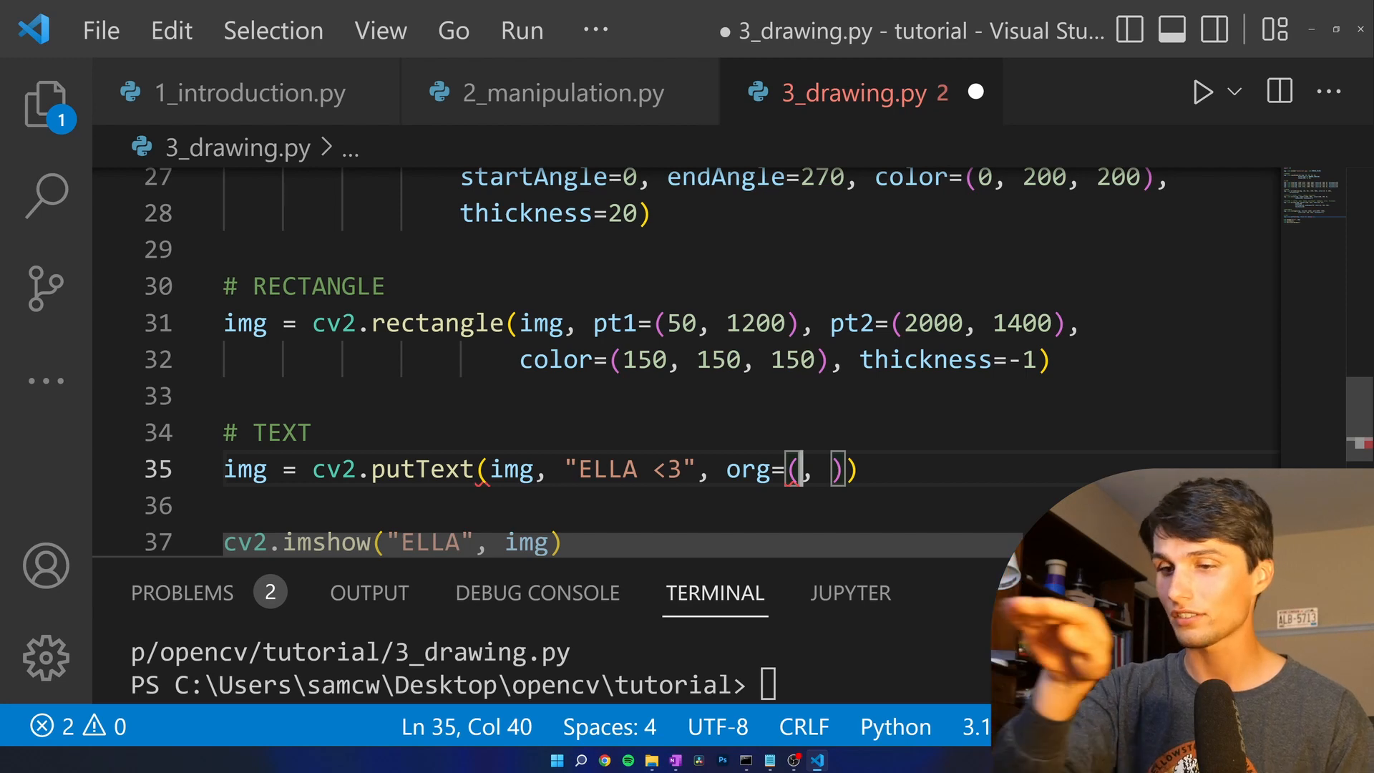
text(300)
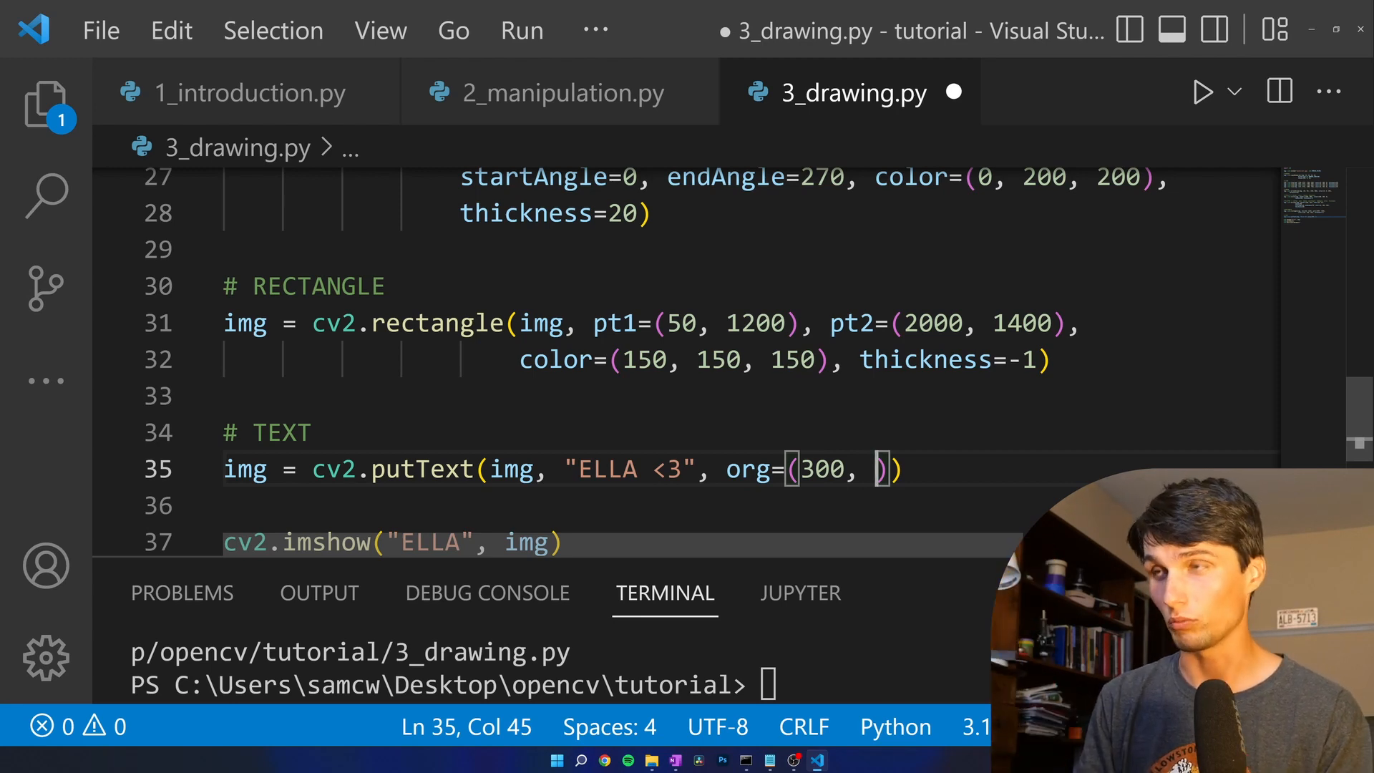
text(1350)
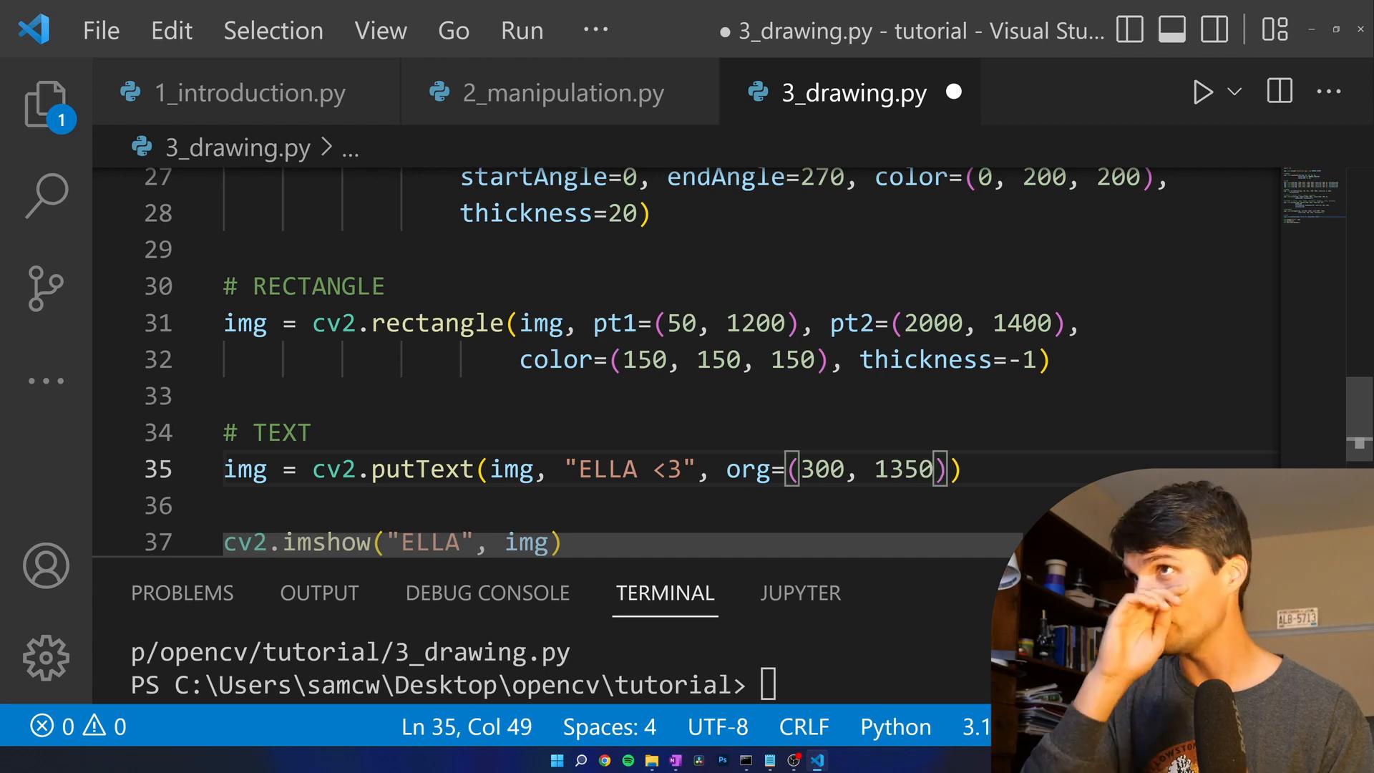
text(,)
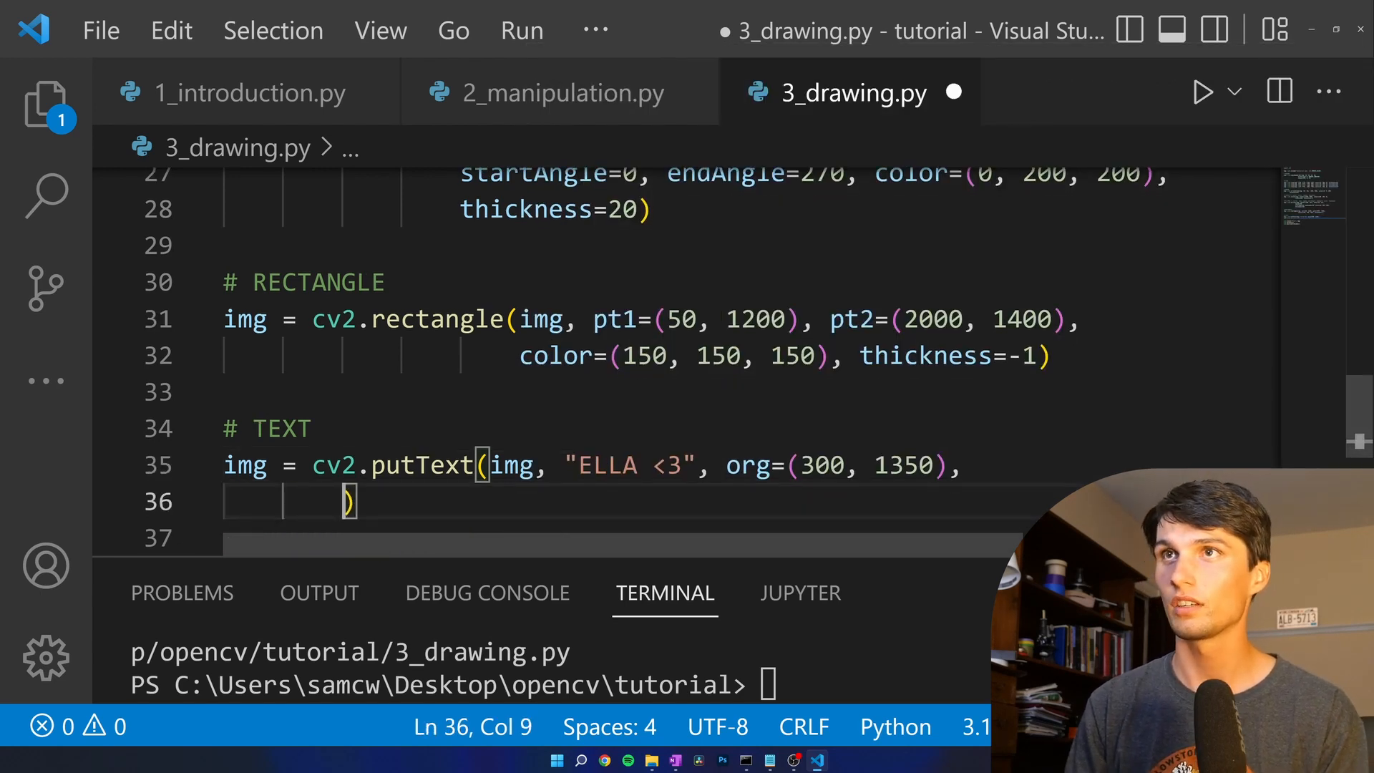
text(=)
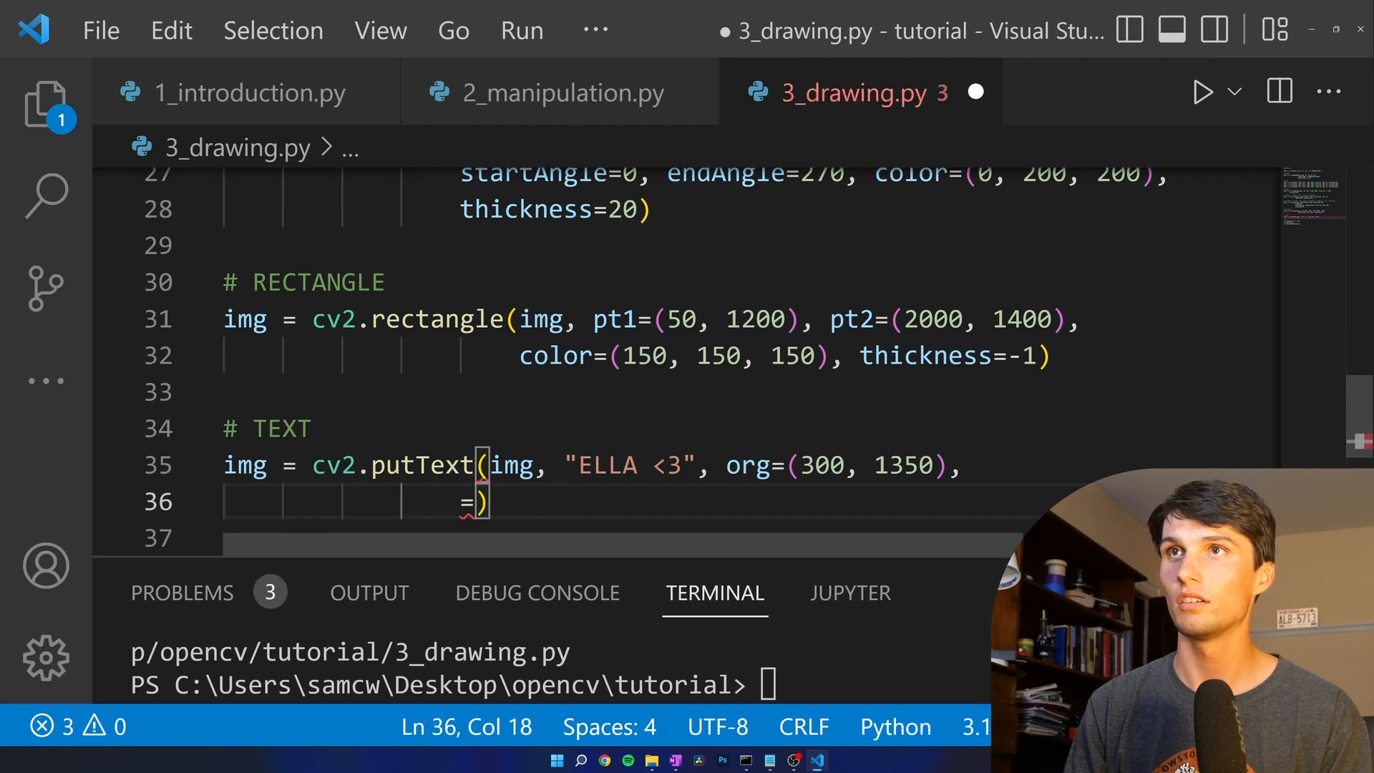
text(fontFace)
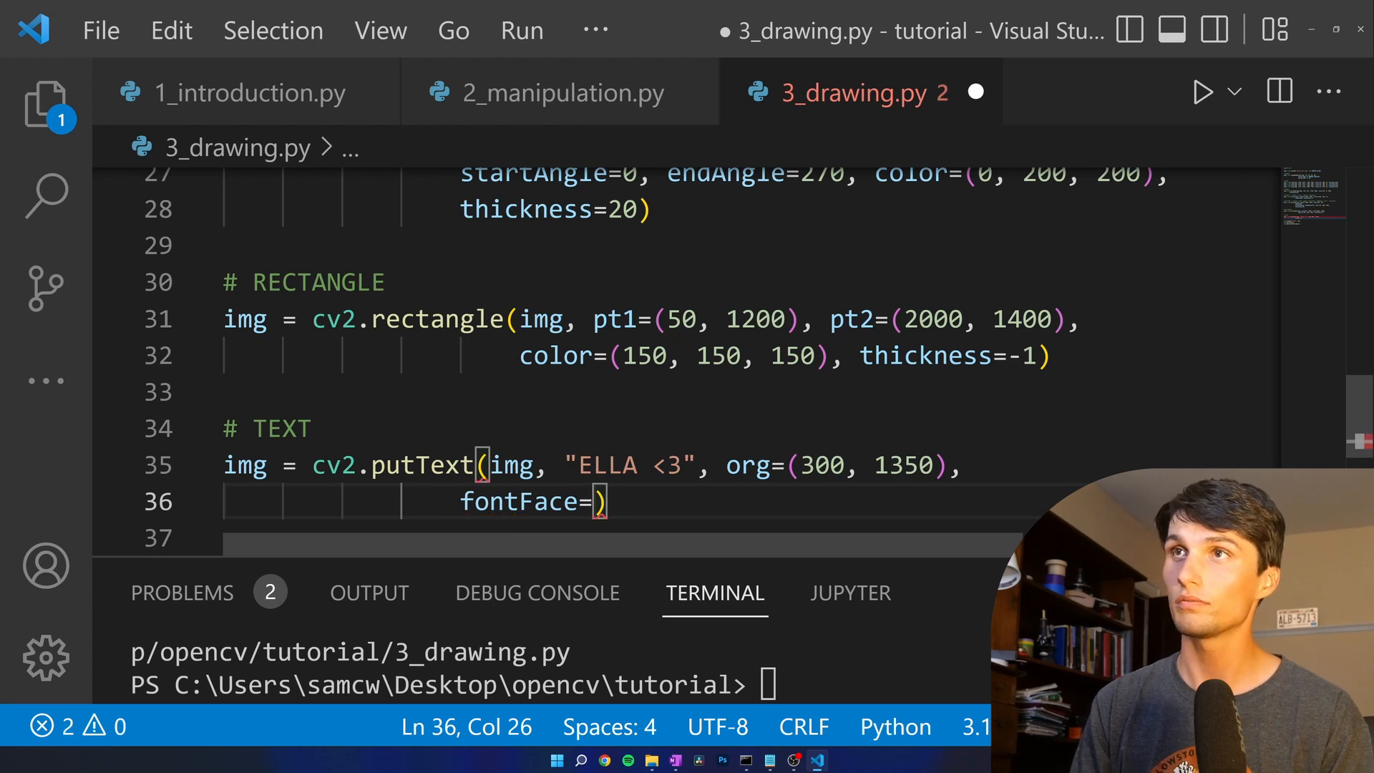
- Choose cv2.FONT_HERSHEY_SIMPLEX as the font from the constant list
text(cv)
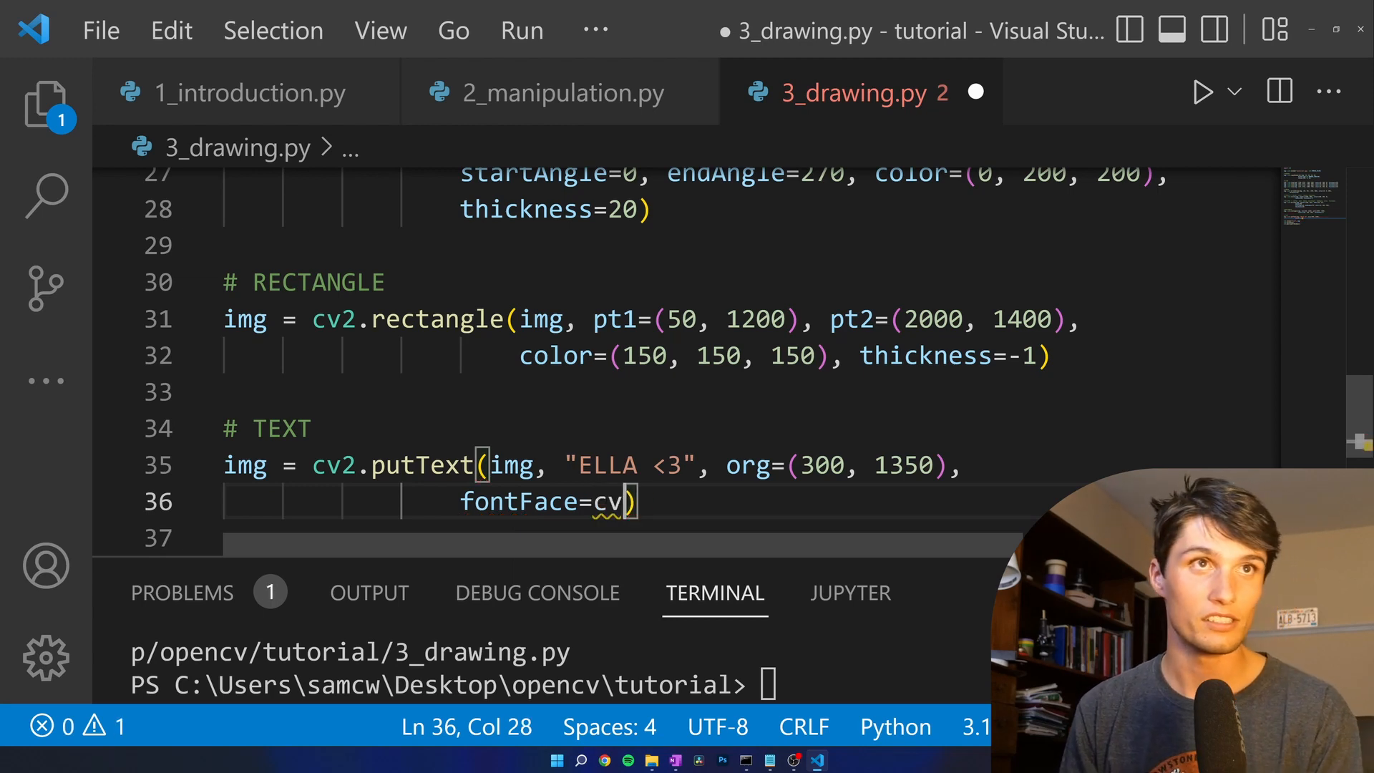
text(2.FONT)
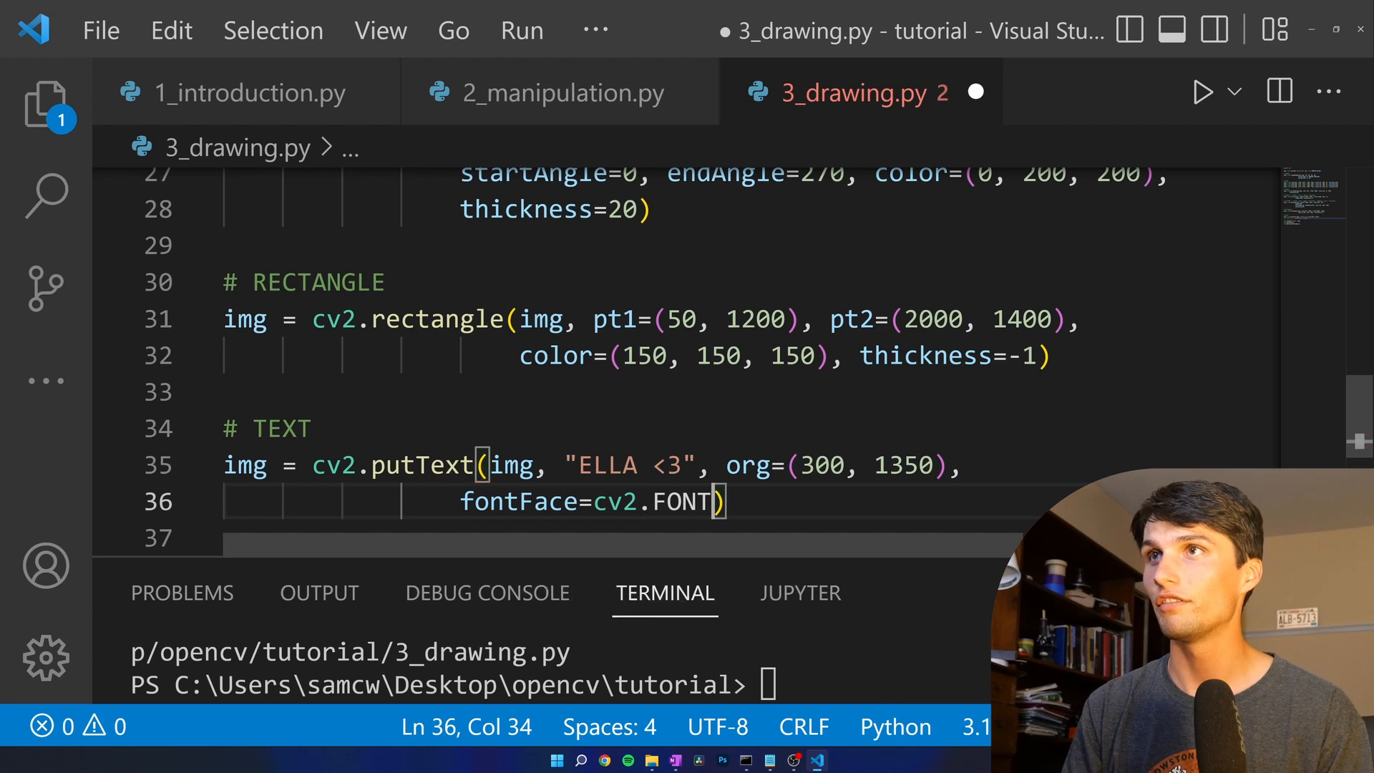
text(_HER)
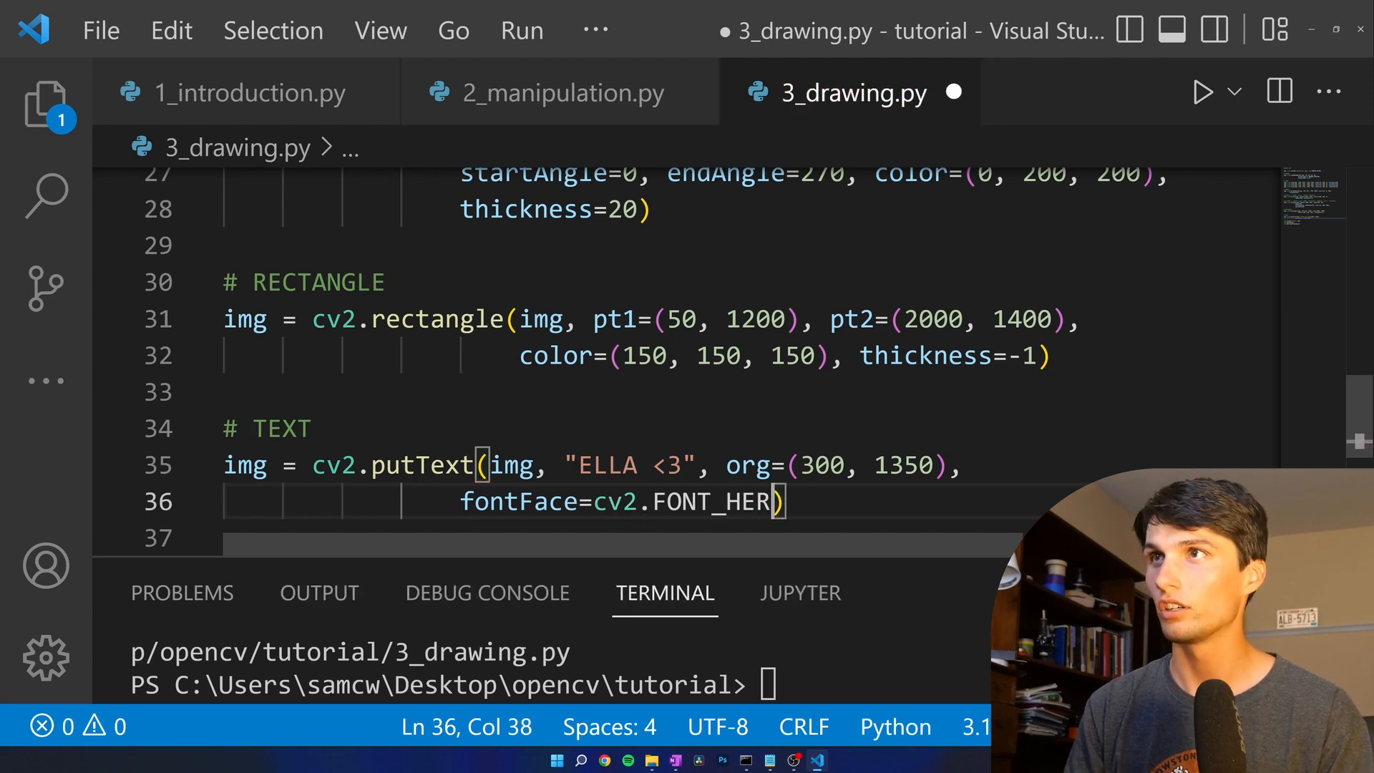
key(Backspace)
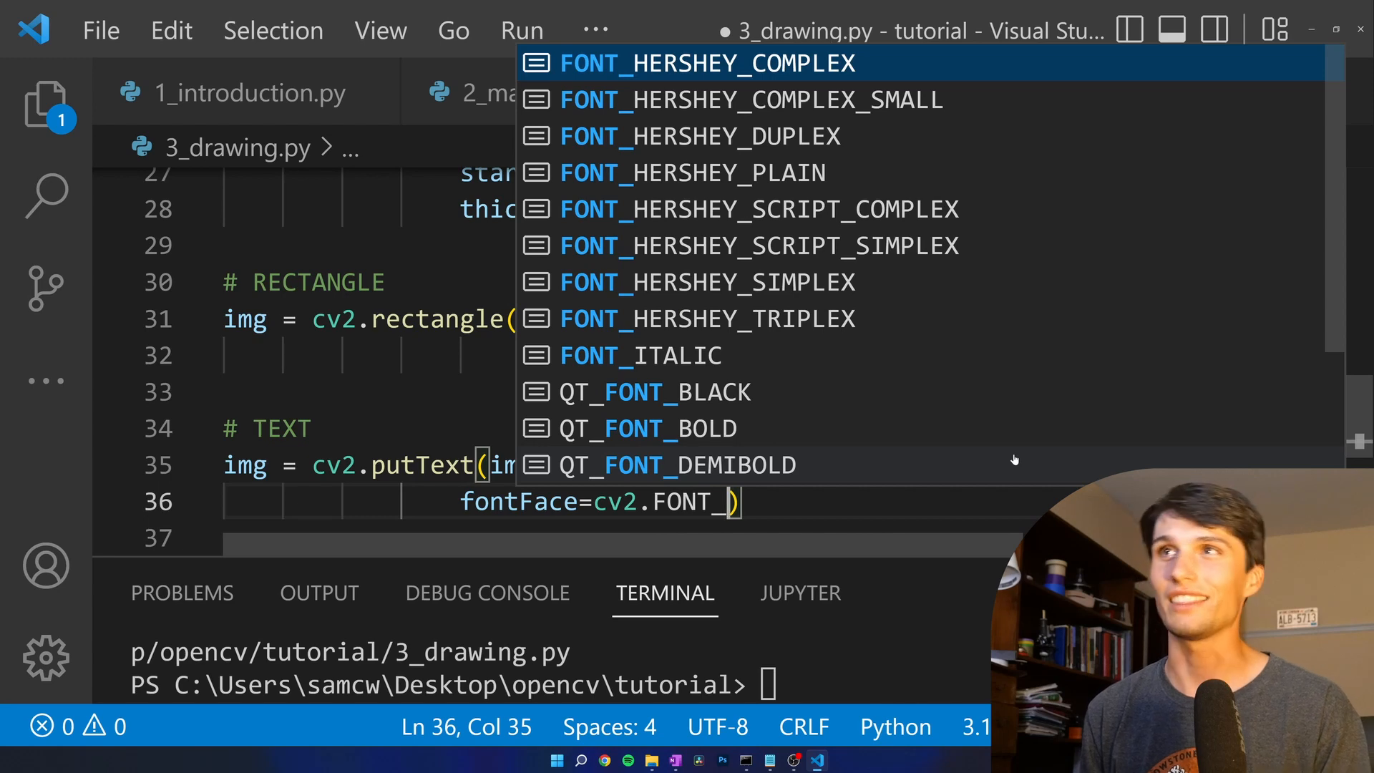
key(Down)
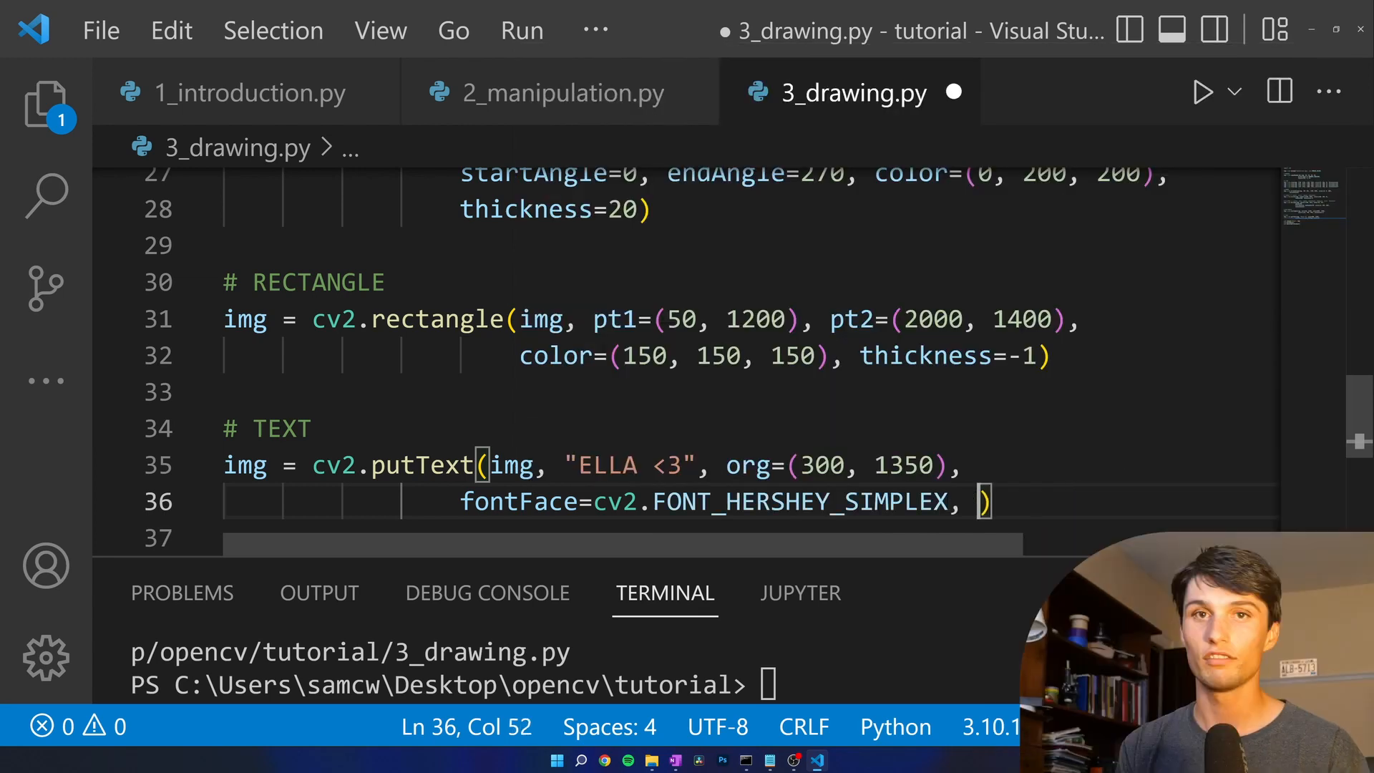
- Set fontScale 5, black colour (0, 0, 0) and a thickness argument of 10
text(fdont)
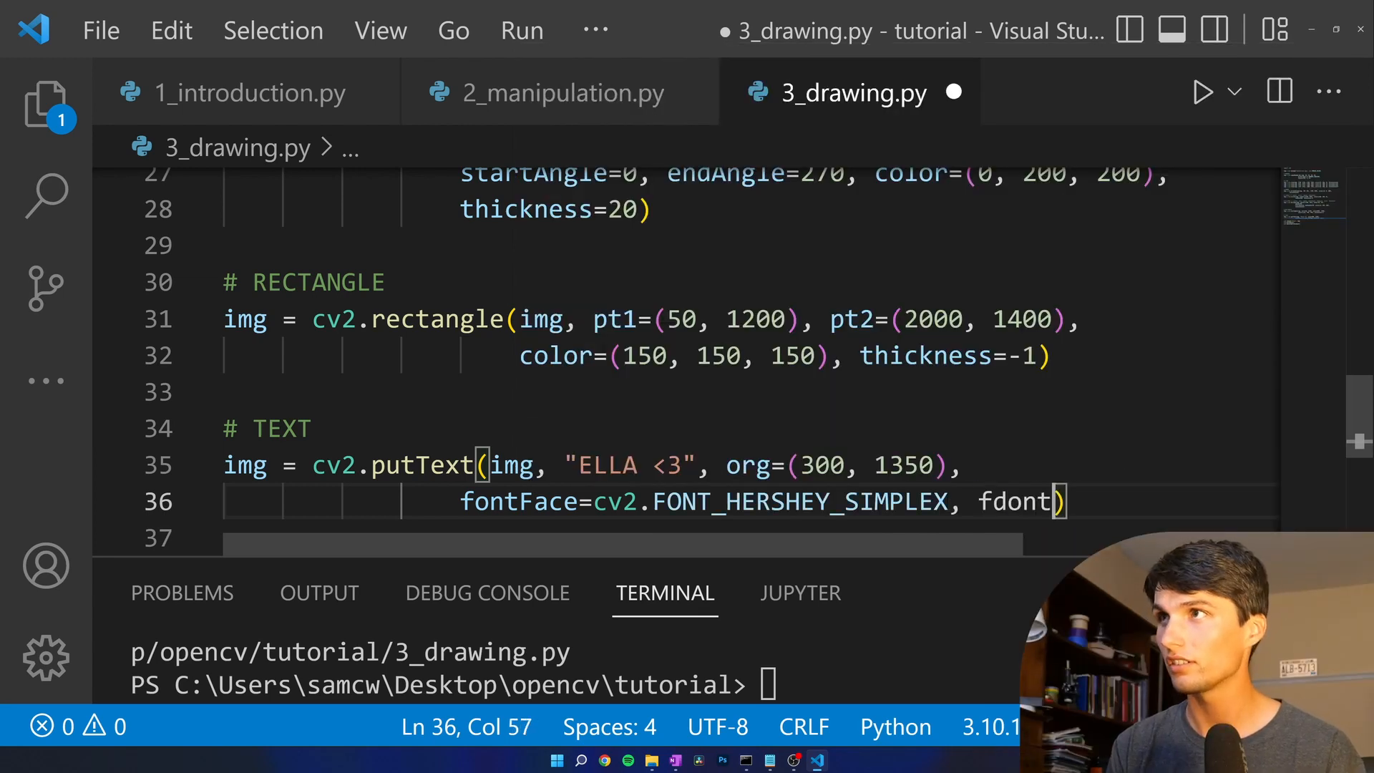
text(fontSca)
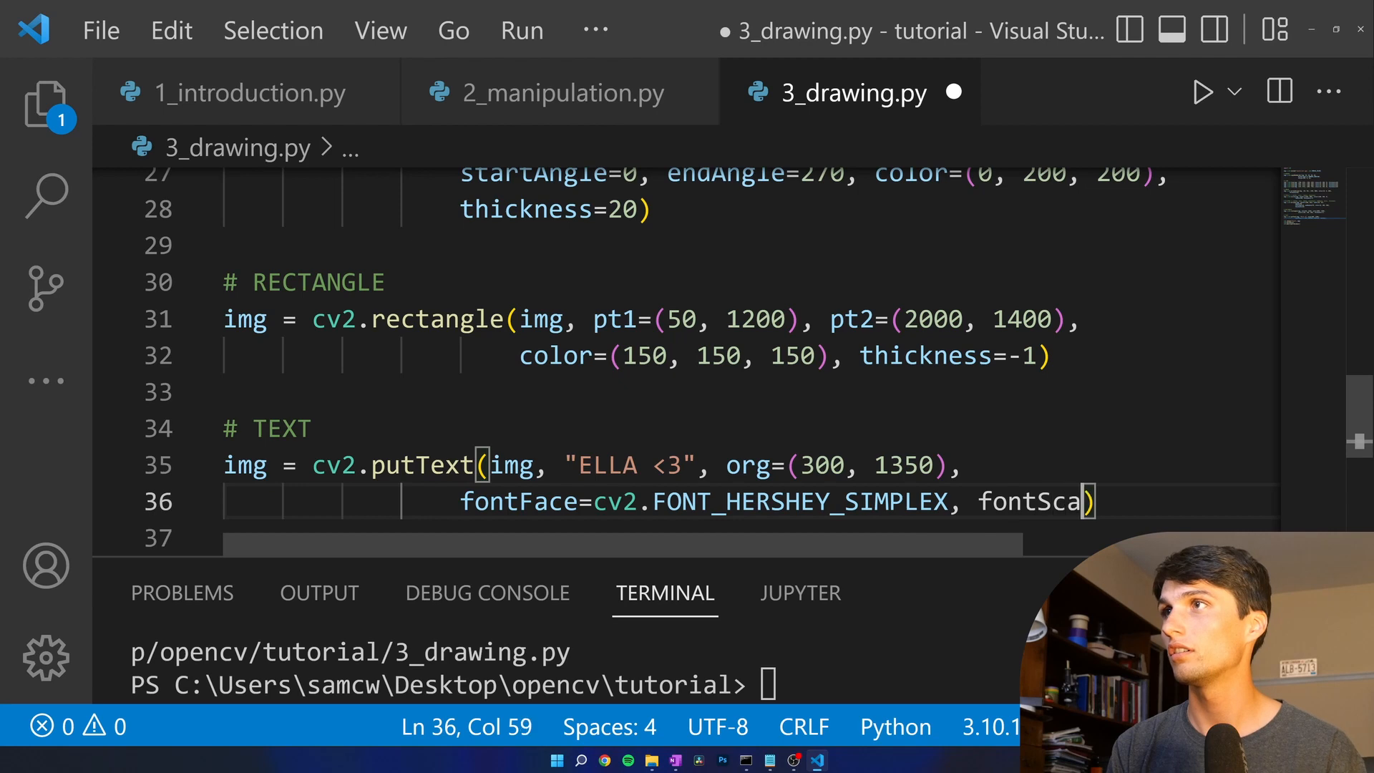
text(le=5,)
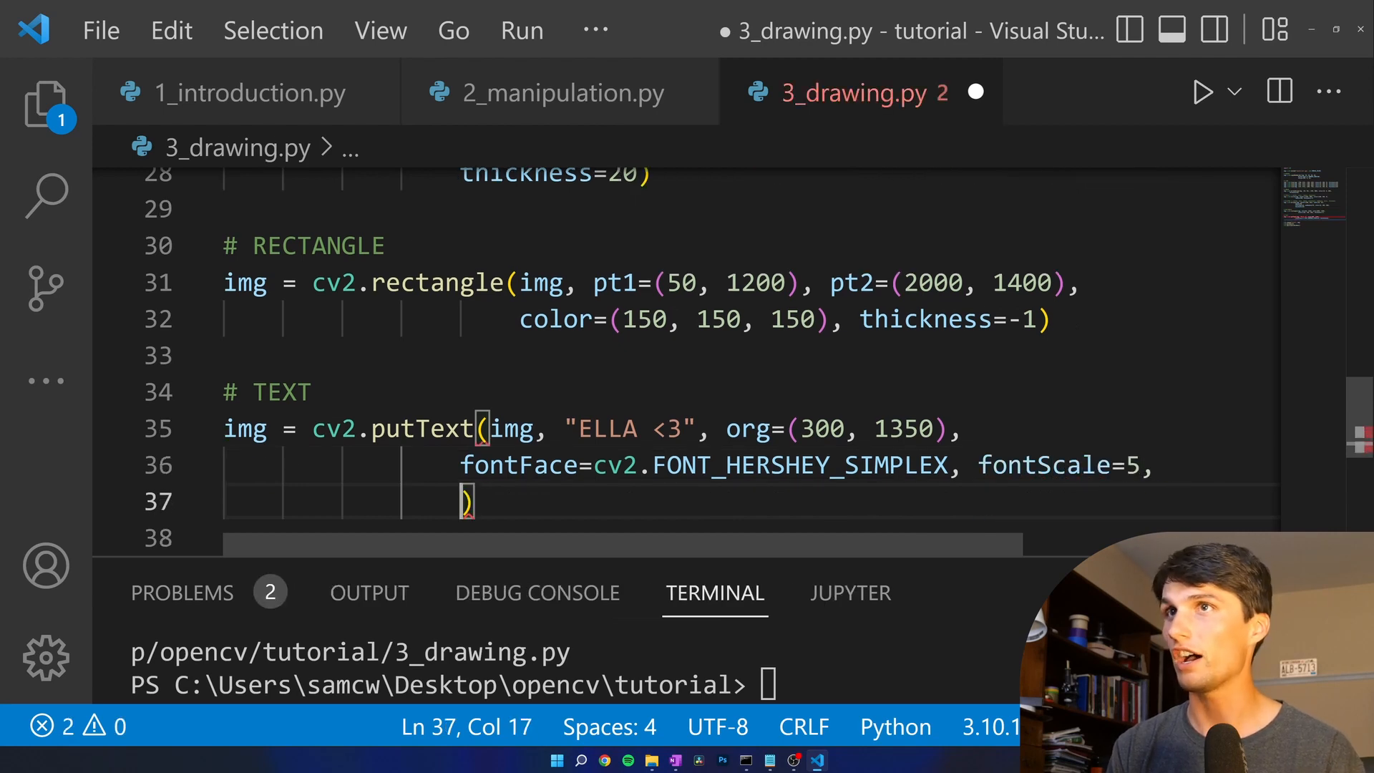
text(color=)
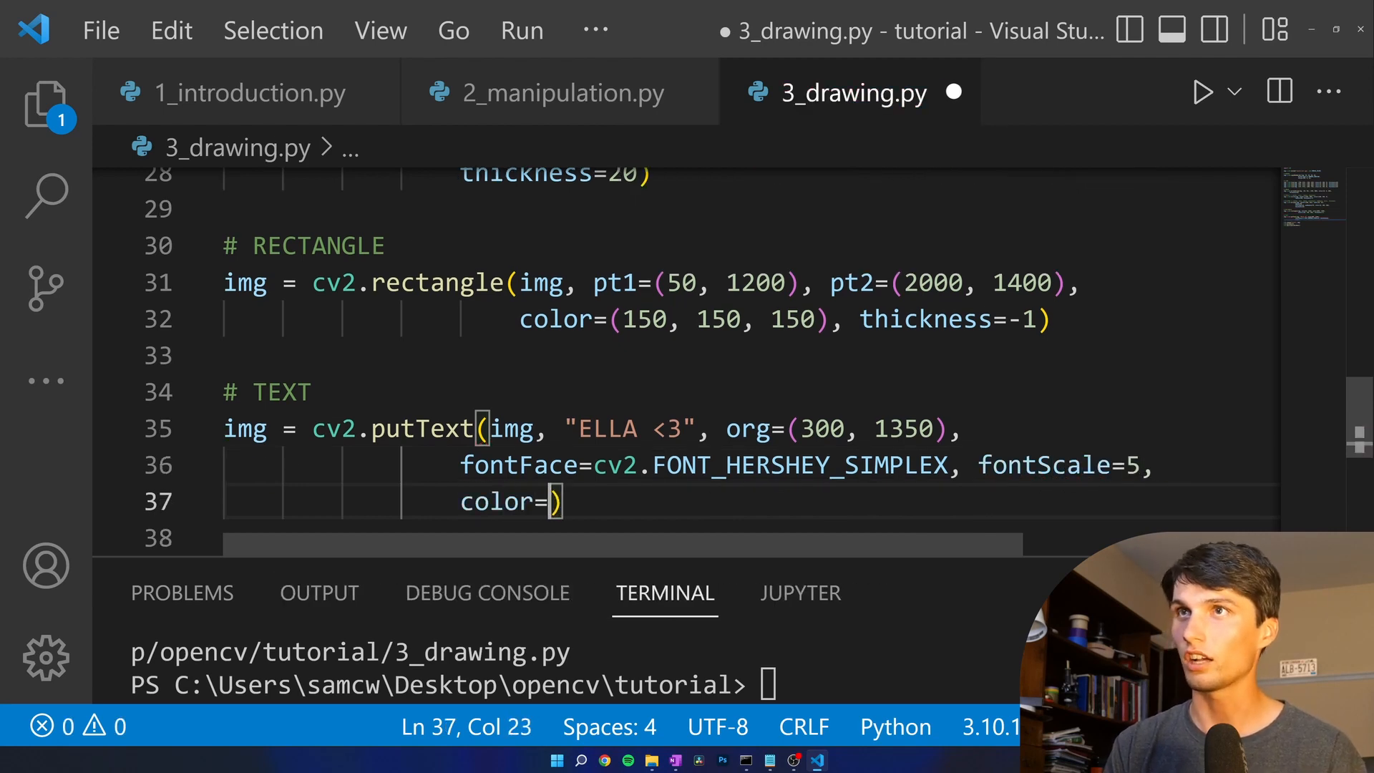
text(0,)
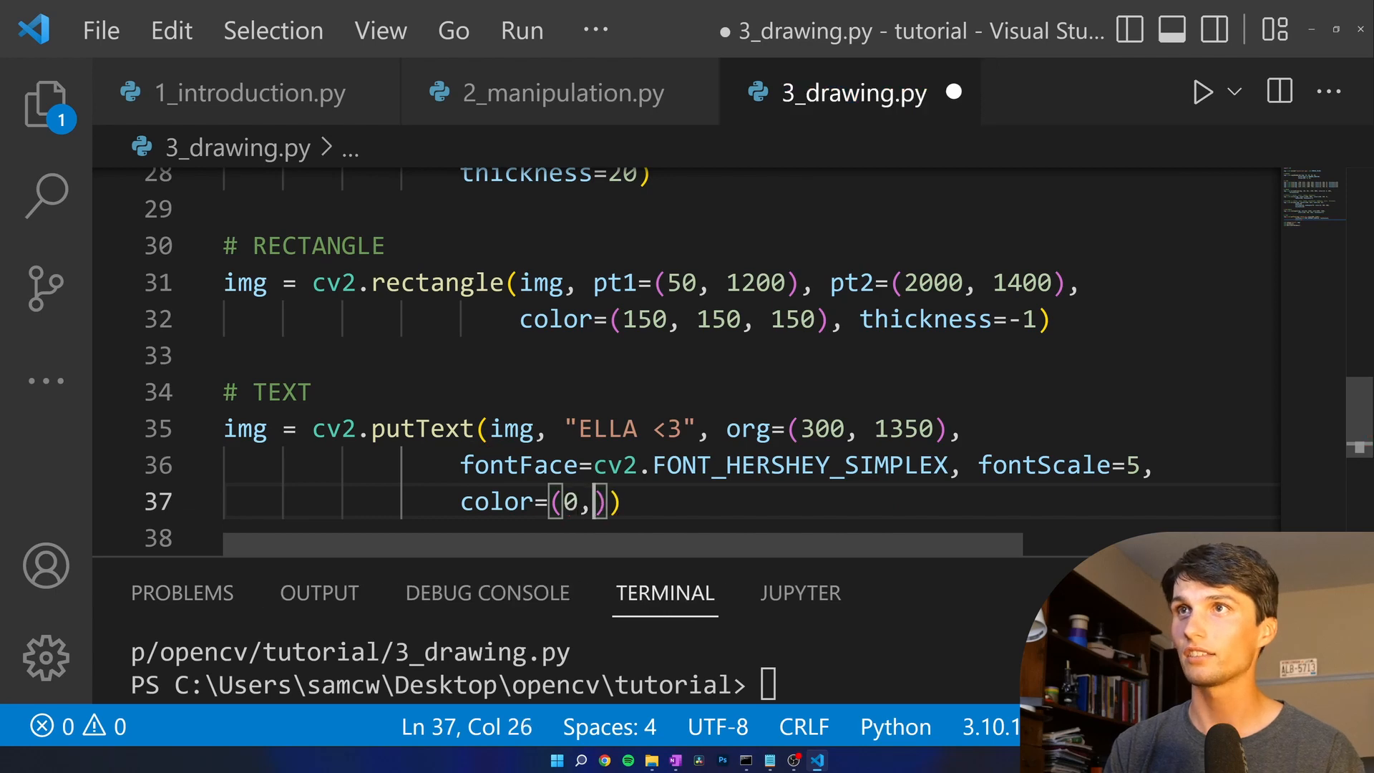
text(0, 0,)
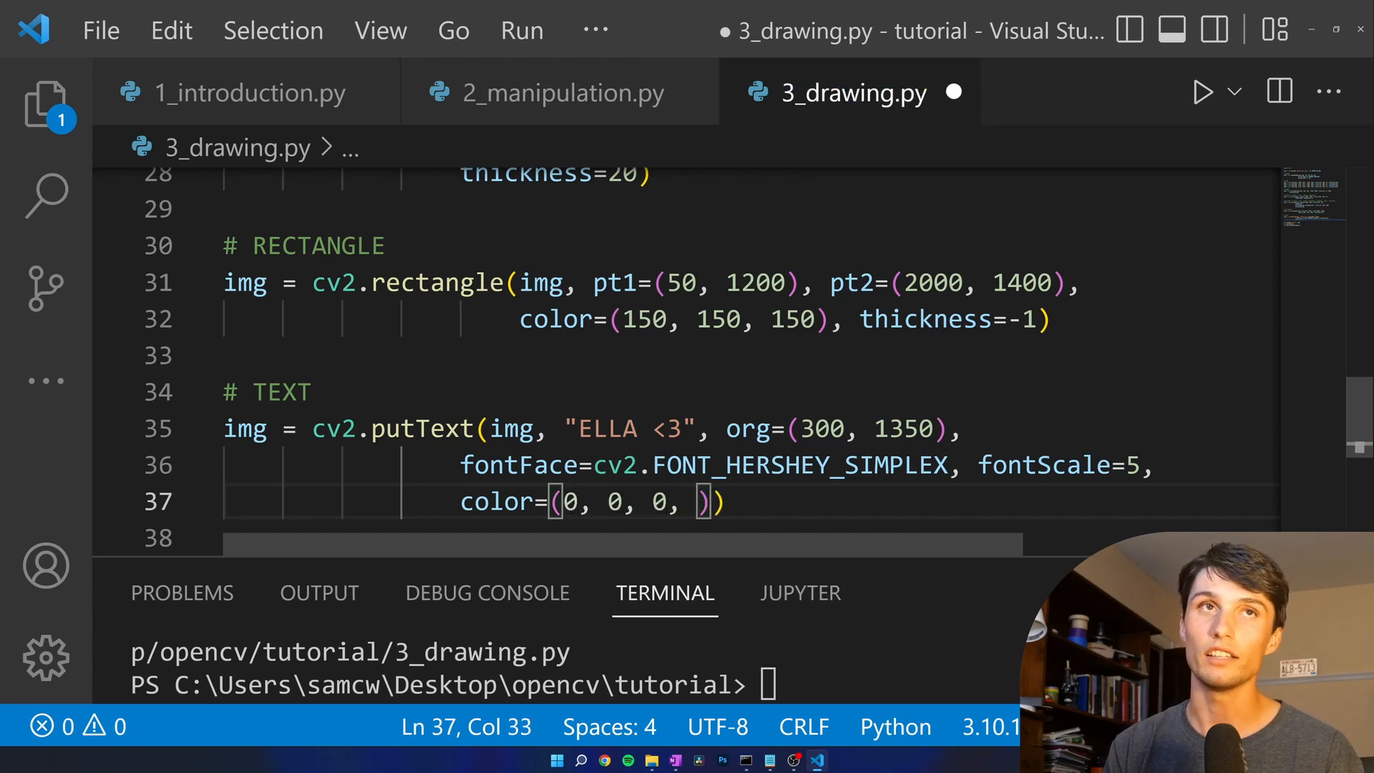
key(Backspace)
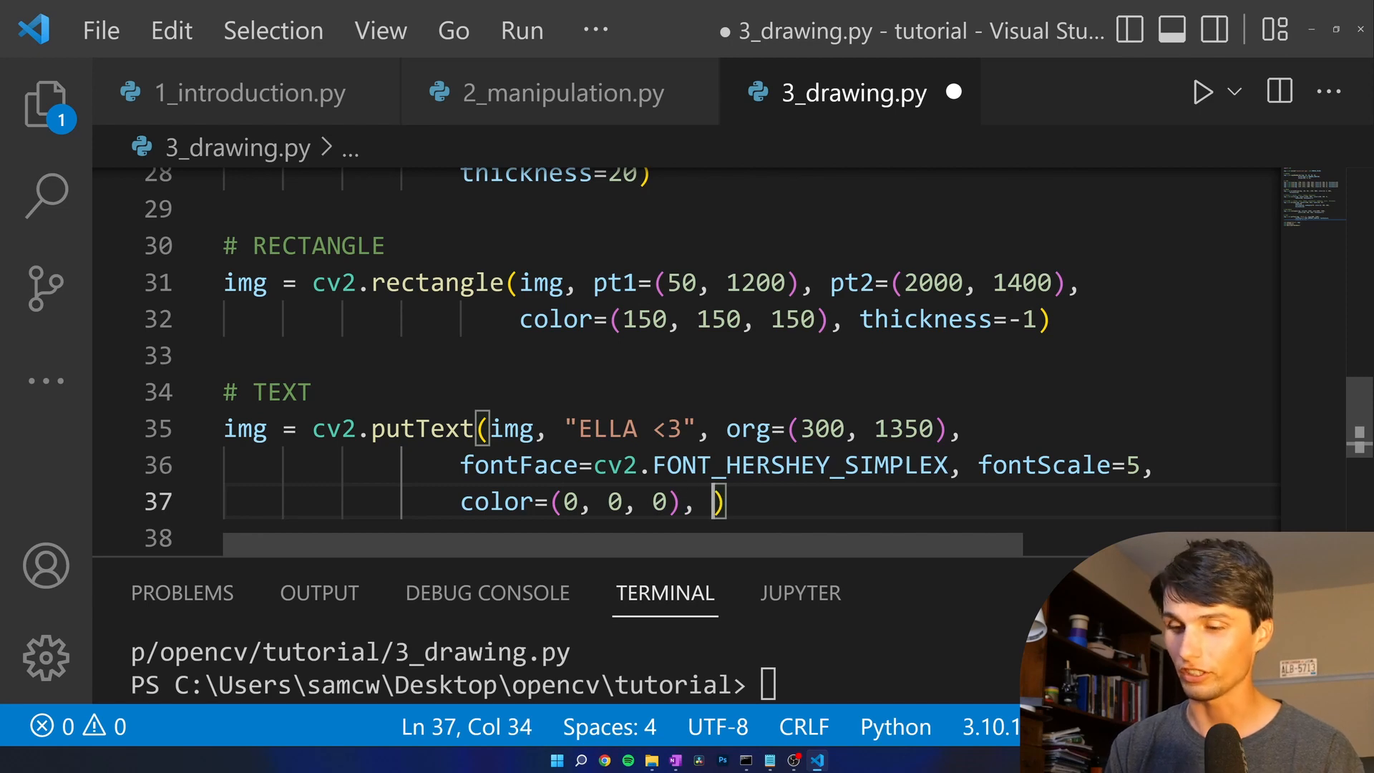
text(thickness=10)
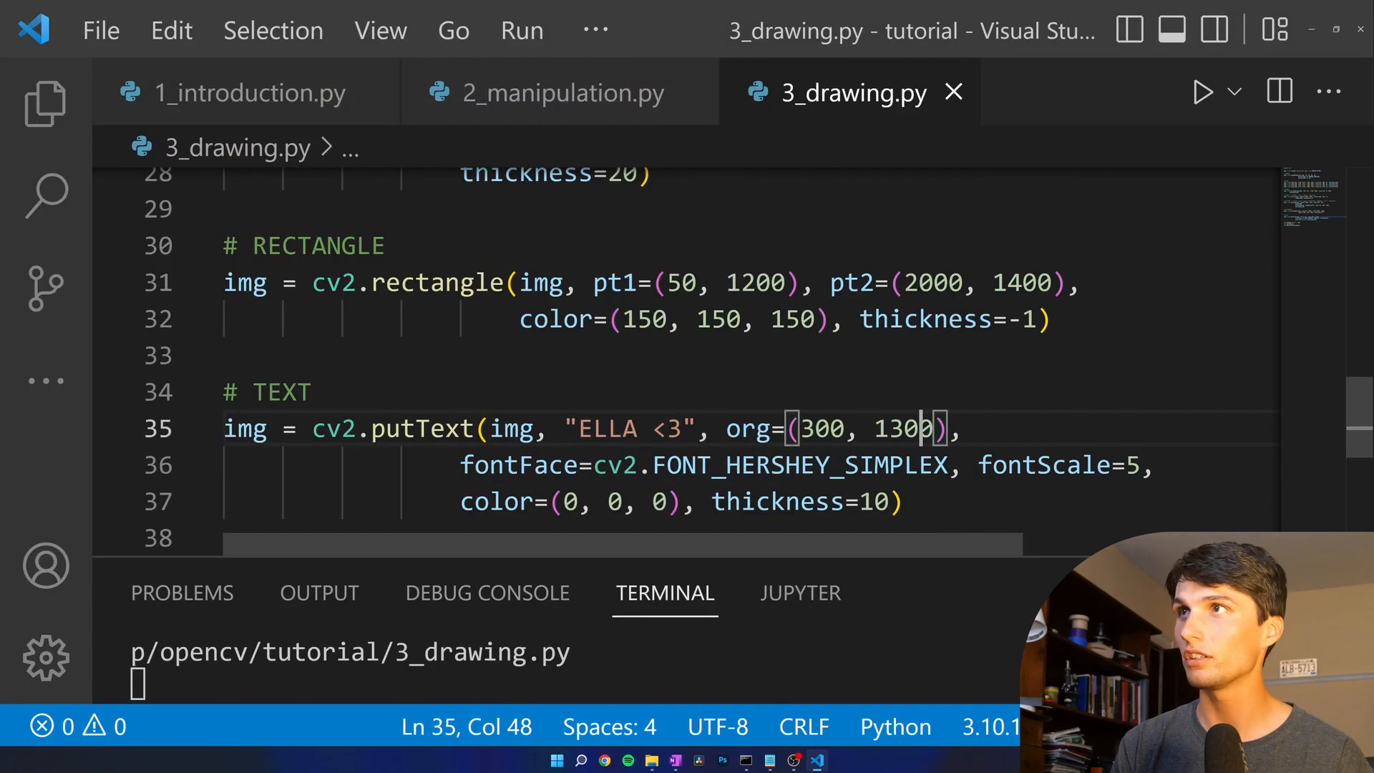
- Run to view ELLA <3 on the gray bar, close the image and select copyMakeBorder at the file top
click(1203, 92)
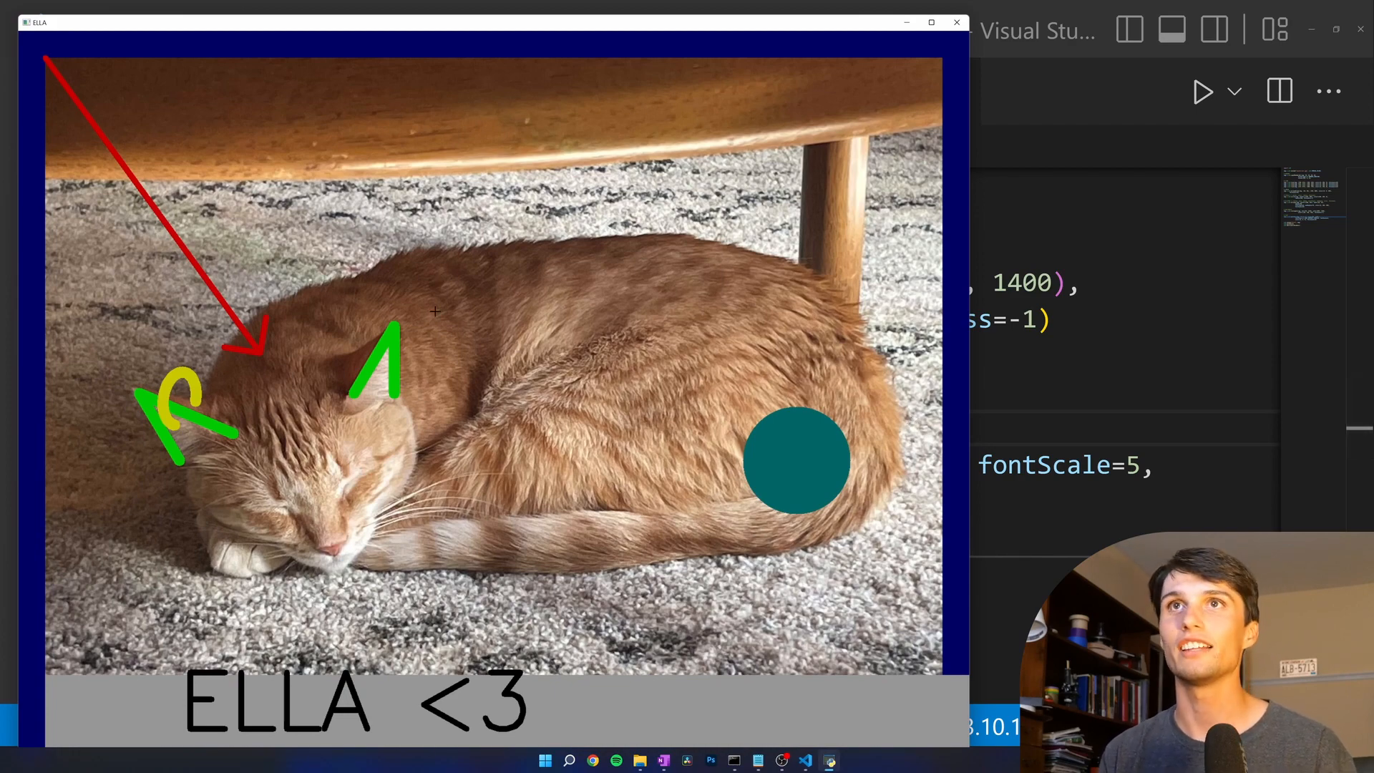
mouse_move(300, 263)
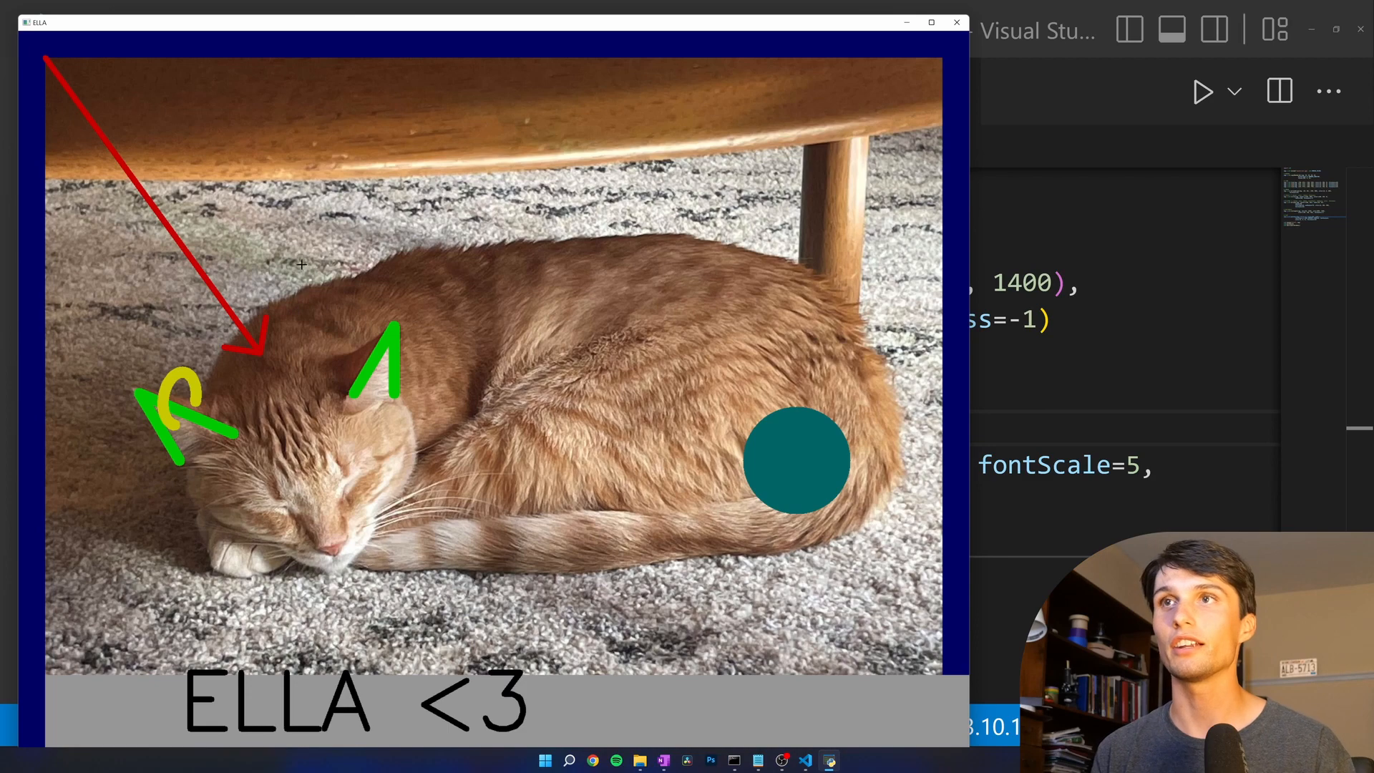
click(956, 21)
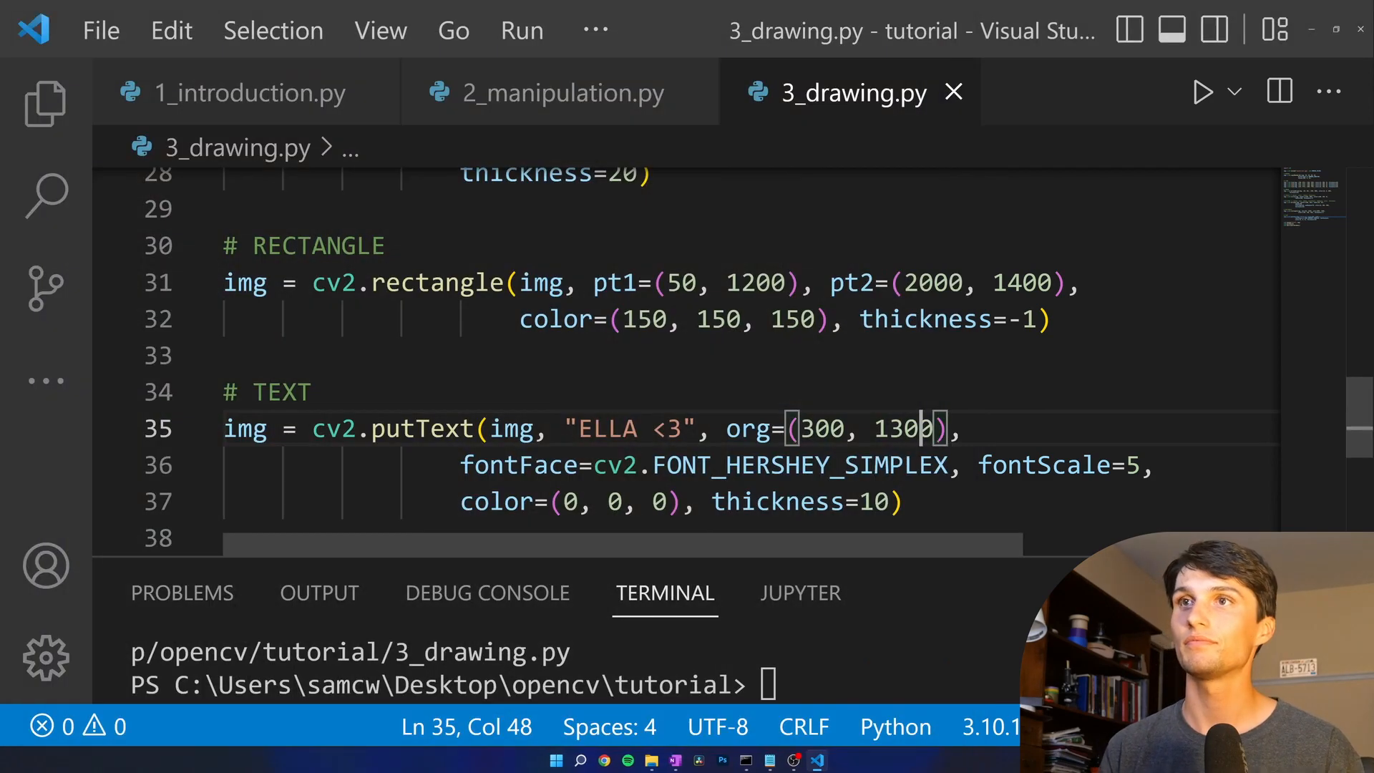
scroll(down, 3)
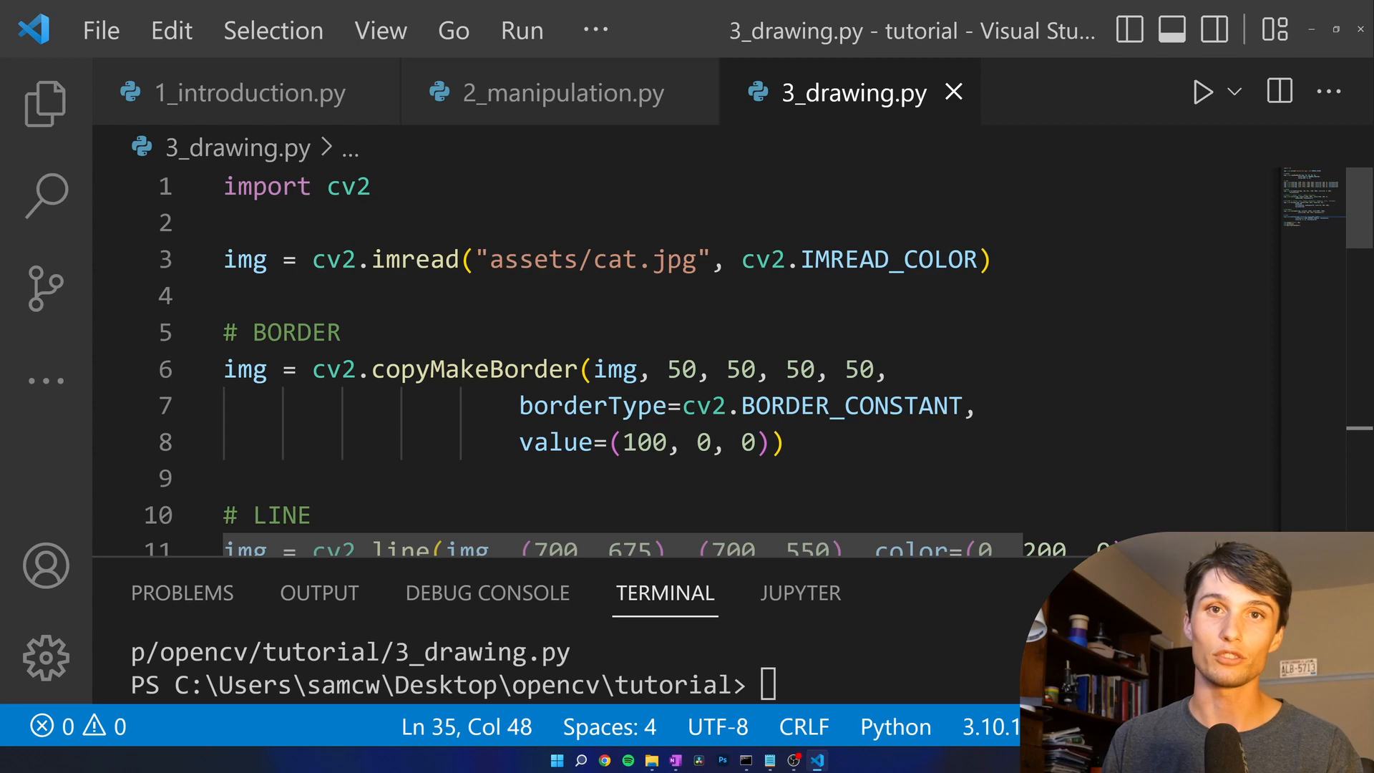
double_click(474, 370)
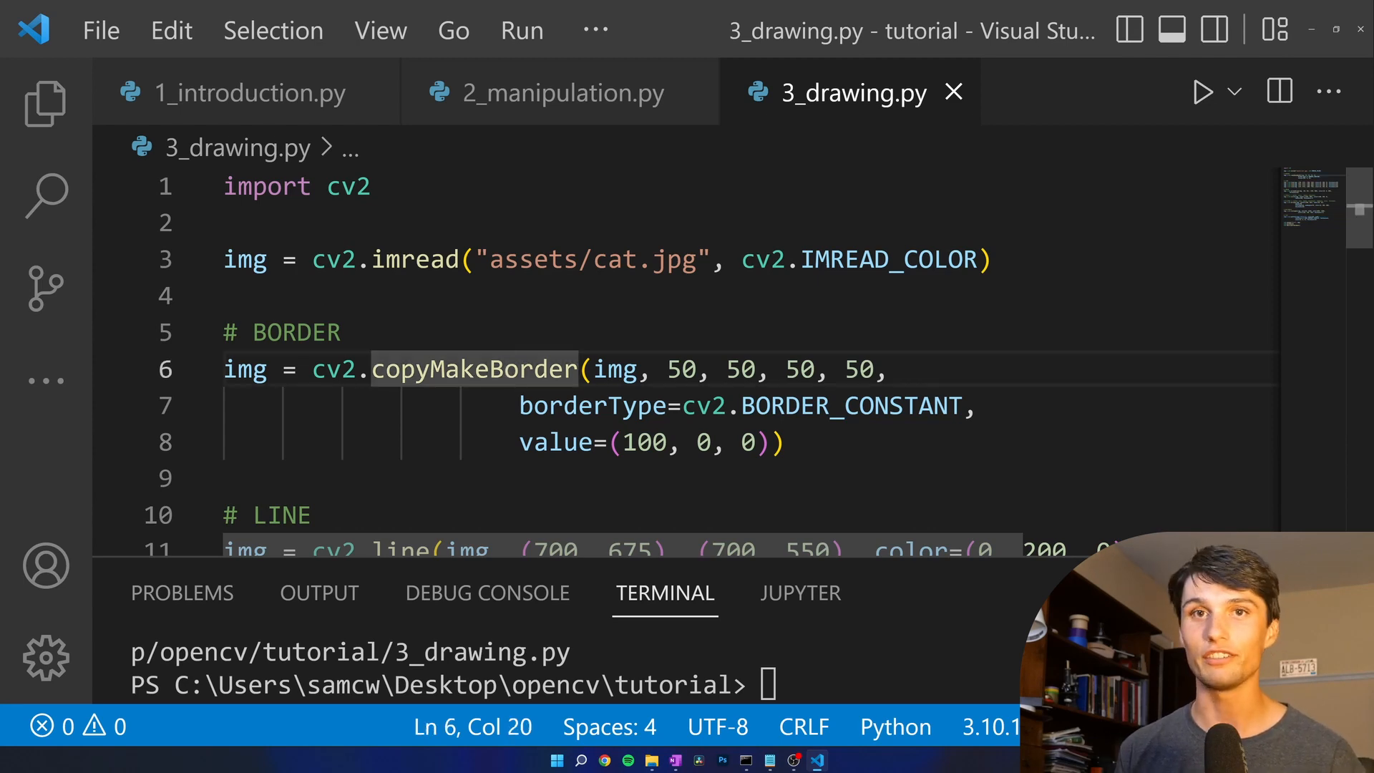